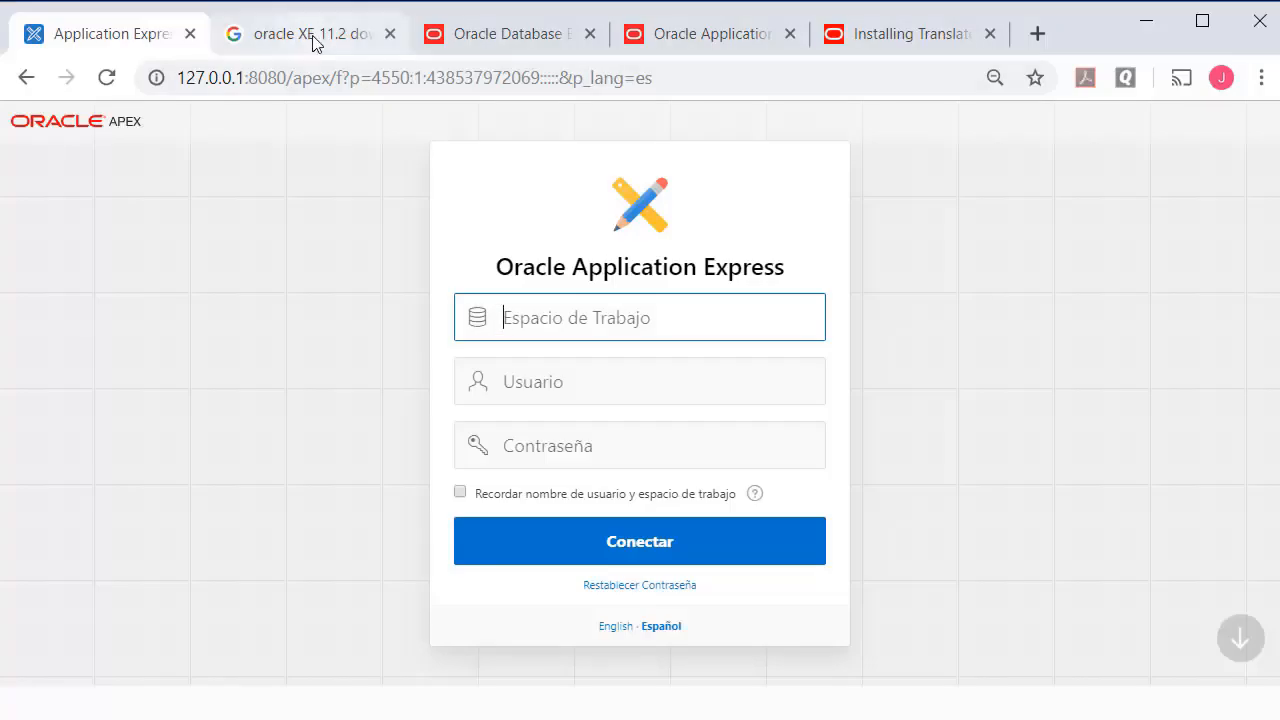
# Review the Oracle Database 11g XE page, the APEX downloads page, and guide section A.9 on translated APEX versions
pyautogui.click(310, 32)
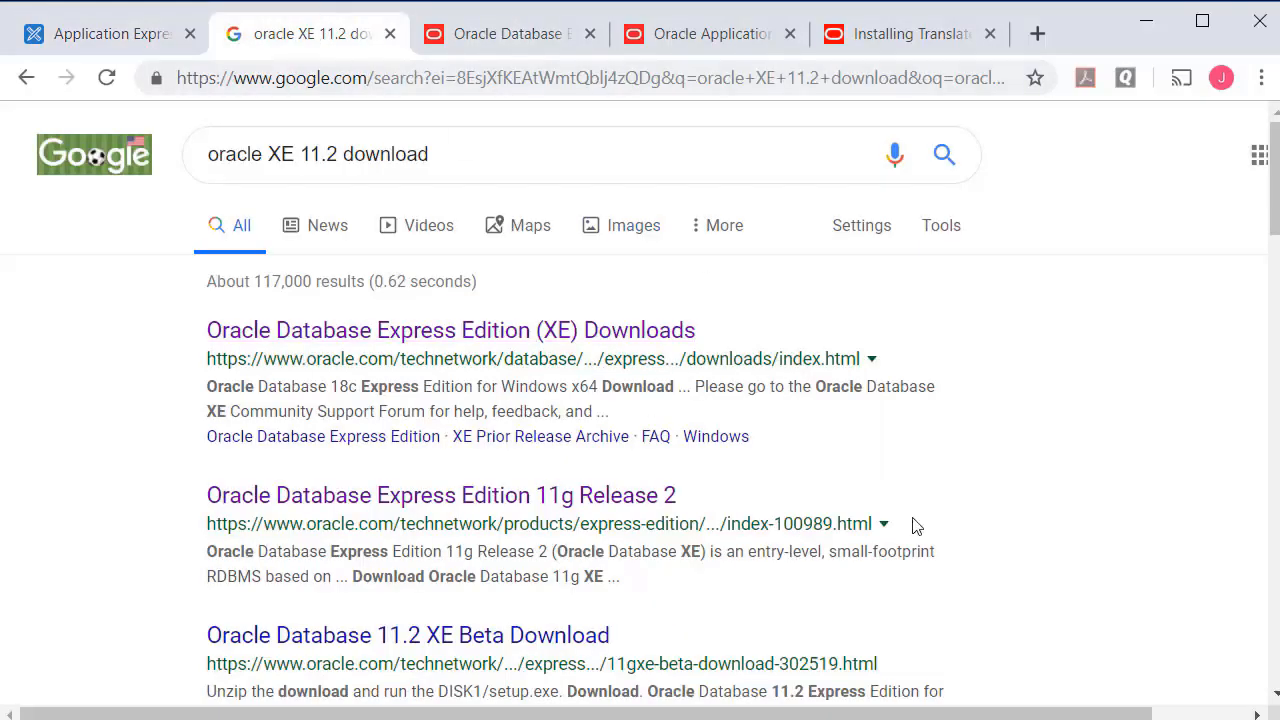
pyautogui.click(440, 496)
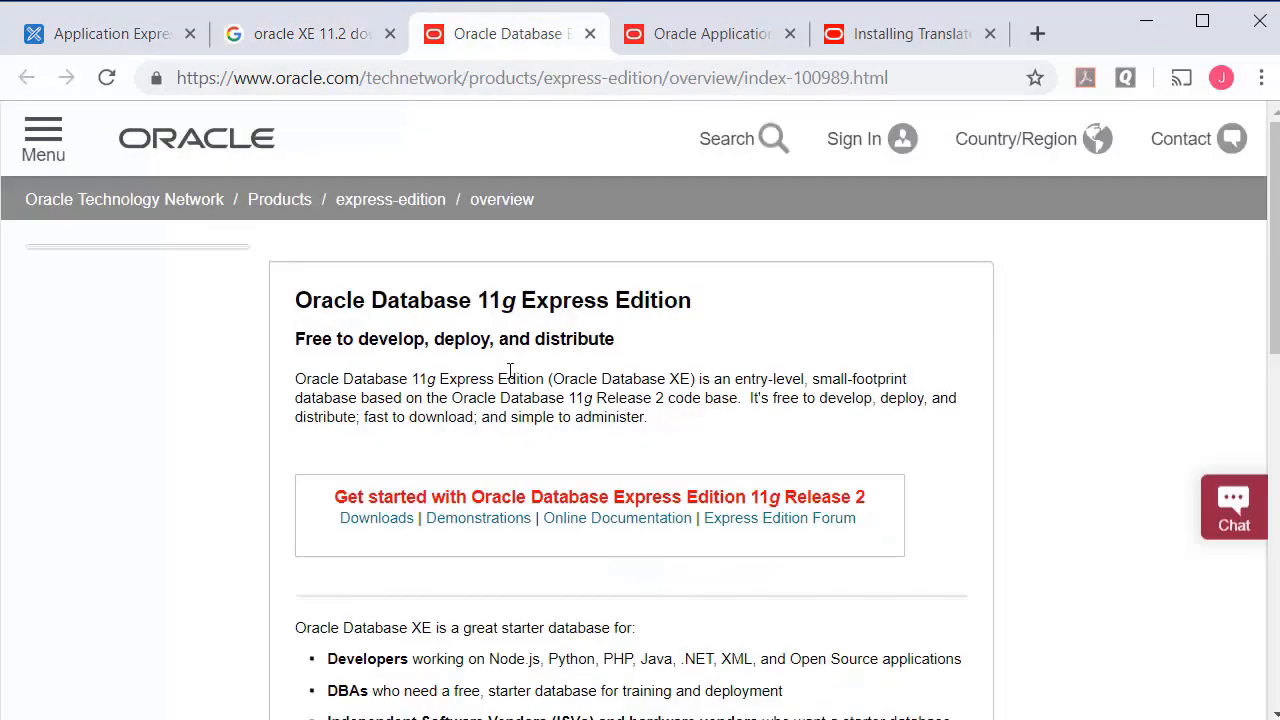
pyautogui.moveTo(1072, 540)
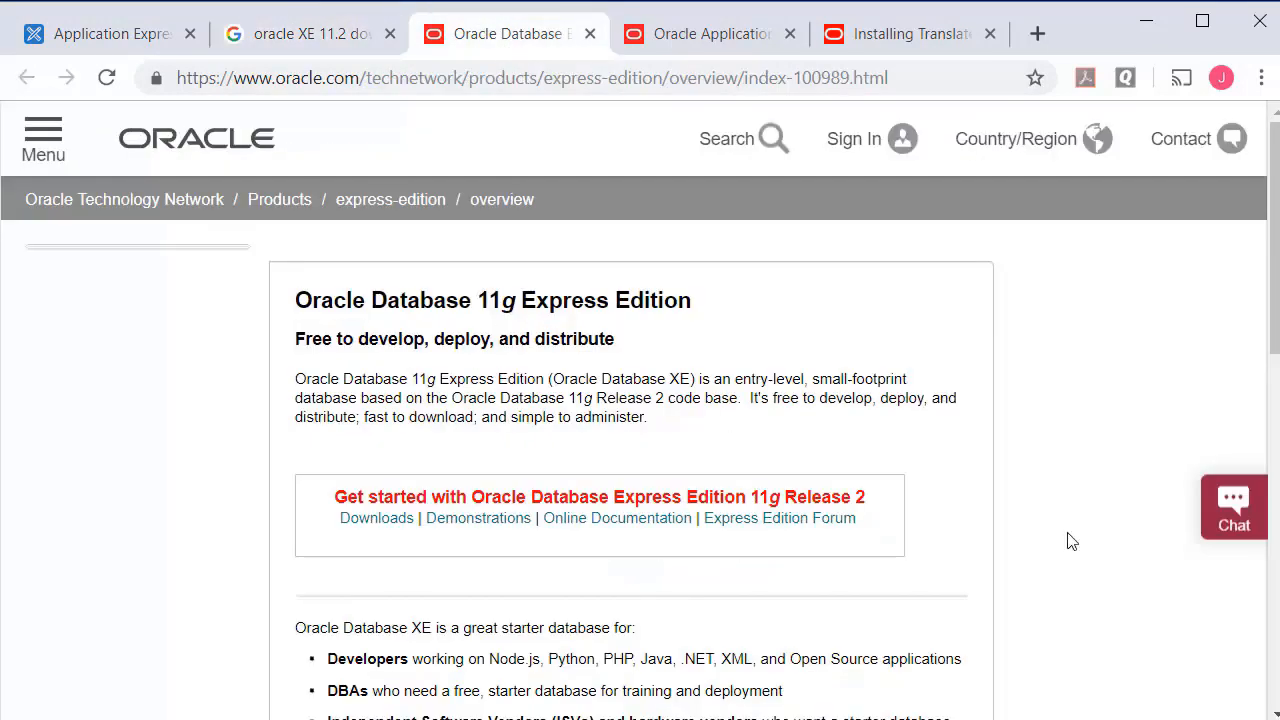
pyautogui.moveTo(1052, 540)
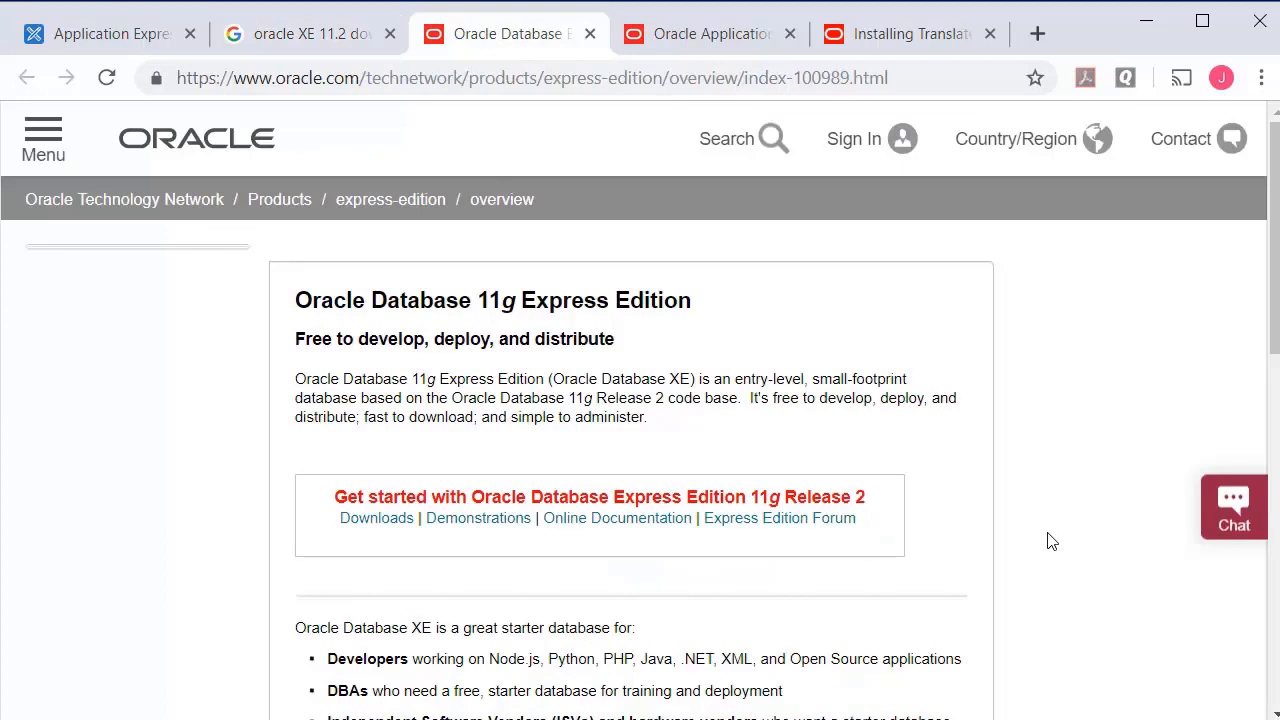
pyautogui.moveTo(1060, 540)
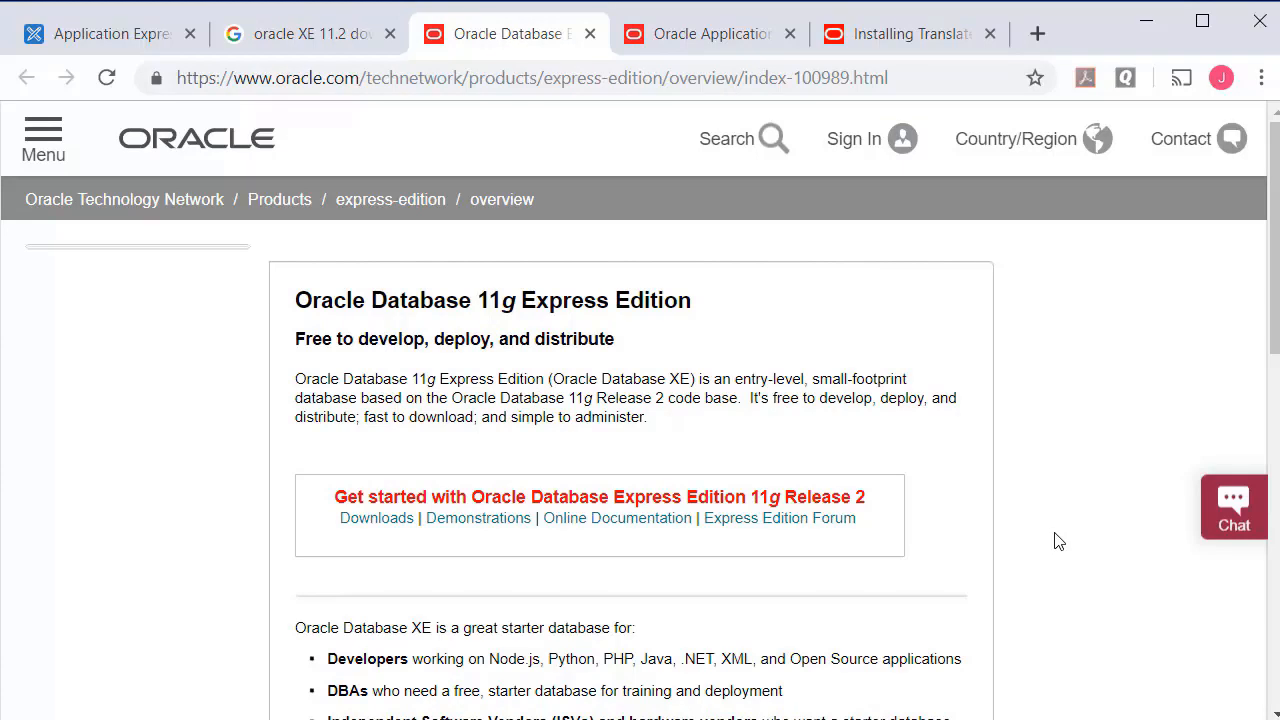
pyautogui.click(708, 32)
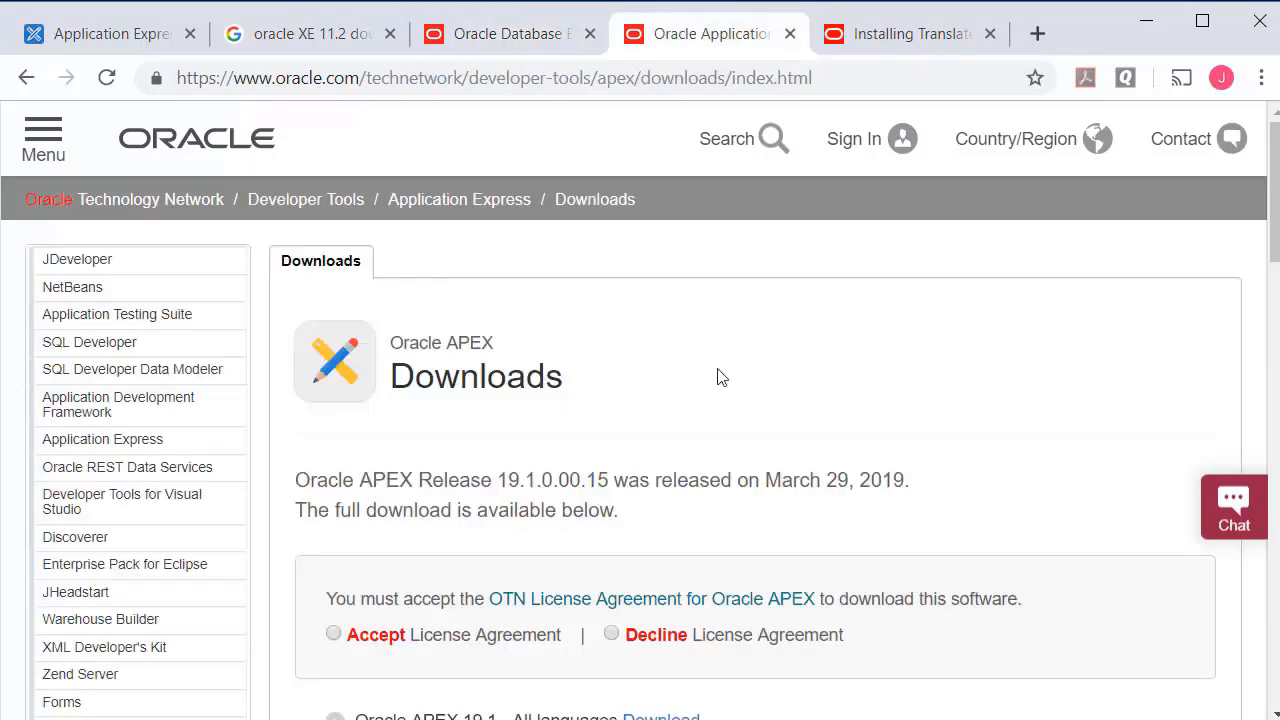
pyautogui.moveTo(776, 350)
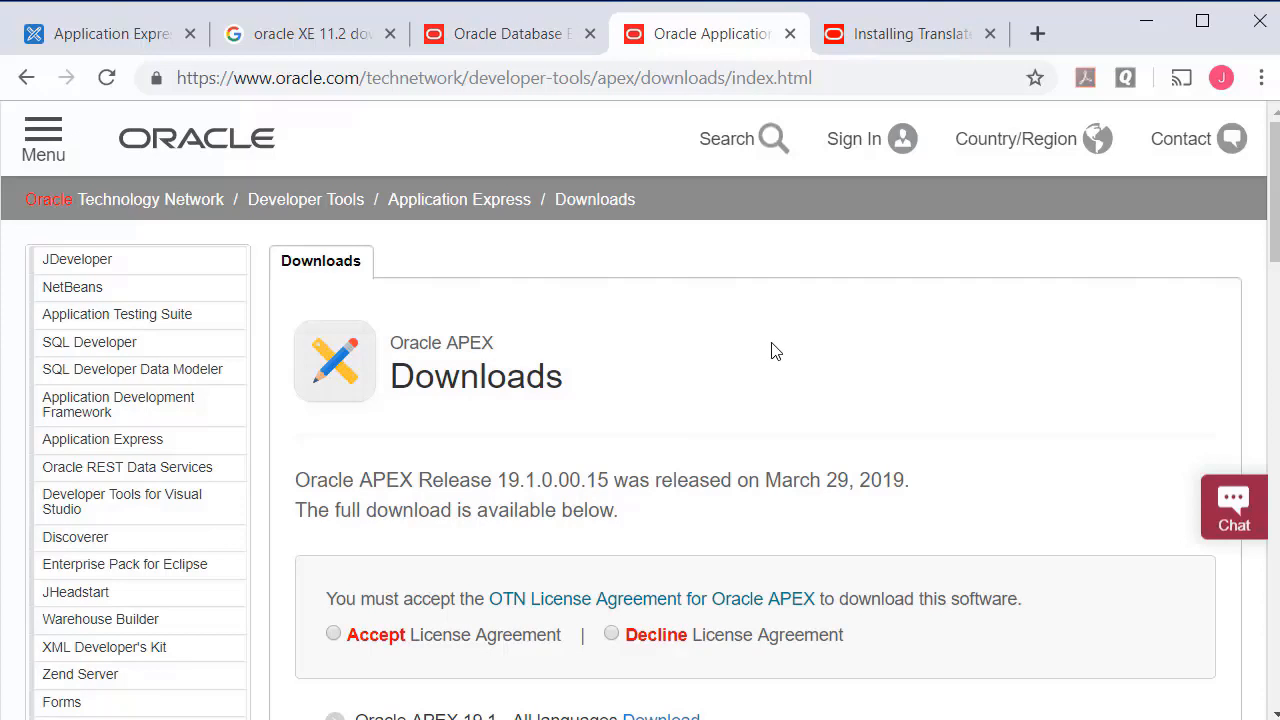
pyautogui.moveTo(856, 364)
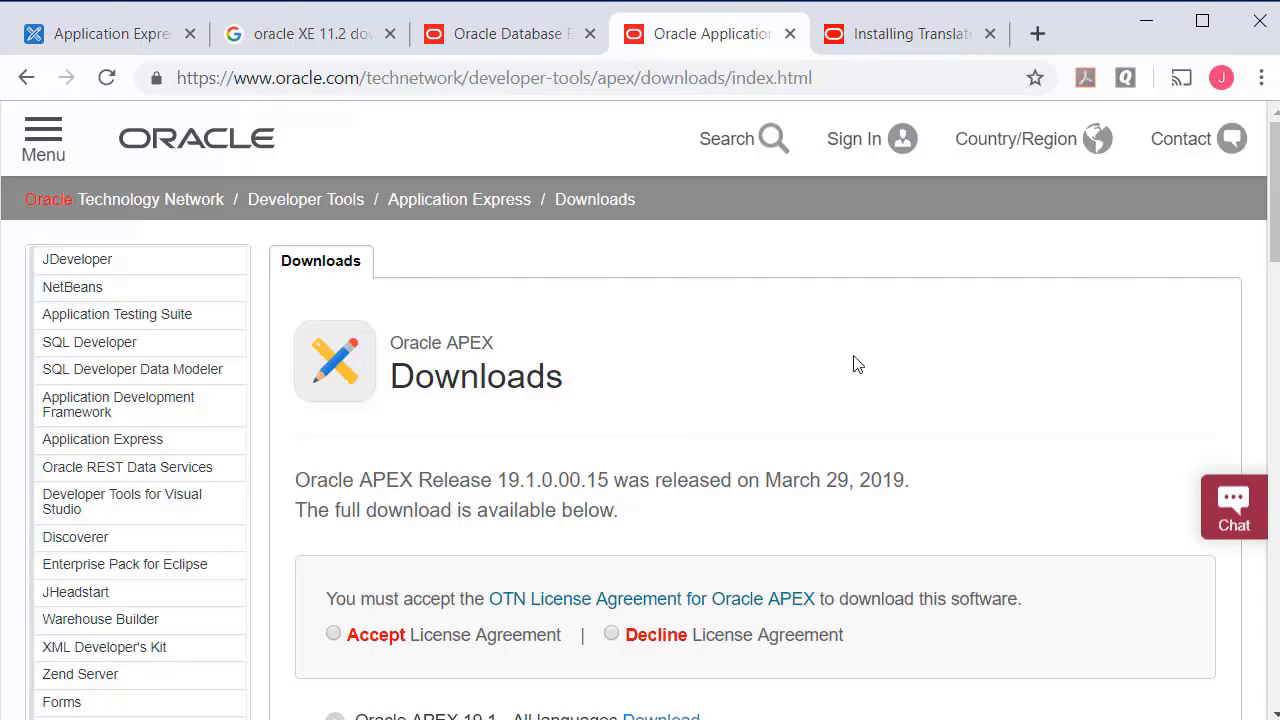
pyautogui.moveTo(816, 400)
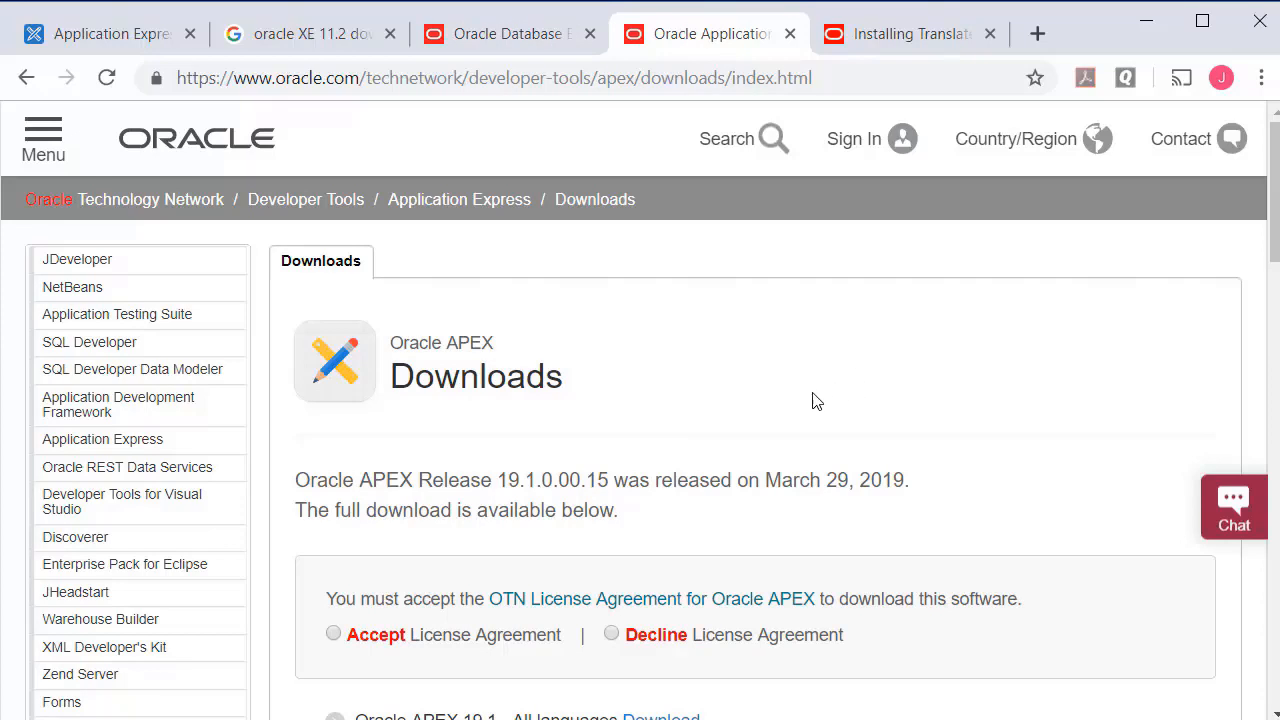
pyautogui.click(896, 32)
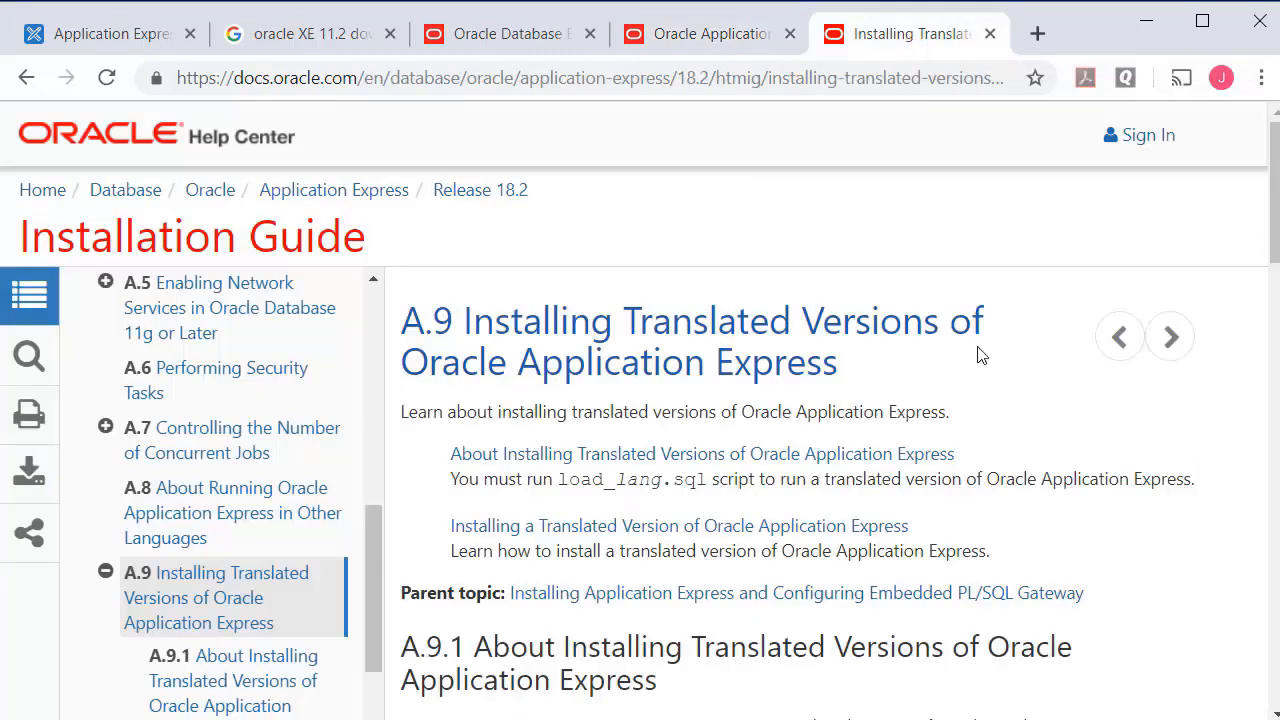
pyautogui.moveTo(1036, 424)
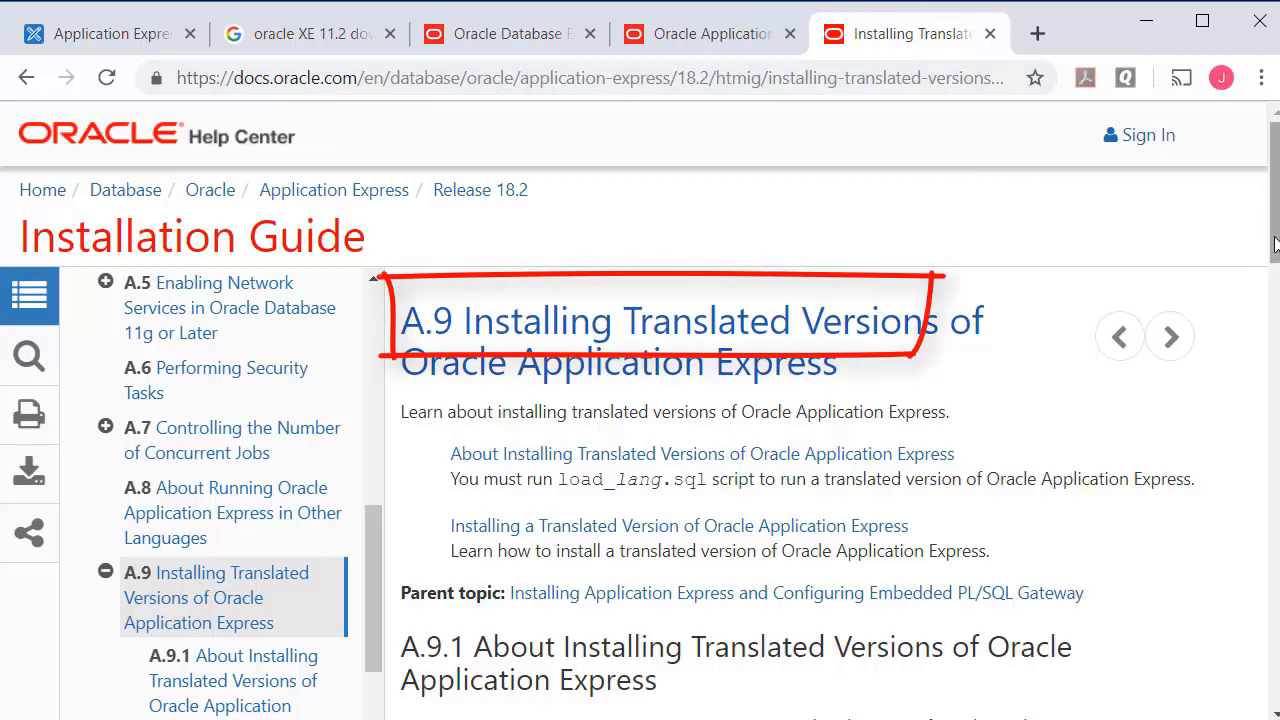
pyautogui.moveTo(846, 210)
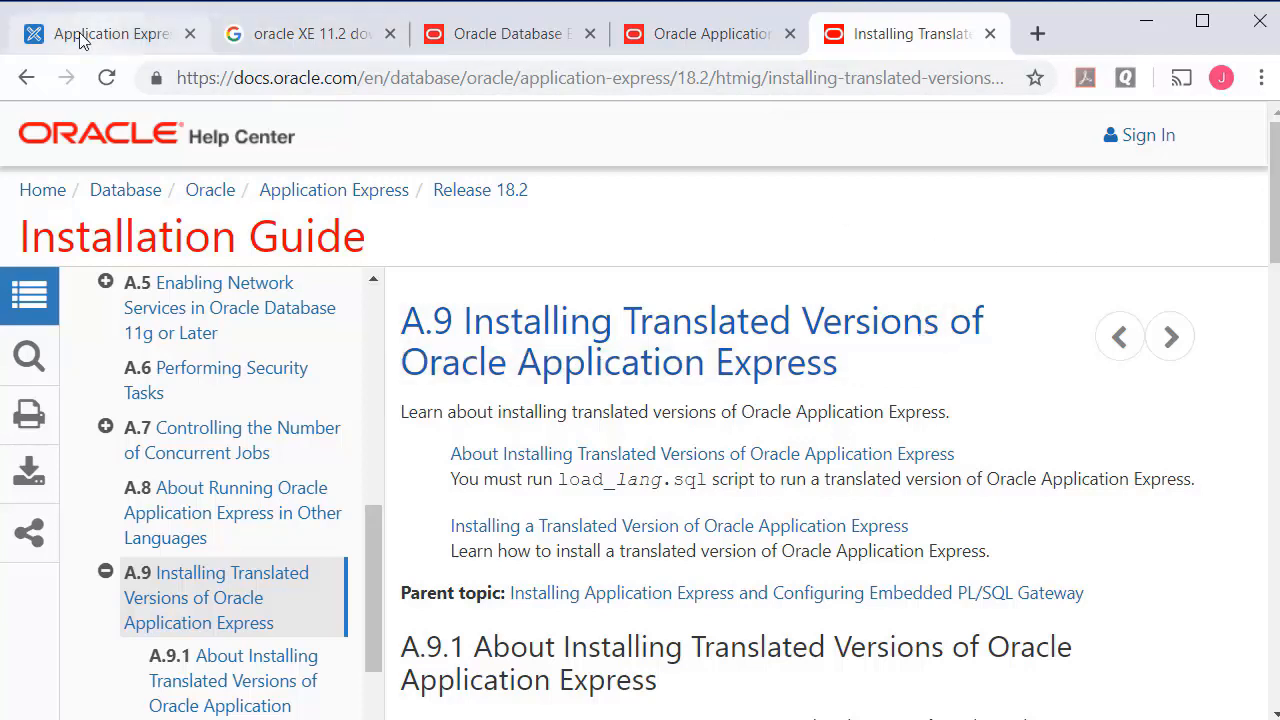
# Show the local APEX sign-in page and switch its language to Español
pyautogui.click(108, 32)
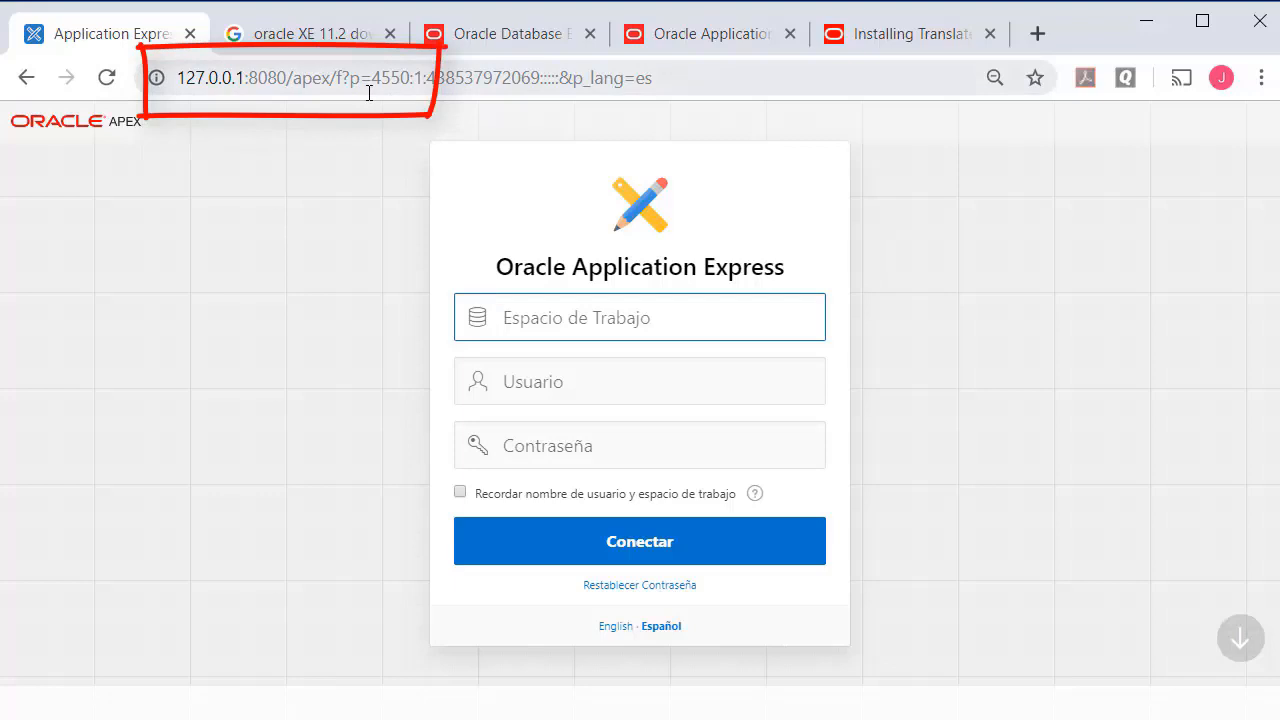
pyautogui.moveTo(720, 684)
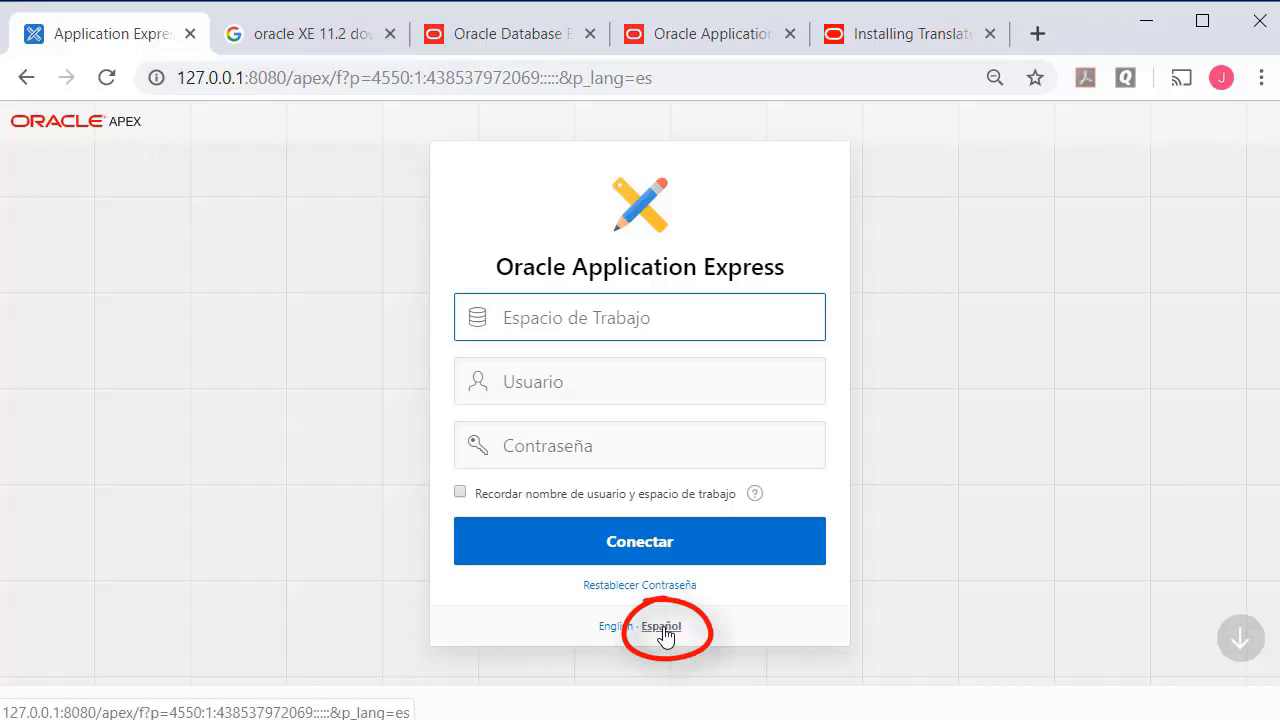
pyautogui.click(616, 626)
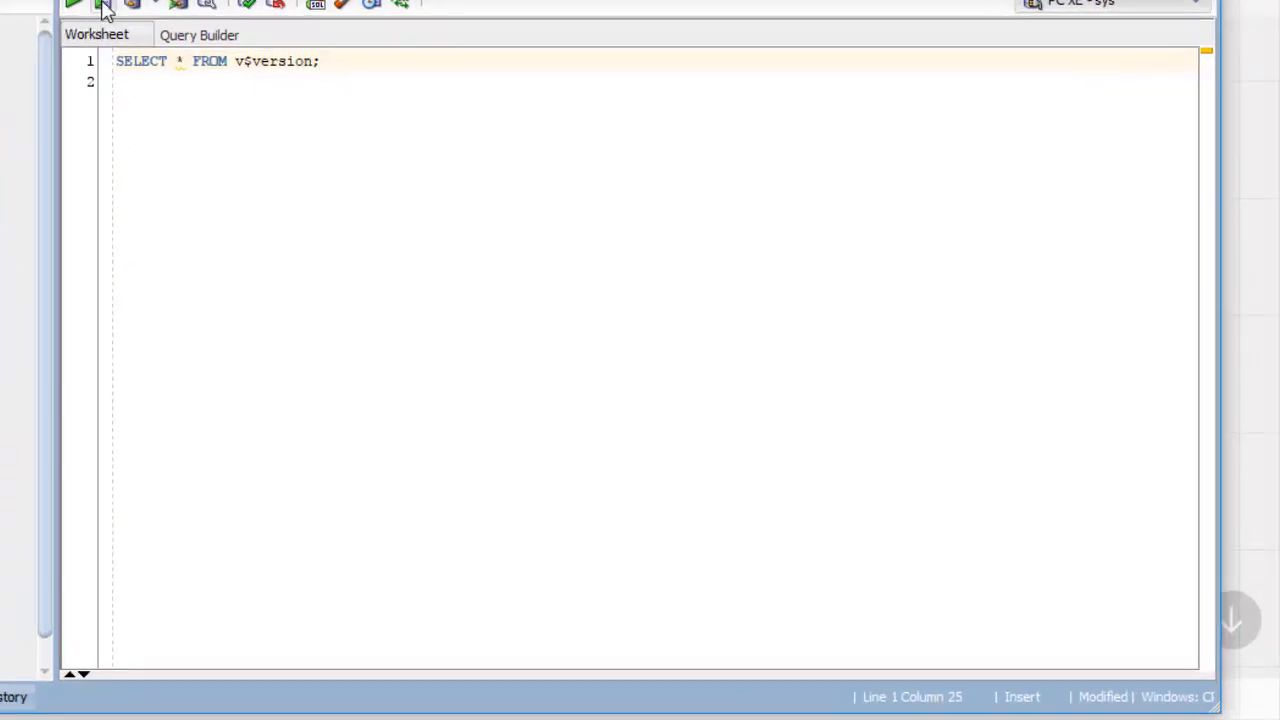
# Run SELECT * FROM v$version confirming 11g Express Edition 11.2.0.2.0, then check the Help menu
pyautogui.click(76, 4)
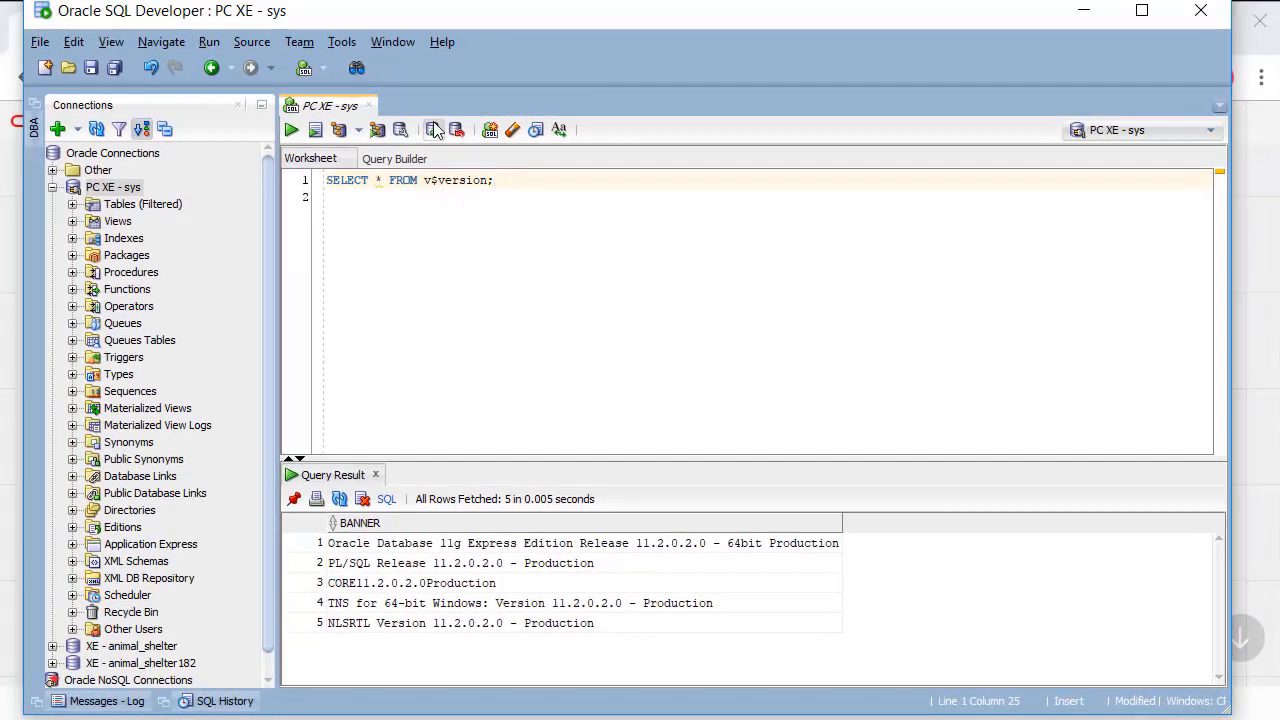
pyautogui.click(440, 40)
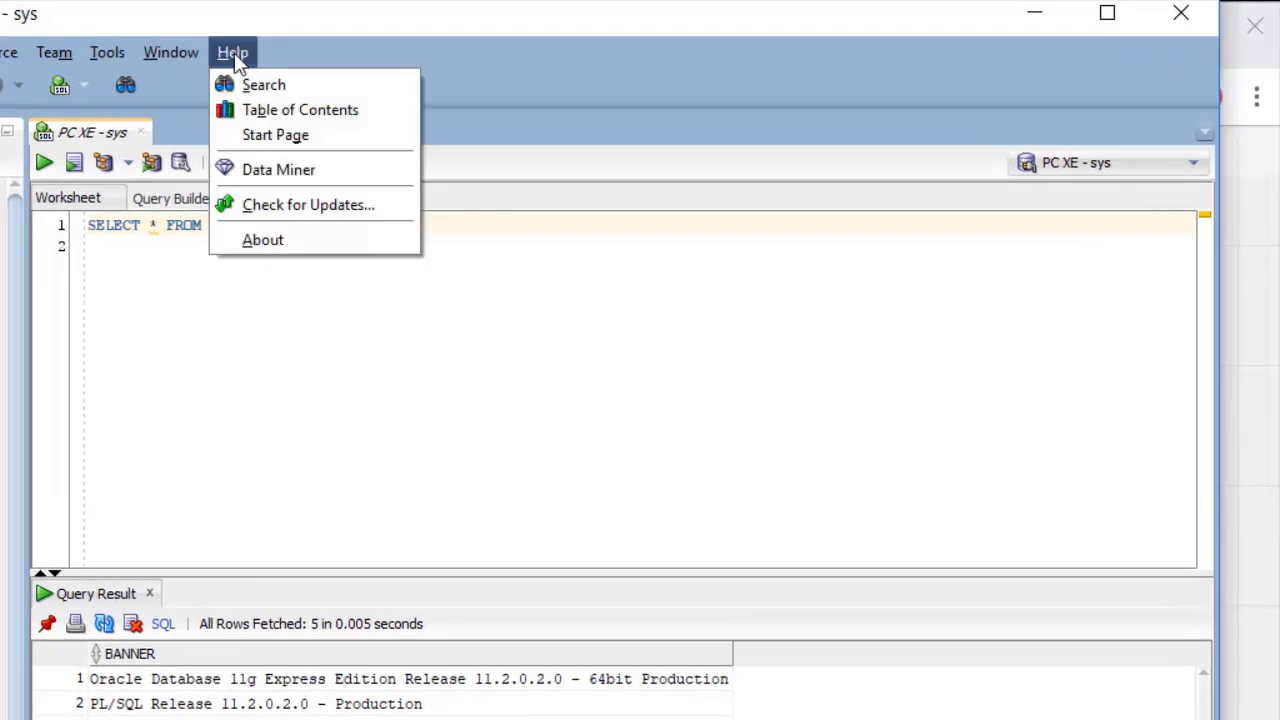
pyautogui.click(262, 240)
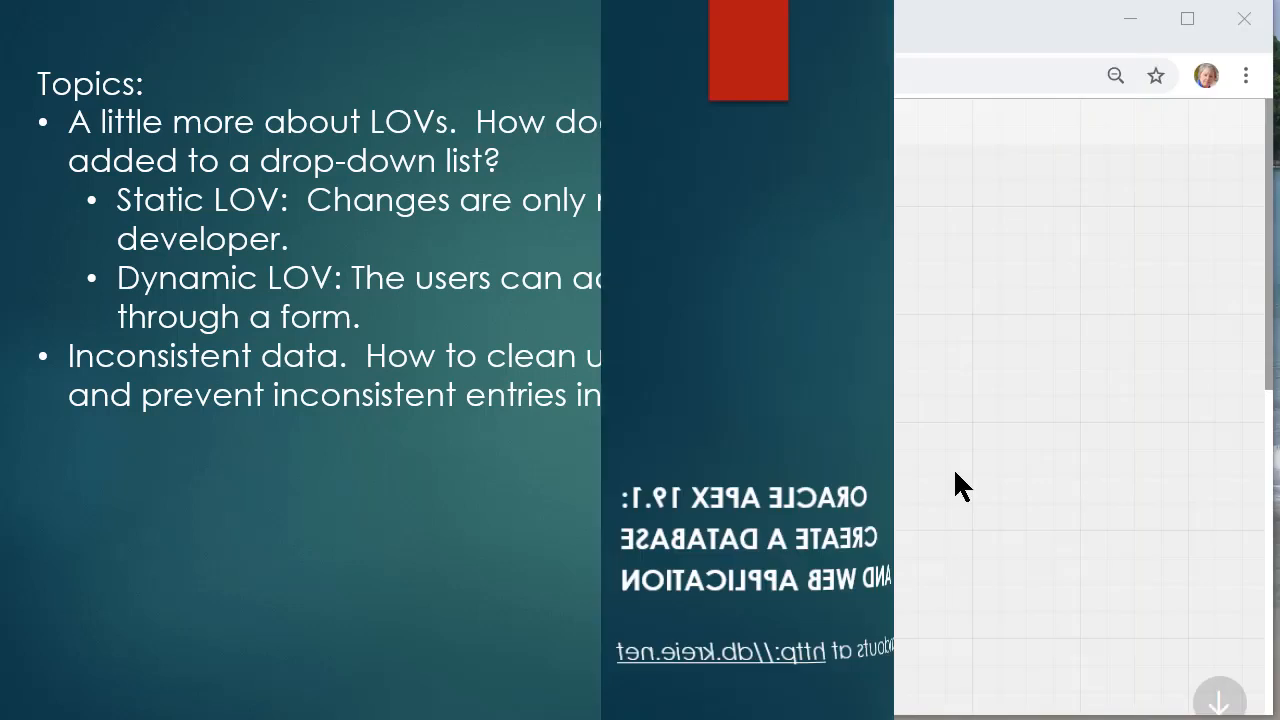
# Sign into the animal shelter workspace and run the Daily Operations application from App Builder
pyautogui.click(632, 594)
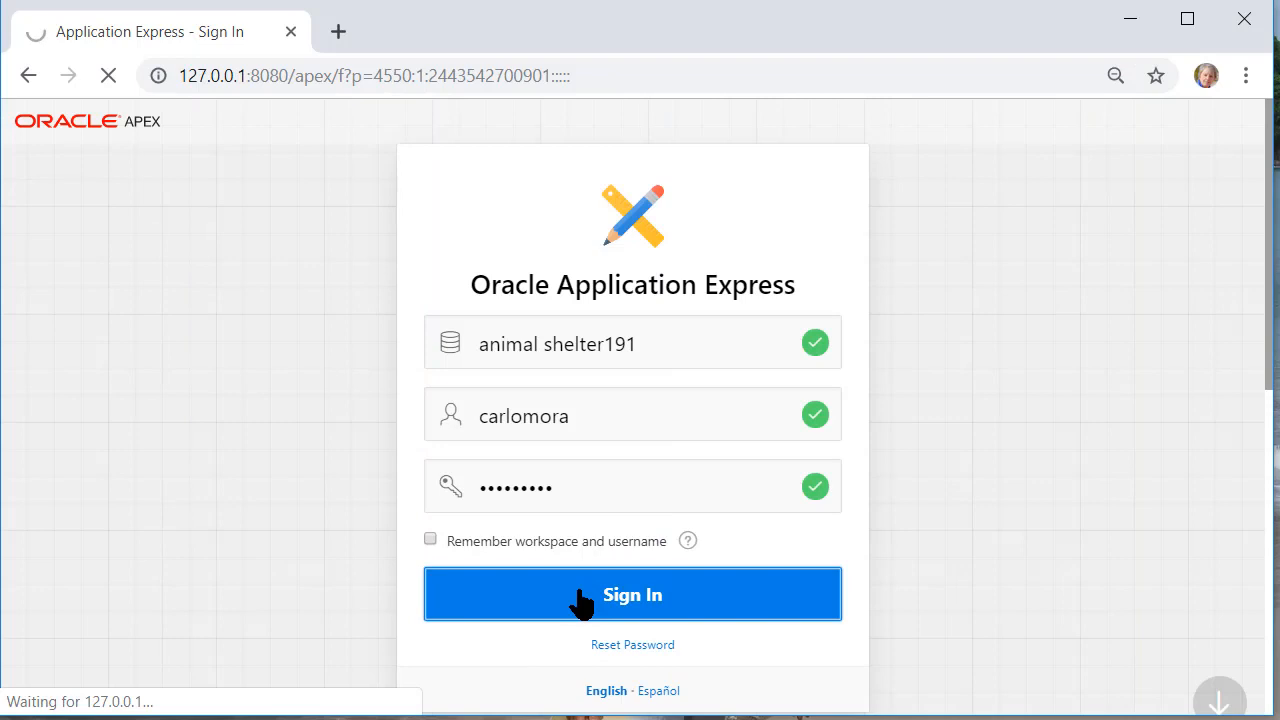
pyautogui.click(632, 594)
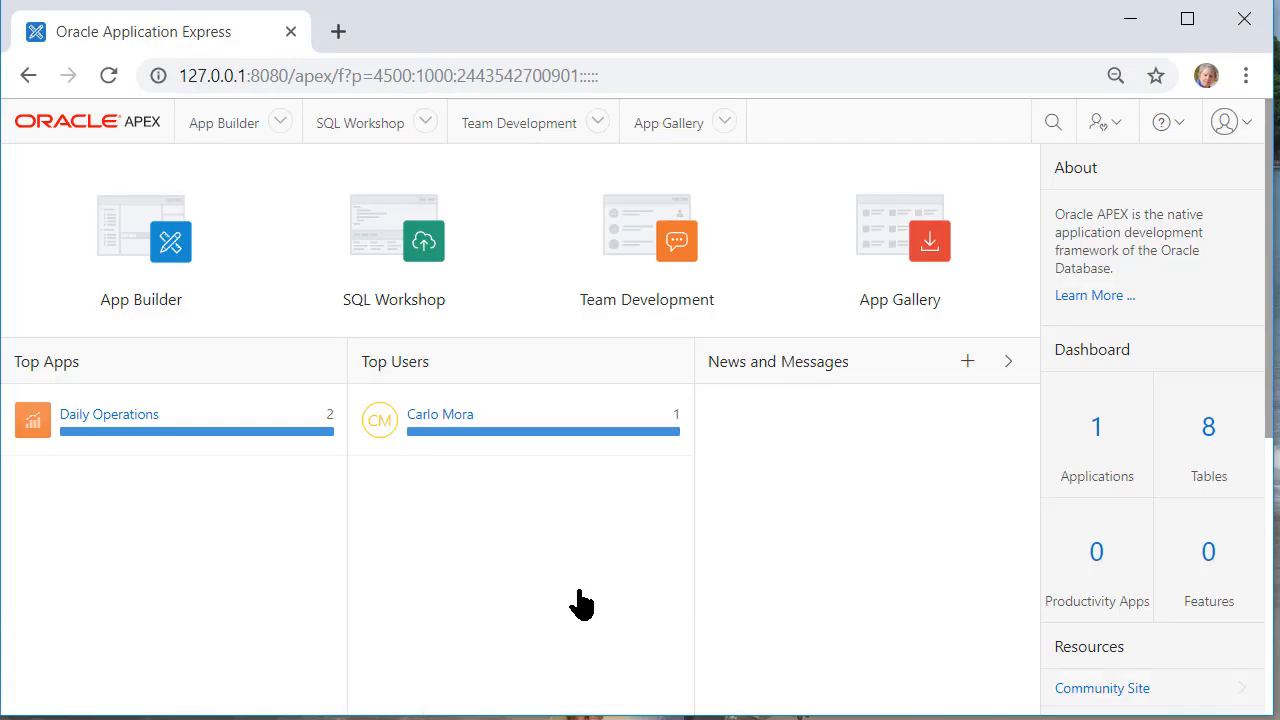
pyautogui.click(140, 240)
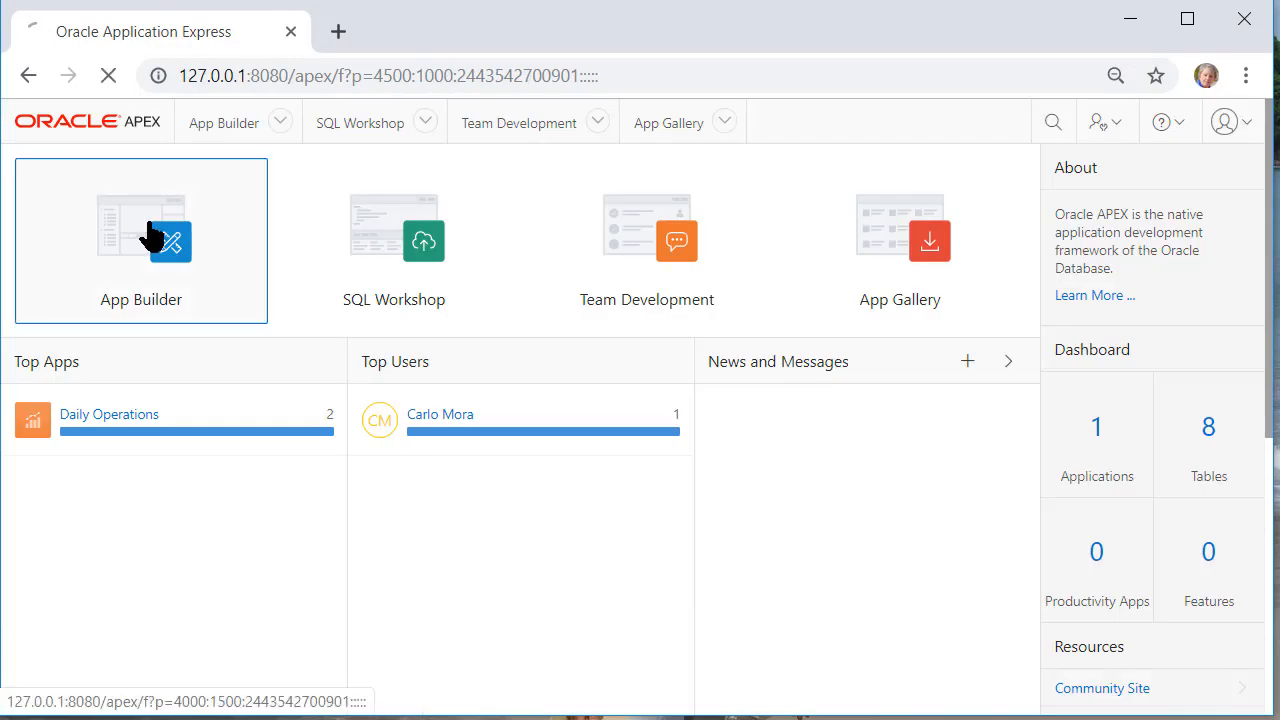
pyautogui.click(140, 240)
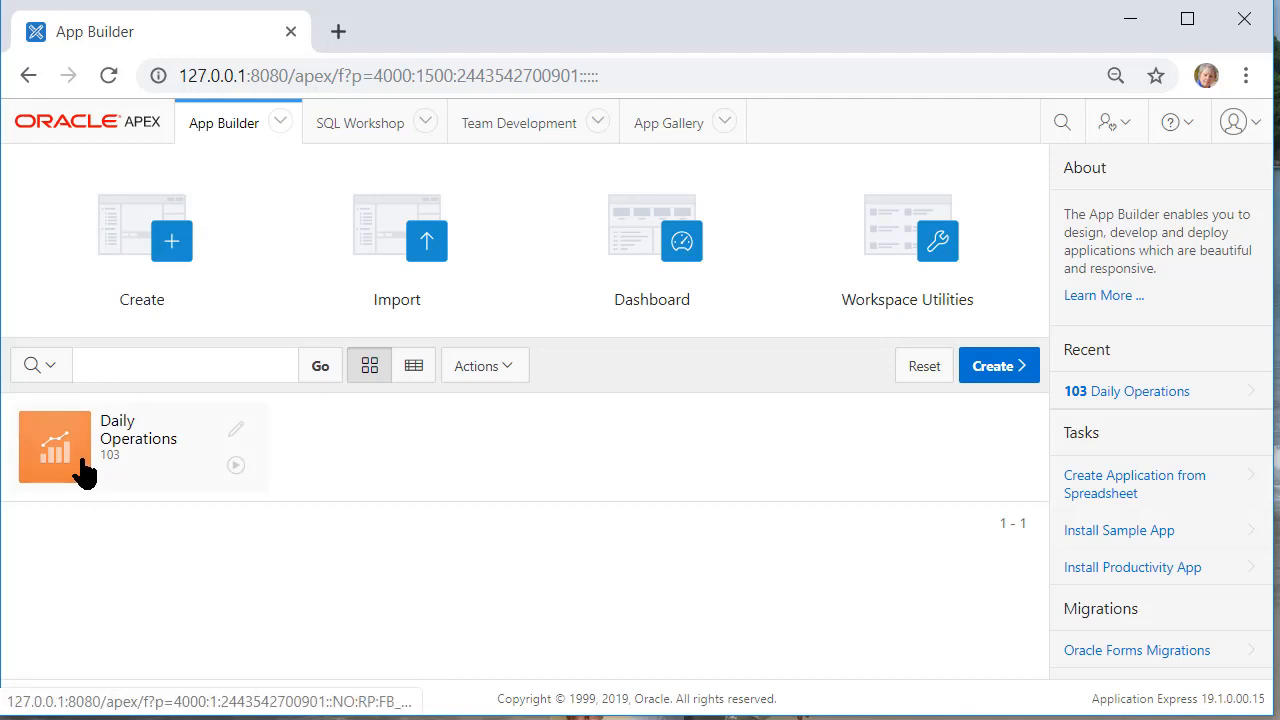
pyautogui.click(56, 448)
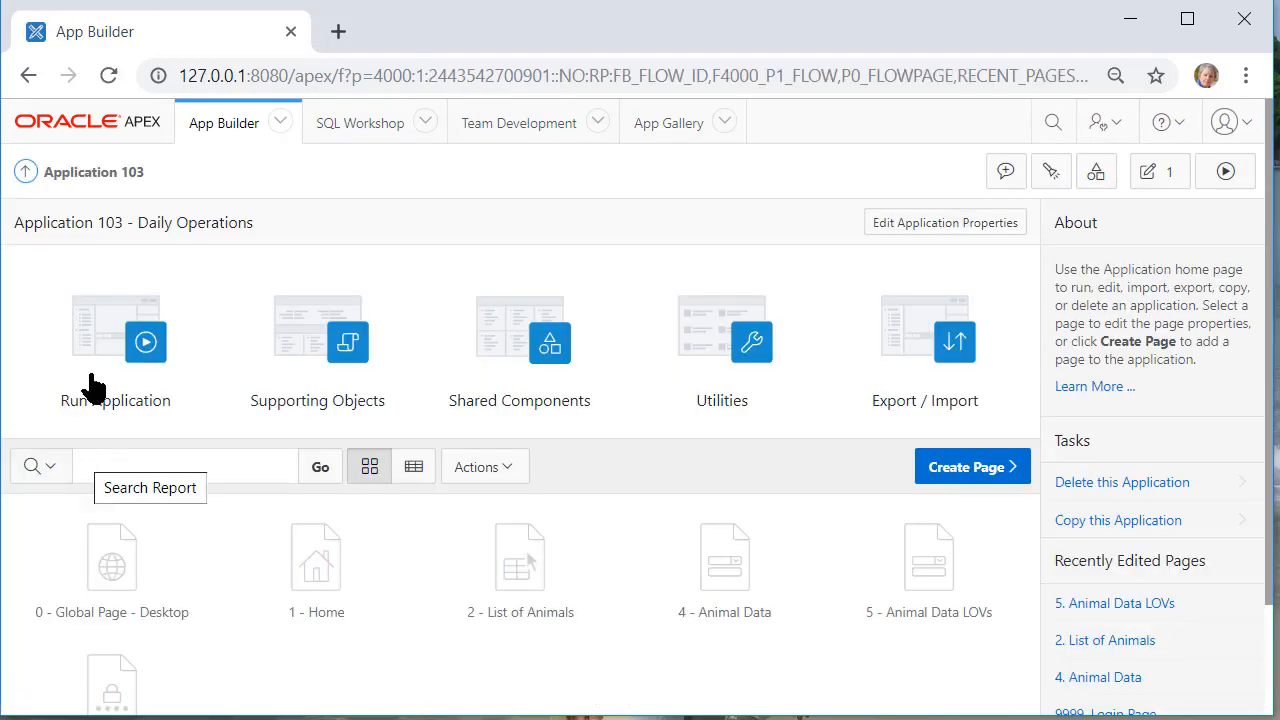
pyautogui.click(144, 342)
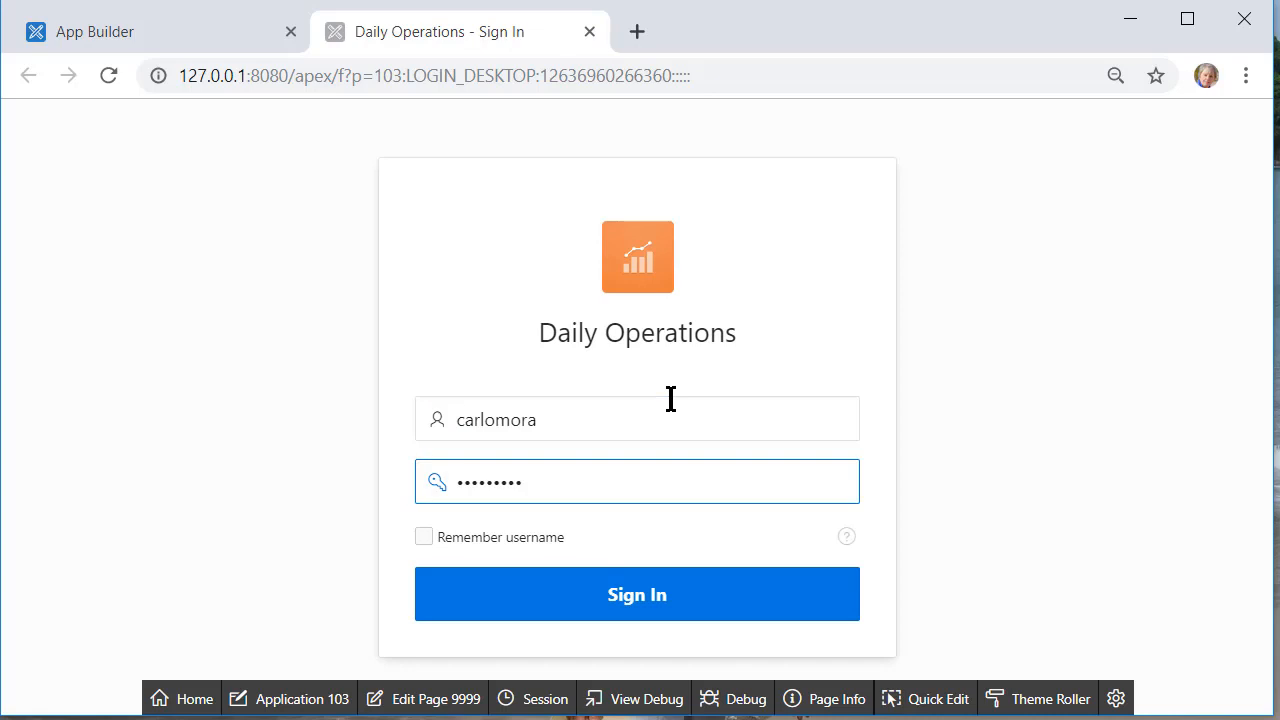
pyautogui.click(636, 594)
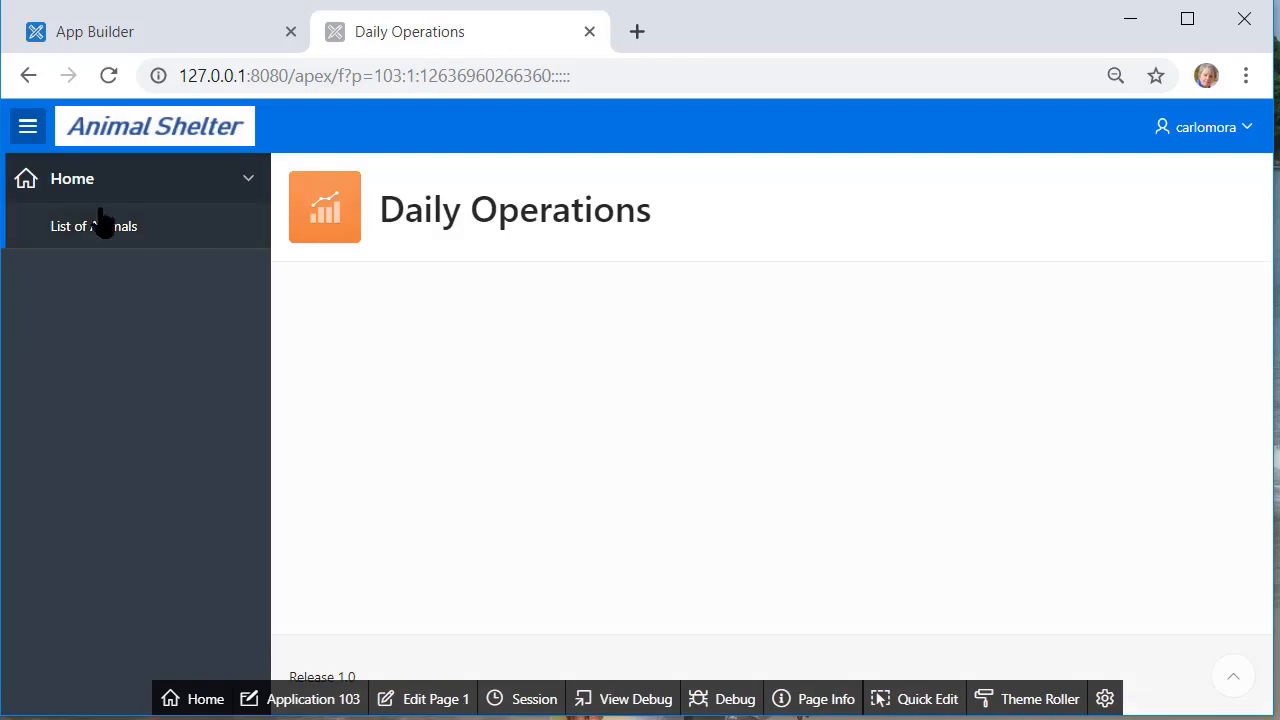
pyautogui.click(94, 224)
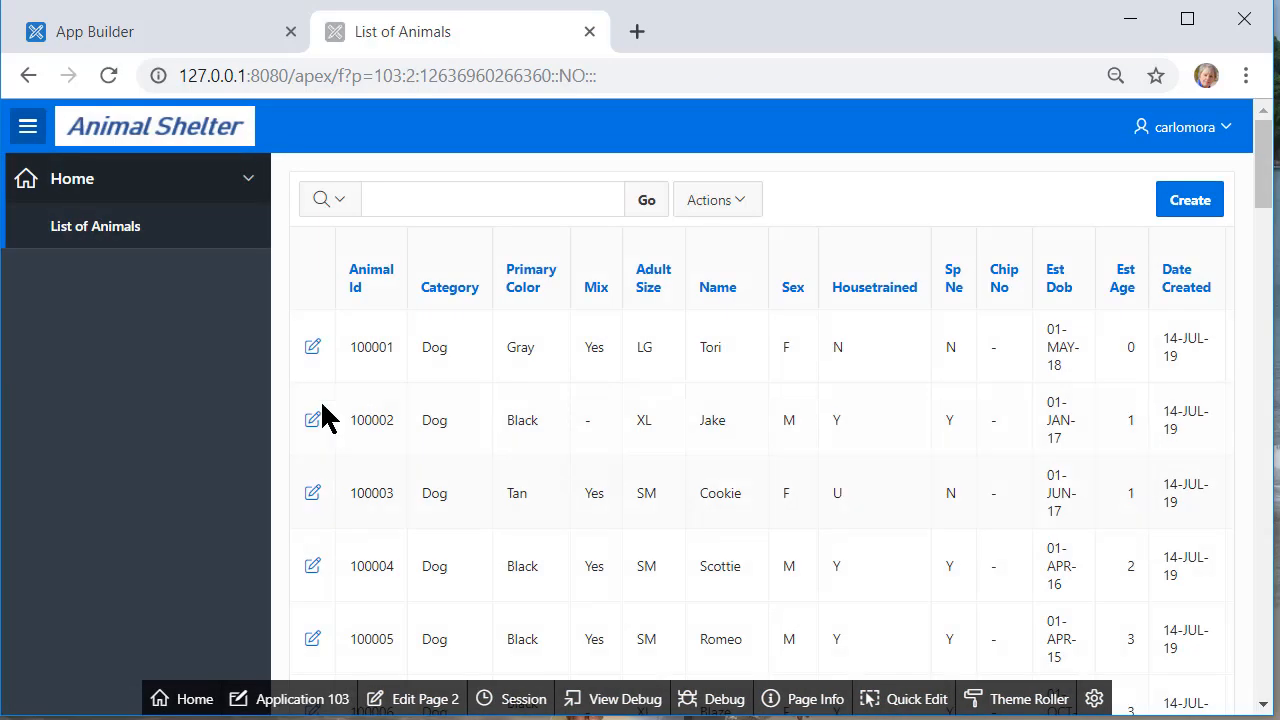
pyautogui.click(312, 420)
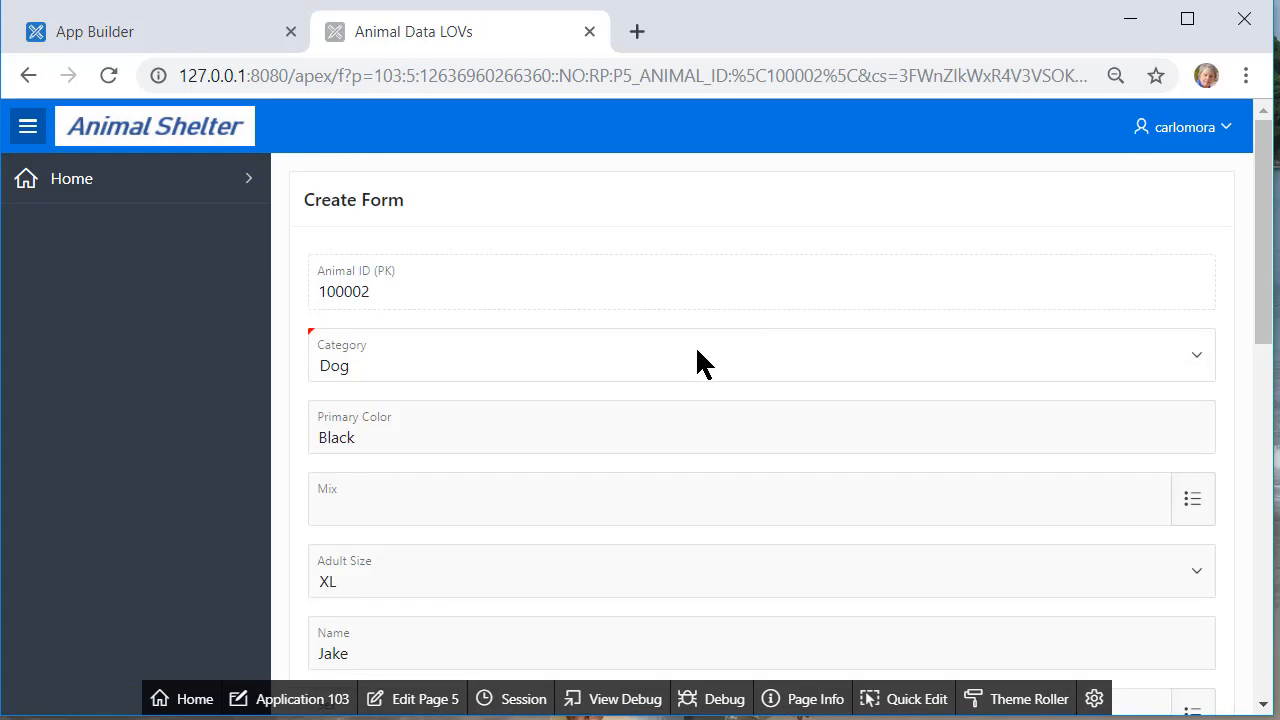
pyautogui.click(1196, 354)
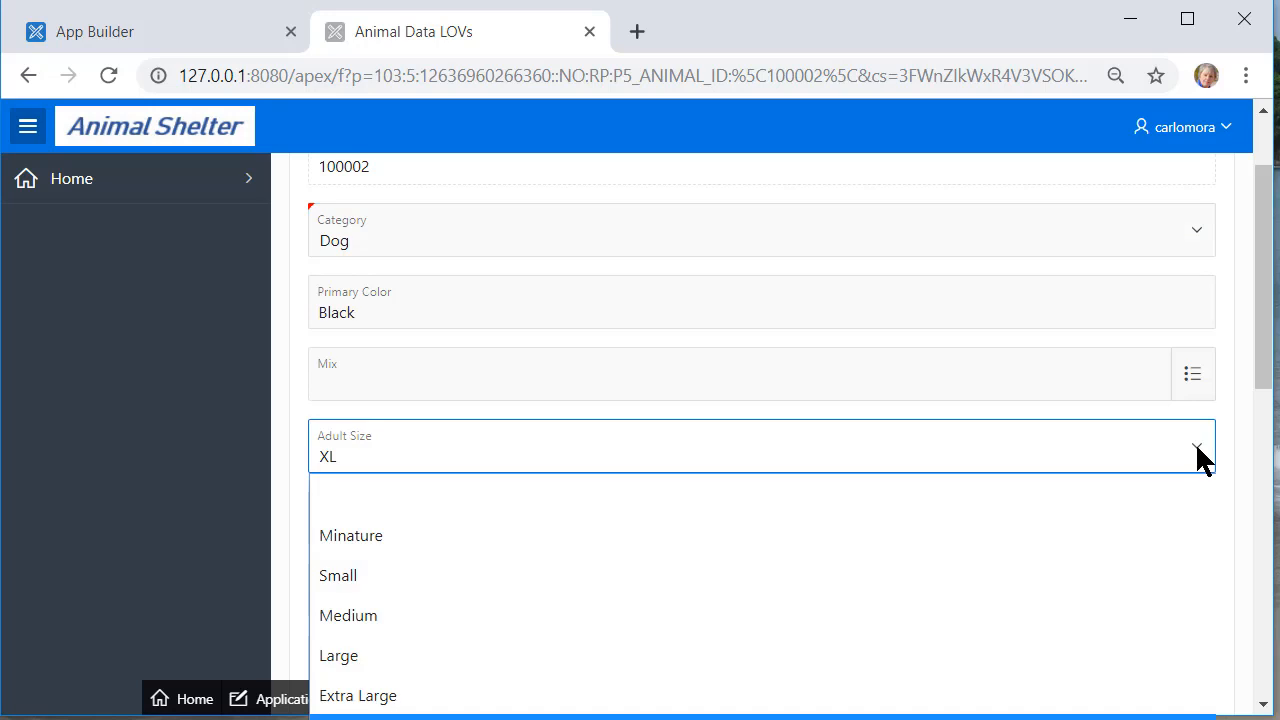
pyautogui.moveTo(340, 492)
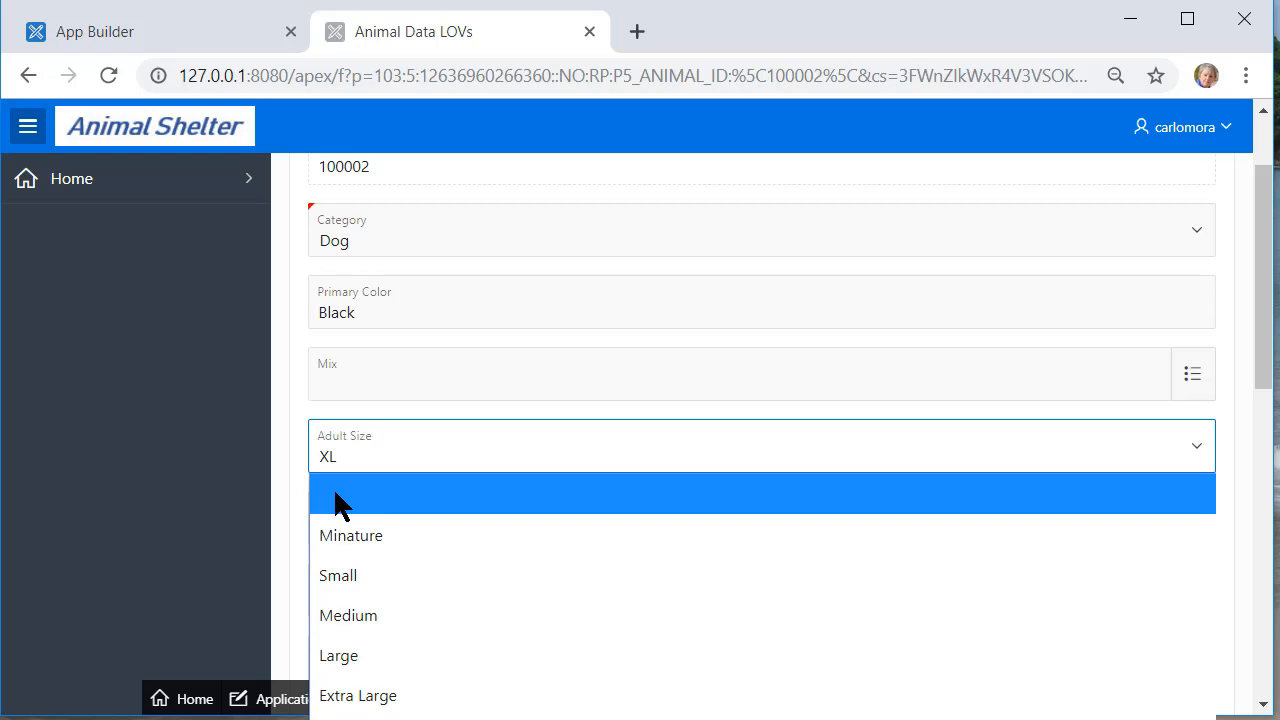
pyautogui.moveTo(640, 382)
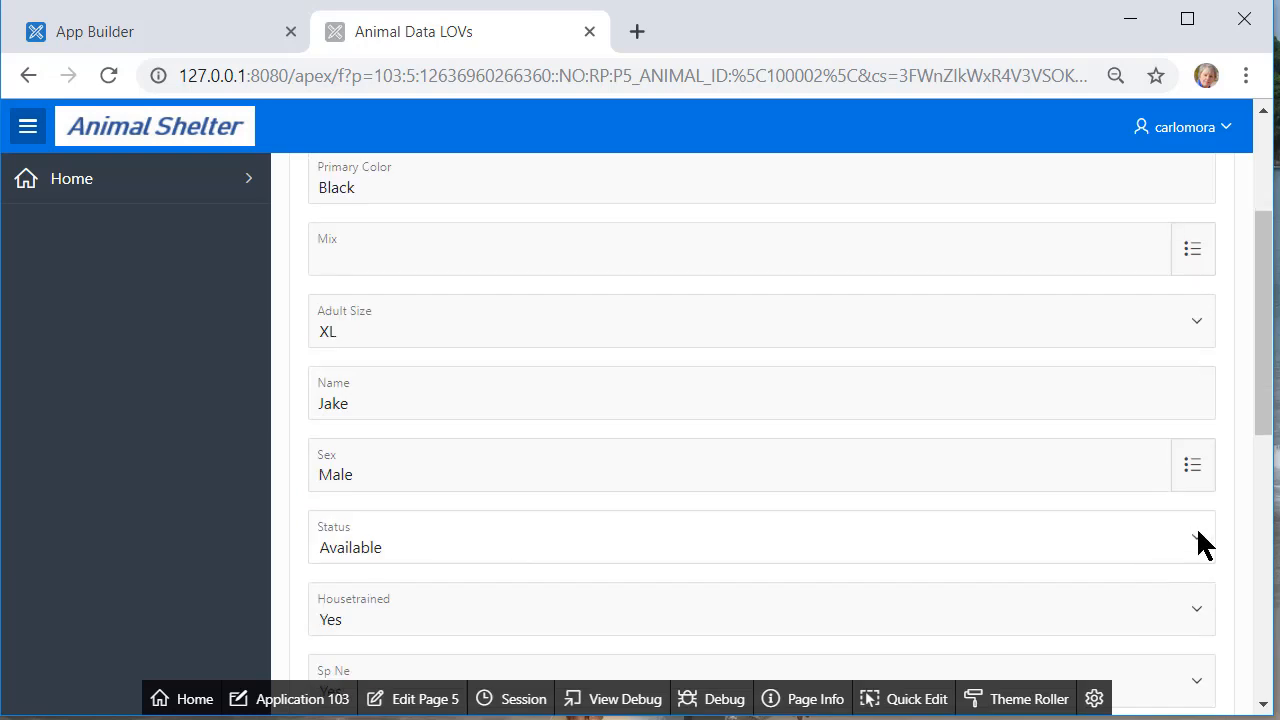
pyautogui.click(760, 320)
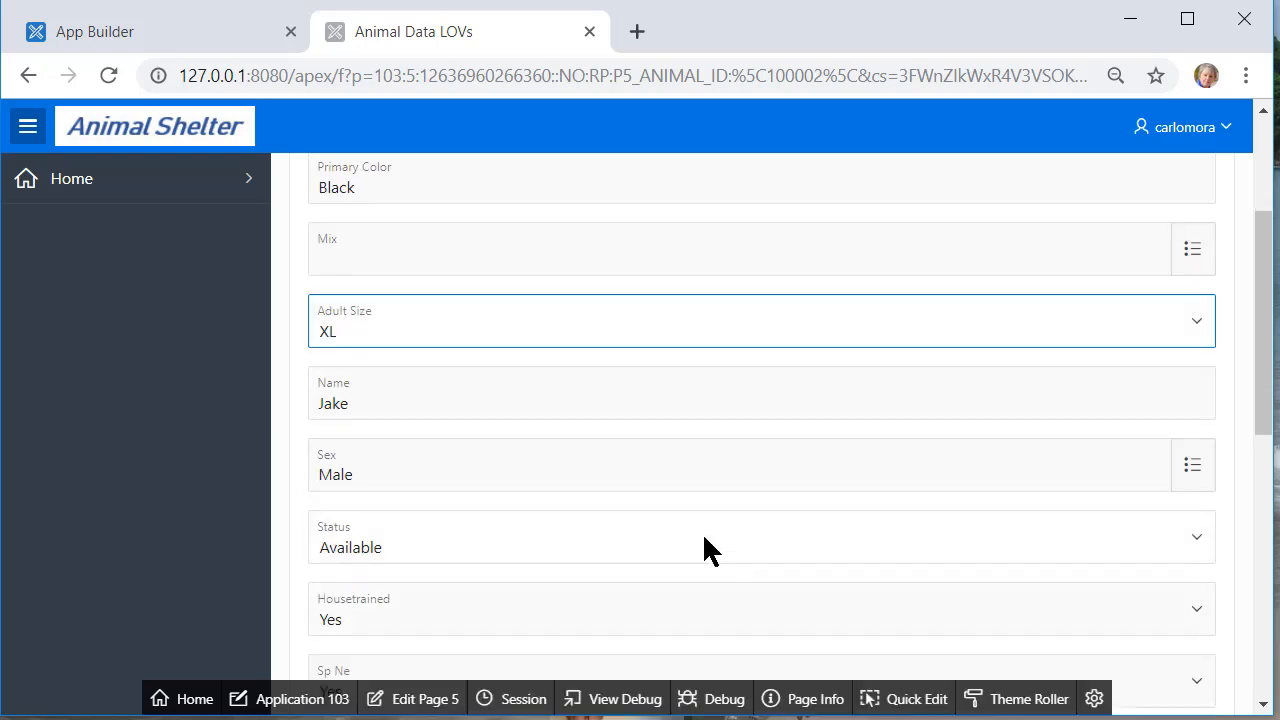
pyautogui.click(760, 548)
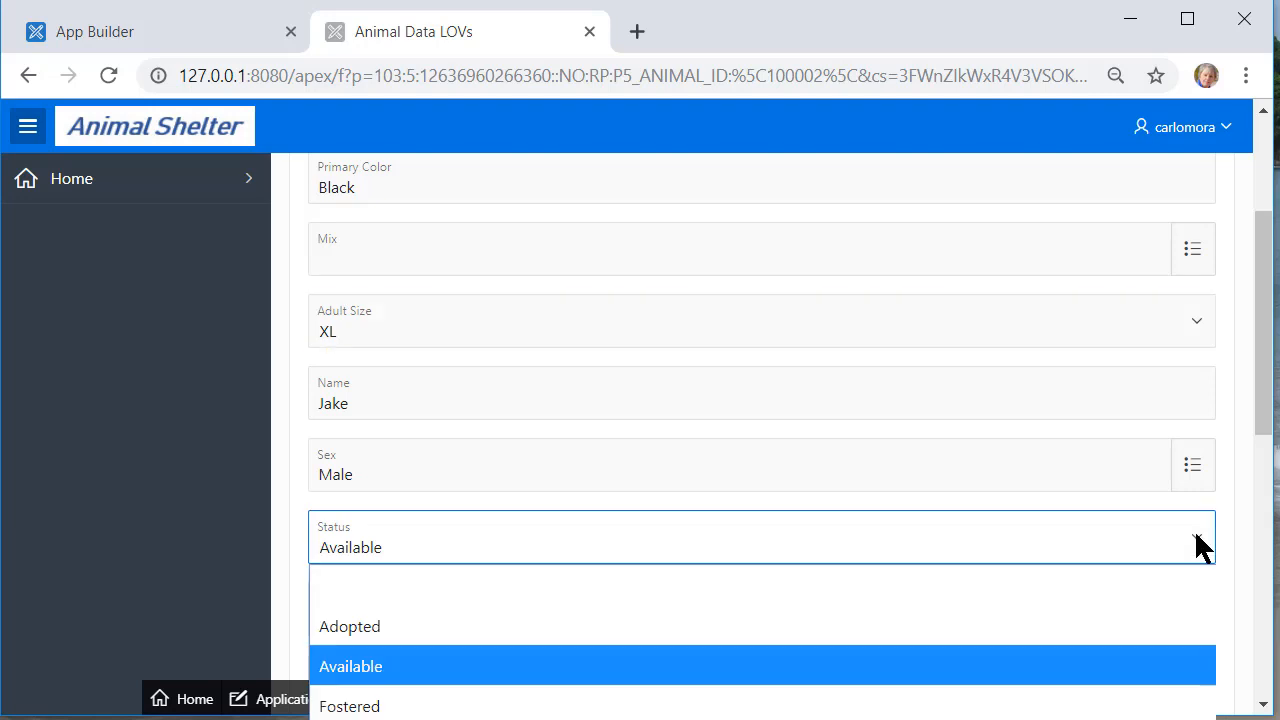
pyautogui.click(350, 666)
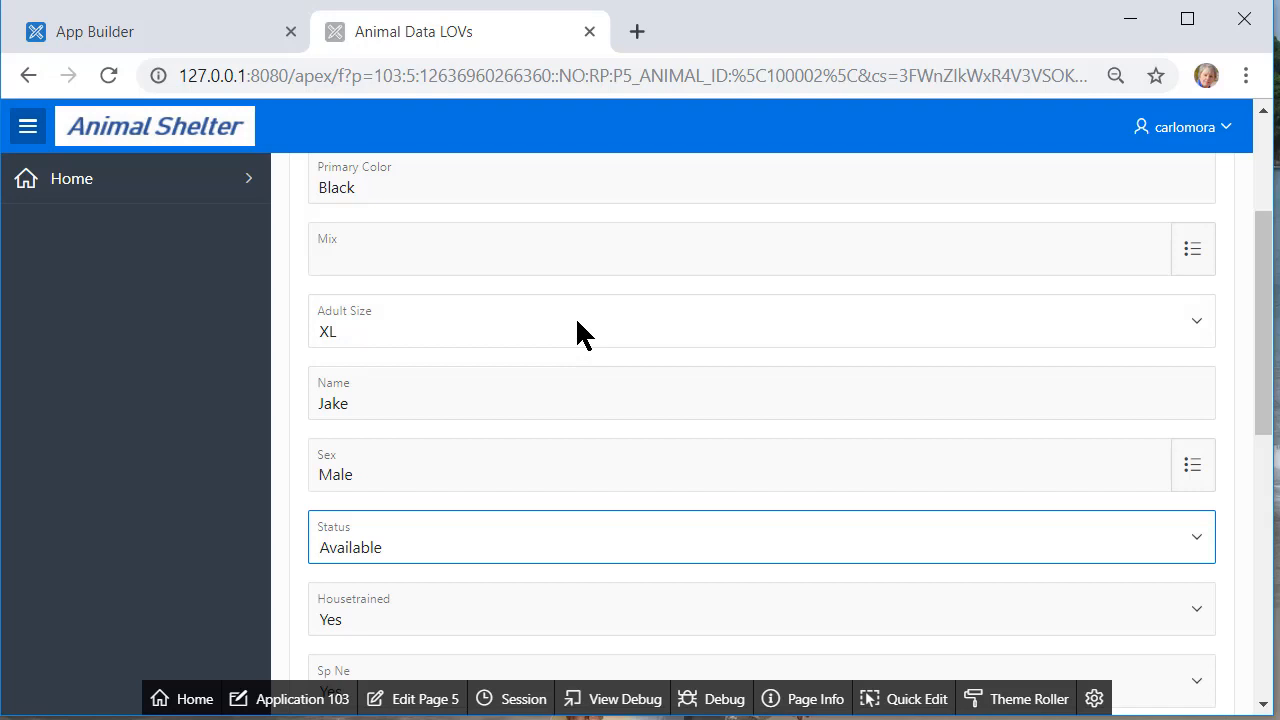
pyautogui.moveTo(748, 564)
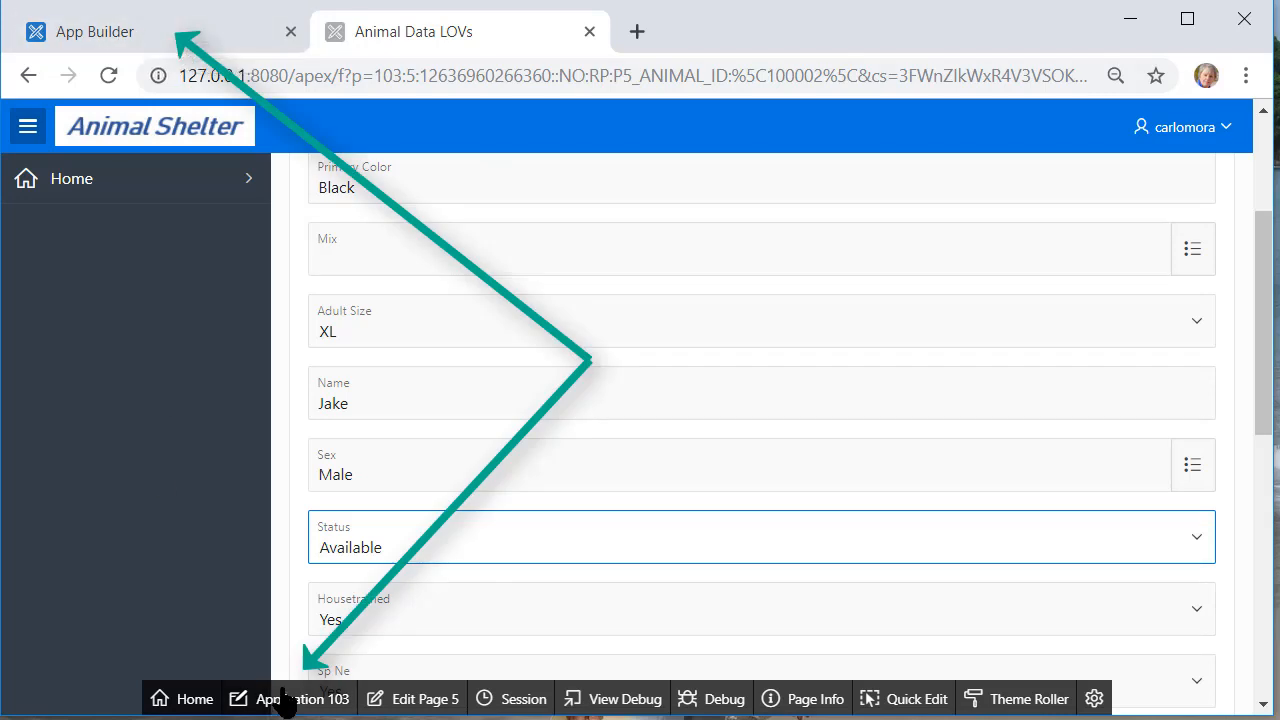
# Navigate to the SIZE list of values under Shared Components > Lists of Values
pyautogui.click(96, 32)
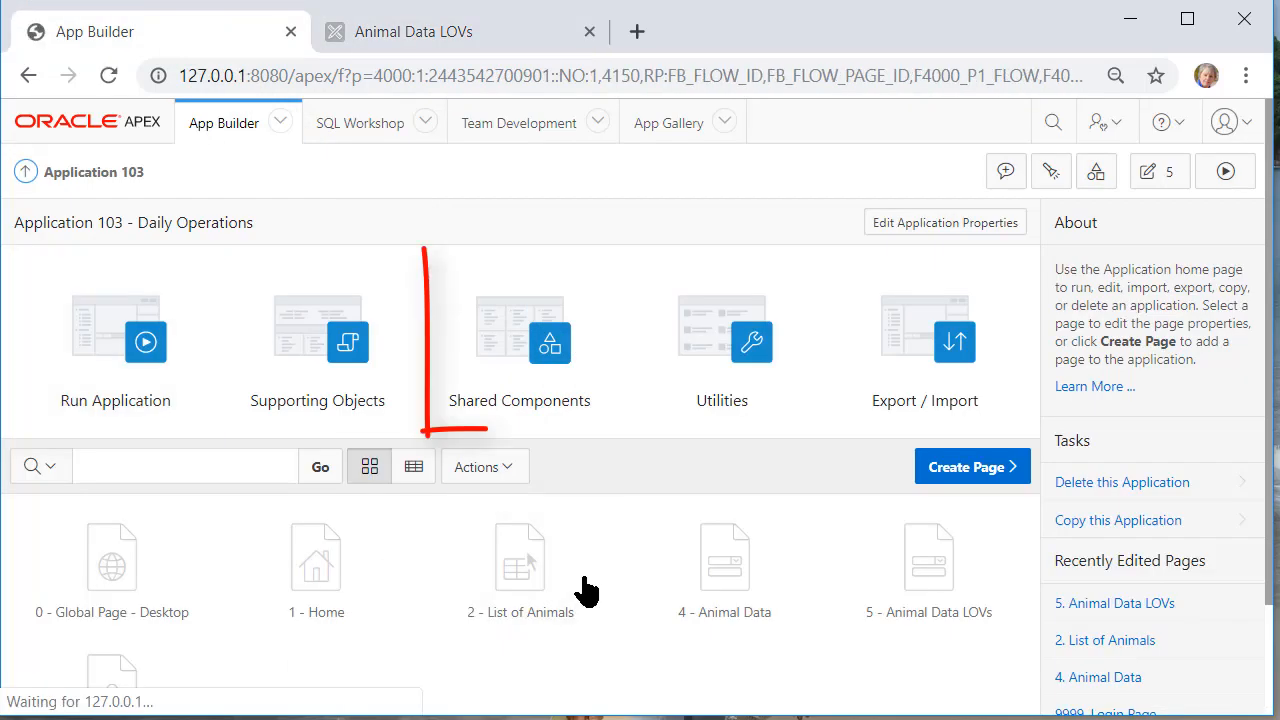
pyautogui.click(520, 340)
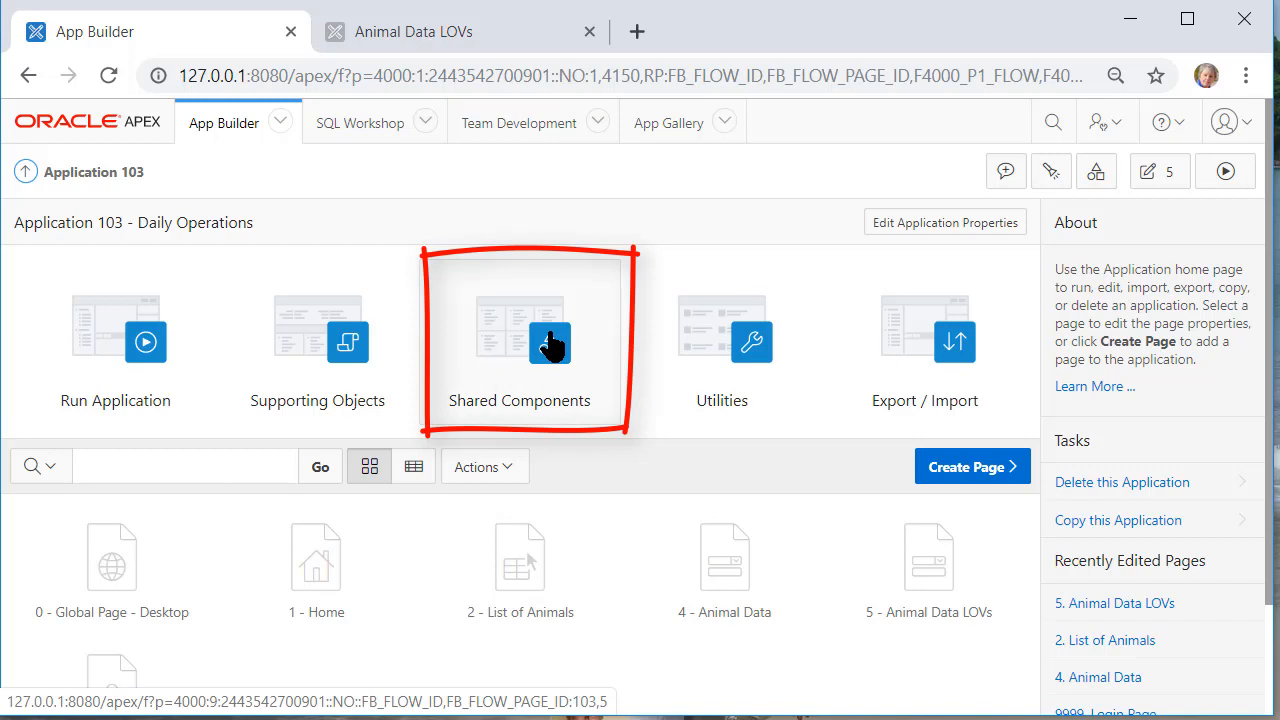
pyautogui.click(520, 330)
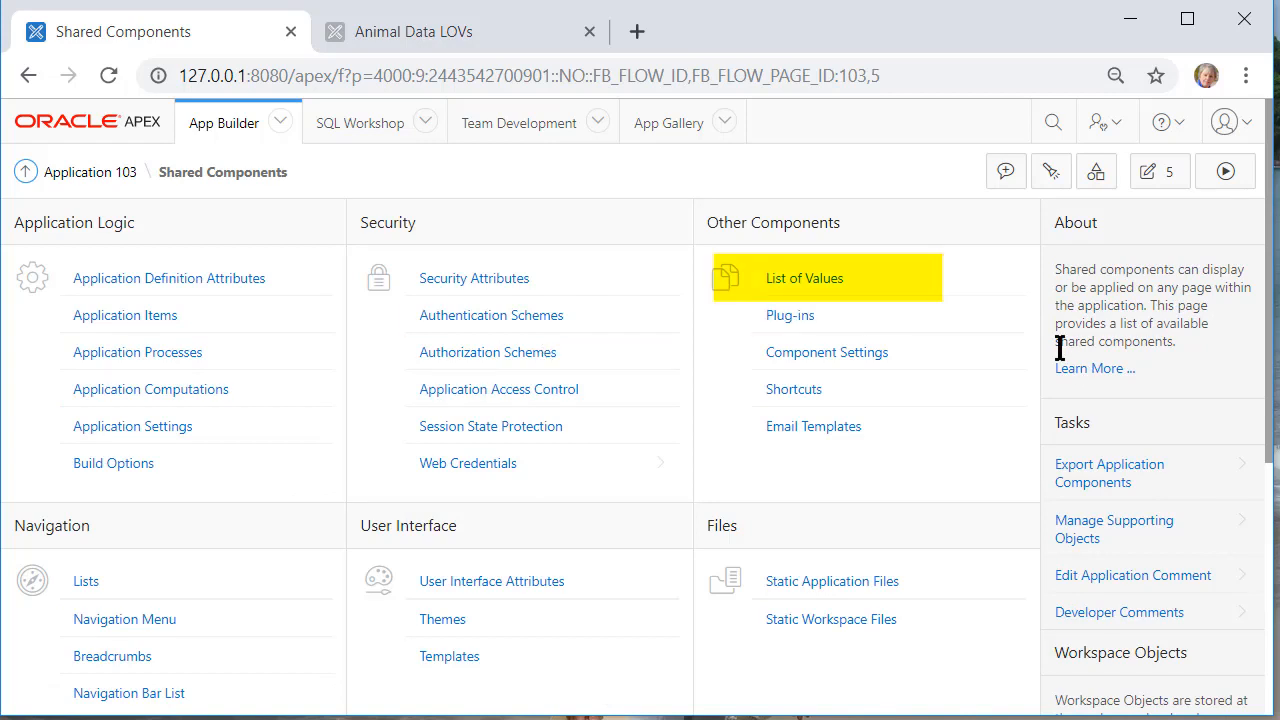
pyautogui.click(804, 278)
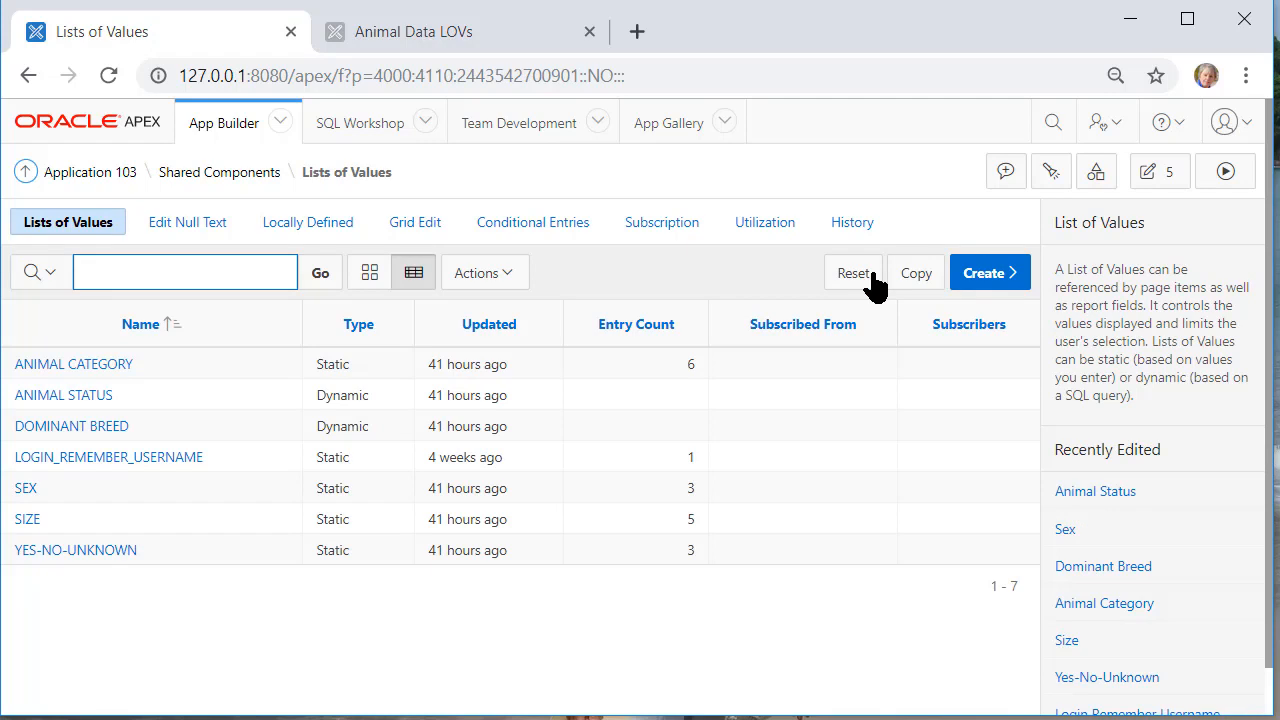
pyautogui.moveTo(72, 364)
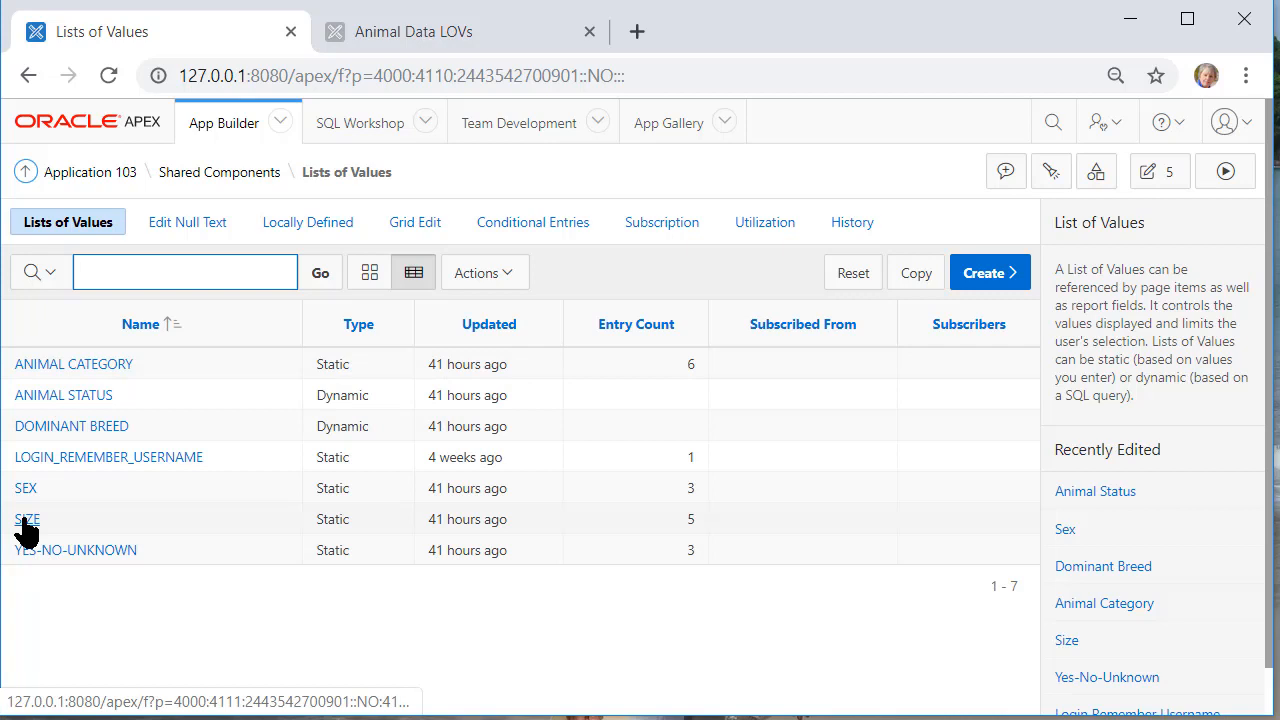
pyautogui.click(28, 518)
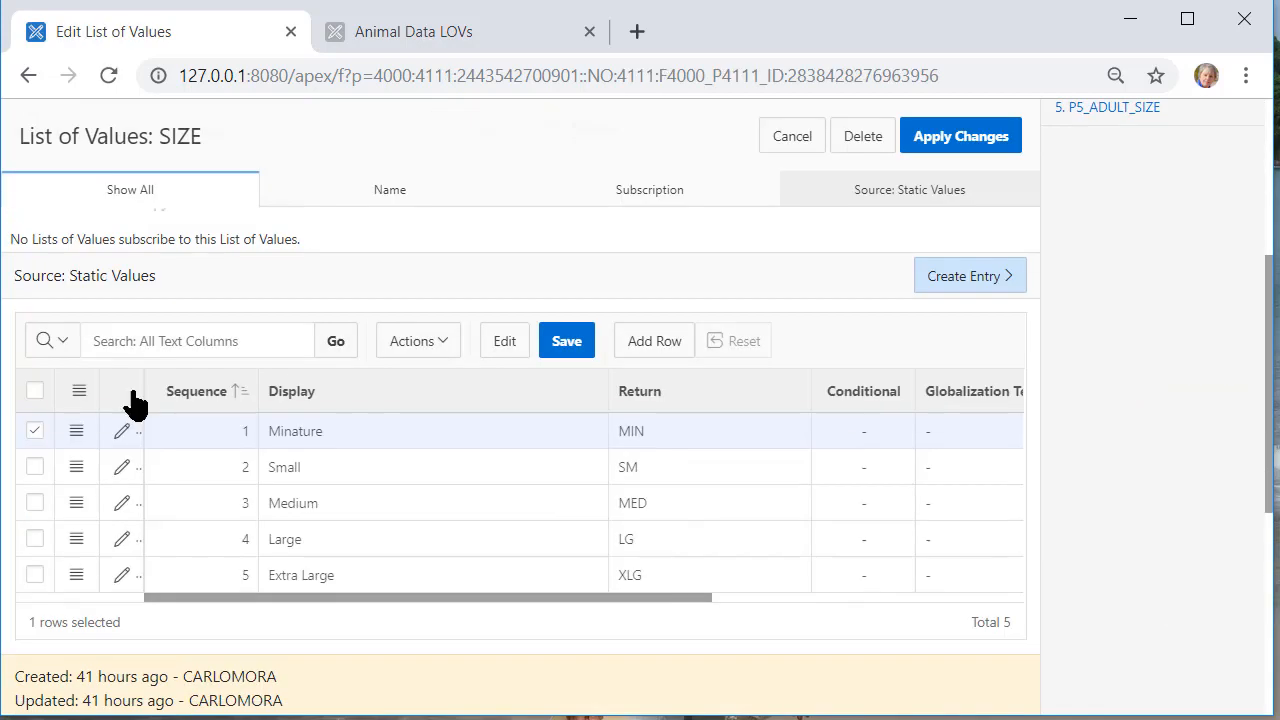
pyautogui.moveTo(764, 588)
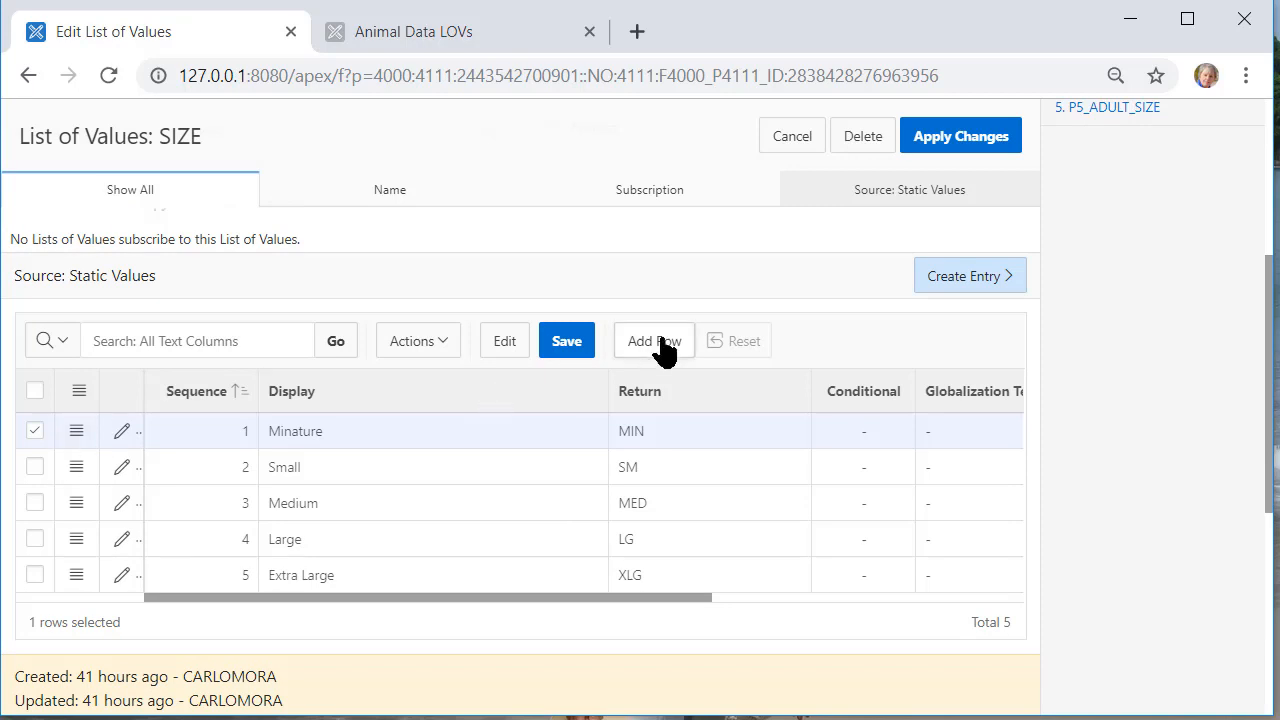
# Add a static row with sequence 6, display Unknown and return value UN
pyautogui.click(652, 340)
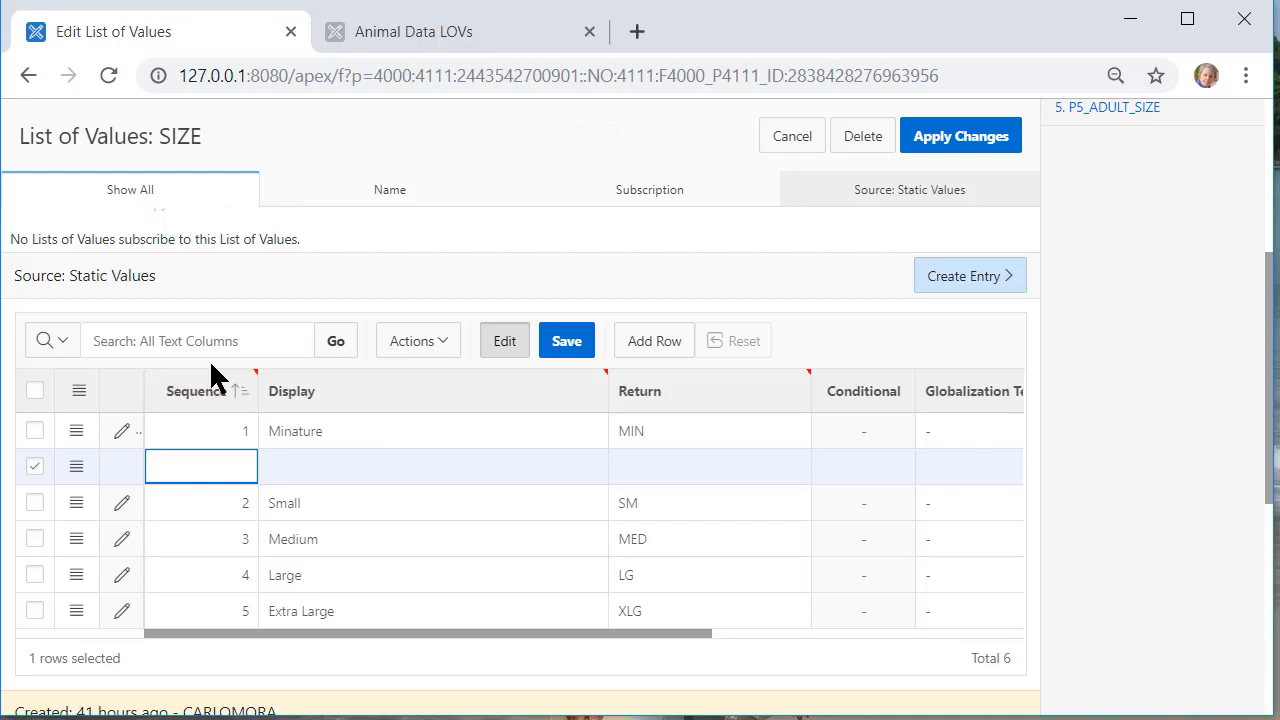
pyautogui.write('6')
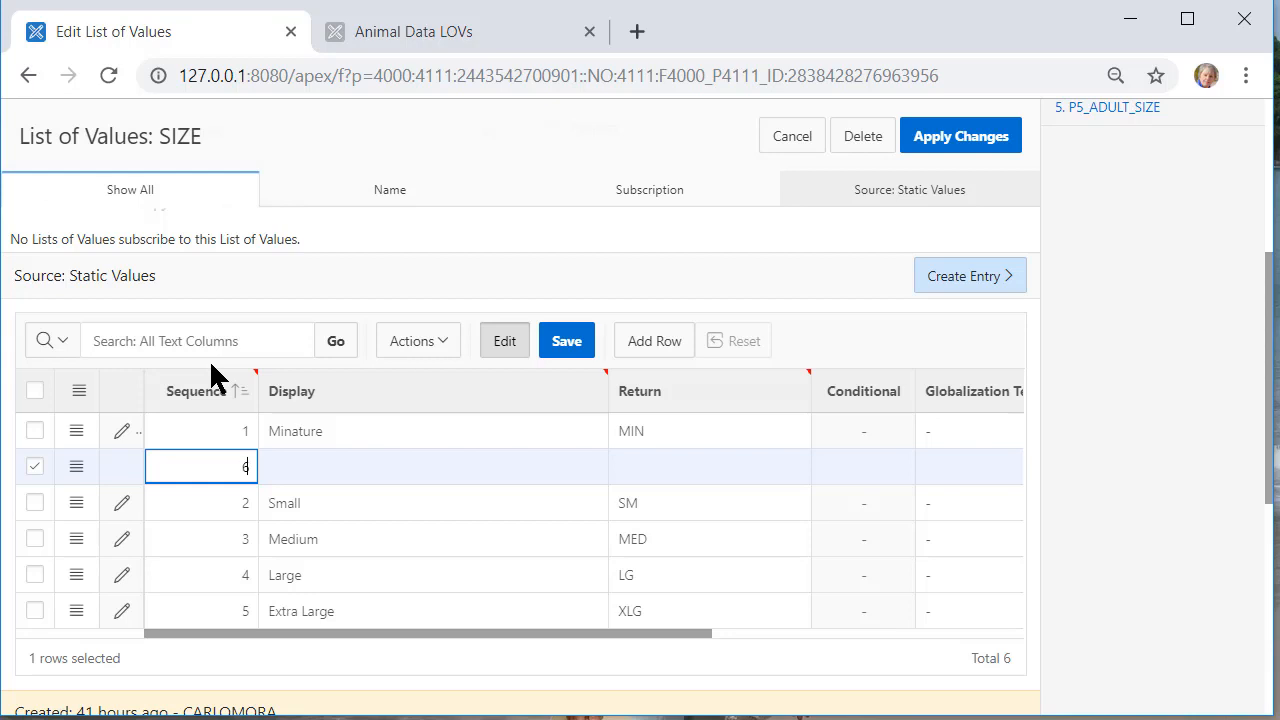
pyautogui.click(432, 466)
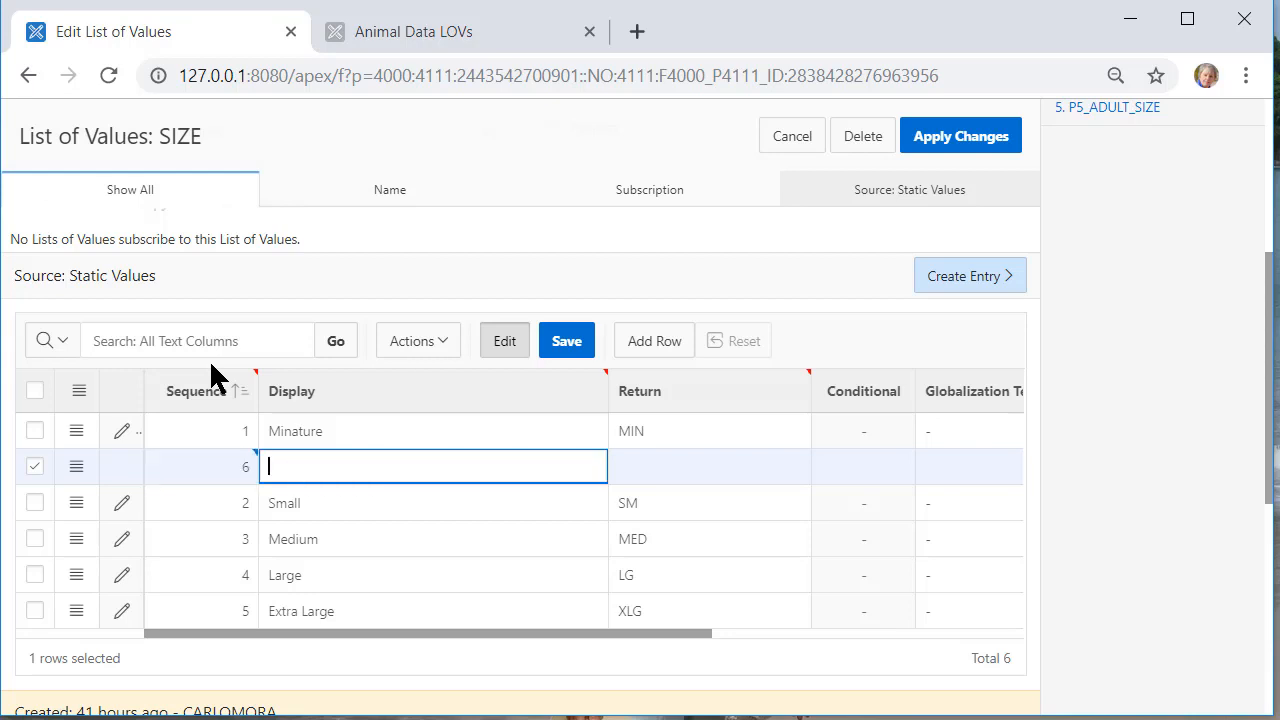
pyautogui.write('Unkno')
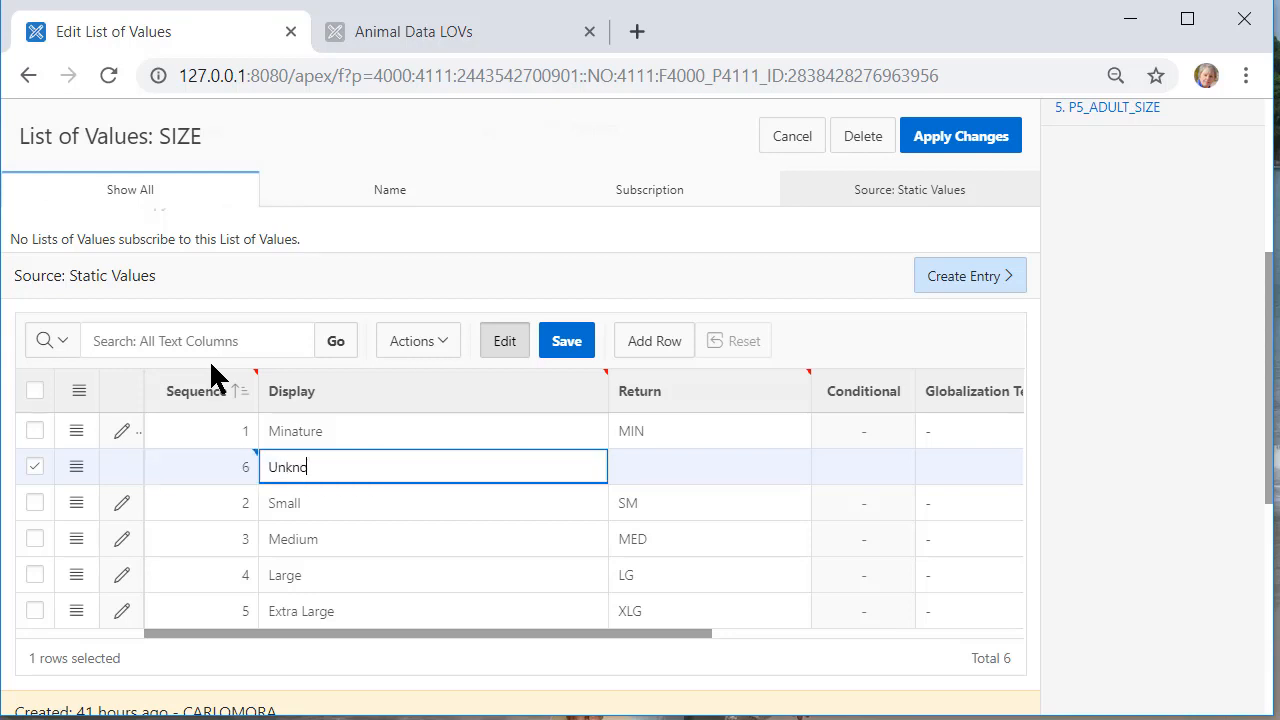
pyautogui.write('UN')
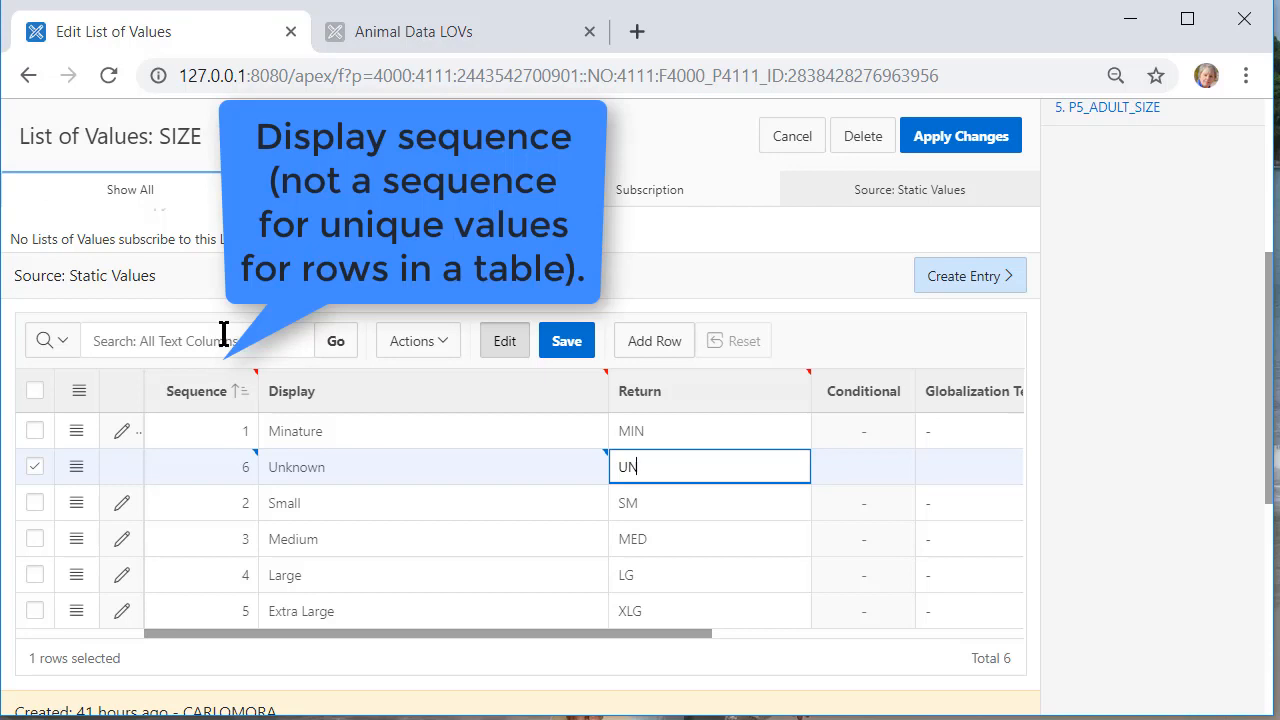
pyautogui.moveTo(204, 398)
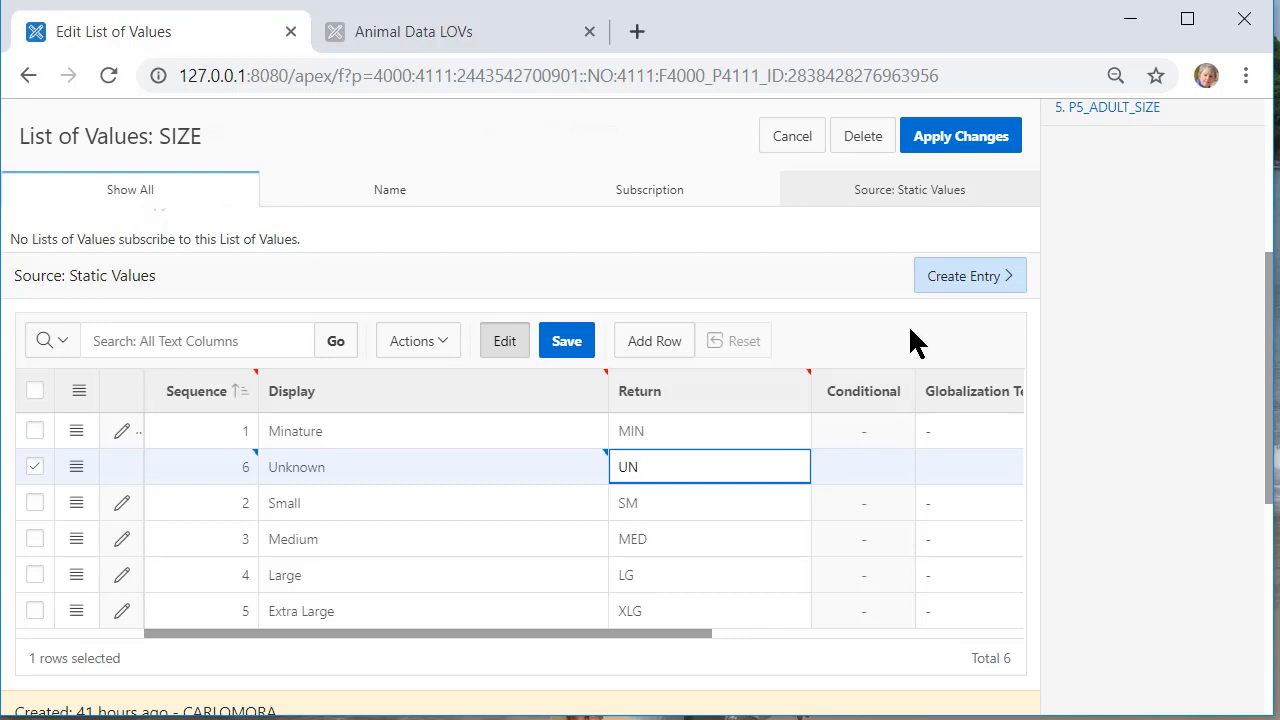
pyautogui.moveTo(960, 136)
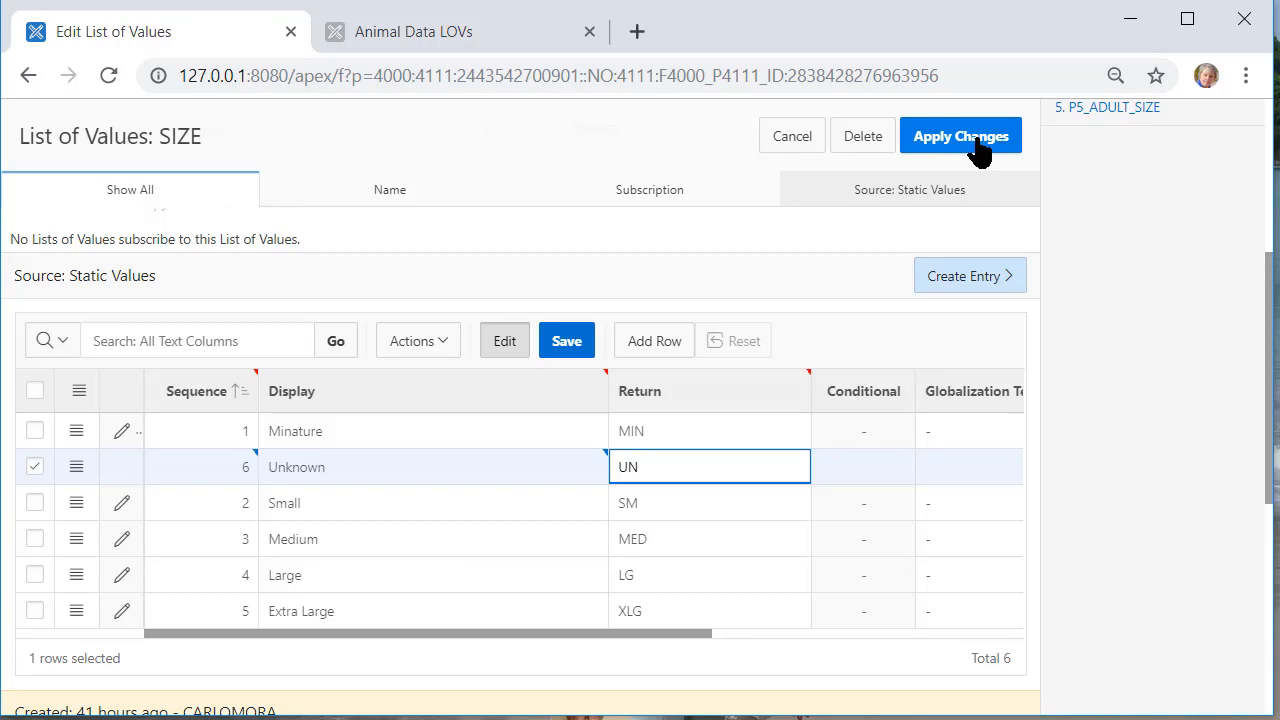
# Apply the SIZE list changes, reload the animal form to recheck Adult Size, and go to the APEX home
pyautogui.click(960, 136)
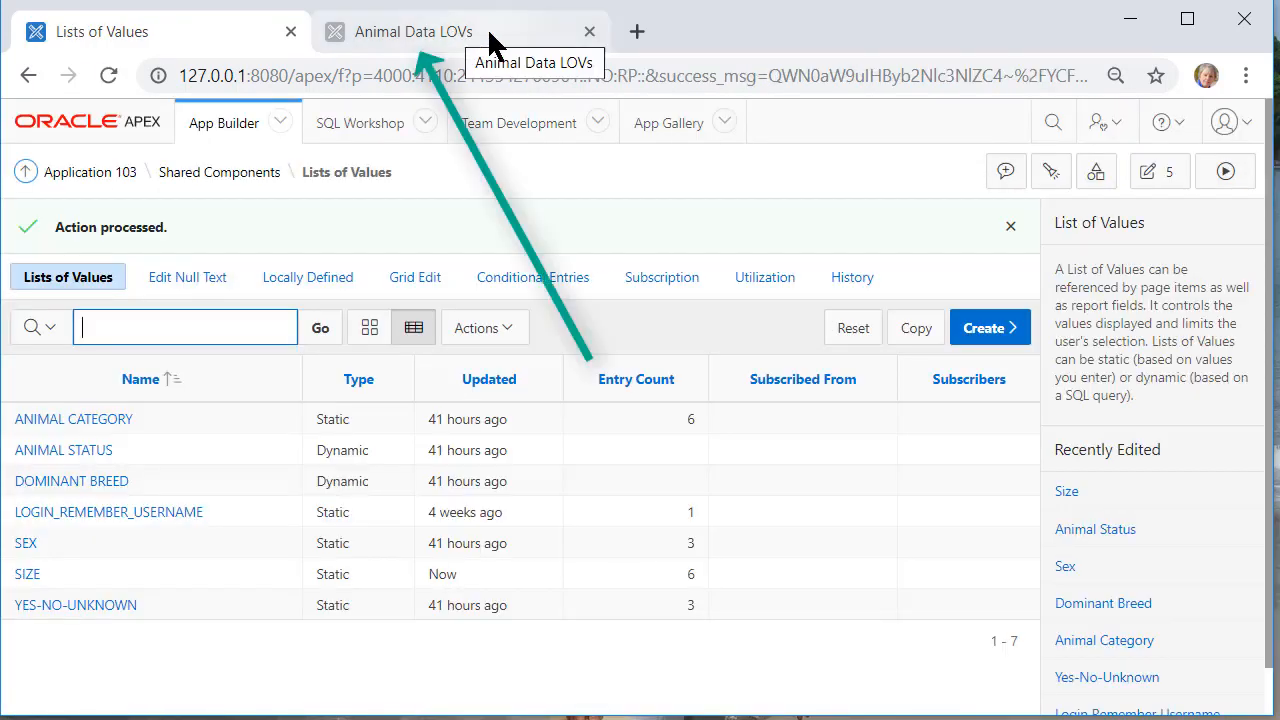
pyautogui.click(412, 32)
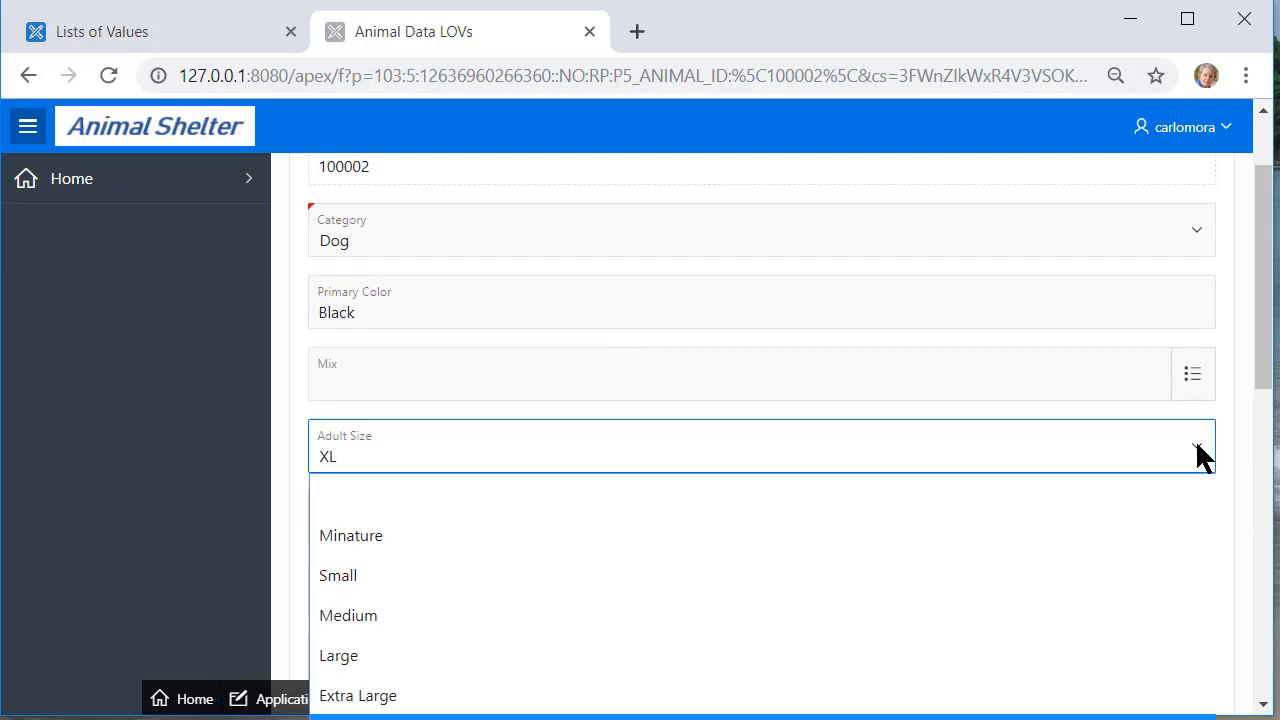
pyautogui.moveTo(304, 150)
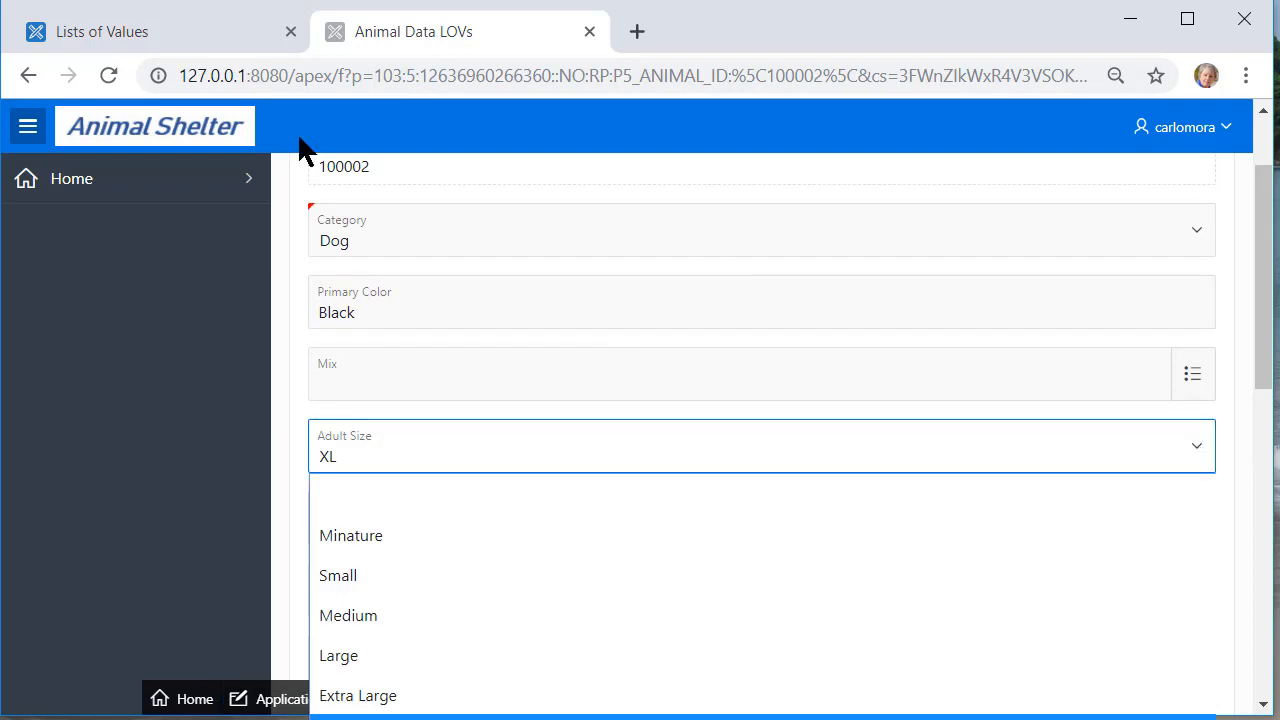
pyautogui.click(108, 76)
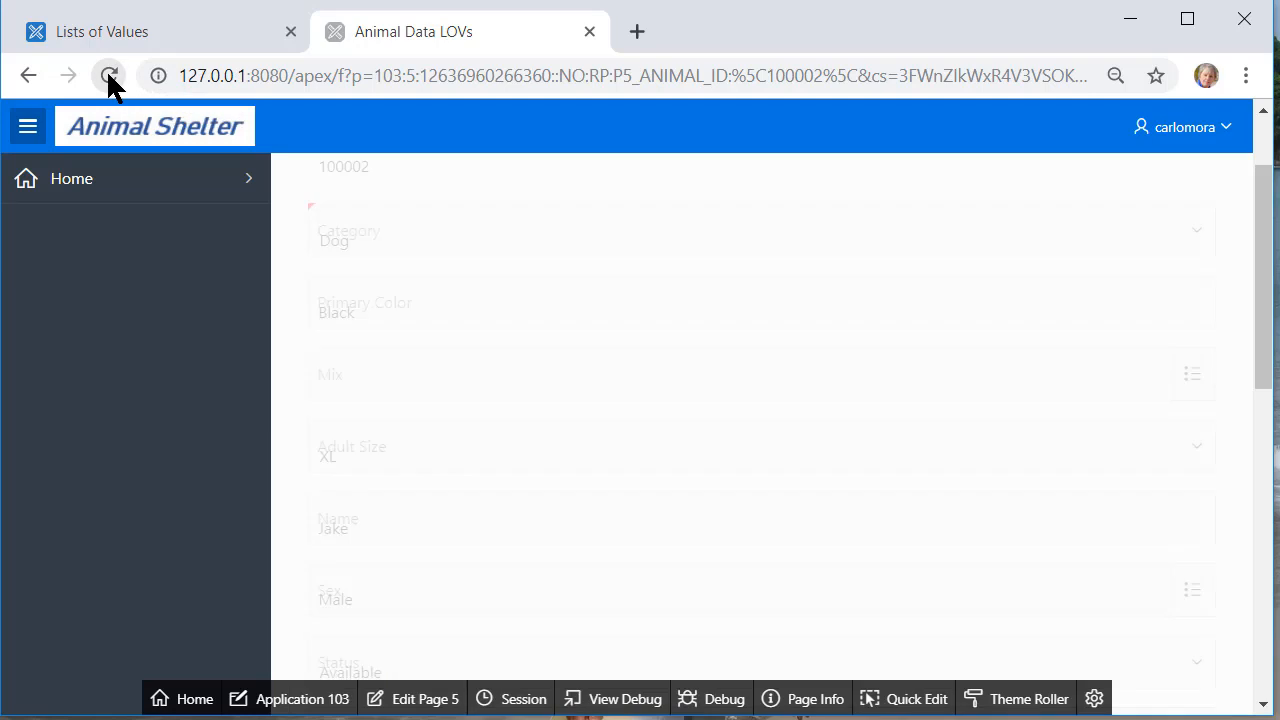
pyautogui.click(108, 76)
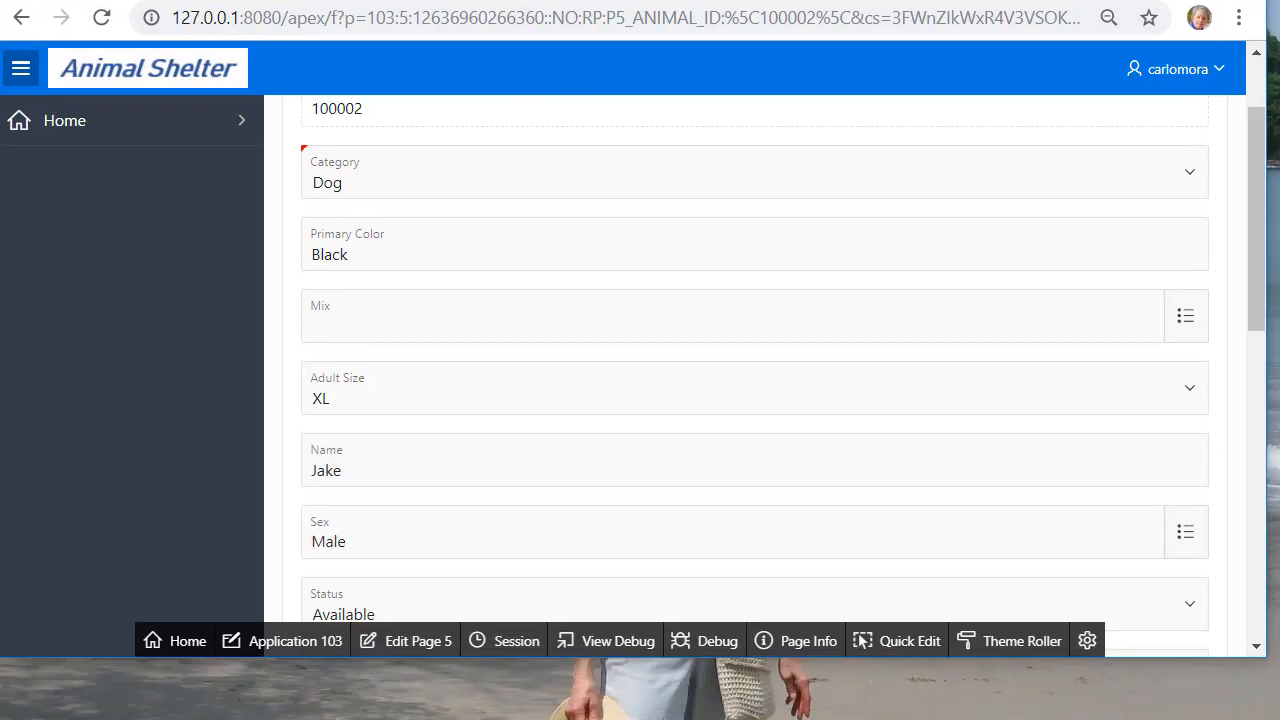
pyautogui.click(754, 388)
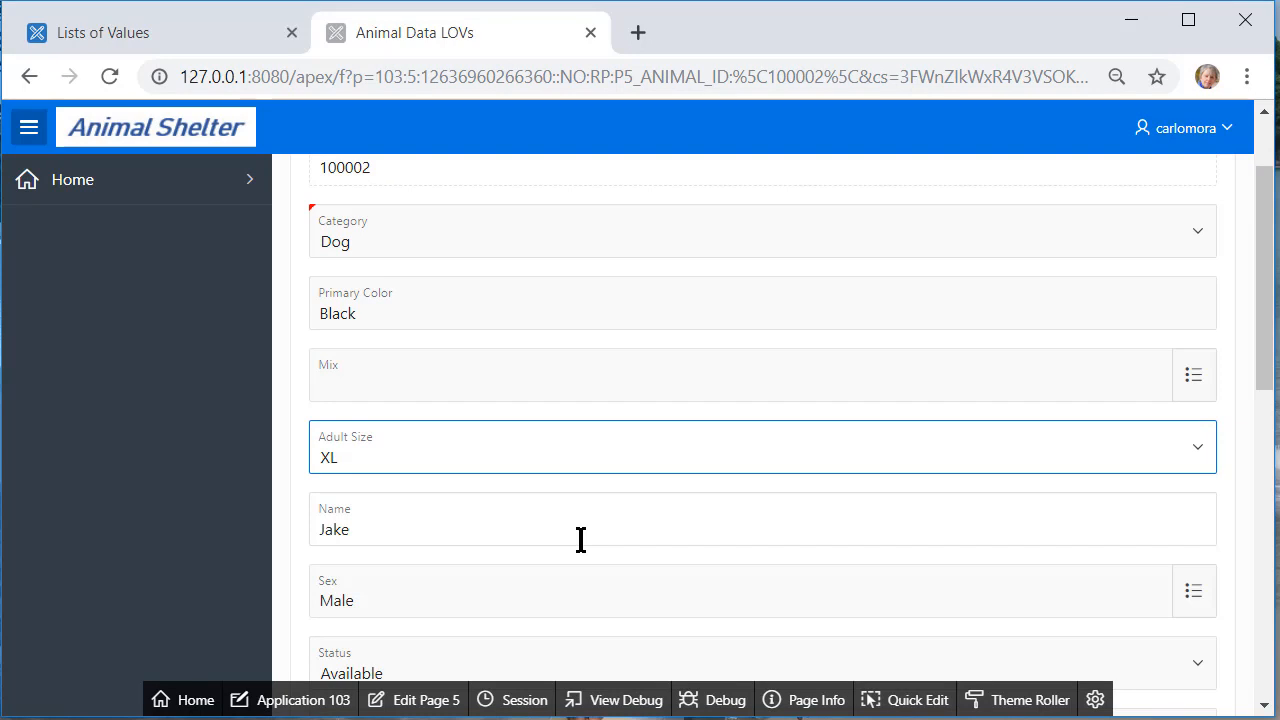
pyautogui.moveTo(376, 596)
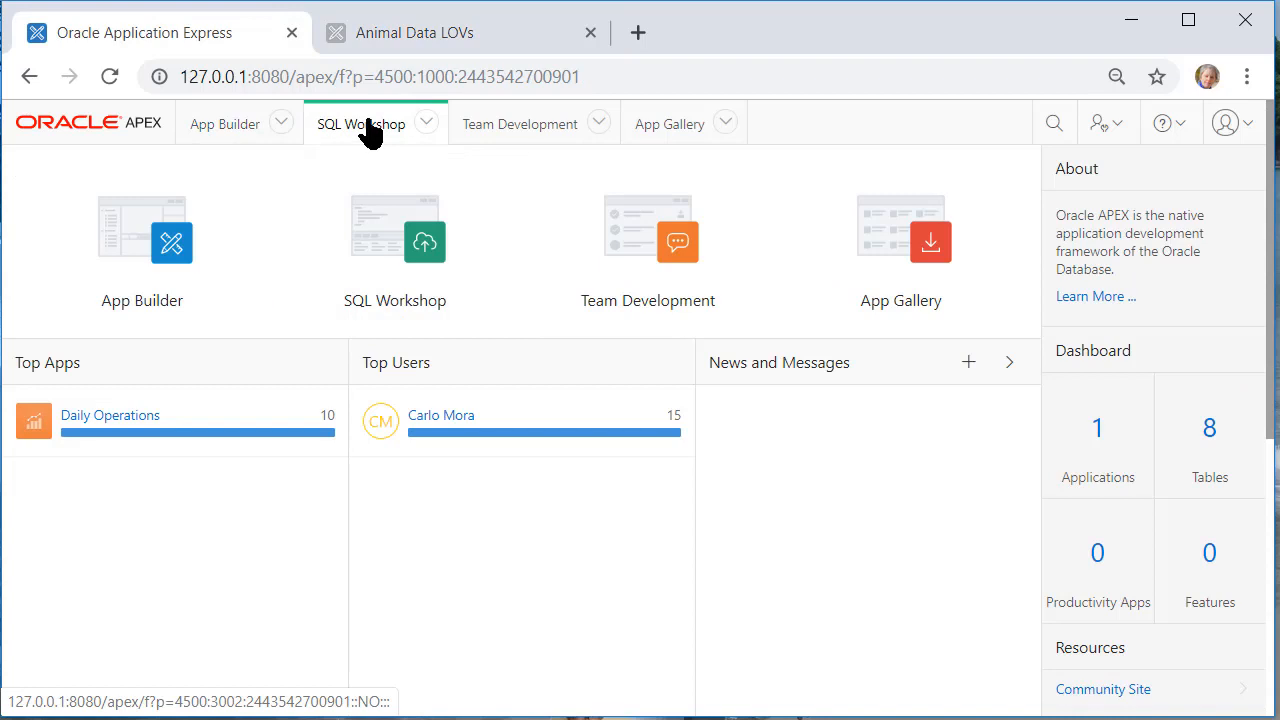
# View the STATUS_LOOKUP table's five rows in Object Browser, then return to App Builder
pyautogui.click(360, 124)
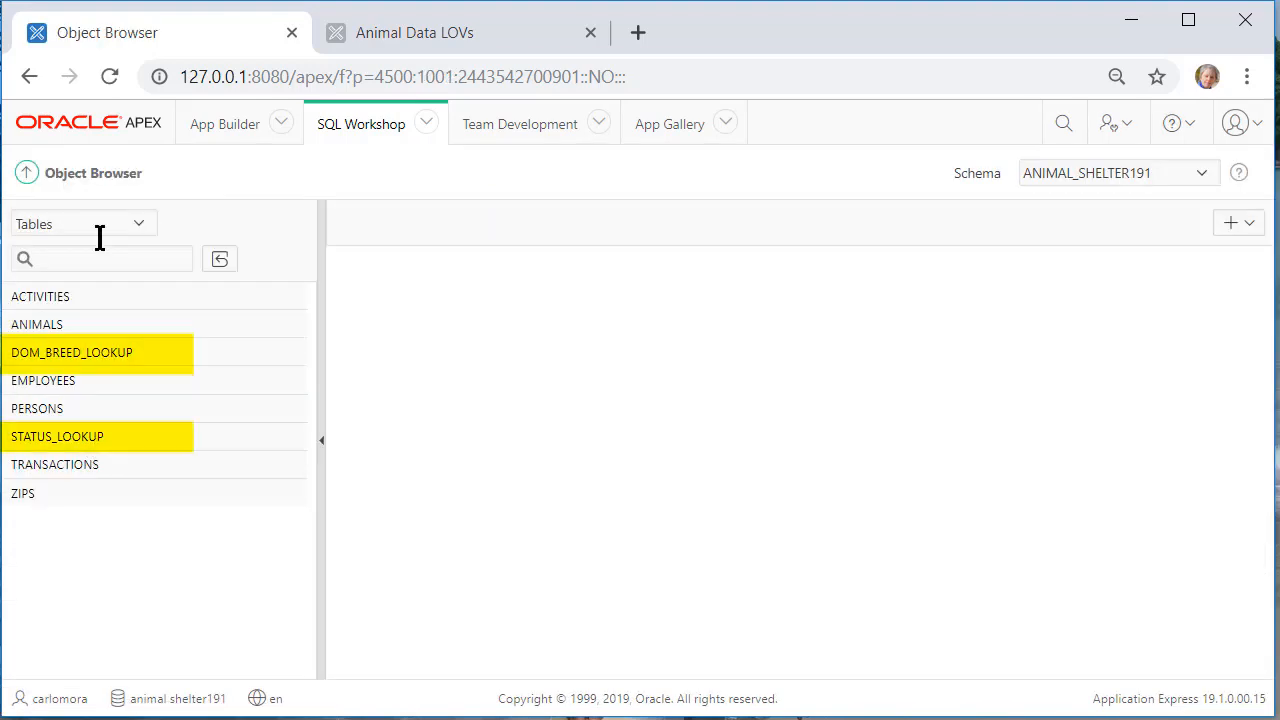
pyautogui.moveTo(456, 388)
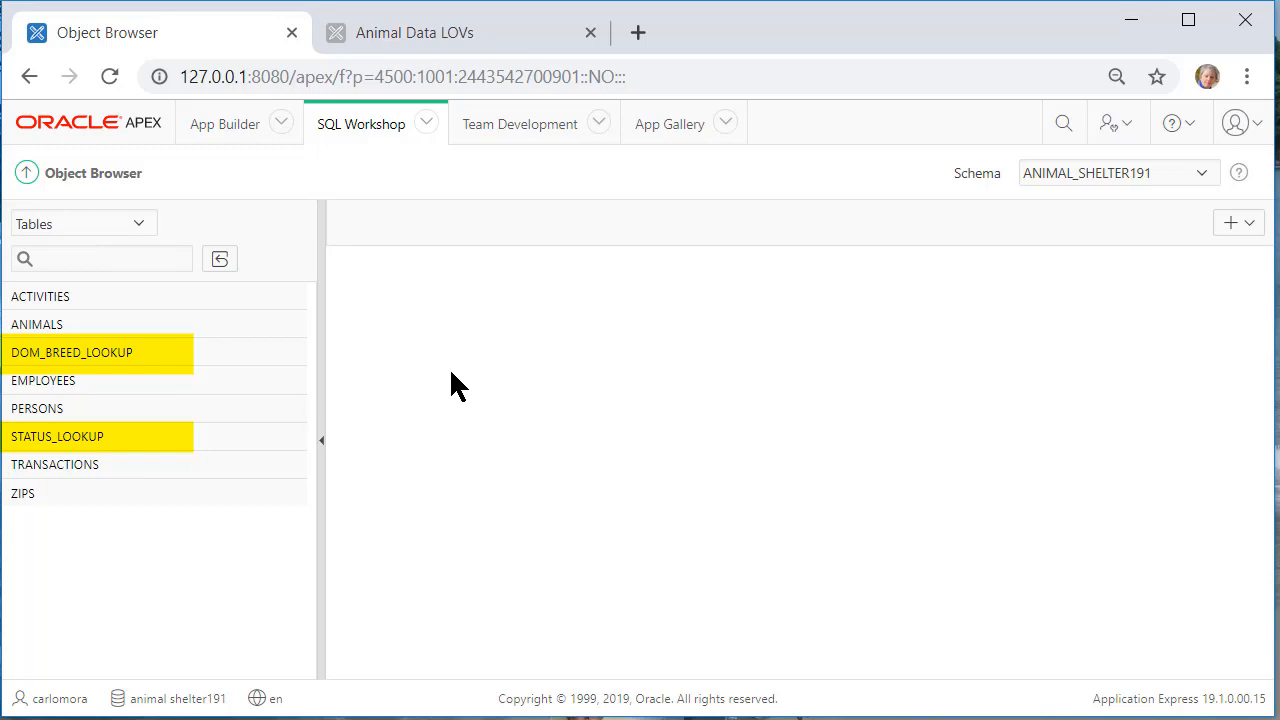
pyautogui.moveTo(118, 436)
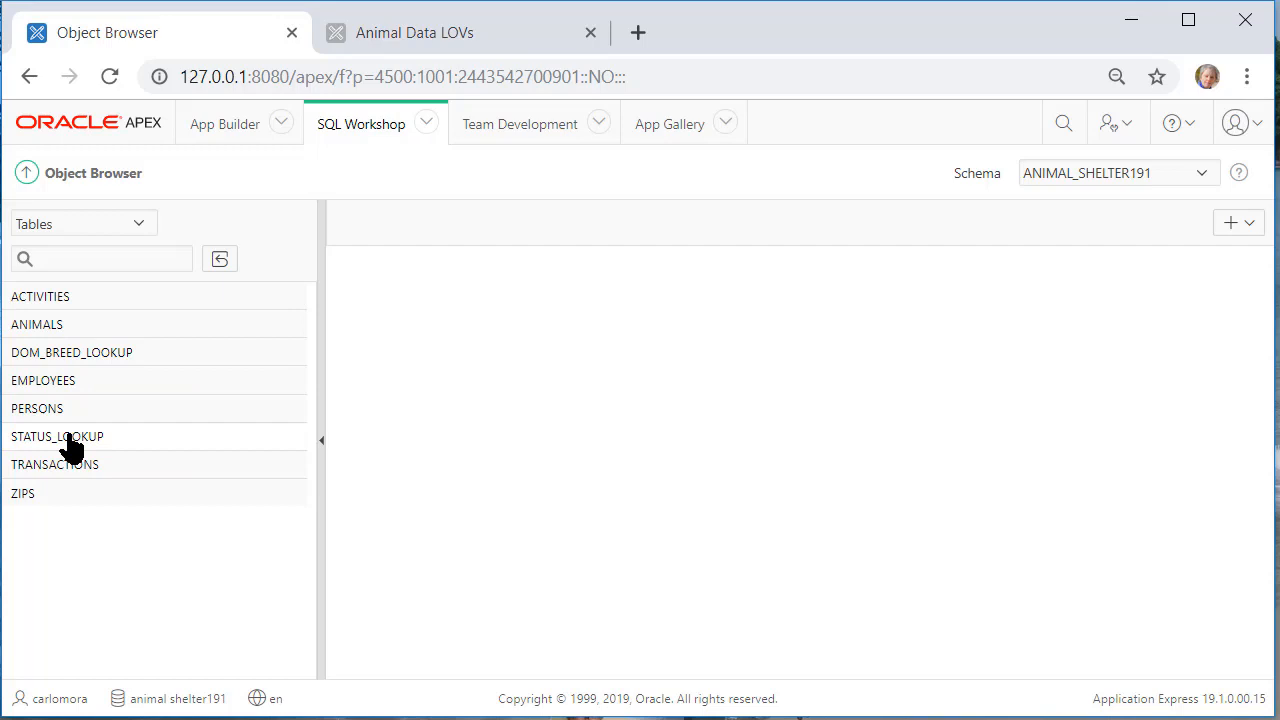
pyautogui.click(56, 436)
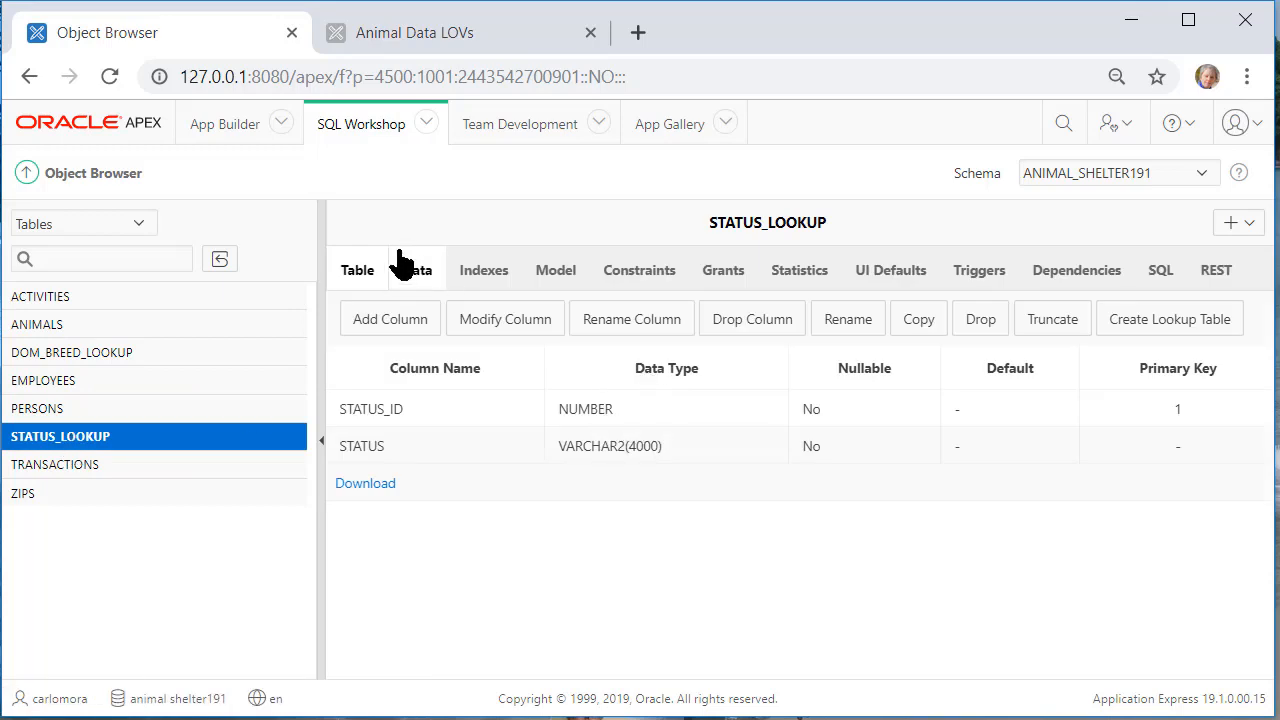
pyautogui.click(416, 270)
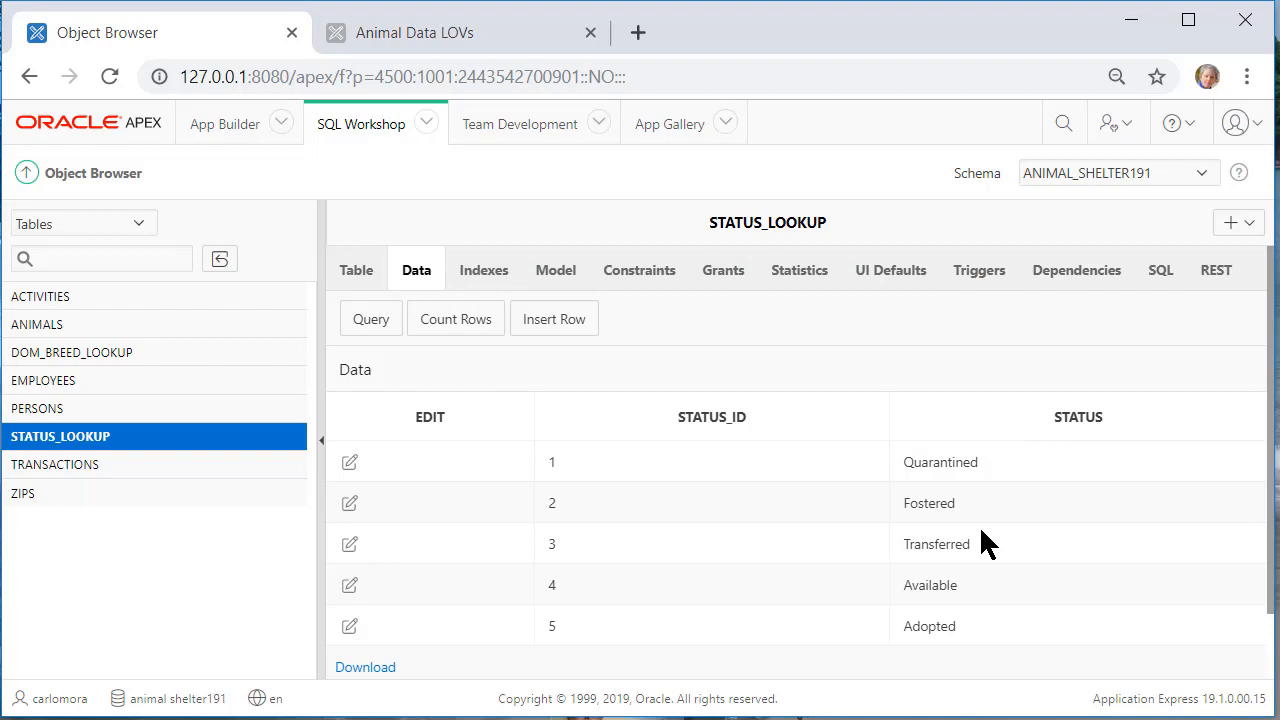
pyautogui.click(224, 124)
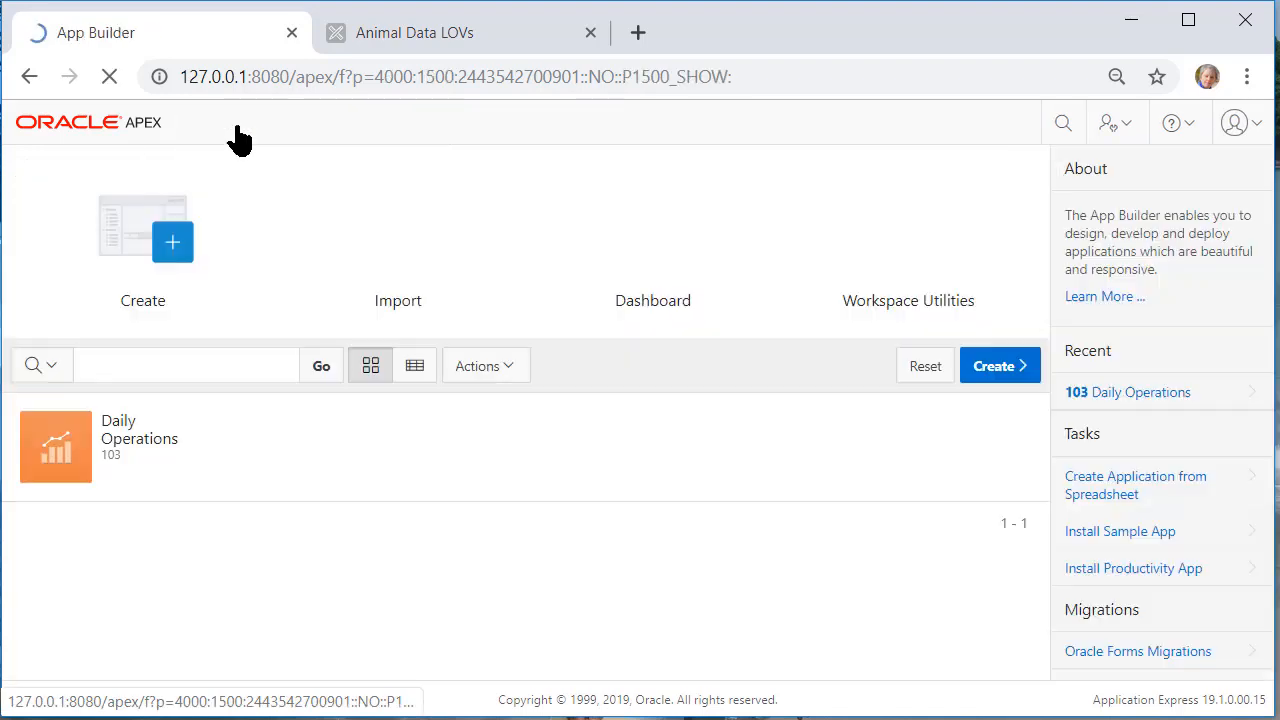
# Start a Report with Form page in Daily Operations named Status Item Rpt and Status Items
pyautogui.click(56, 446)
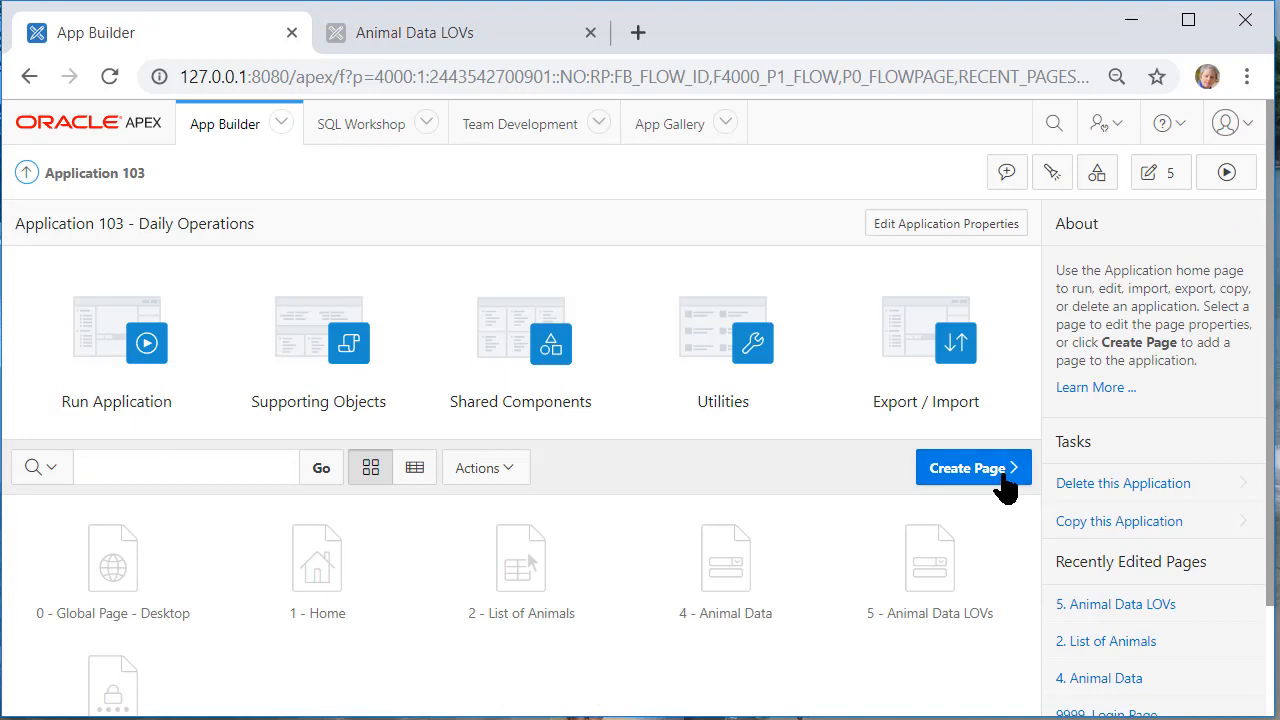
pyautogui.click(966, 468)
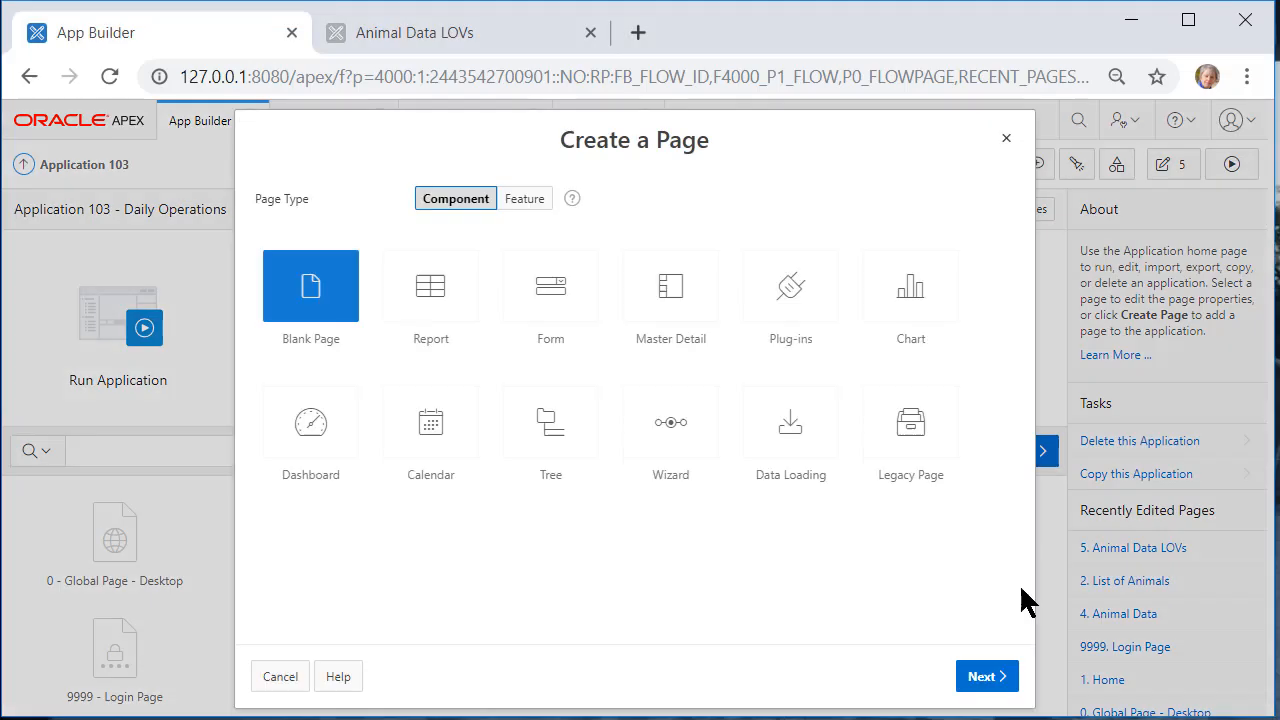
pyautogui.moveTo(550, 288)
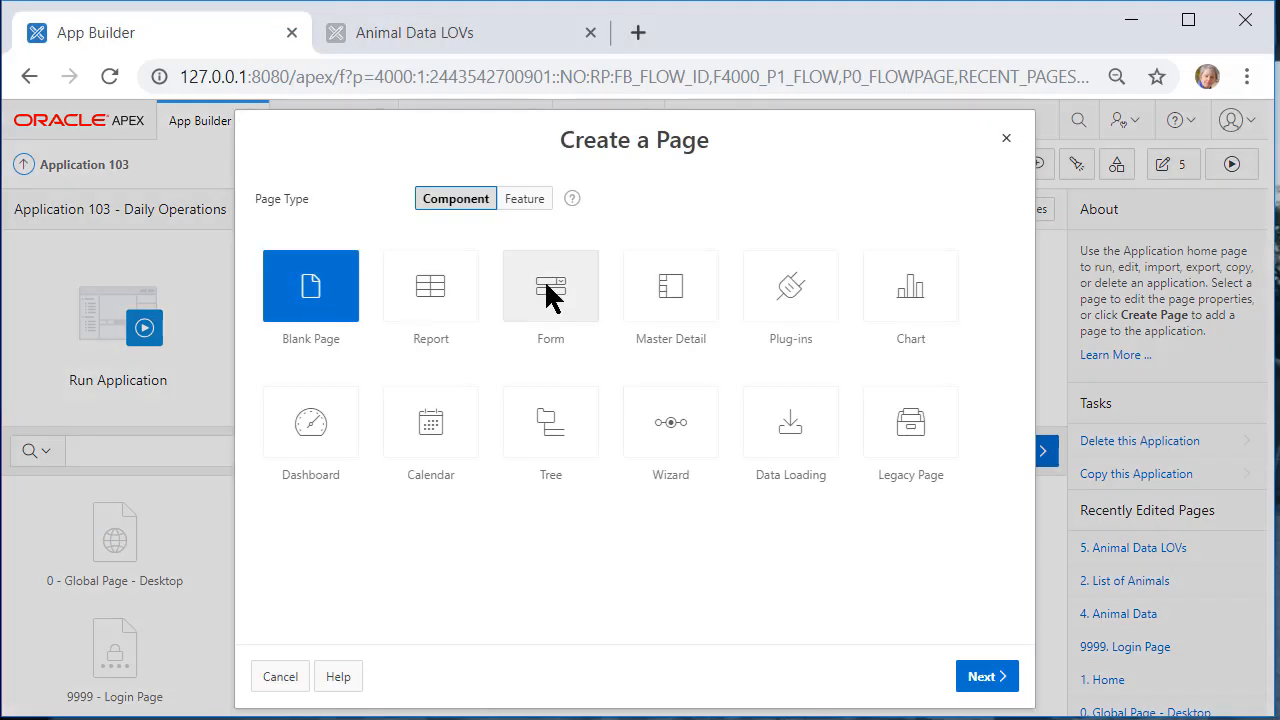
pyautogui.click(550, 290)
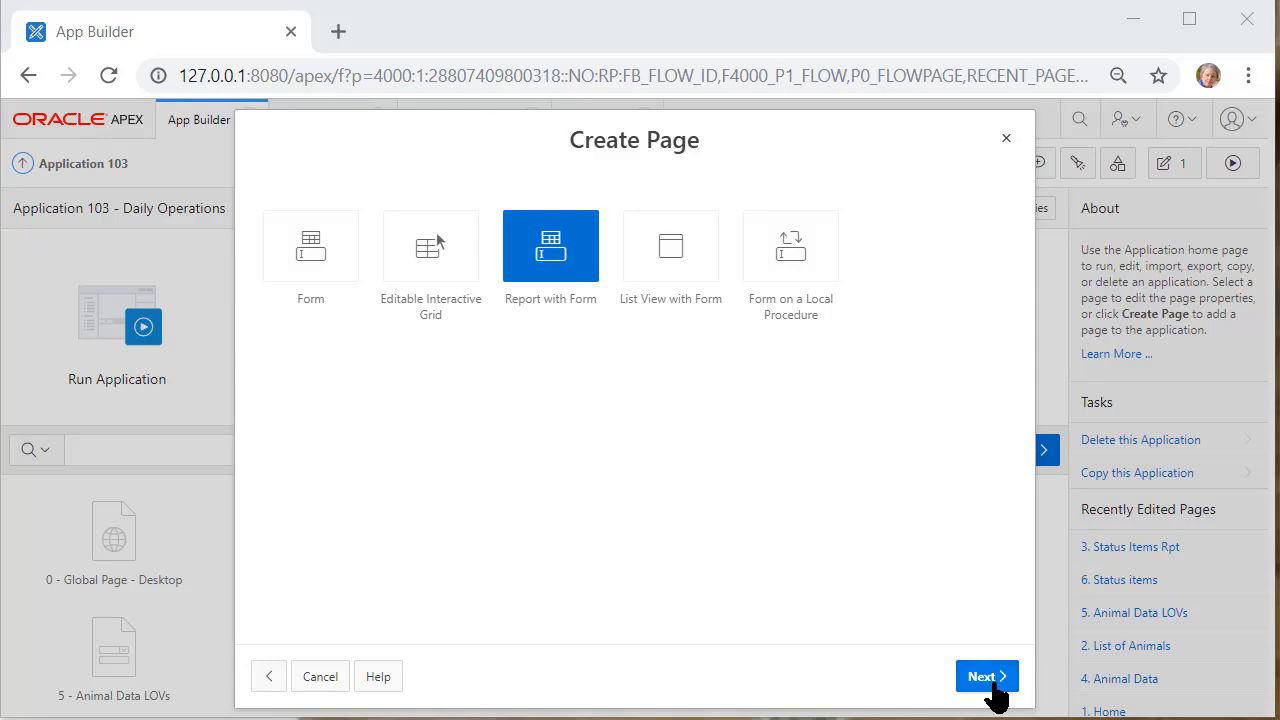
pyautogui.click(988, 676)
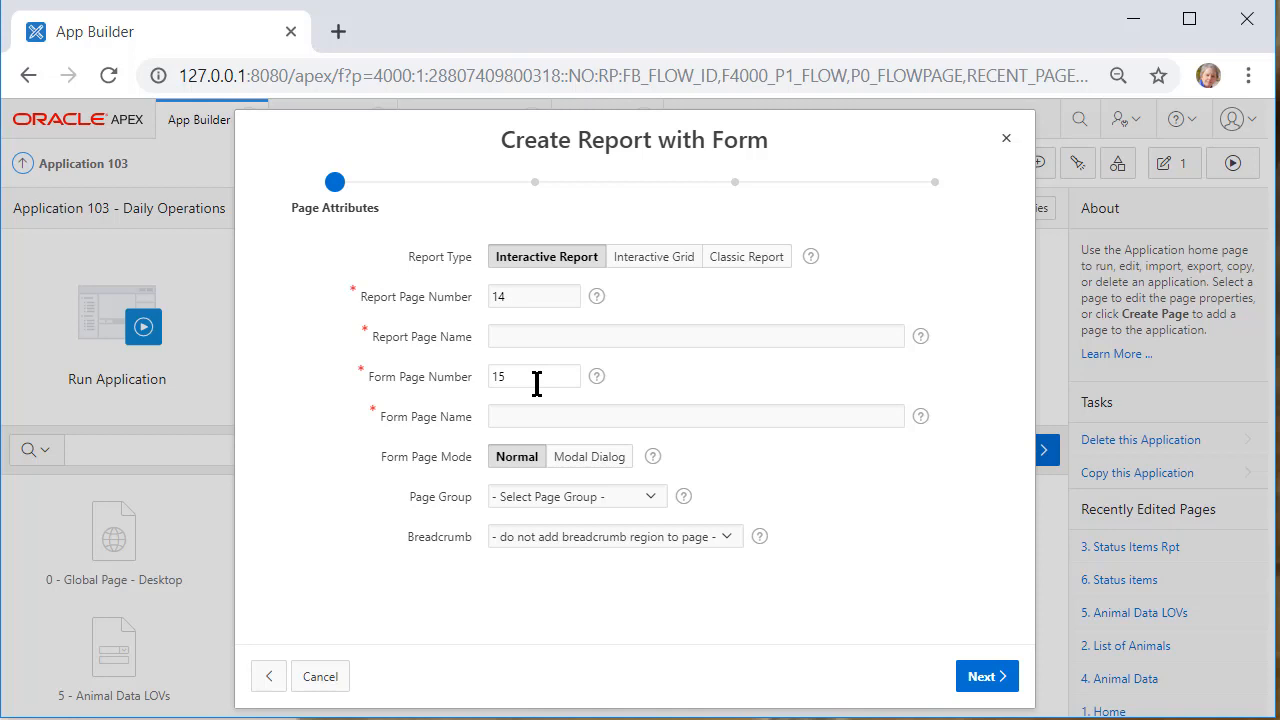
pyautogui.click(696, 336)
pyautogui.write('Status Item Rpt')
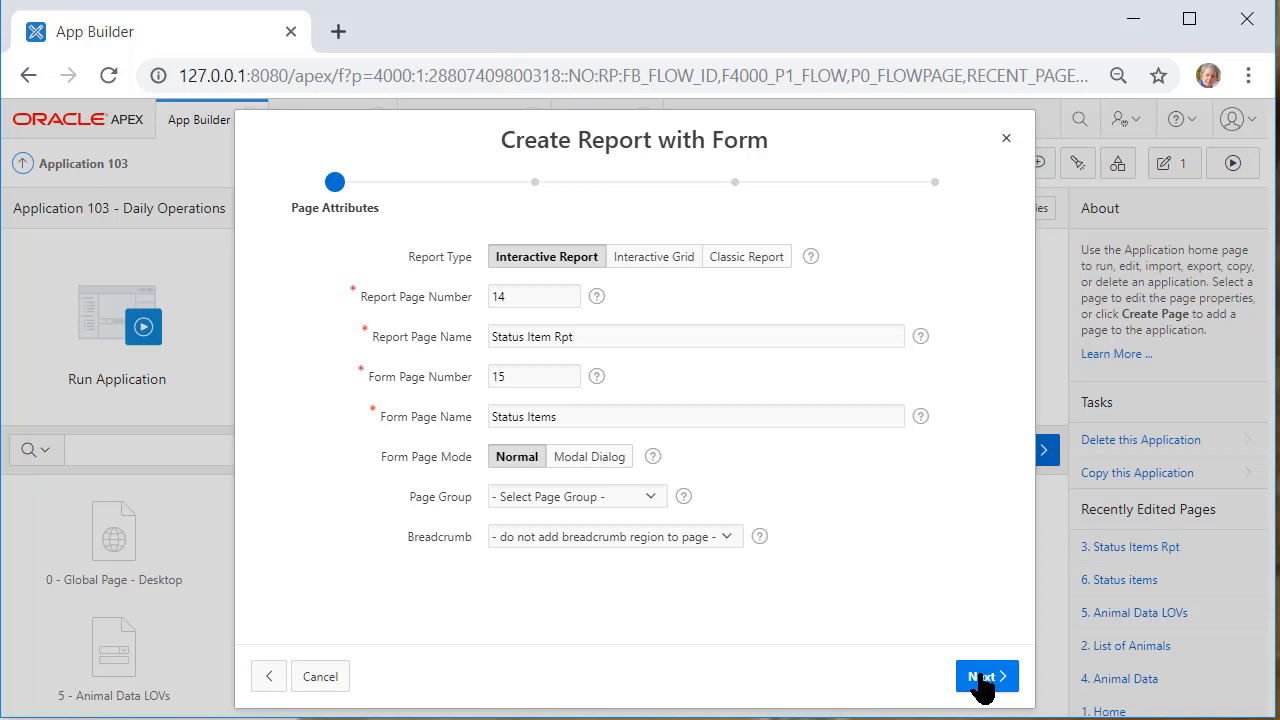
pyautogui.click(986, 676)
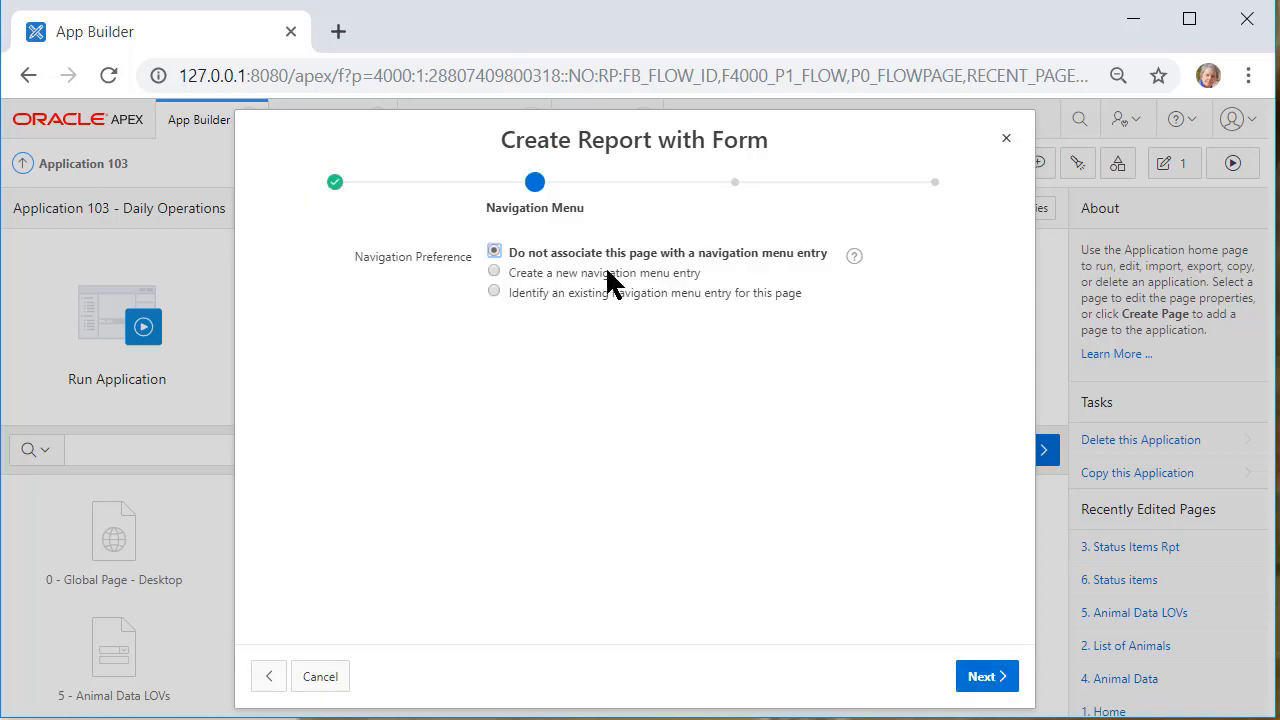
# Nest a new navigation entry under Home, base the pages on STATUS_LOOKUP, and key the form on STATUS_ID
pyautogui.click(492, 272)
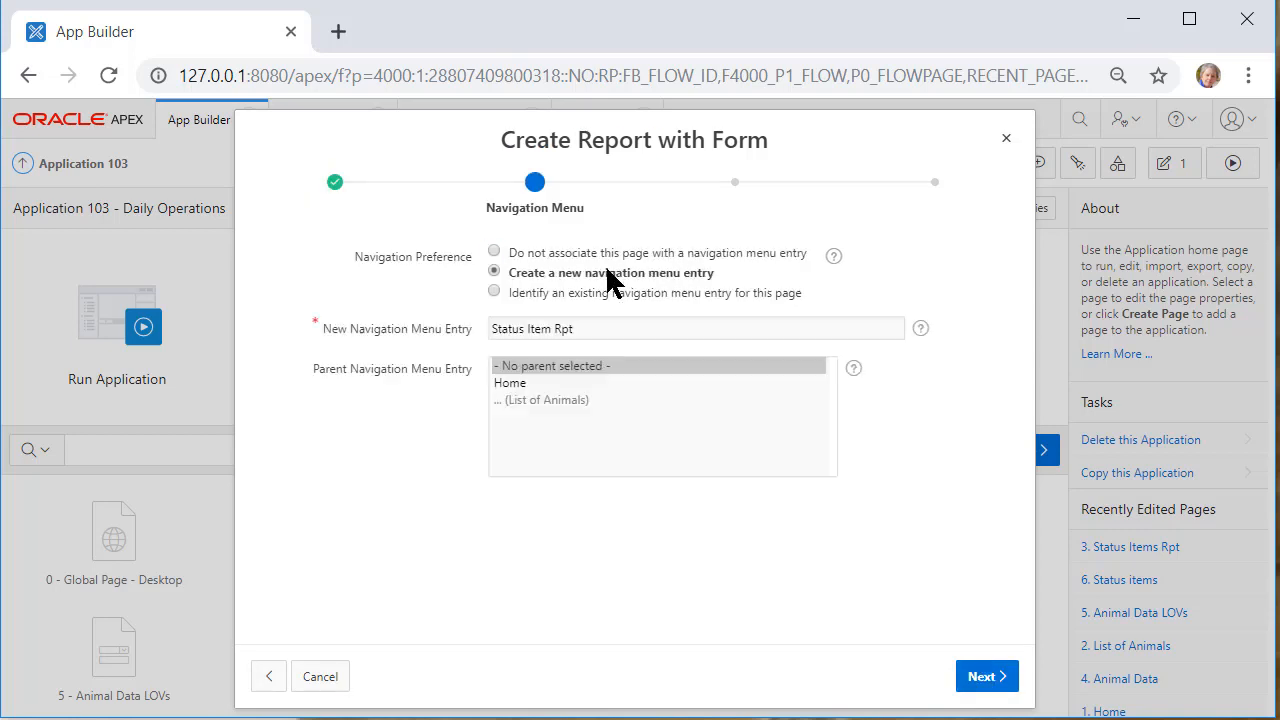
pyautogui.click(510, 382)
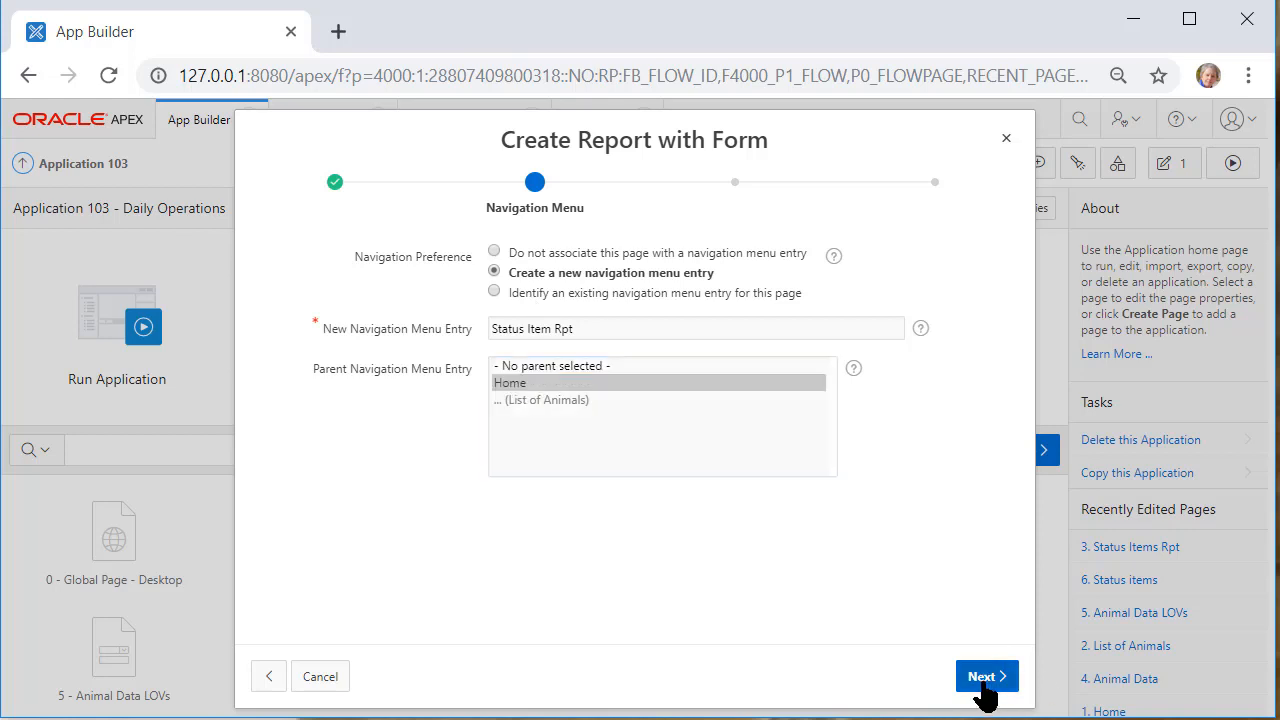
pyautogui.click(986, 676)
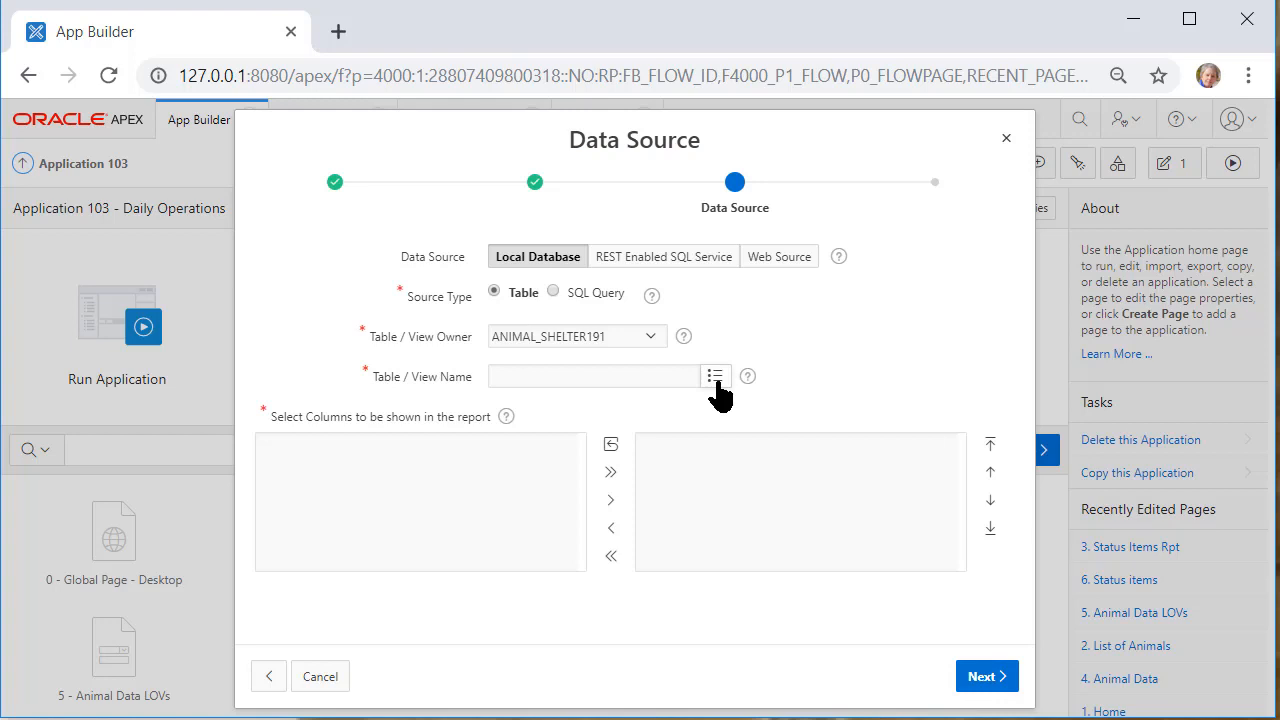
pyautogui.click(716, 376)
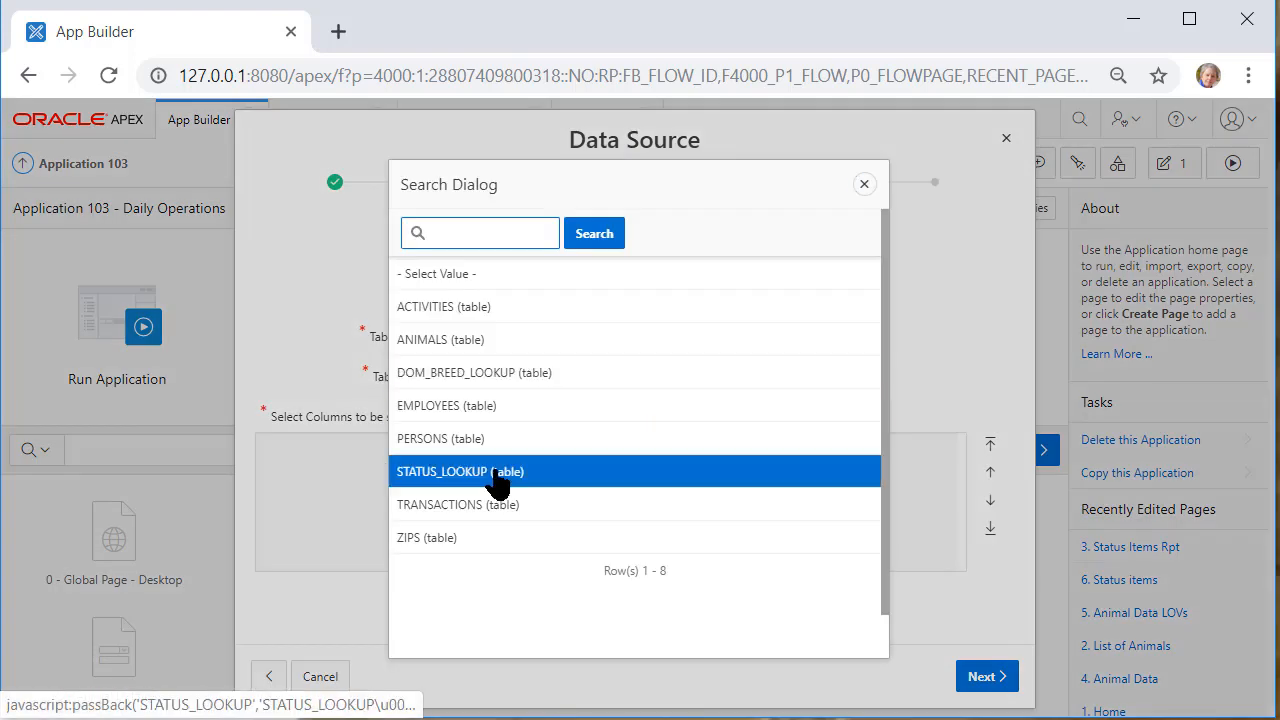
pyautogui.click(460, 472)
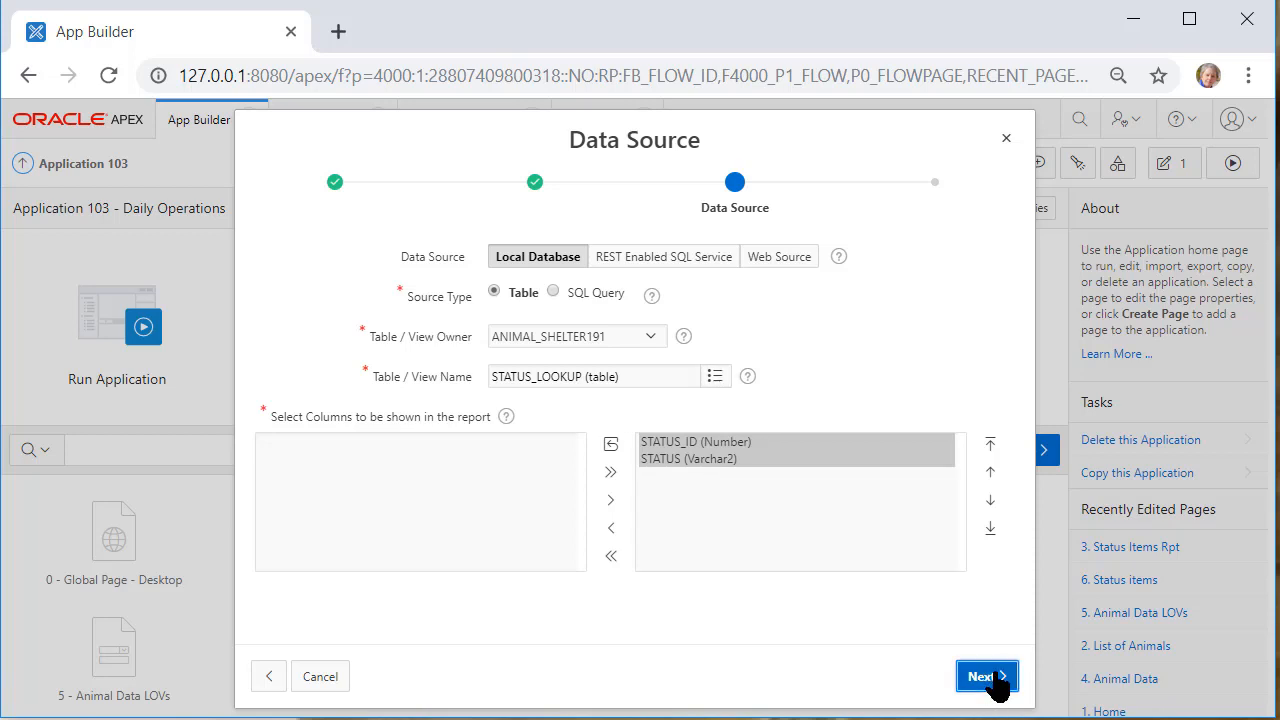
pyautogui.click(986, 676)
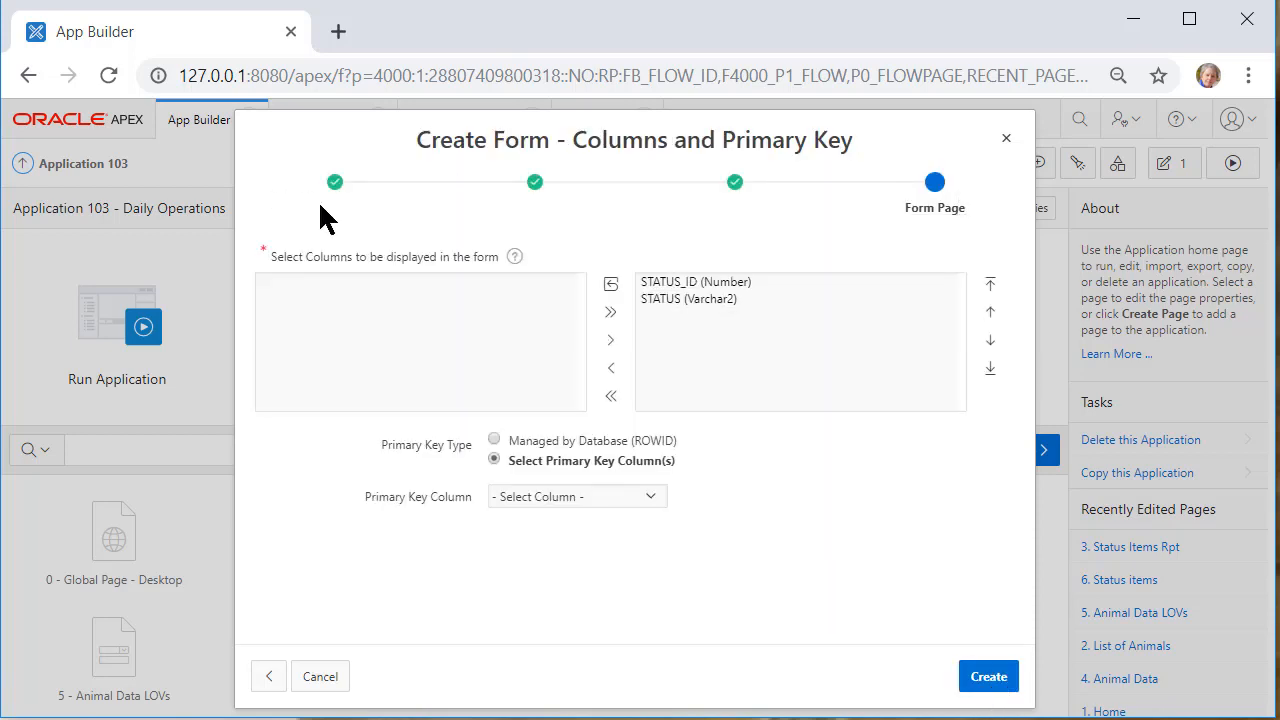
pyautogui.moveTo(924, 190)
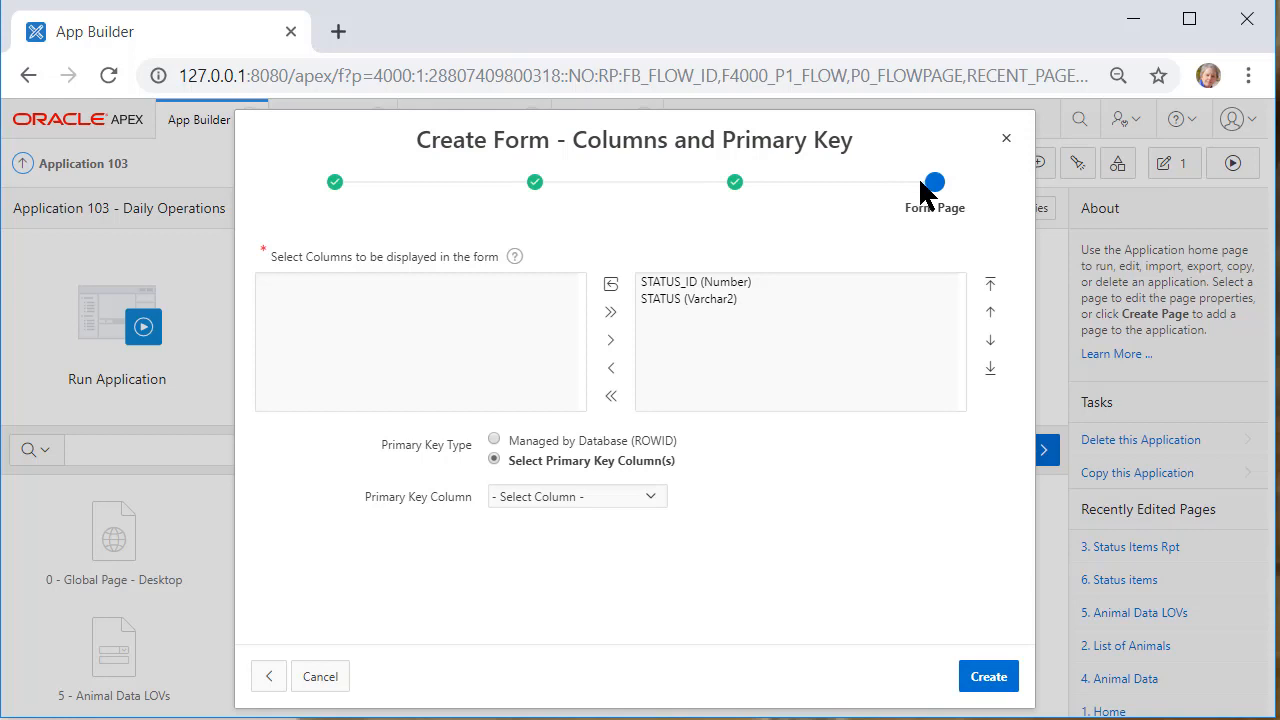
pyautogui.click(576, 496)
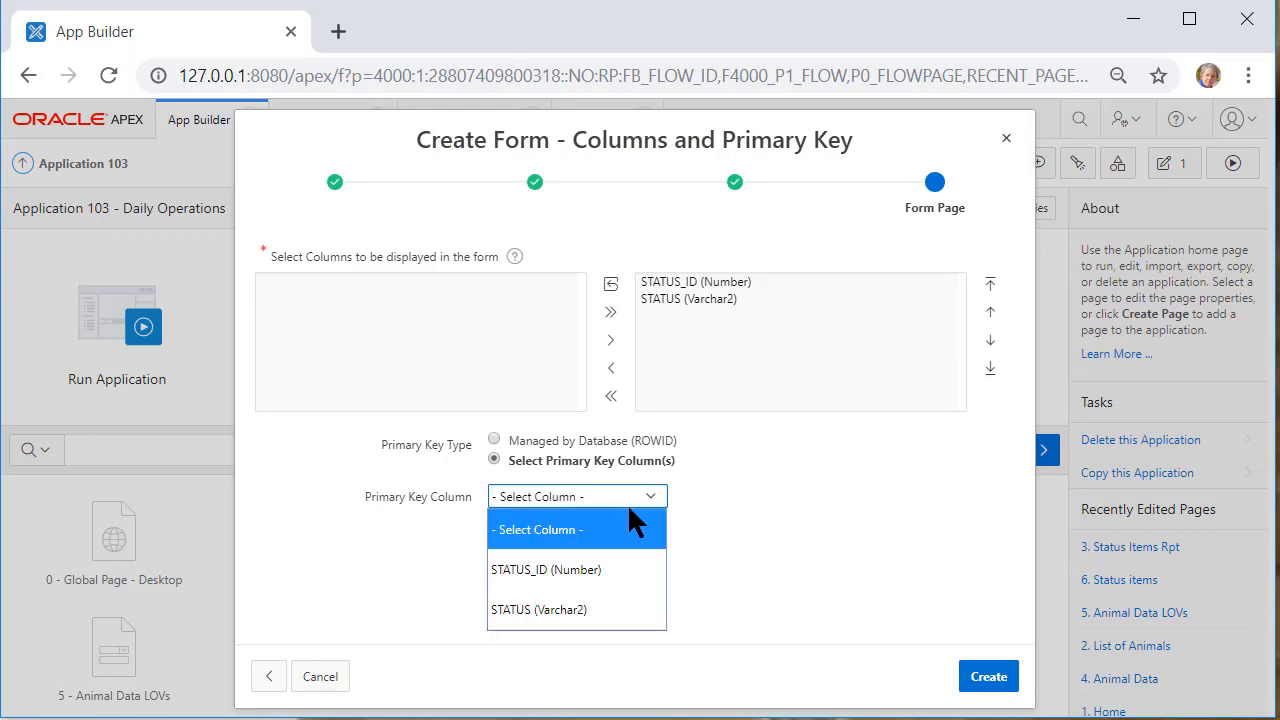
pyautogui.click(546, 568)
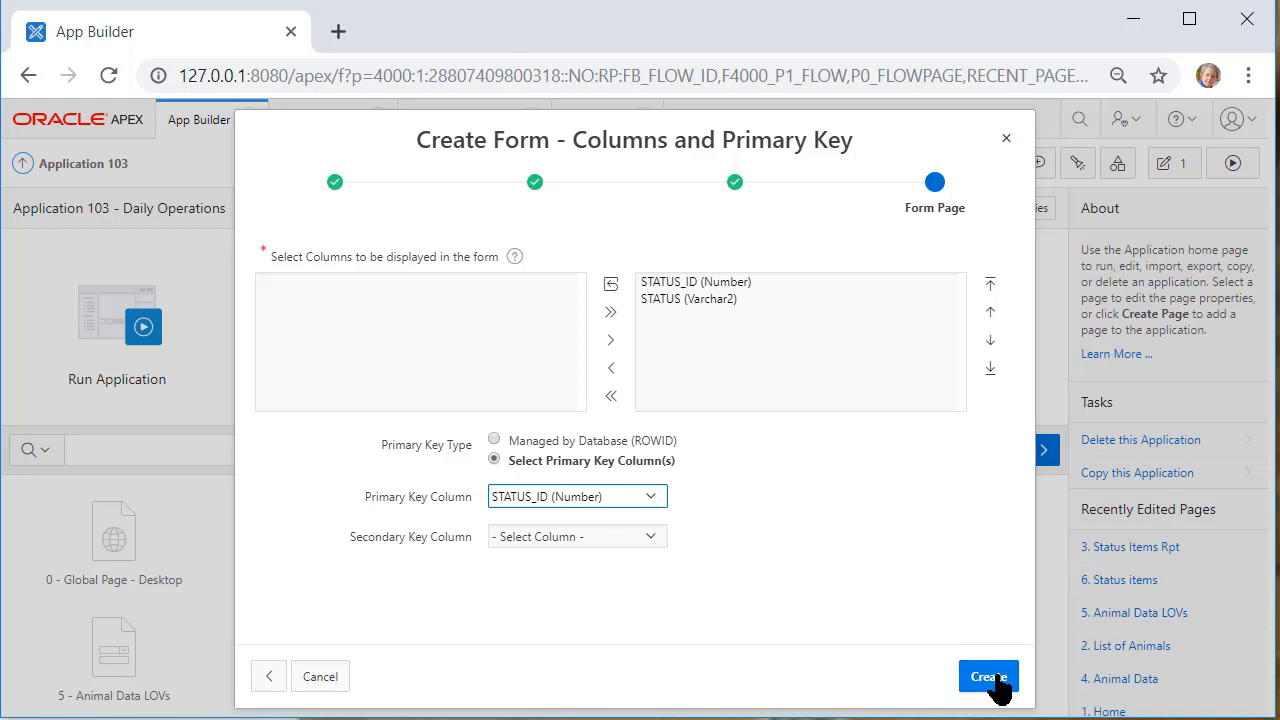
# Create the pages, save and run the app, and glance at the Fostered status form
pyautogui.click(988, 676)
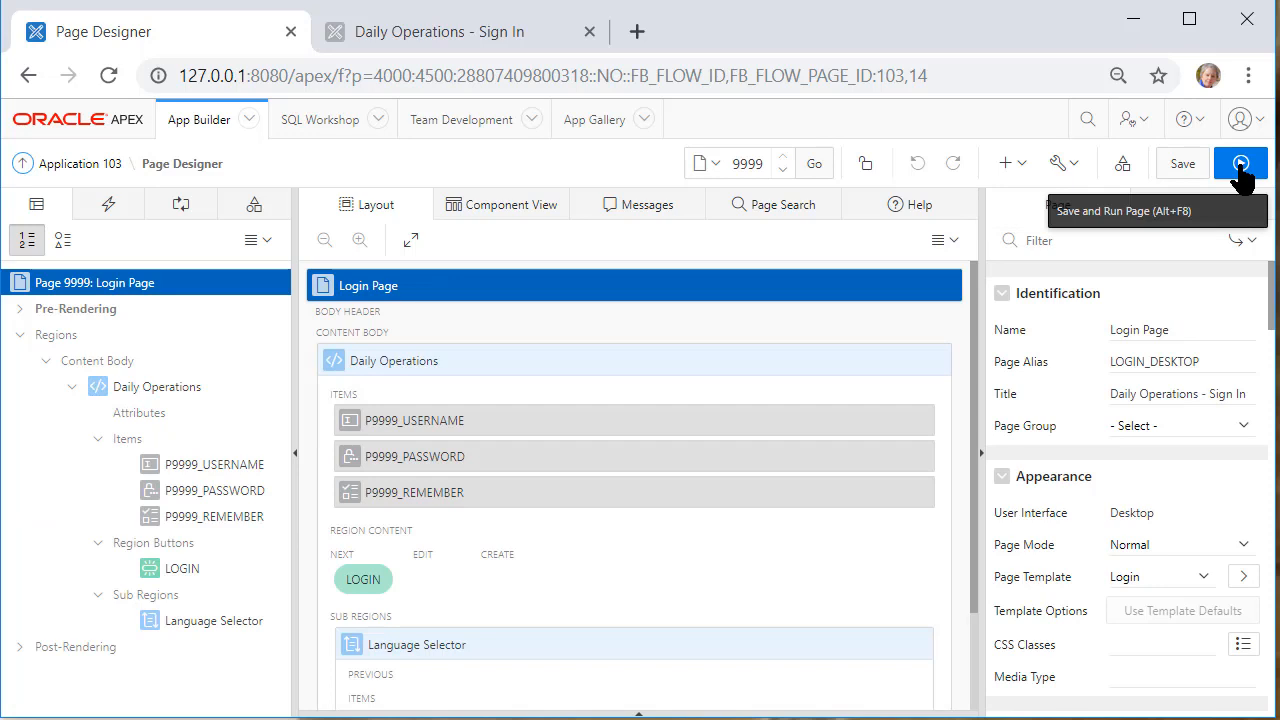
pyautogui.click(1240, 164)
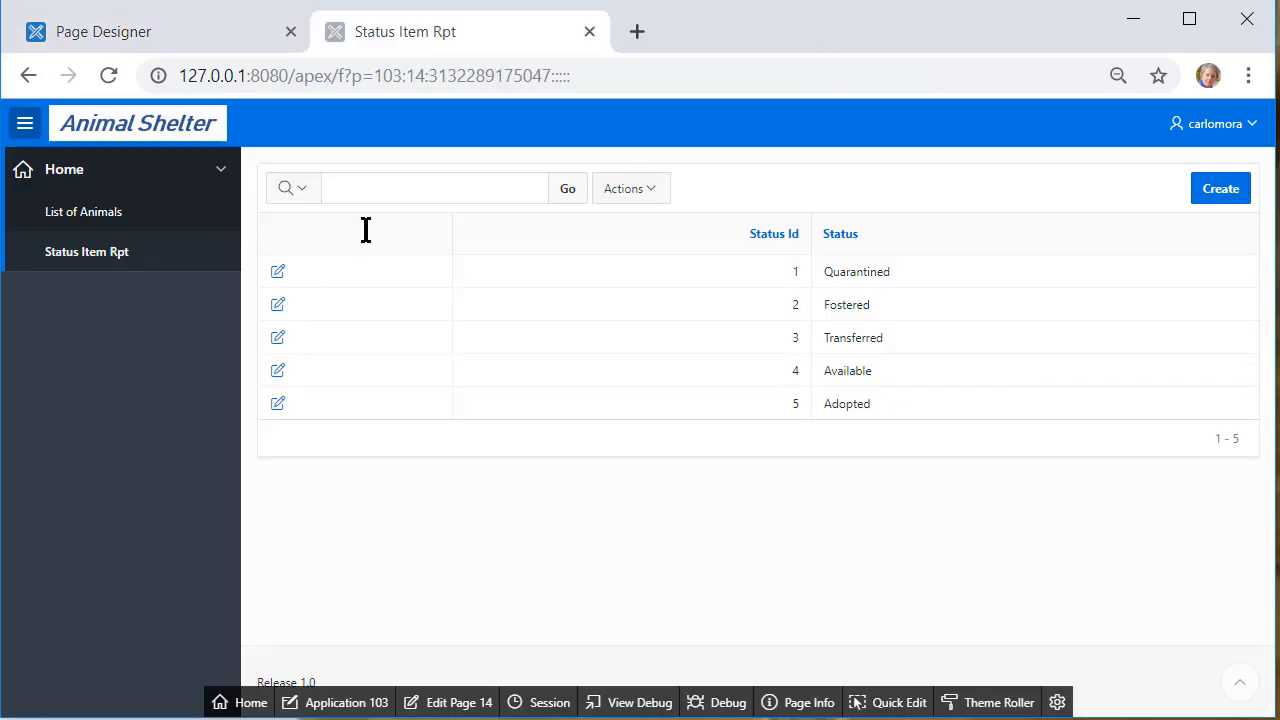
pyautogui.moveTo(816, 270)
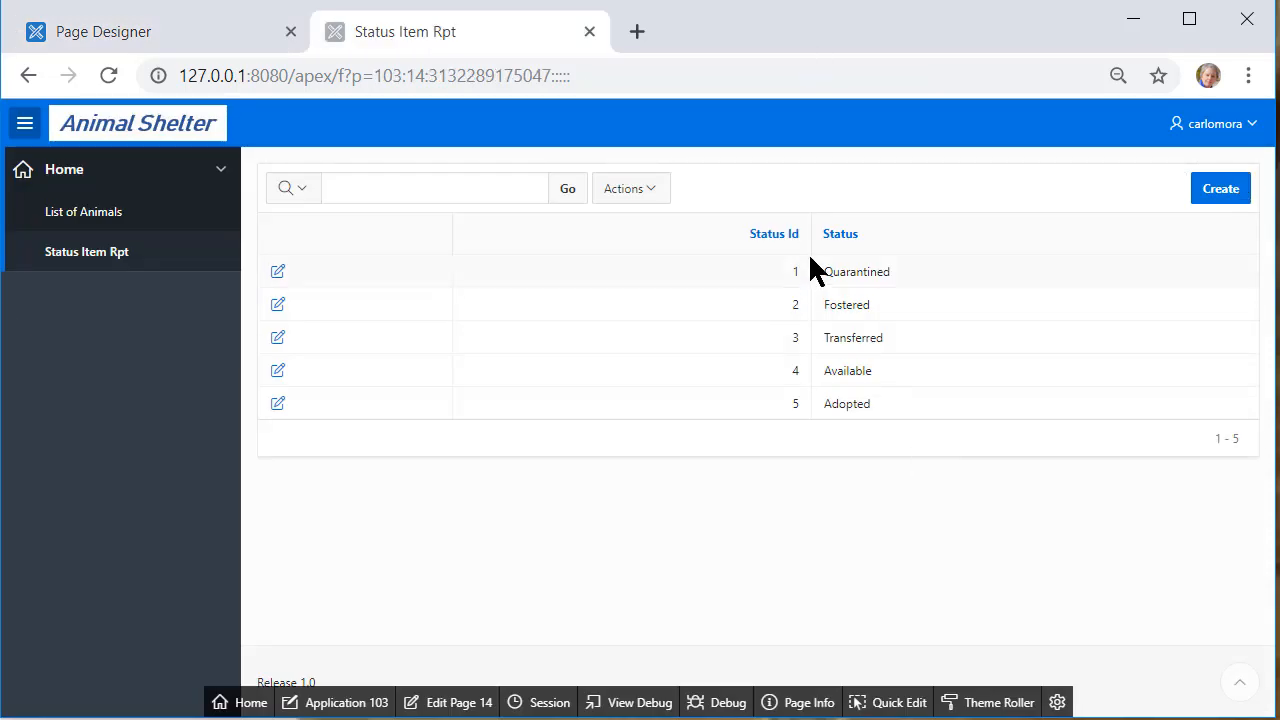
pyautogui.moveTo(870, 430)
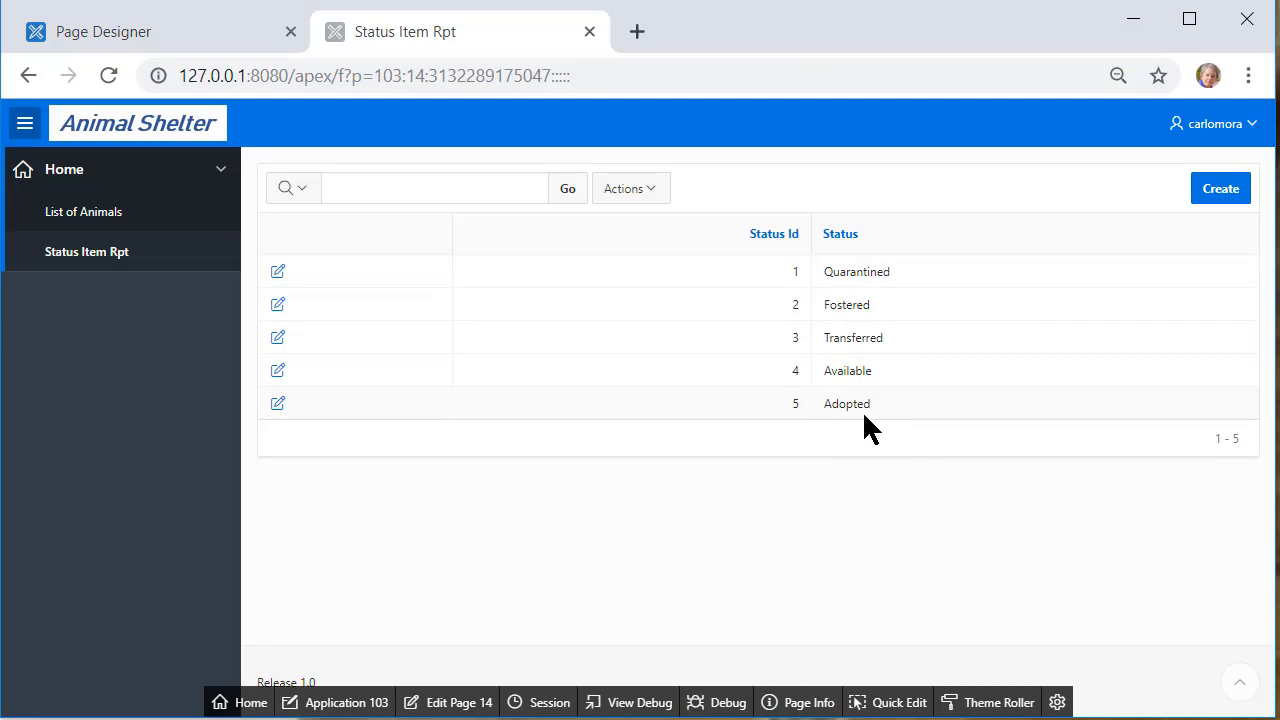
pyautogui.moveTo(276, 304)
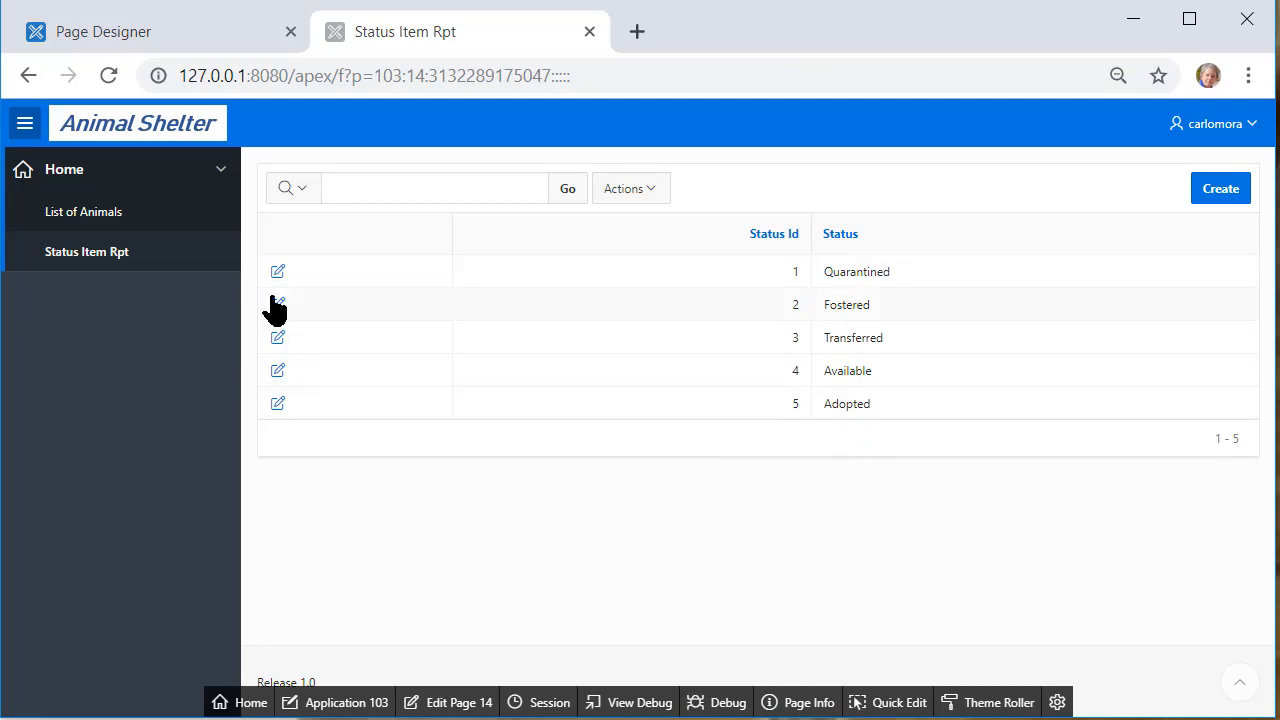
pyautogui.moveTo(276, 304)
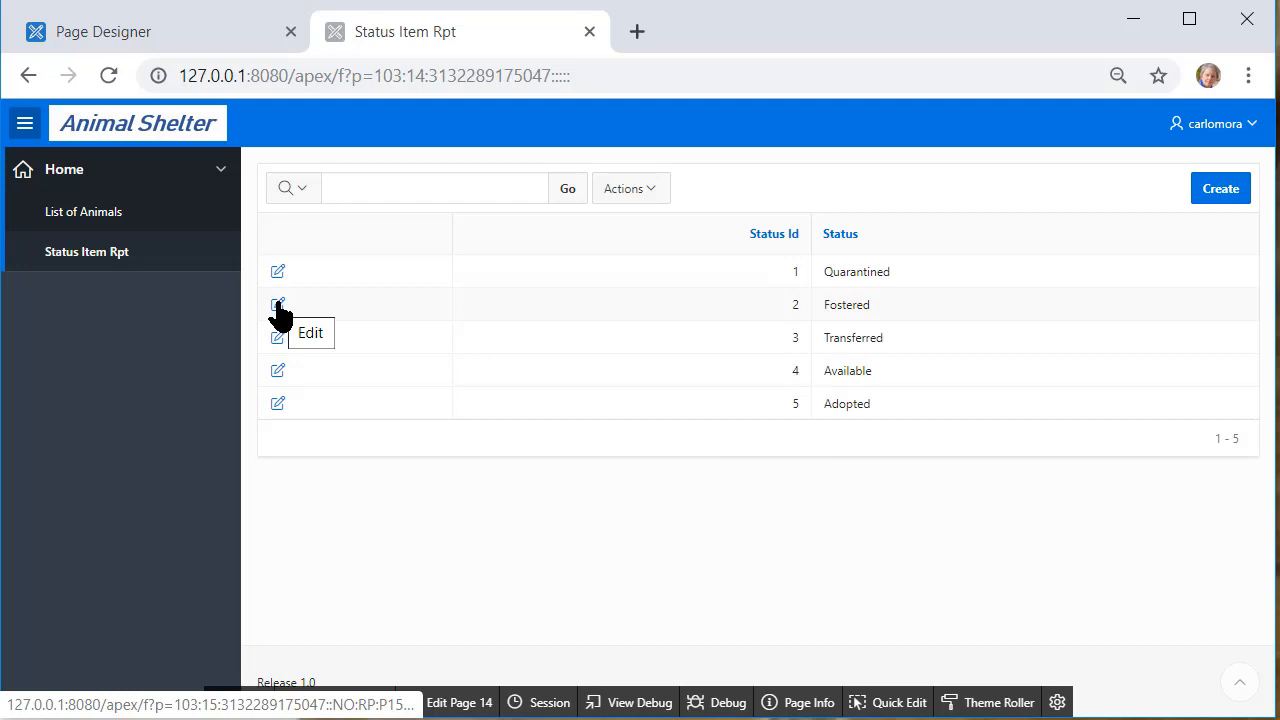
pyautogui.click(278, 304)
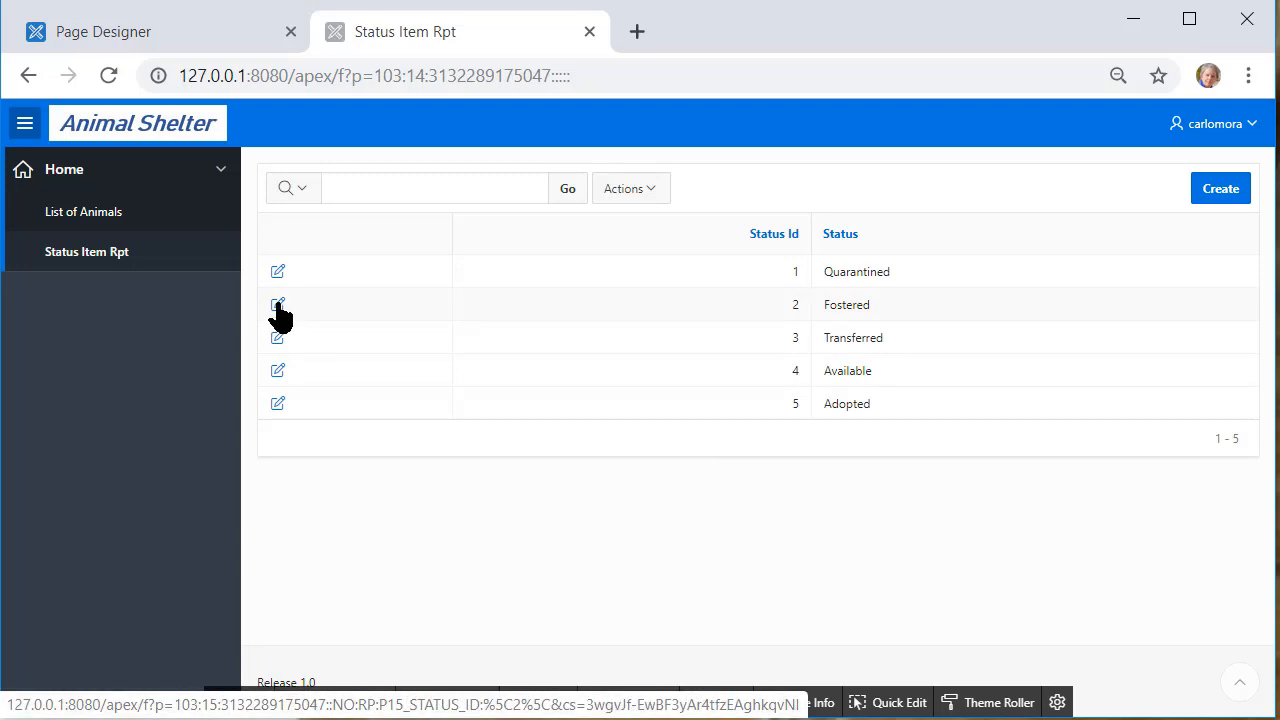
pyautogui.click(278, 304)
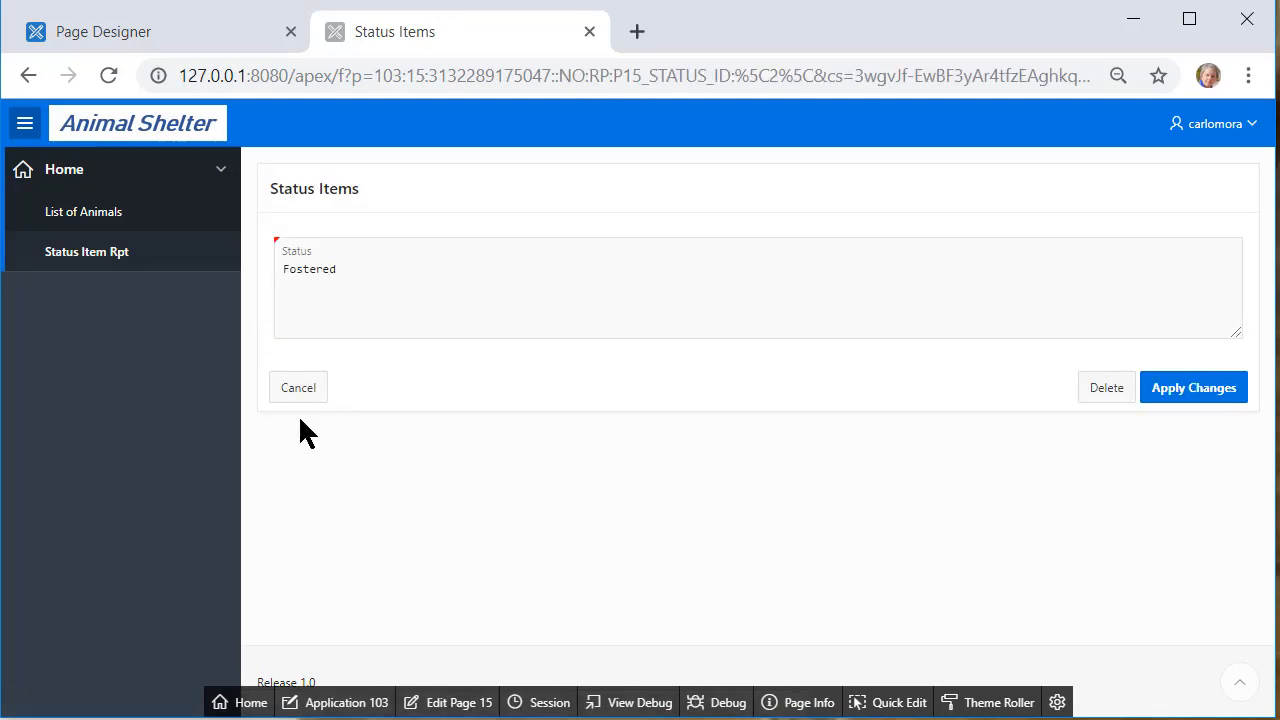
pyautogui.click(298, 388)
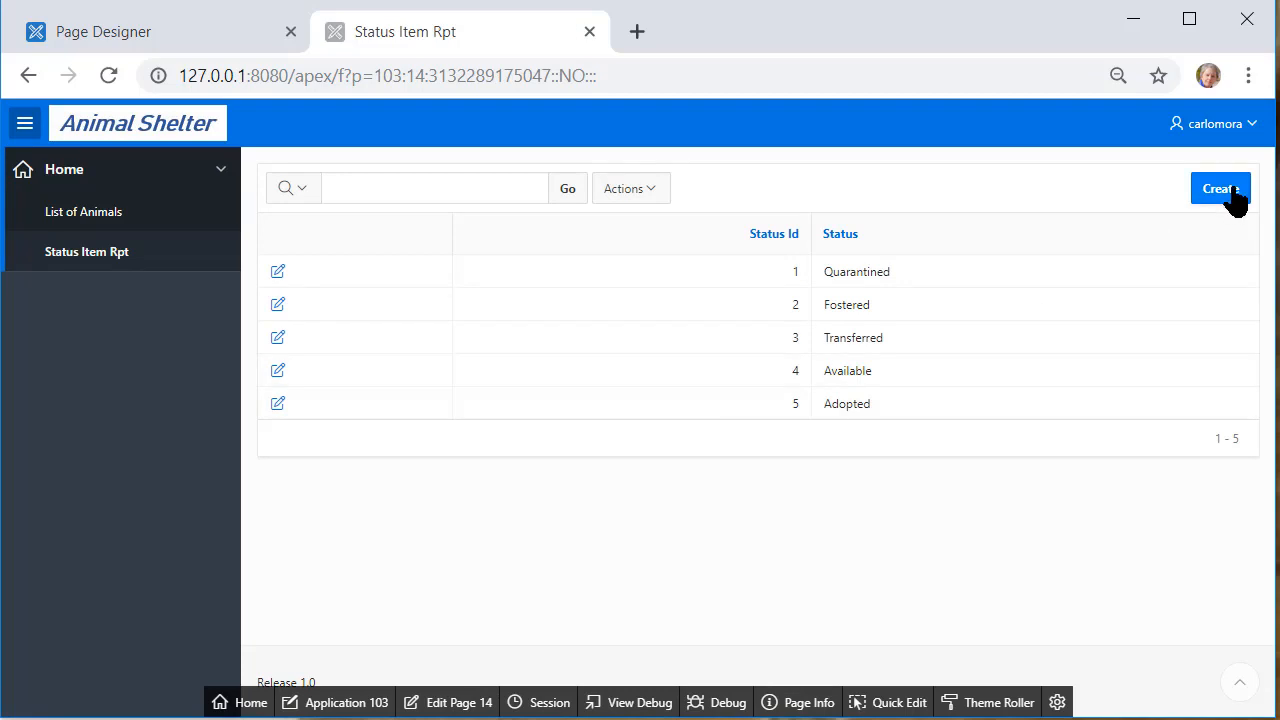
# Add a new Deceased status so the report lists six statuses
pyautogui.click(1220, 188)
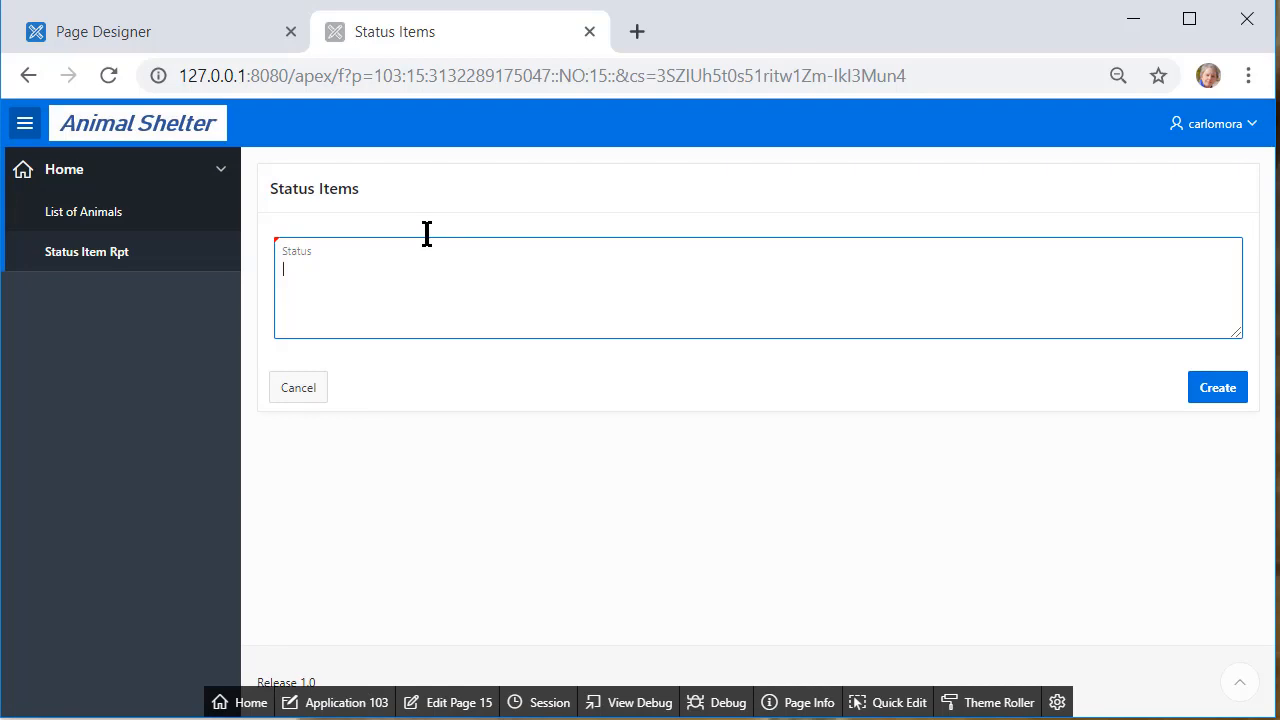
pyautogui.write('Decease')
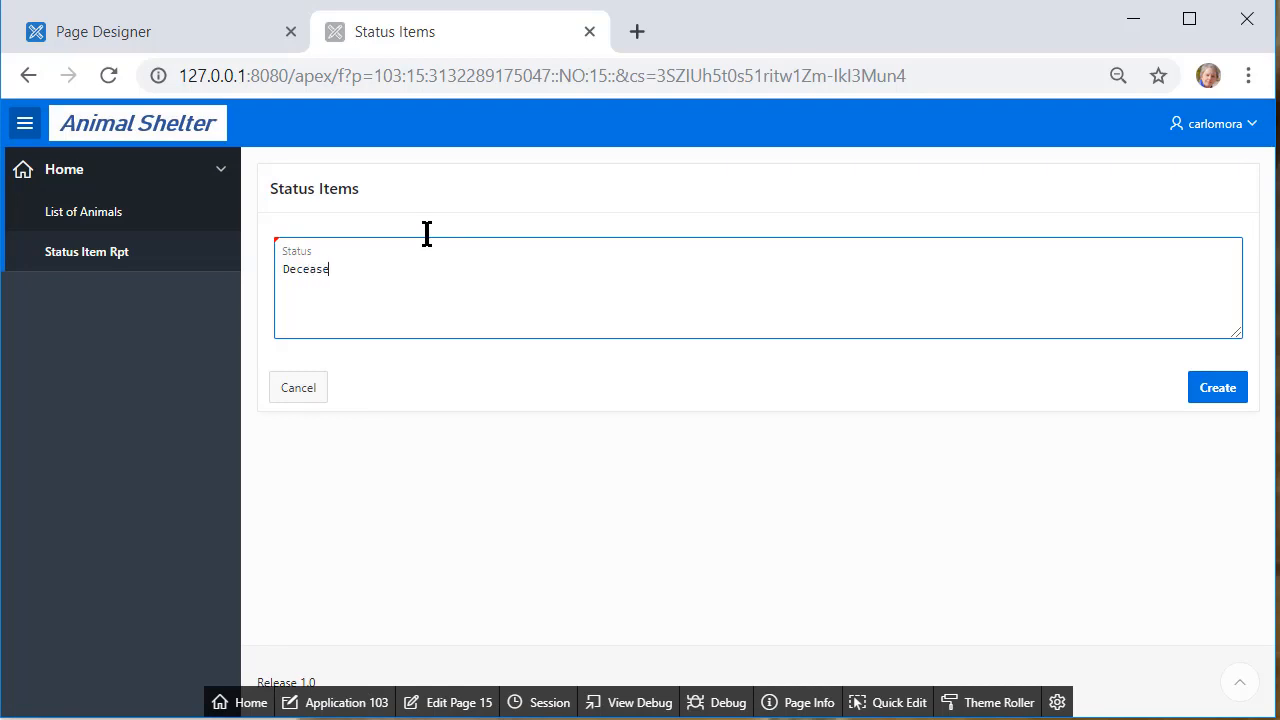
pyautogui.write('d')
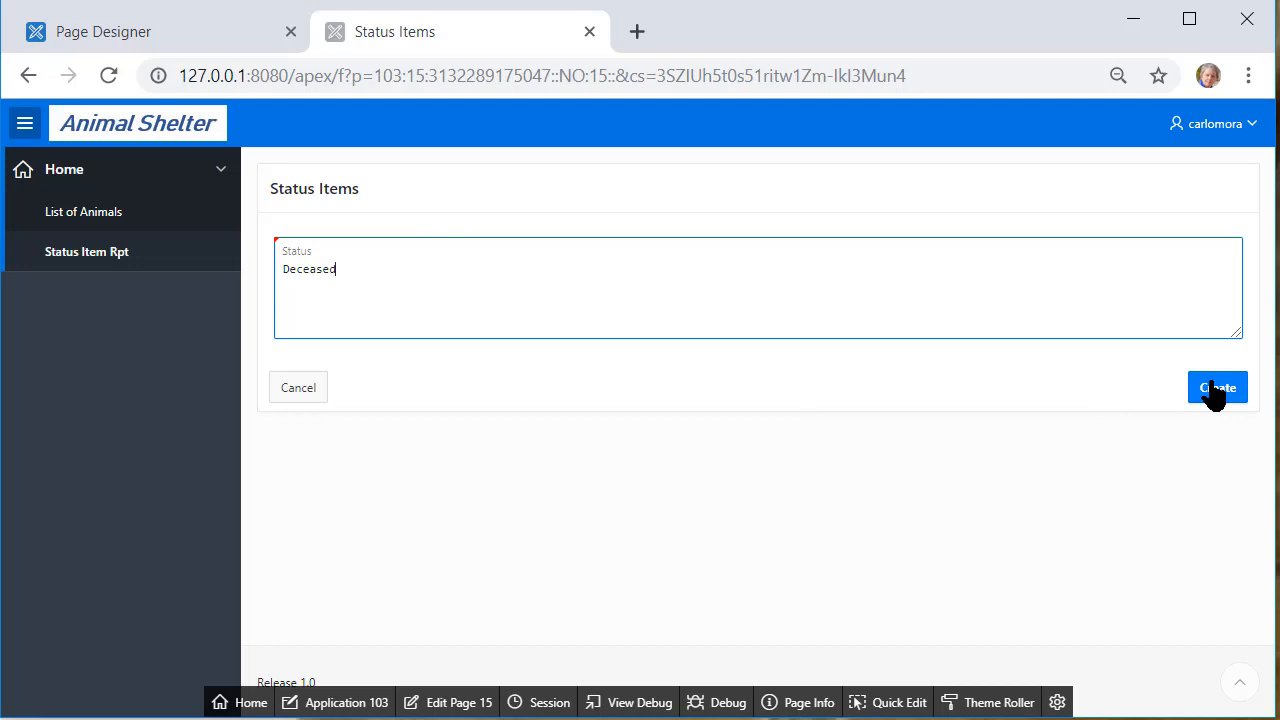
pyautogui.click(1216, 388)
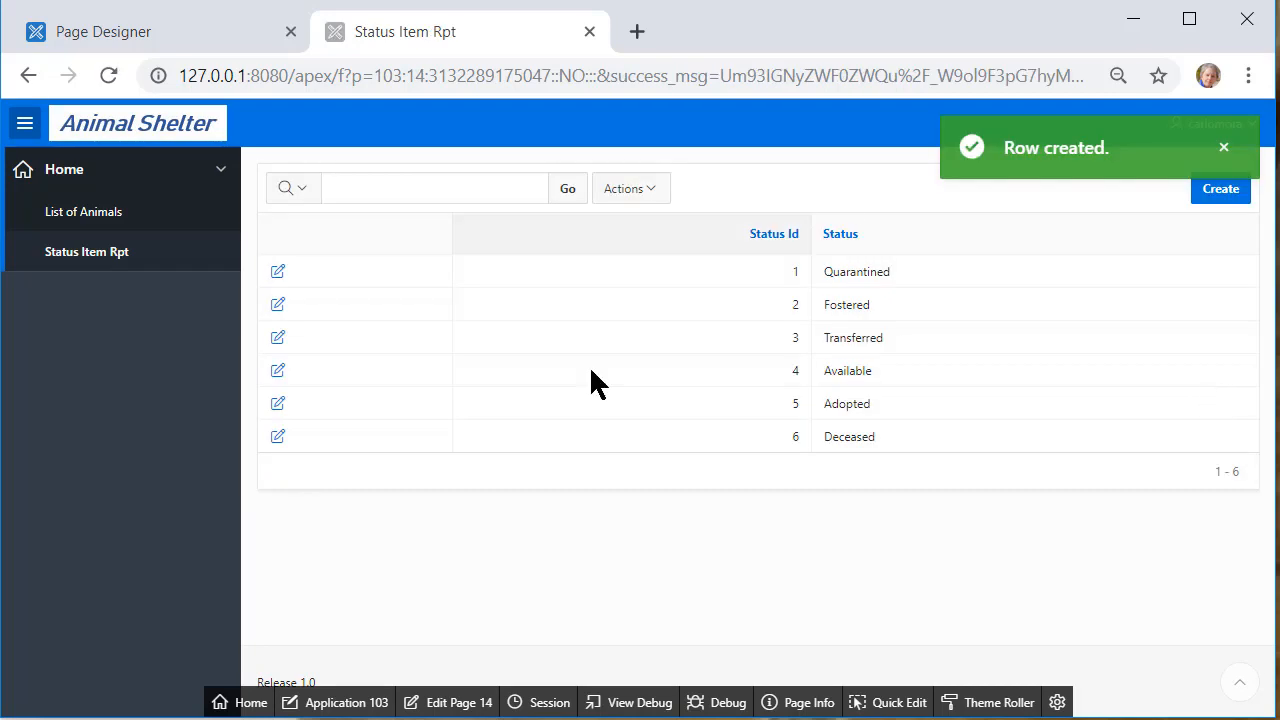
pyautogui.moveTo(904, 444)
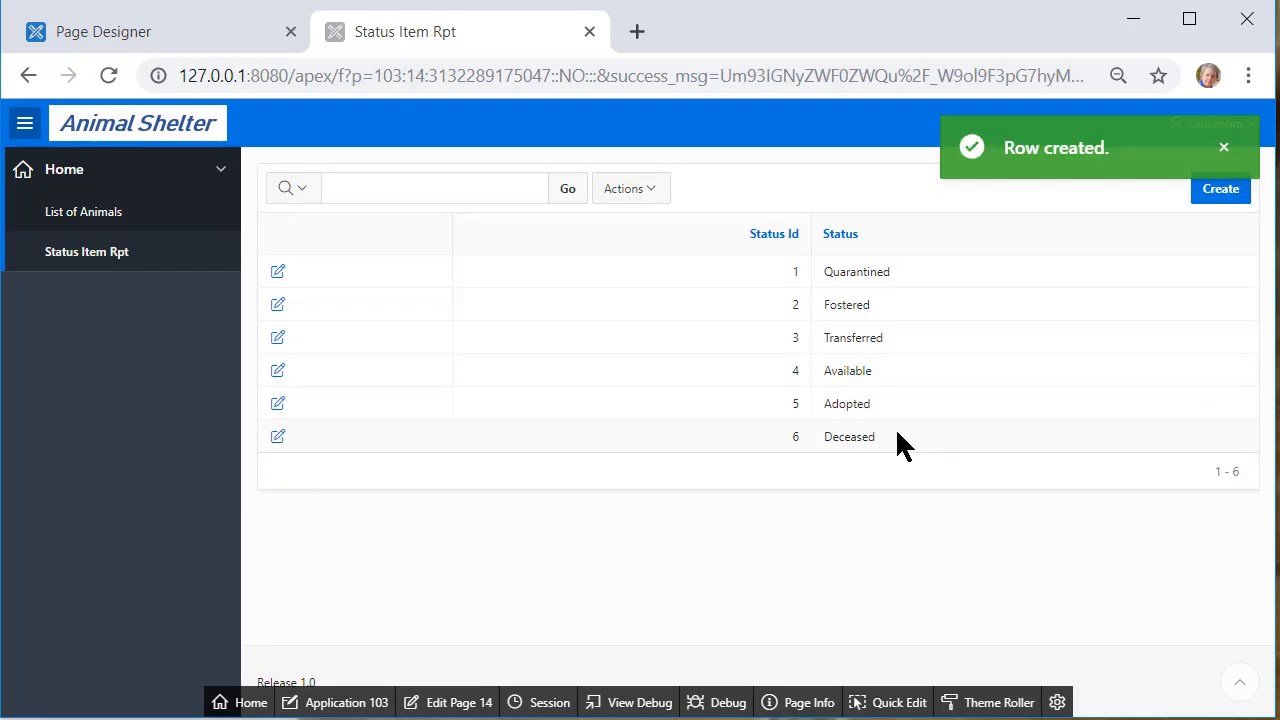
pyautogui.moveTo(84, 212)
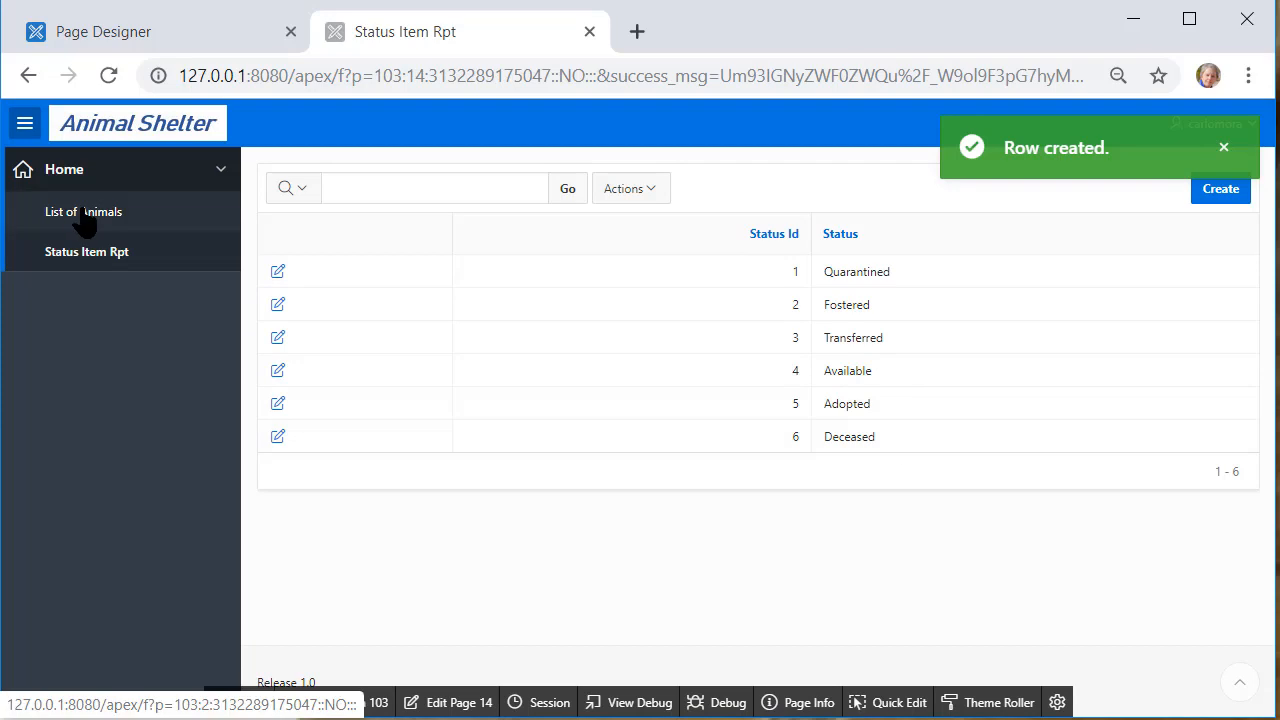
# Open Jake's record from List of Animals to check its Status choices, then return Home
pyautogui.click(84, 212)
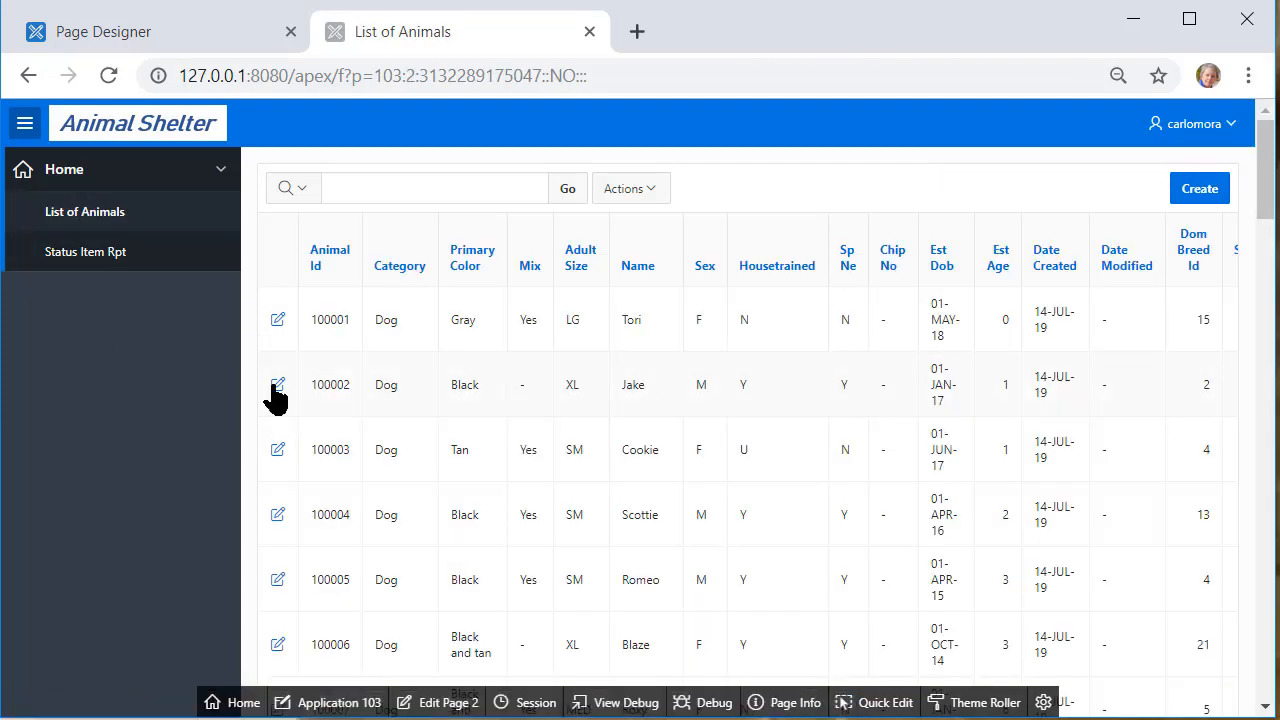
pyautogui.moveTo(276, 384)
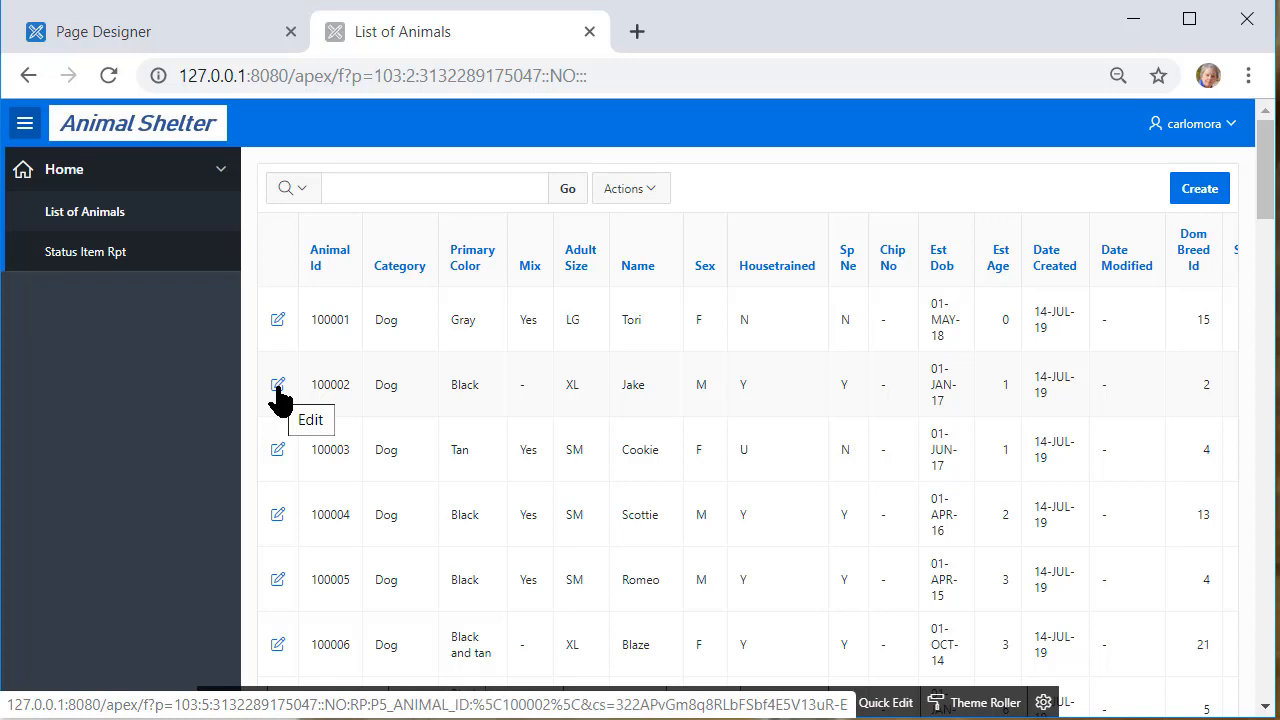
pyautogui.click(276, 384)
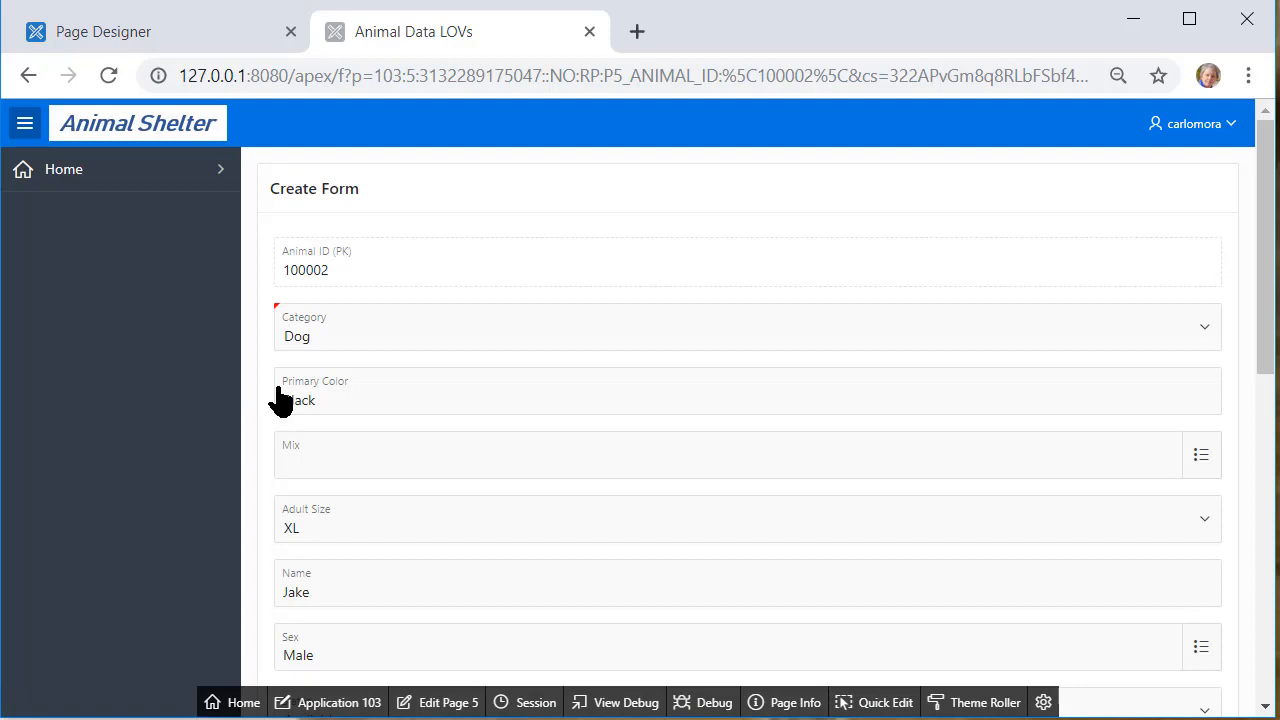
pyautogui.scroll(-3)
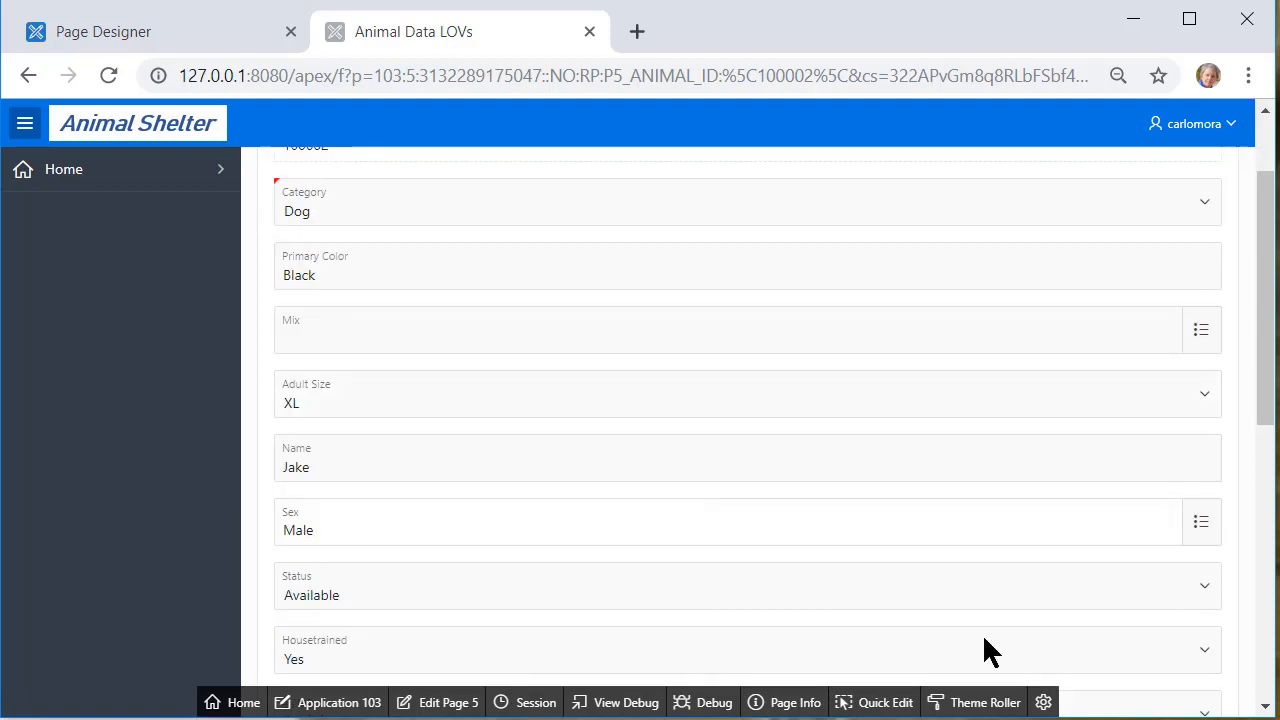
pyautogui.scroll(-3)
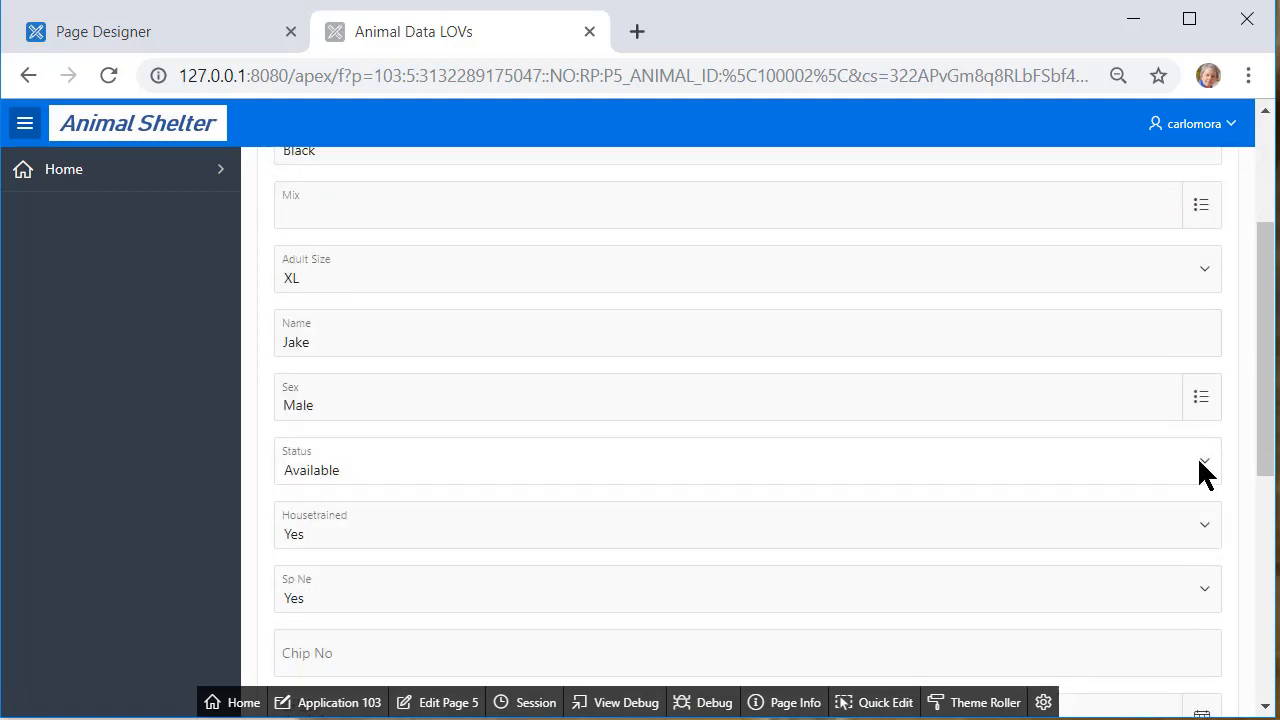
pyautogui.click(1204, 470)
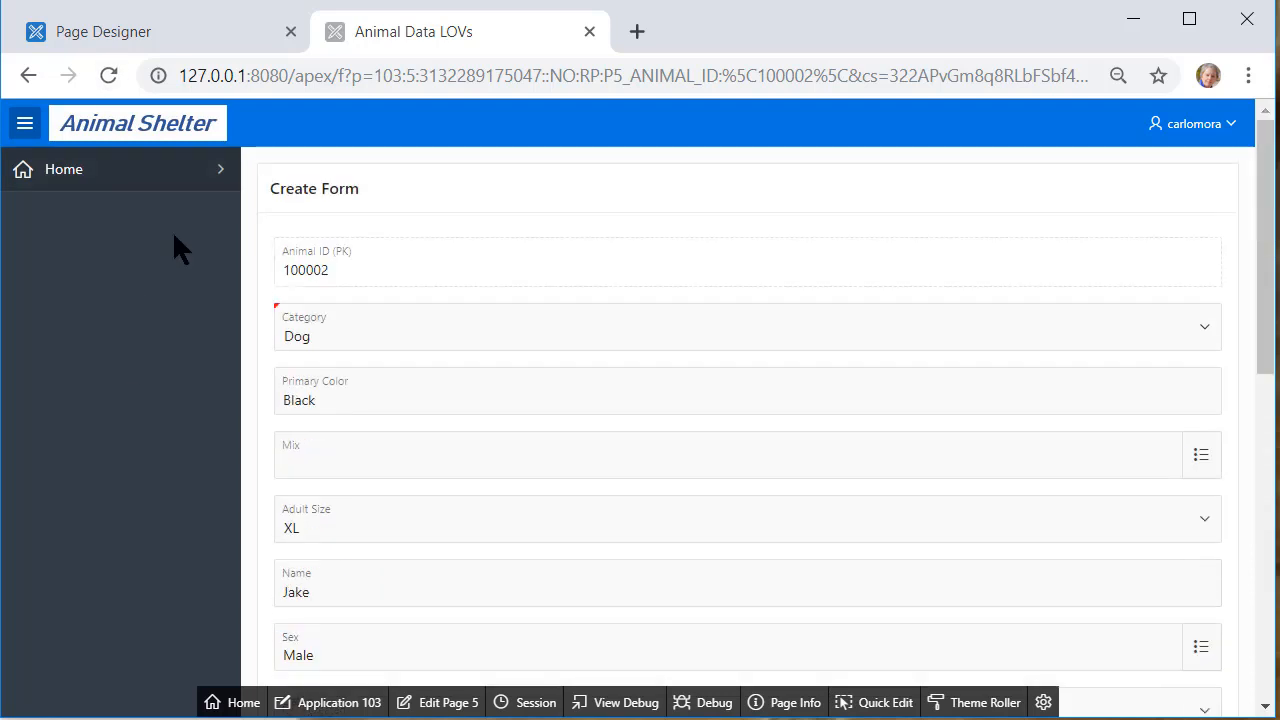
pyautogui.click(64, 168)
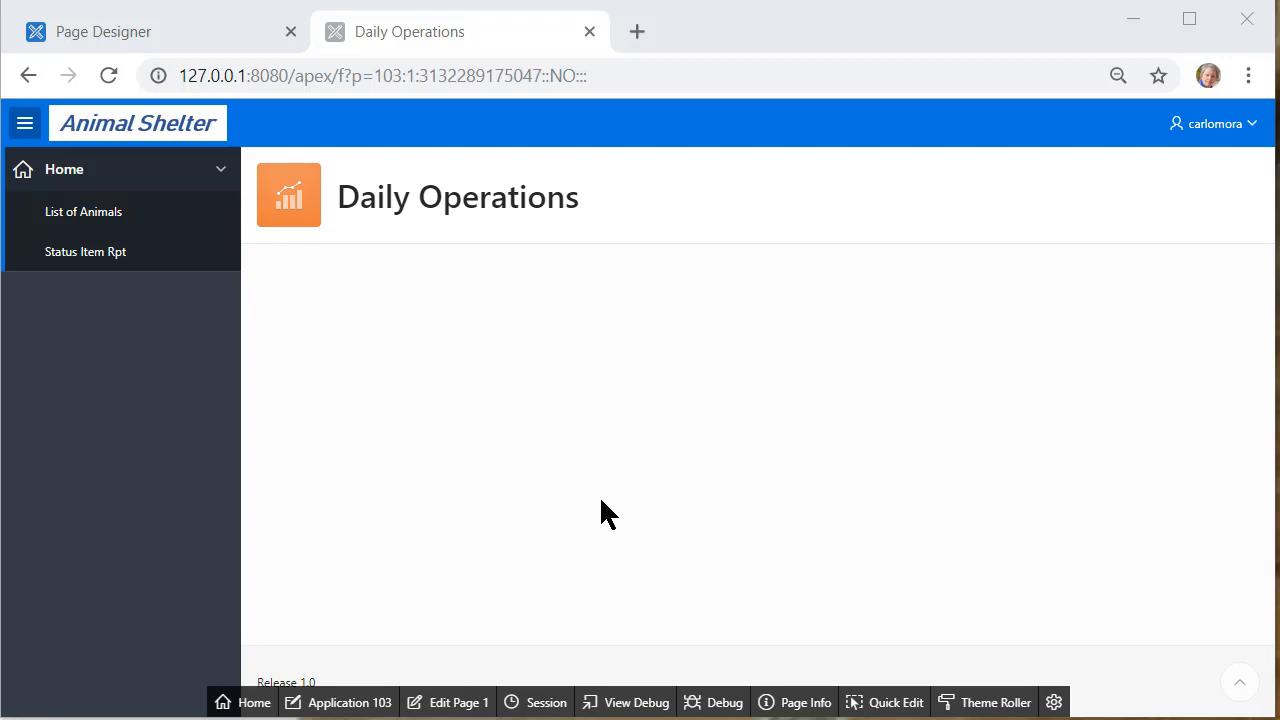
pyautogui.moveTo(312, 210)
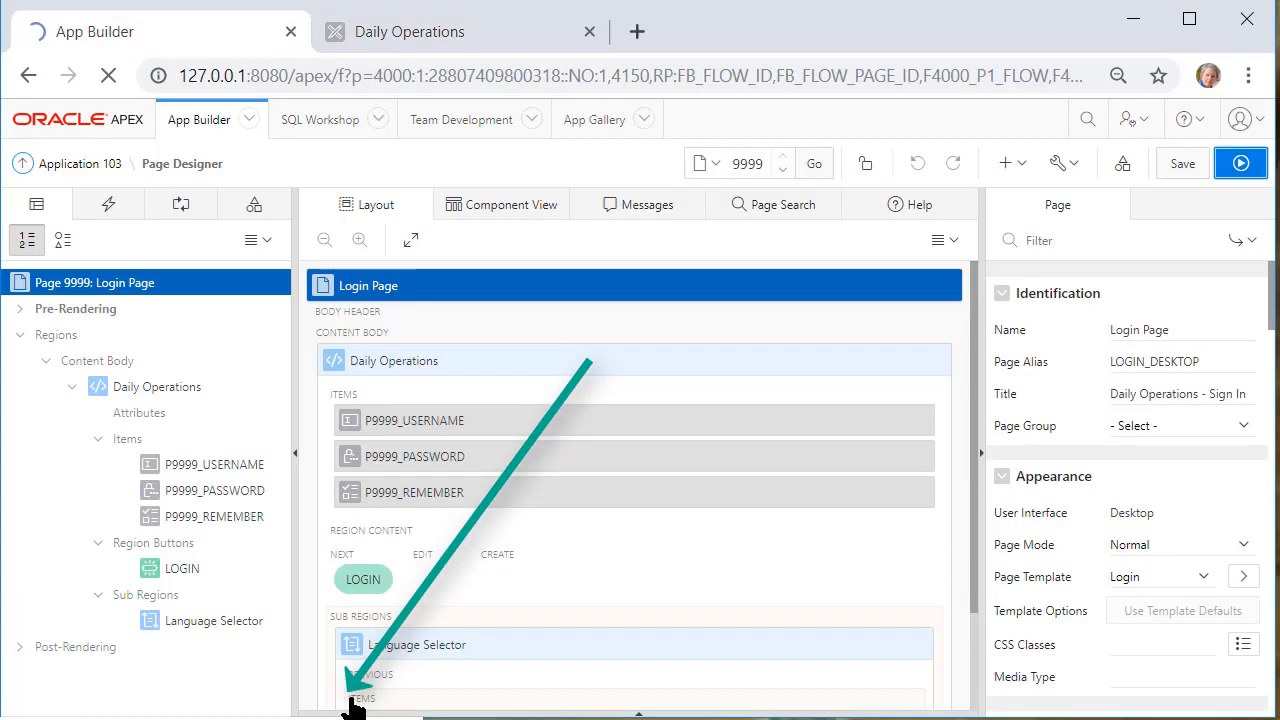
# Return to the workspace and go into SQL Workshop's Object Browser
pyautogui.click(82, 164)
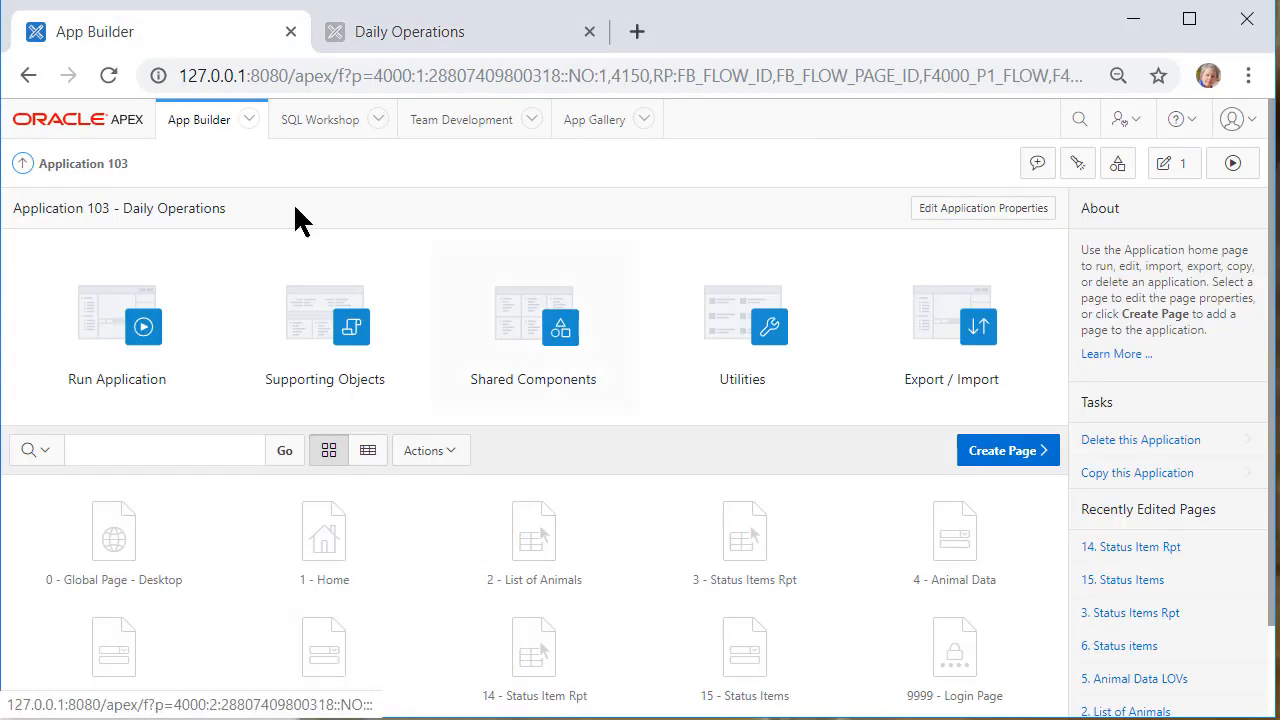
pyautogui.click(320, 120)
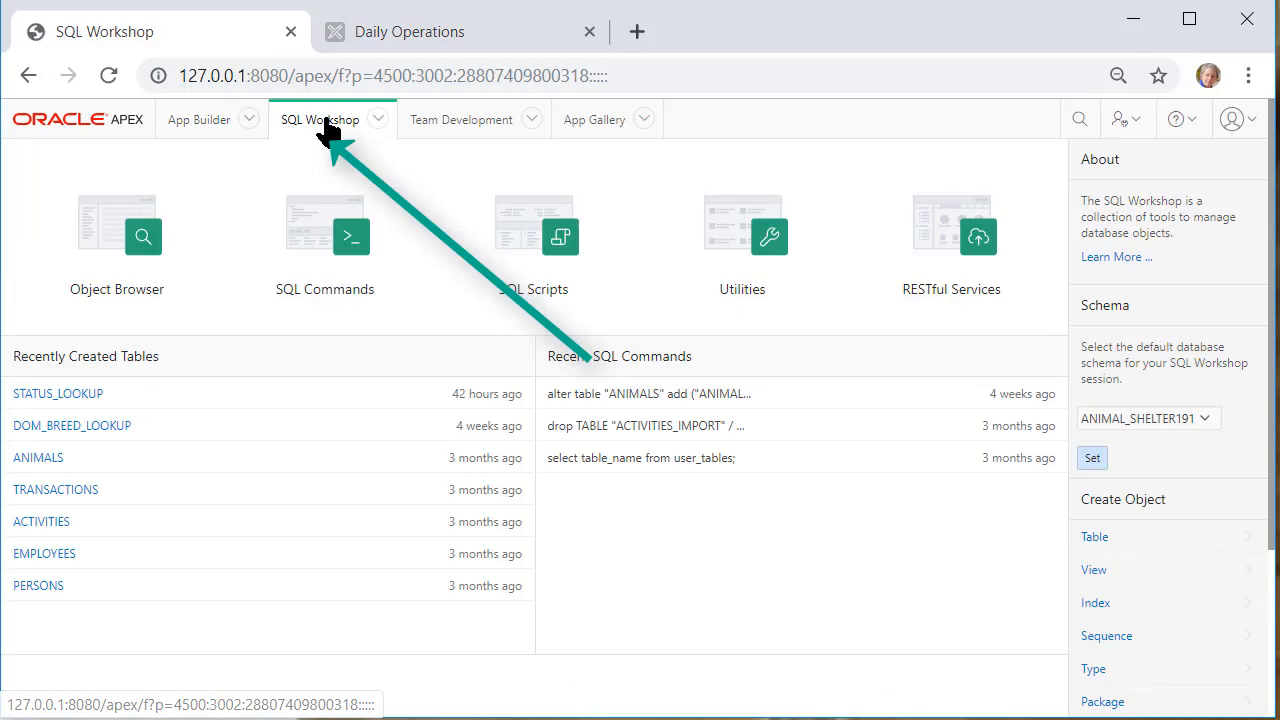
pyautogui.click(116, 236)
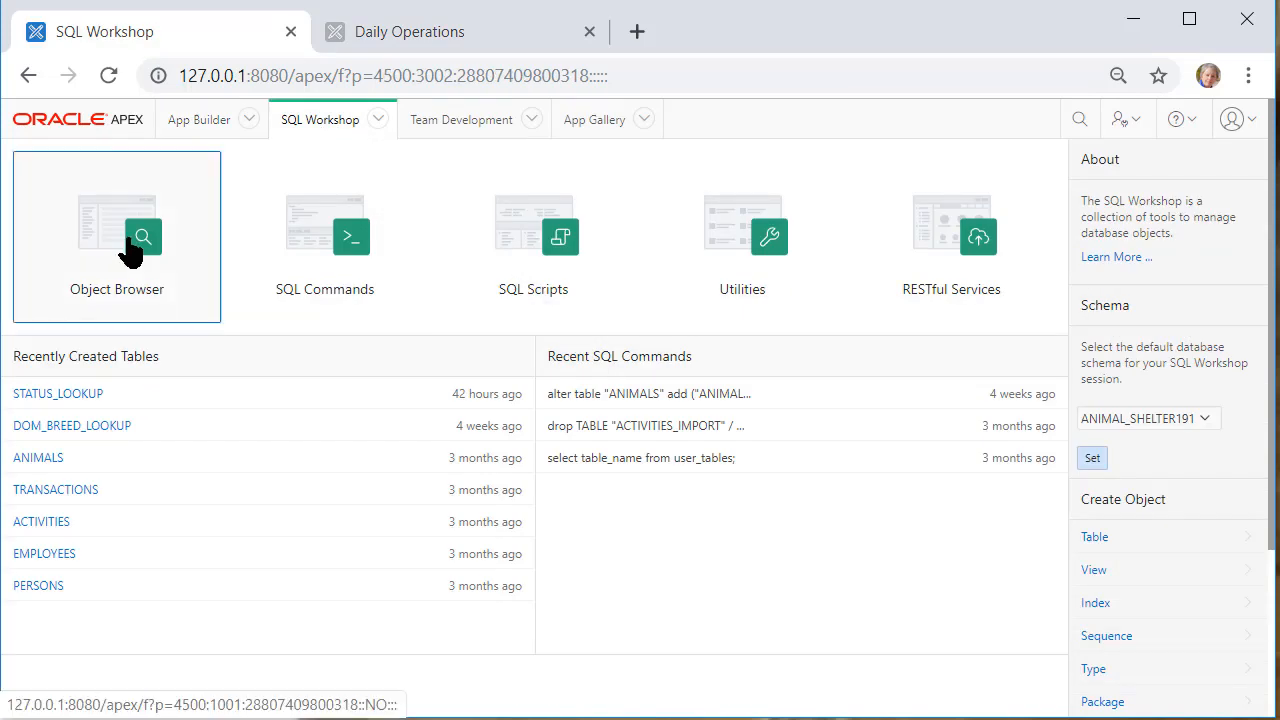
pyautogui.click(116, 236)
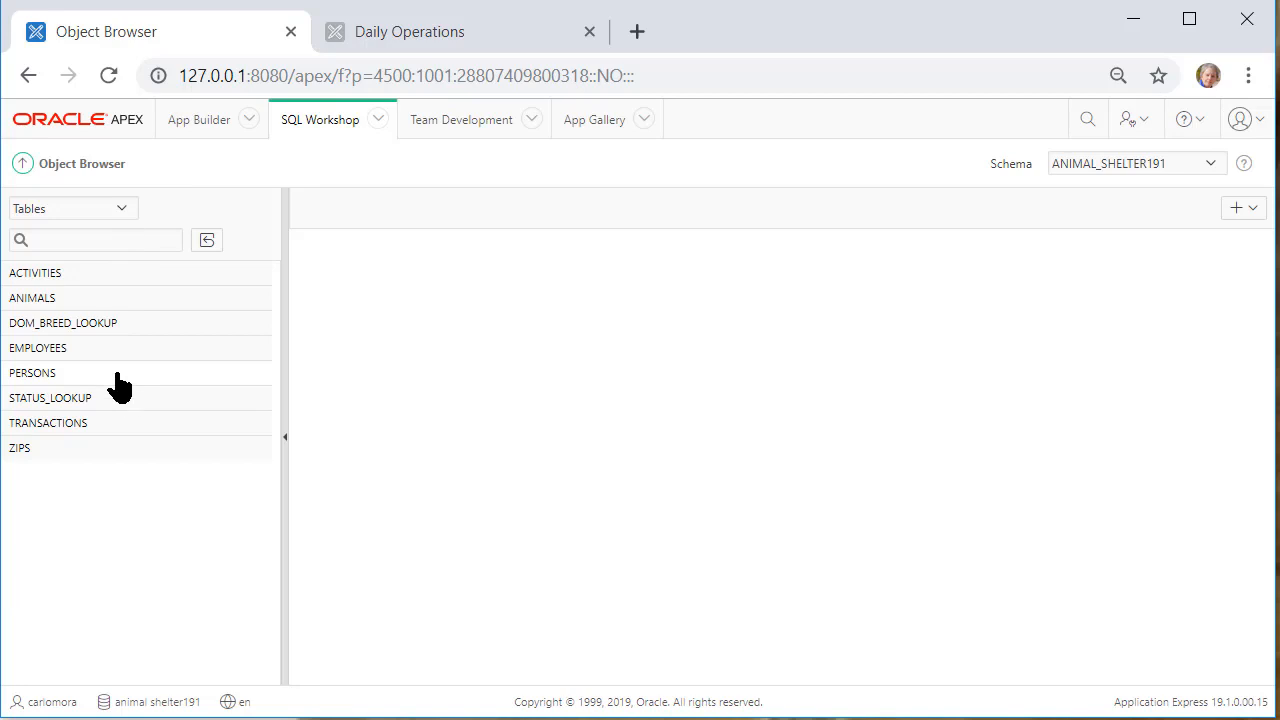
pyautogui.moveTo(44, 336)
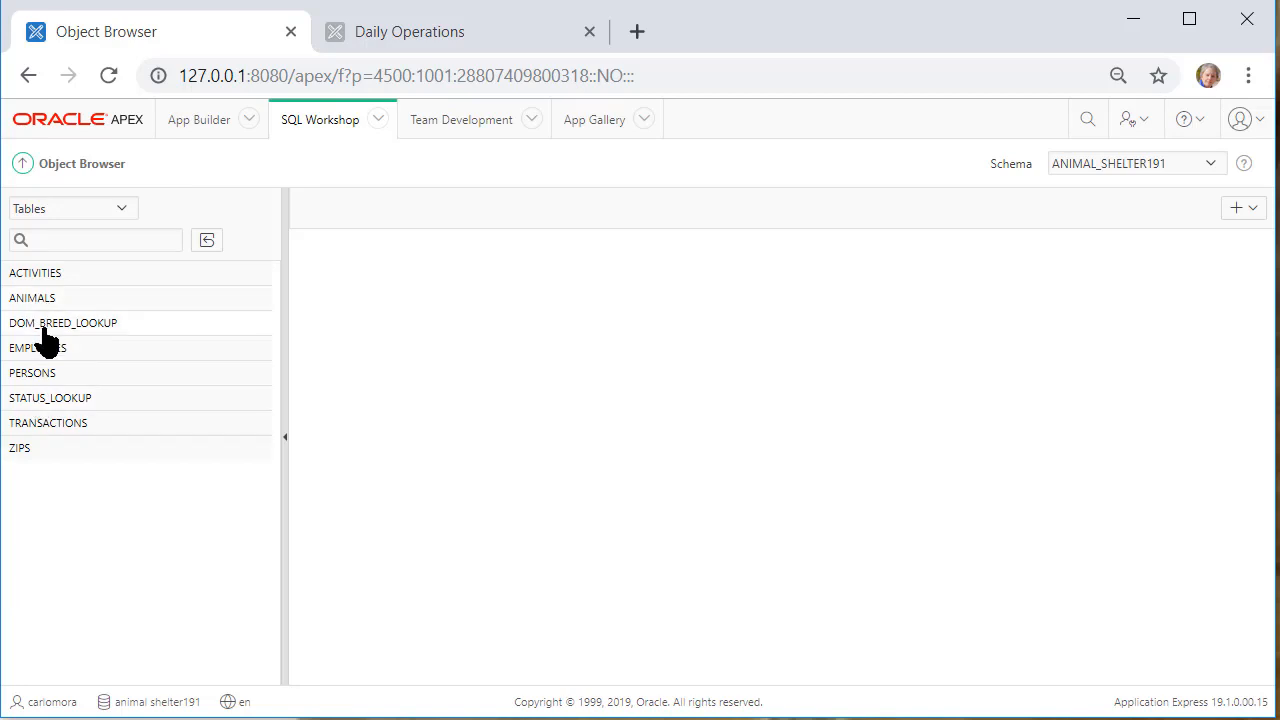
# Show the ANIMALS table's Data rows, revealing mixed-case colours like Black and tan
pyautogui.click(32, 296)
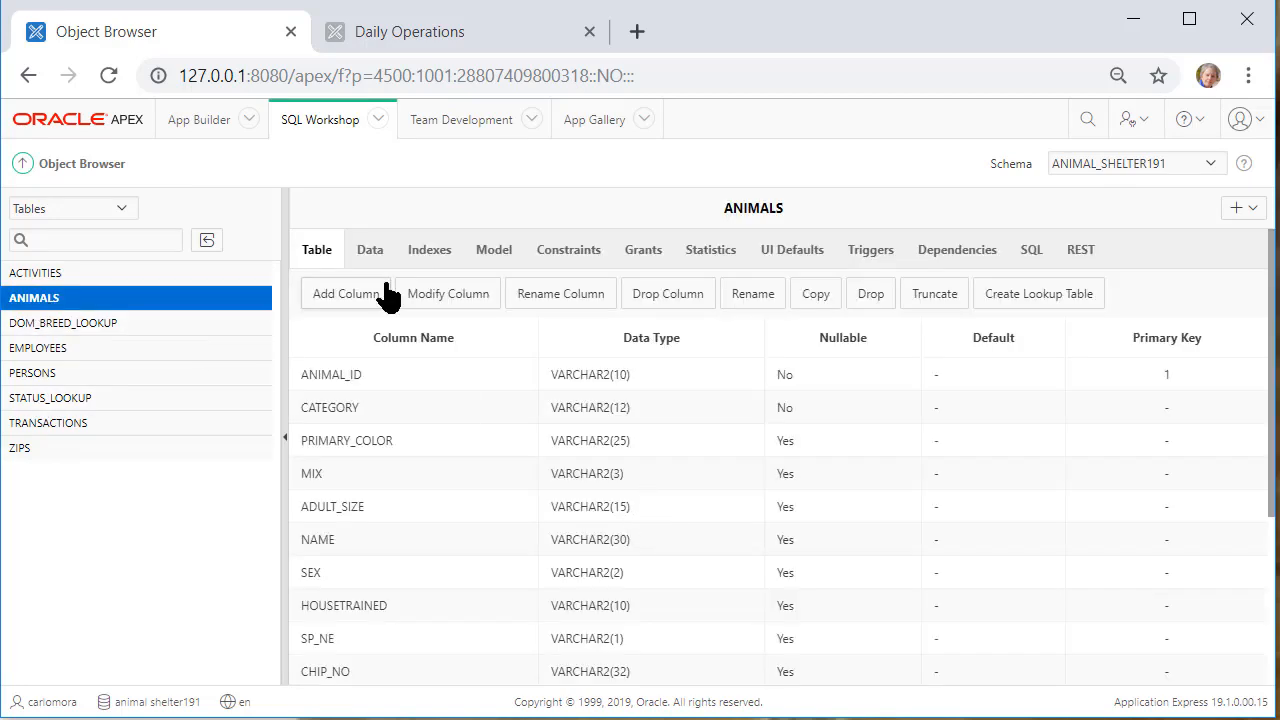
pyautogui.click(368, 248)
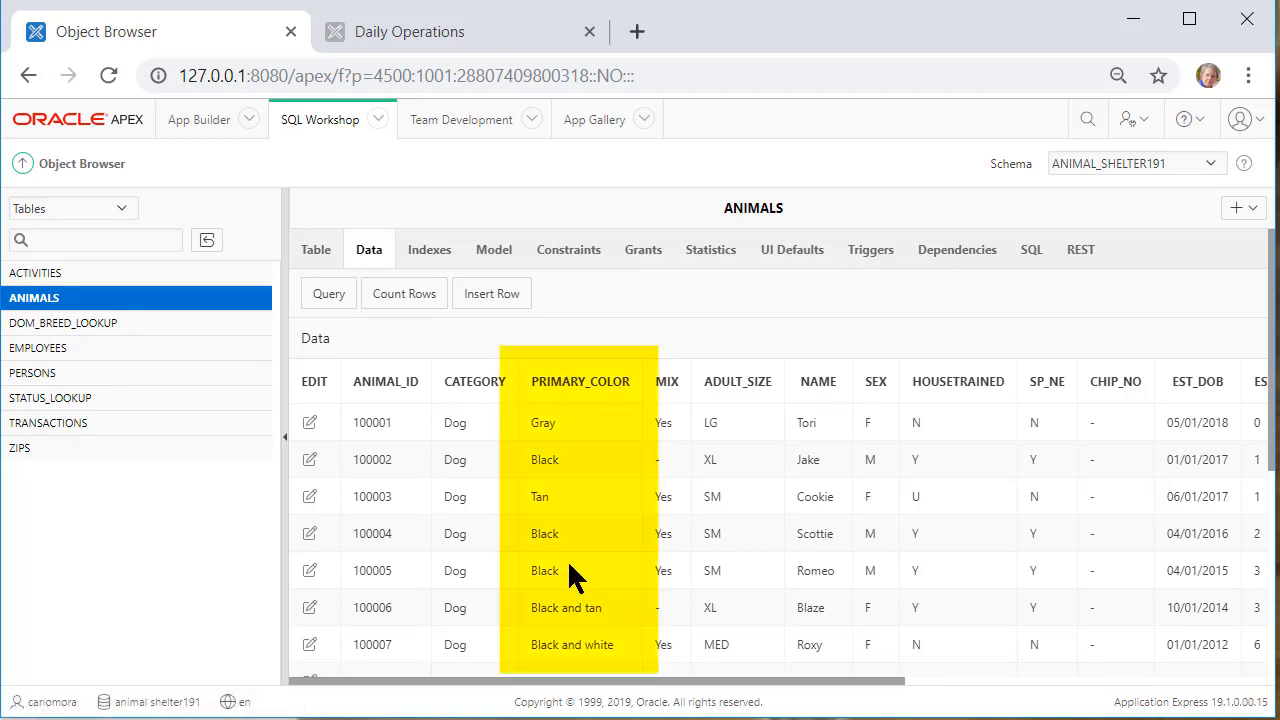
pyautogui.scroll(-3)
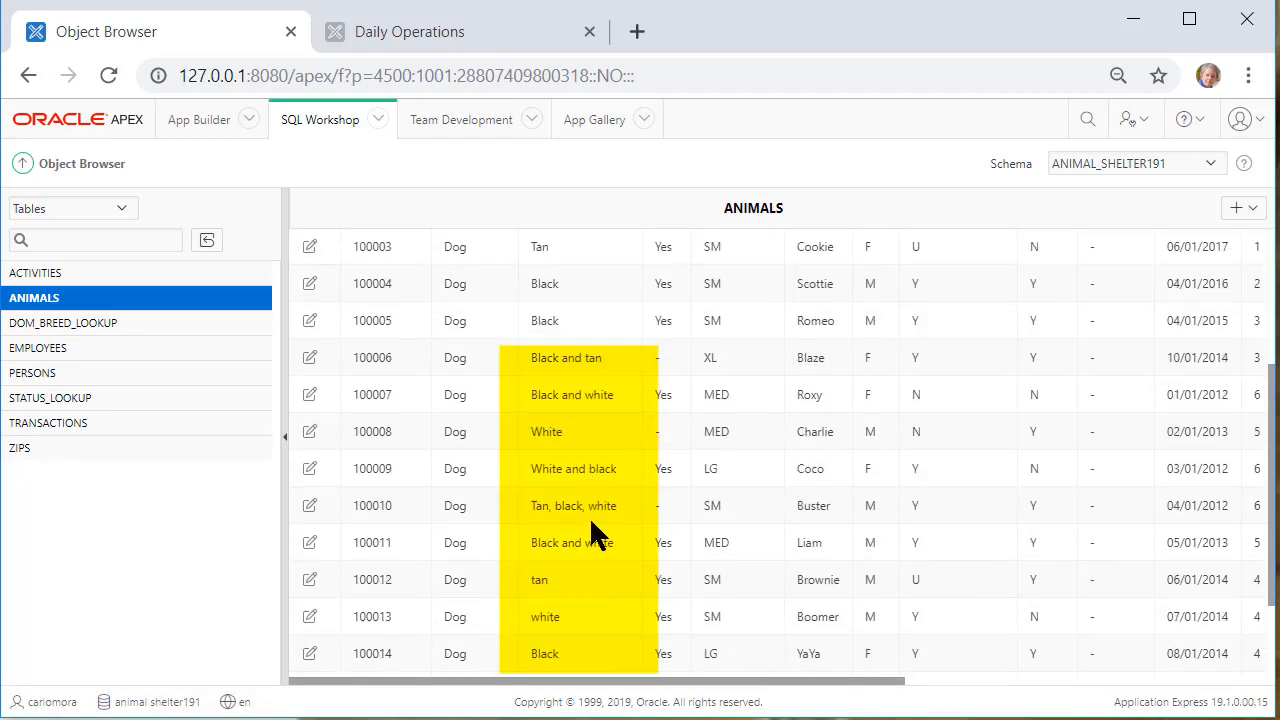
pyautogui.scroll(-3)
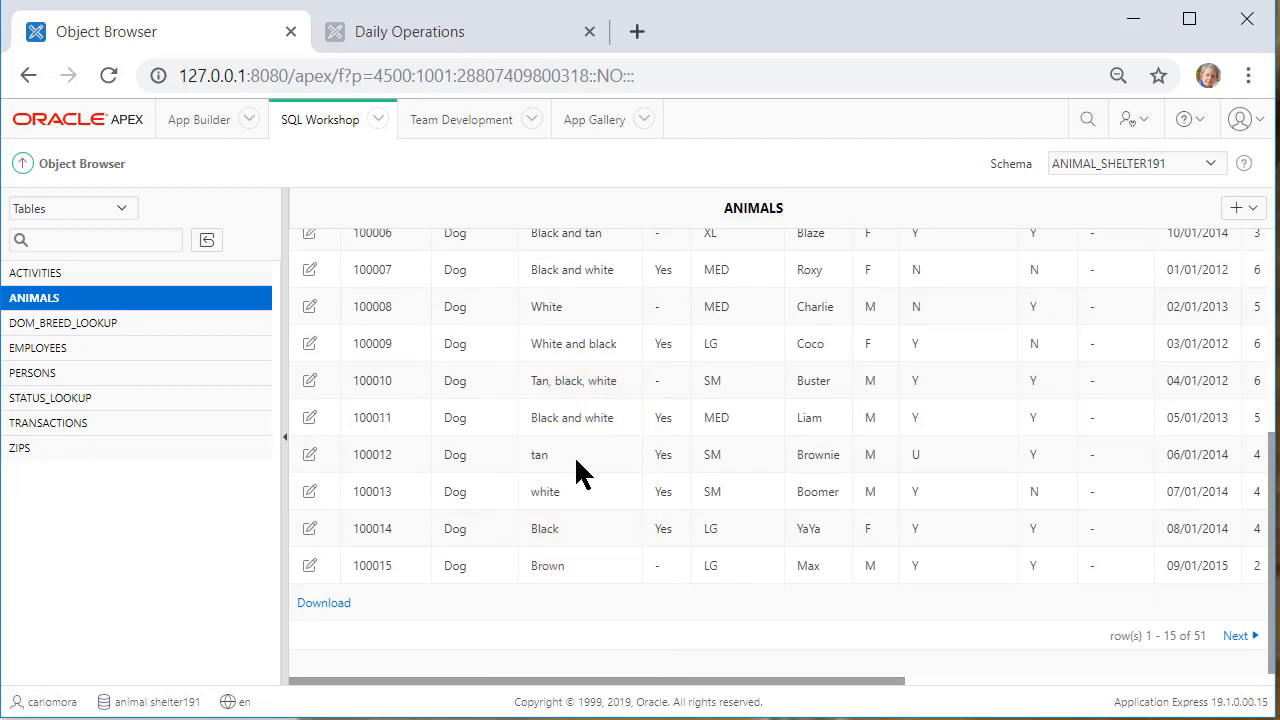
pyautogui.moveTo(578, 480)
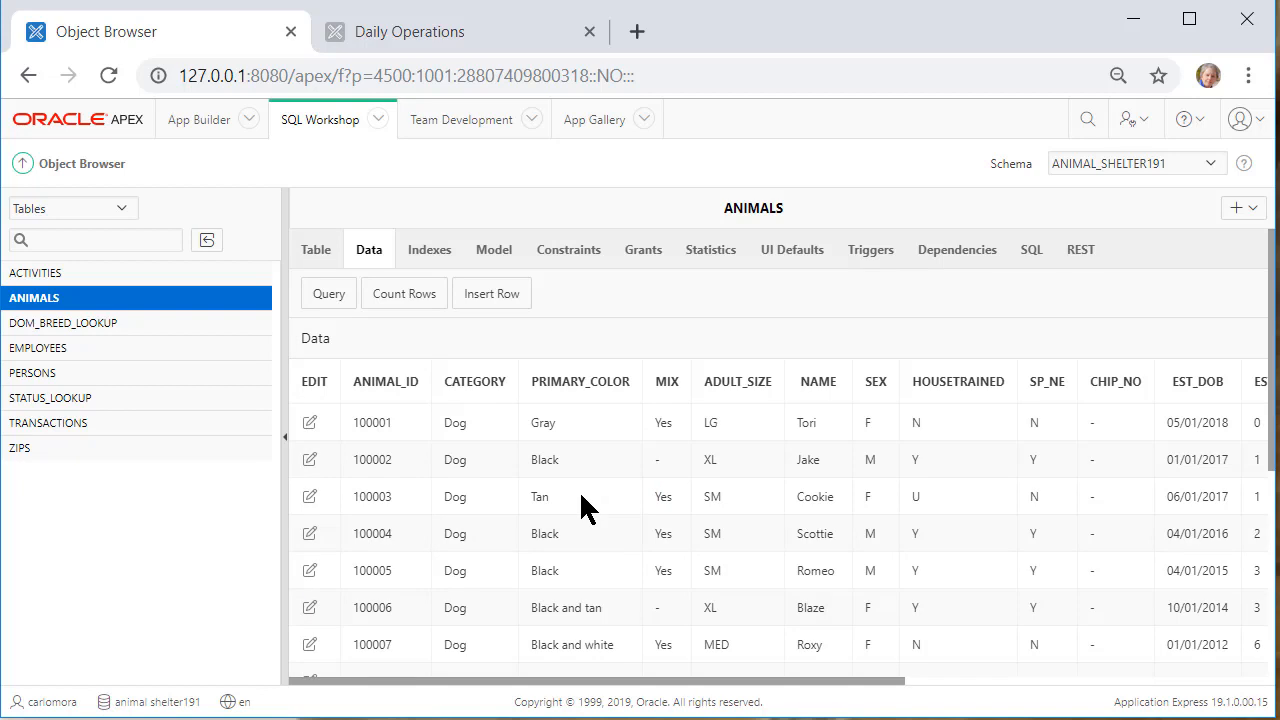
pyautogui.moveTo(590, 332)
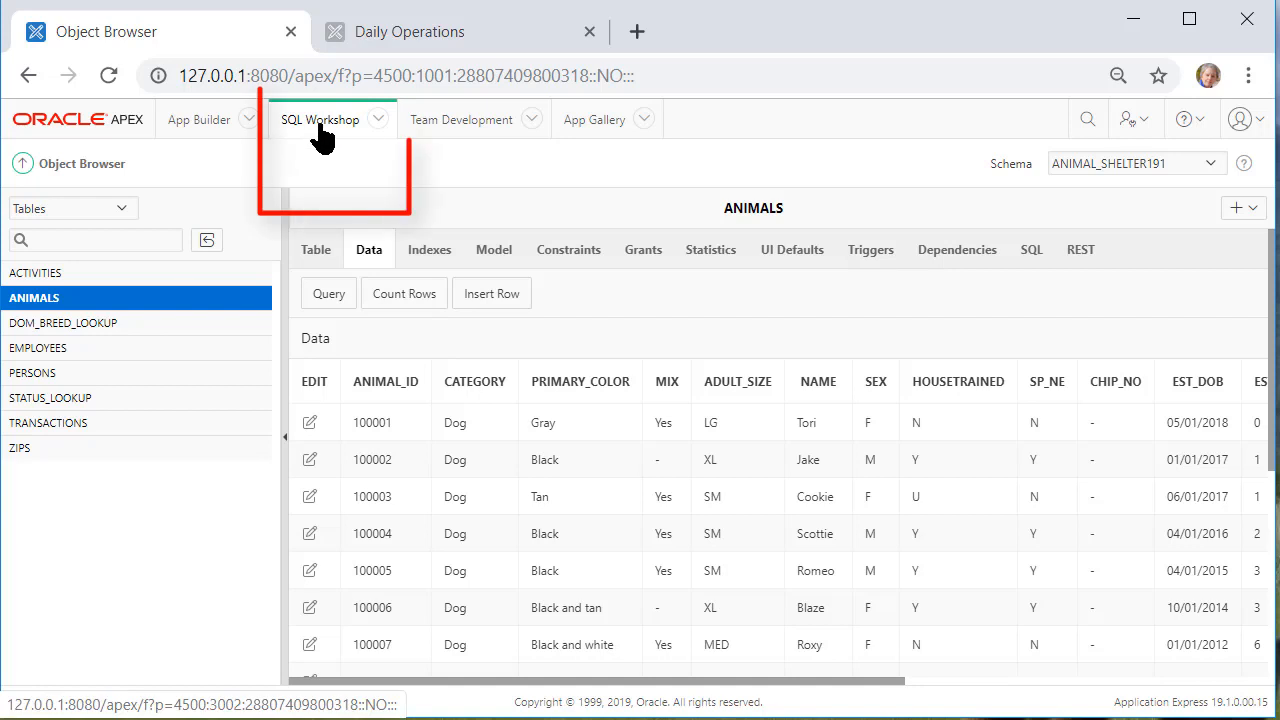
# Run UPDATE animals SET primary_color = lower(primary_color) in SQL Commands, updating 51 rows
pyautogui.click(320, 120)
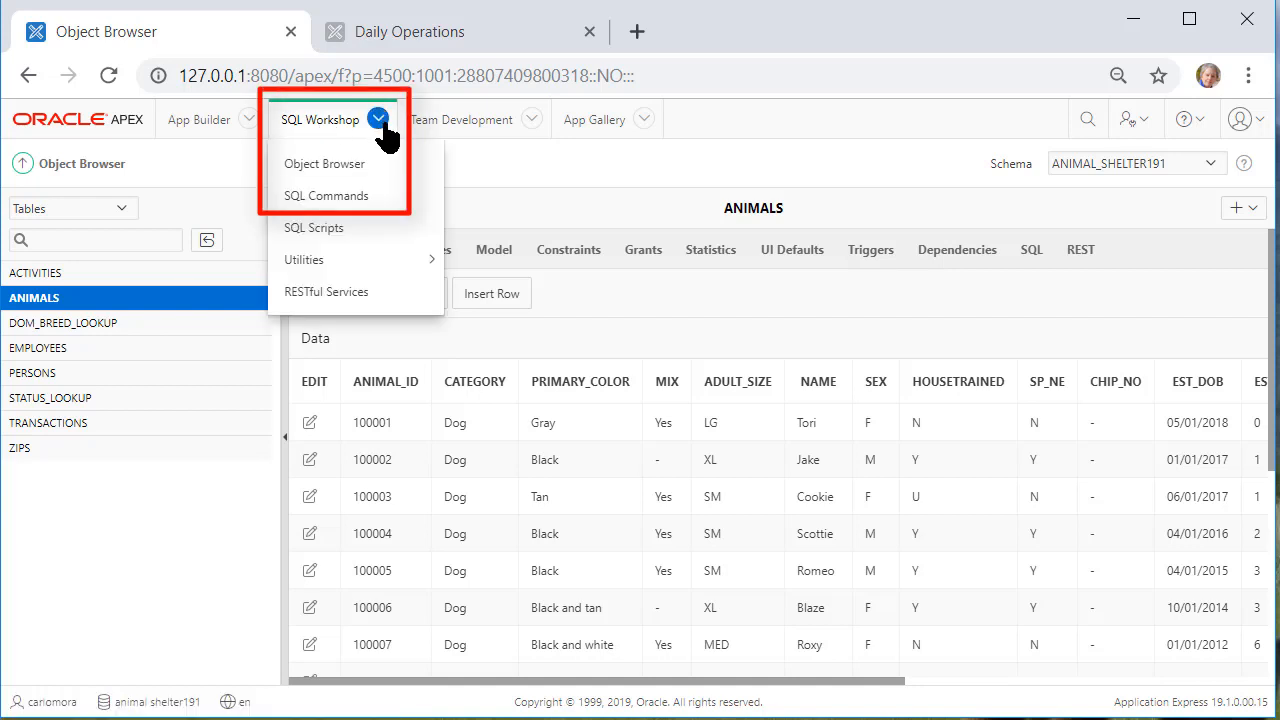
pyautogui.moveTo(314, 228)
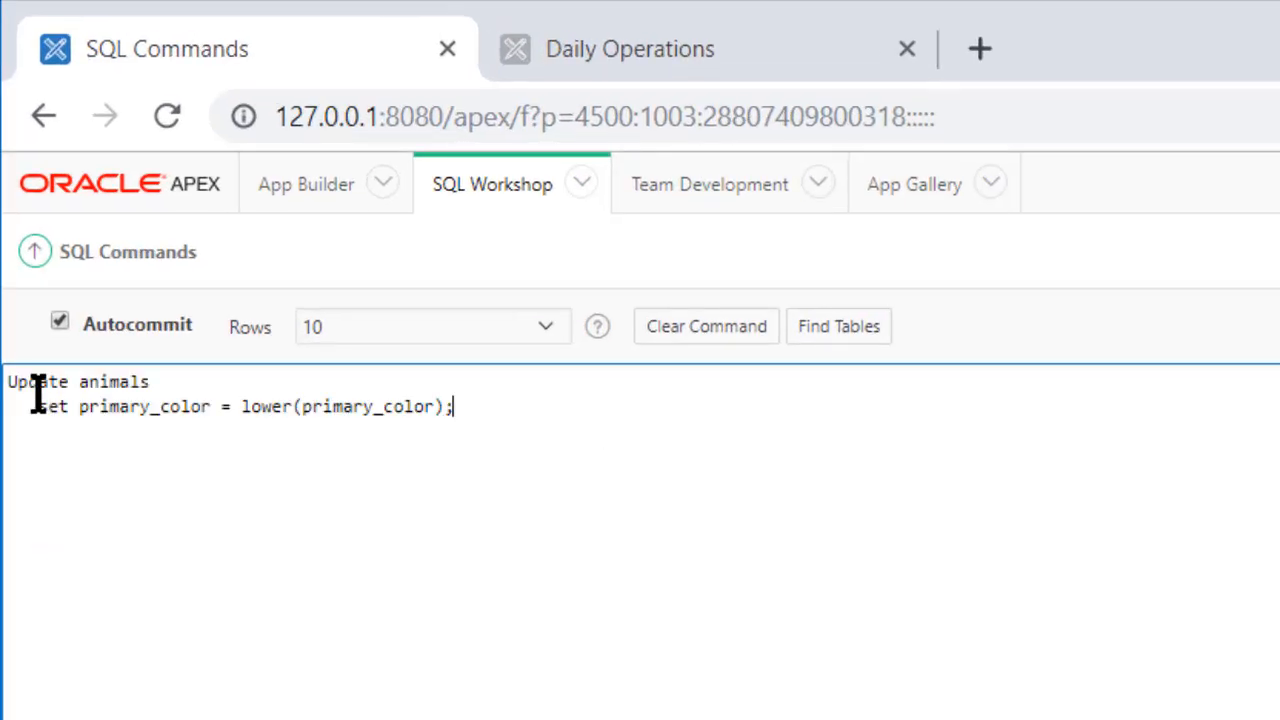
pyautogui.moveTo(132, 420)
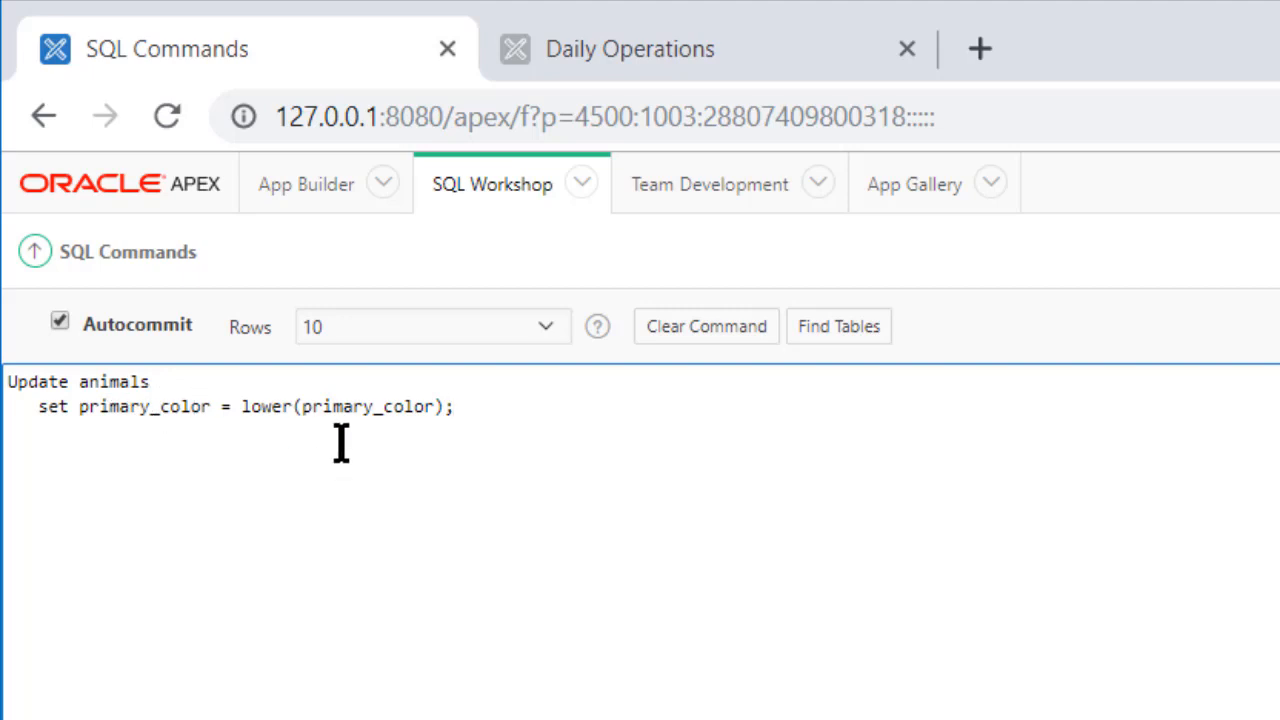
pyautogui.moveTo(490, 400)
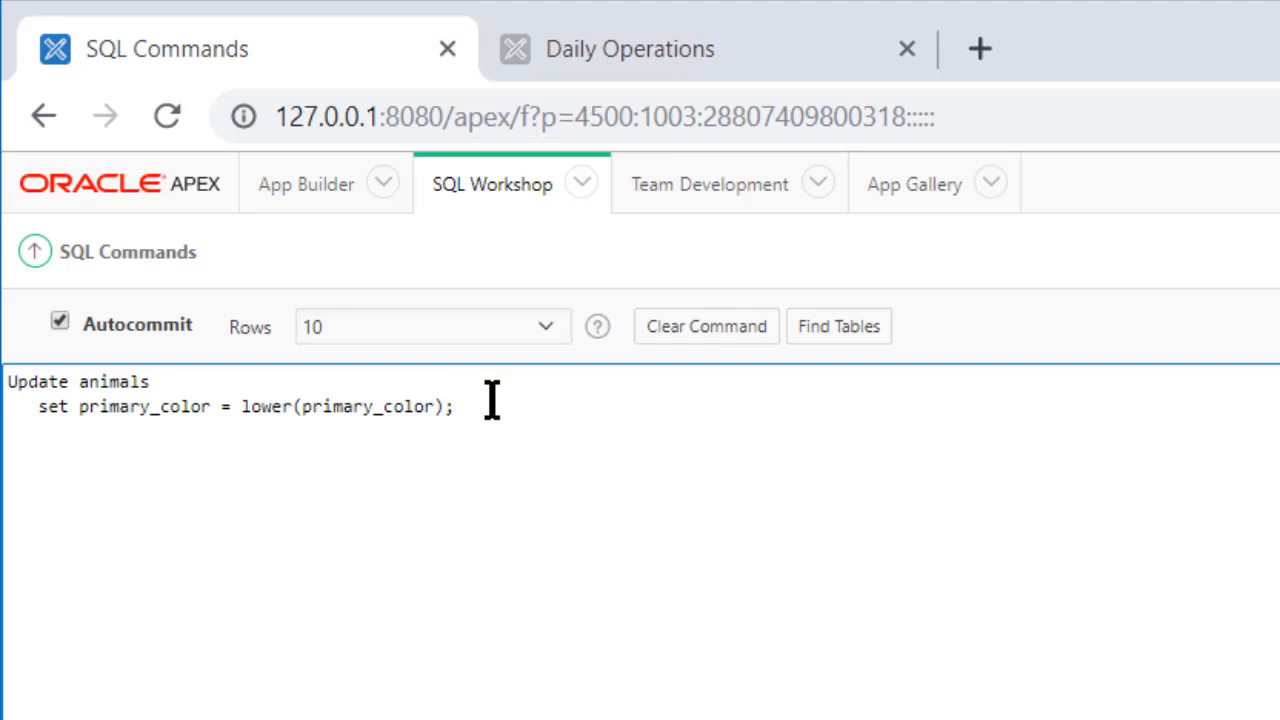
pyautogui.moveTo(650, 424)
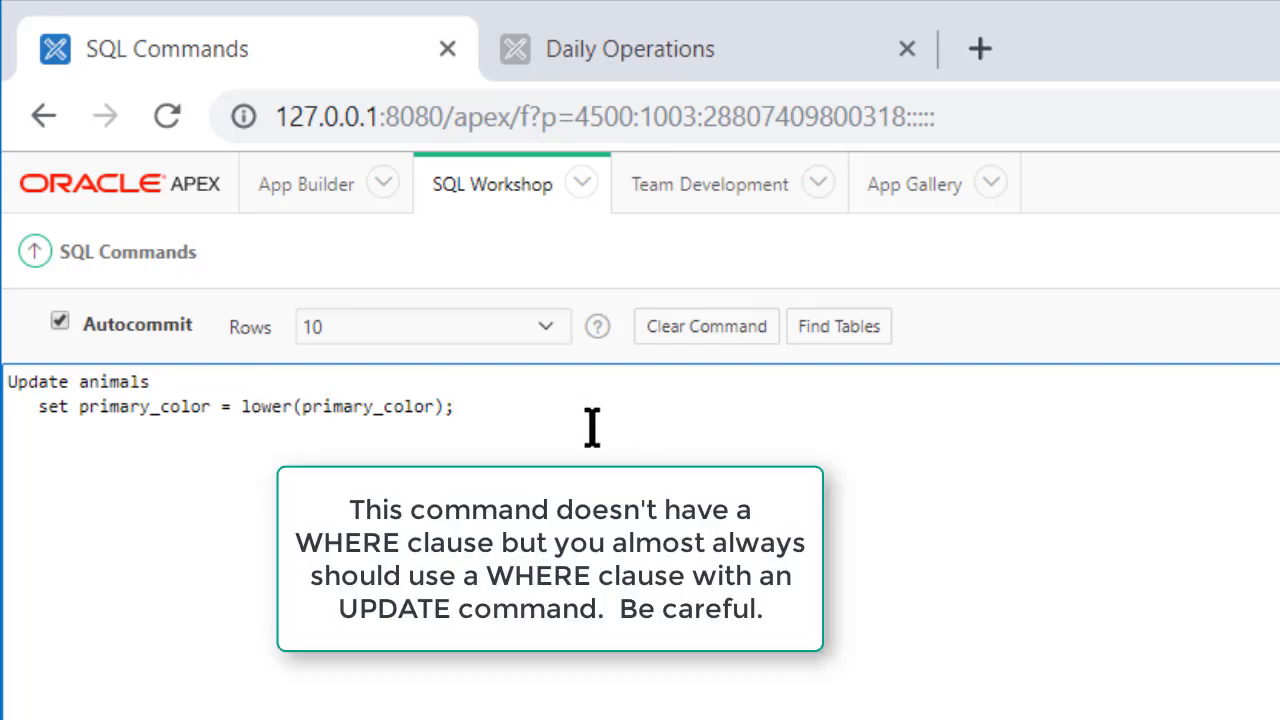
pyautogui.click(452, 406)
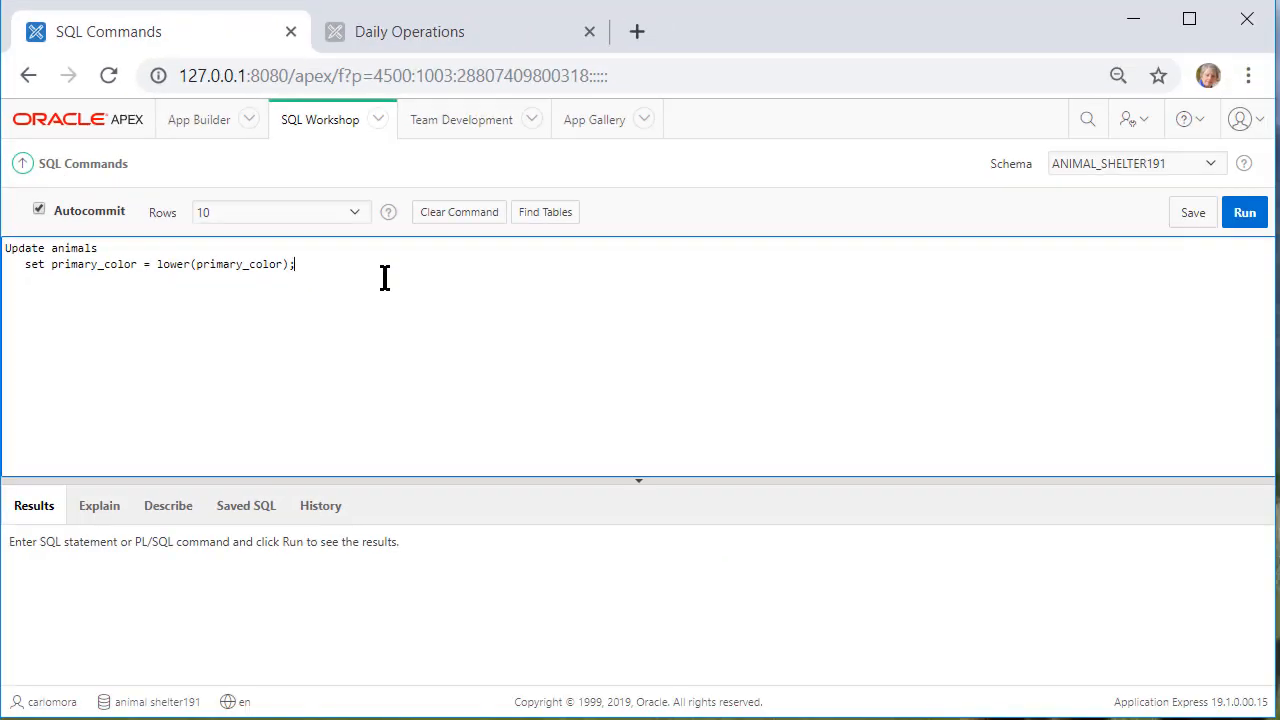
pyautogui.moveTo(40, 136)
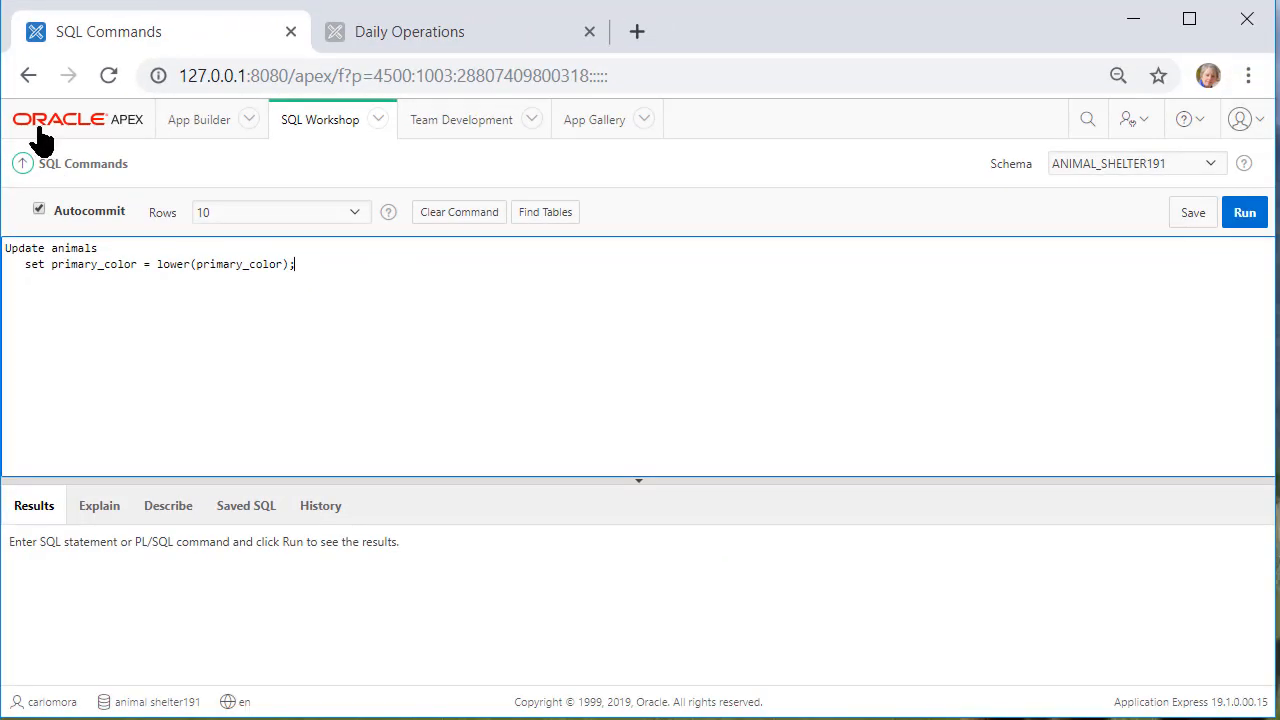
pyautogui.click(1244, 212)
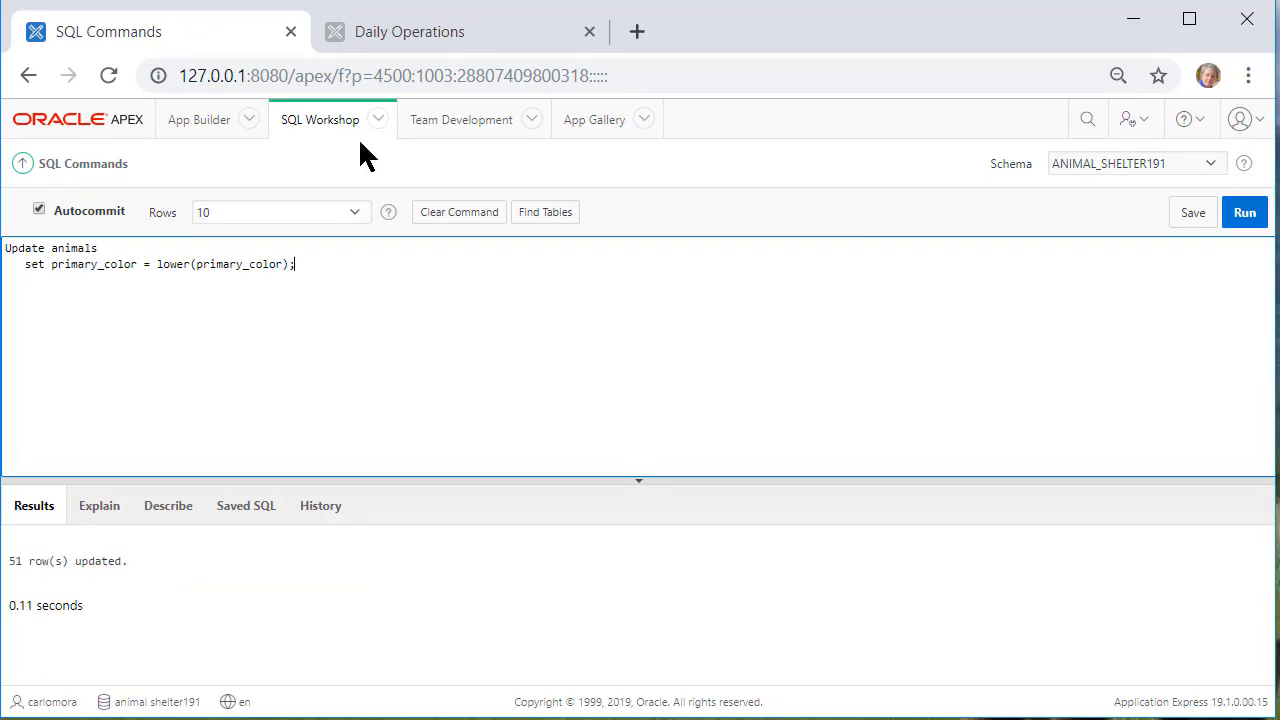
# Recheck the ANIMALS Data rows in Object Browser, now showing lowercase primary colours
pyautogui.click(320, 120)
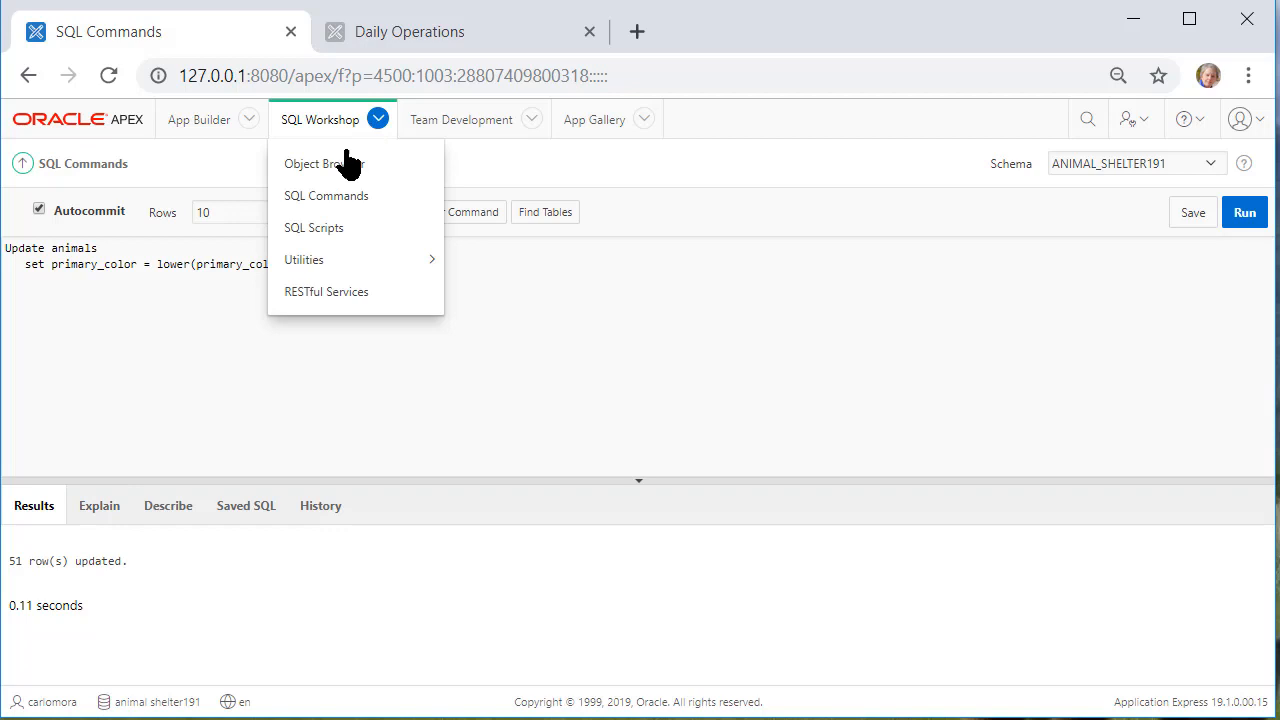
pyautogui.click(320, 164)
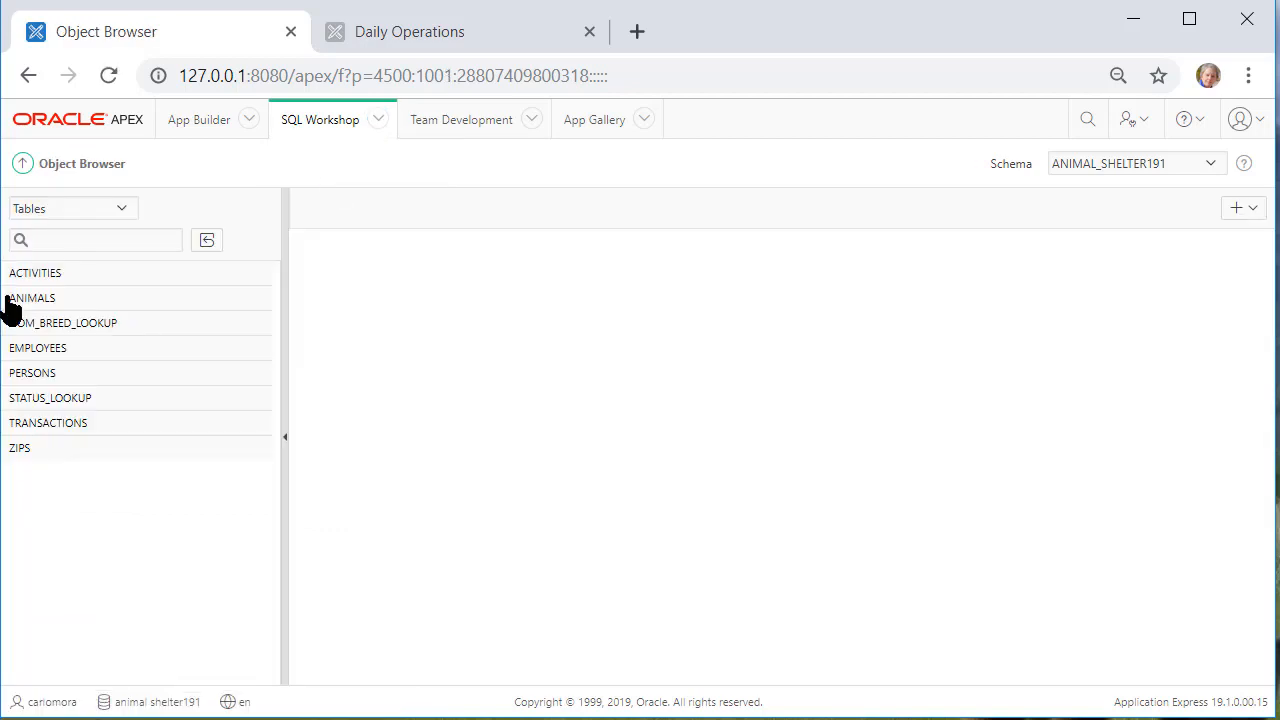
pyautogui.click(32, 296)
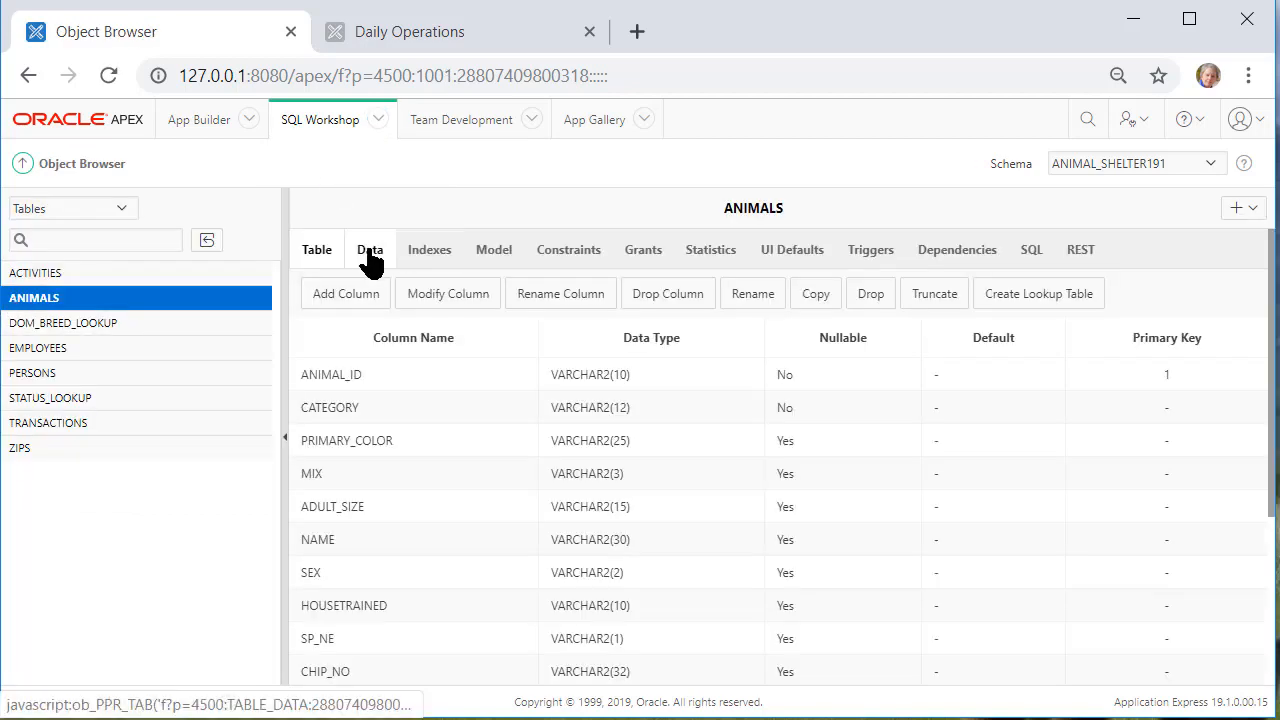
pyautogui.click(368, 248)
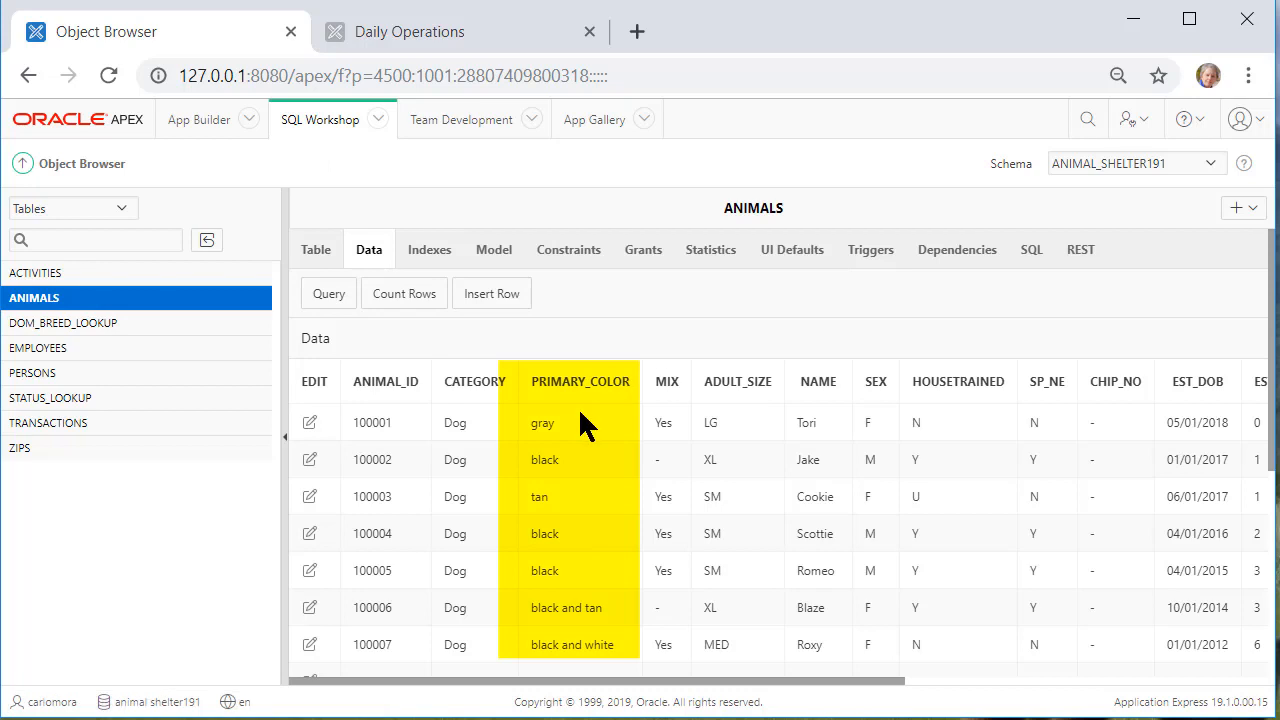
pyautogui.scroll(-3)
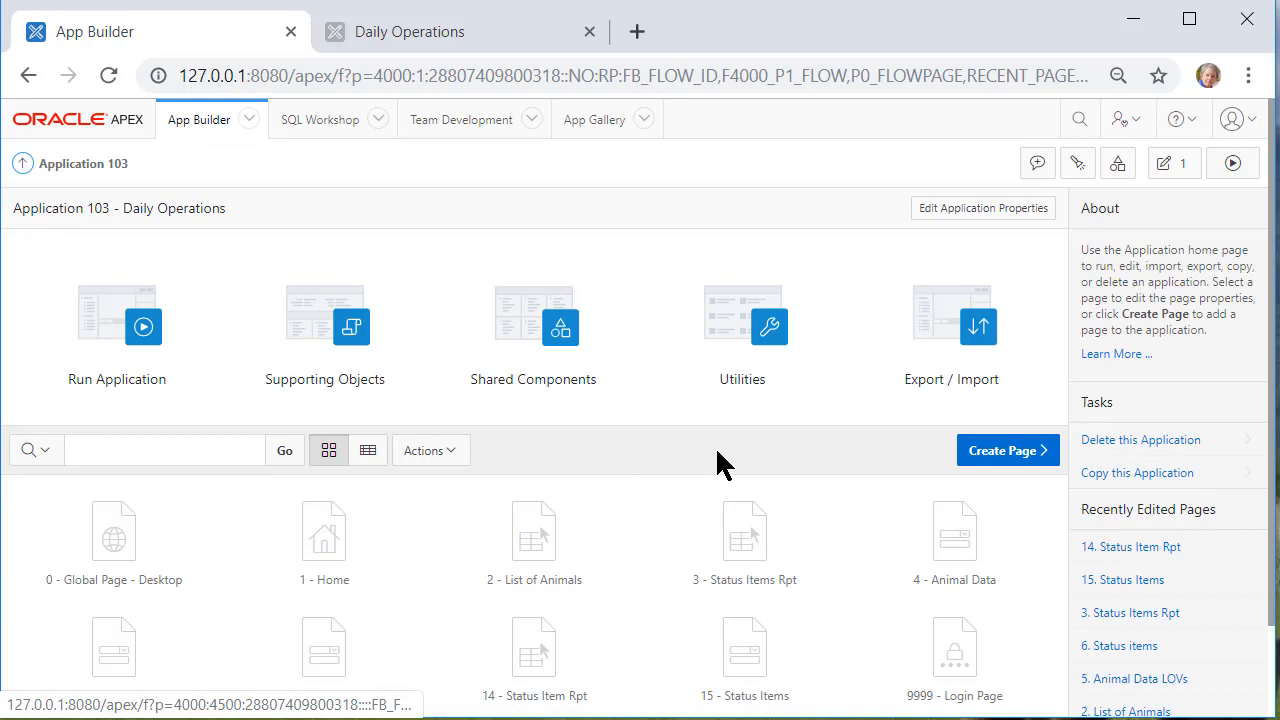
pyautogui.scroll(-3)
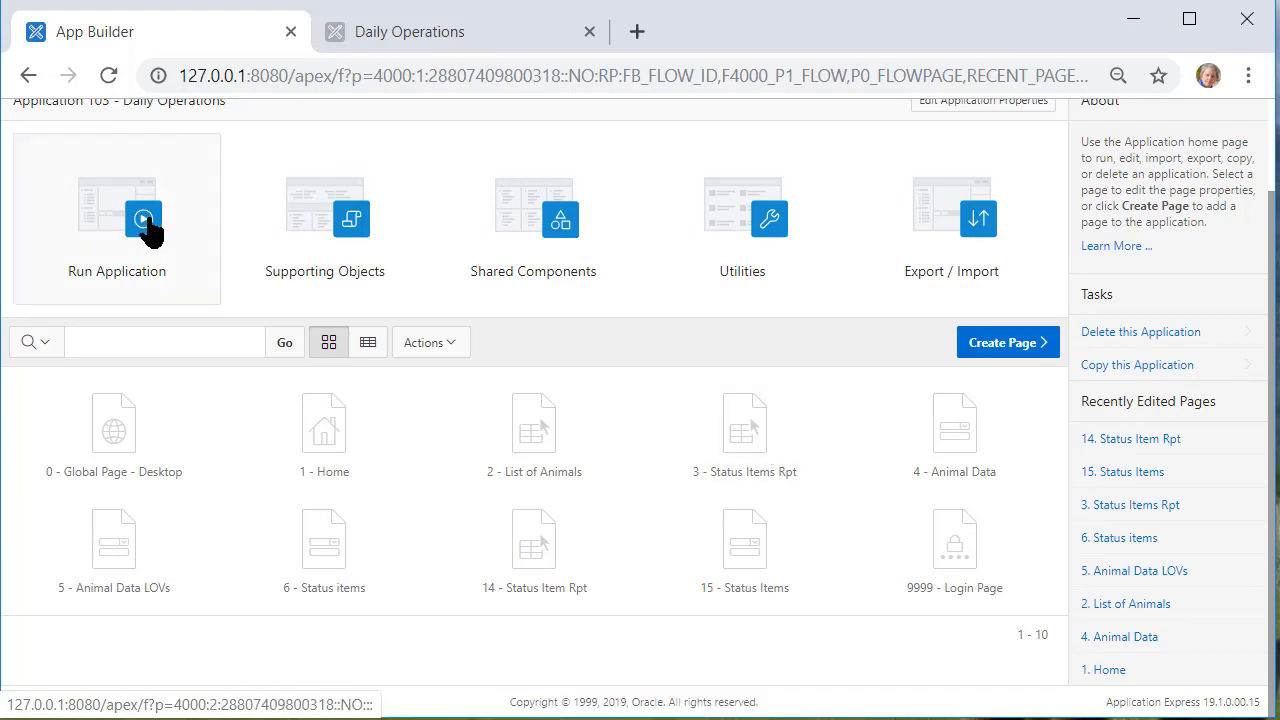
# Save animal 100002 with Primary Color BLACK in capitals and reopen its form, still showing BLACK
pyautogui.click(116, 218)
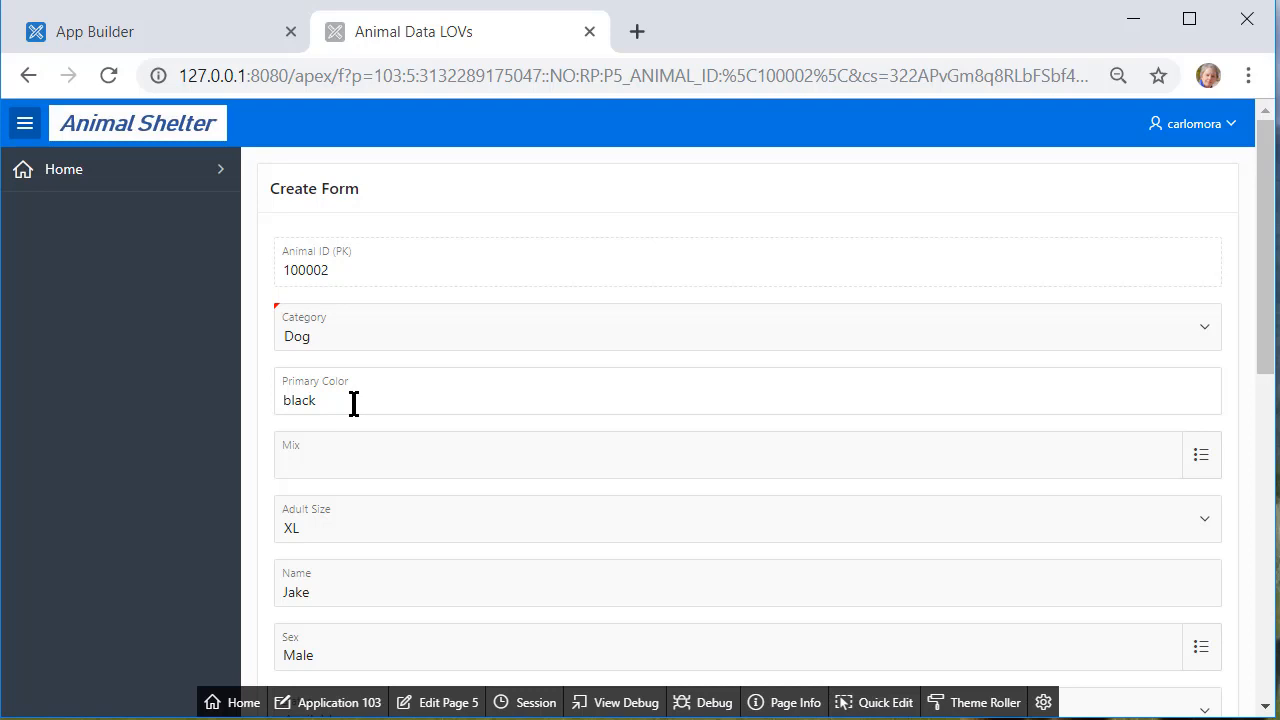
pyautogui.doubleClick(298, 400)
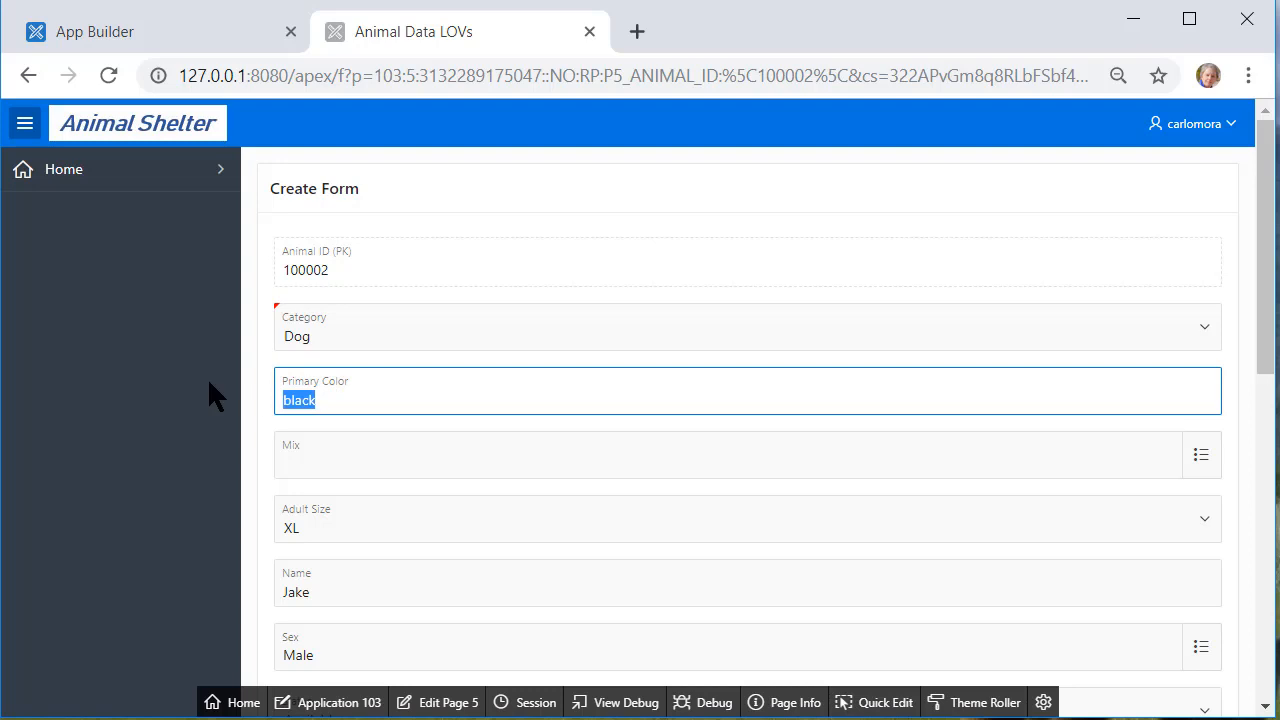
pyautogui.write('BLACK')
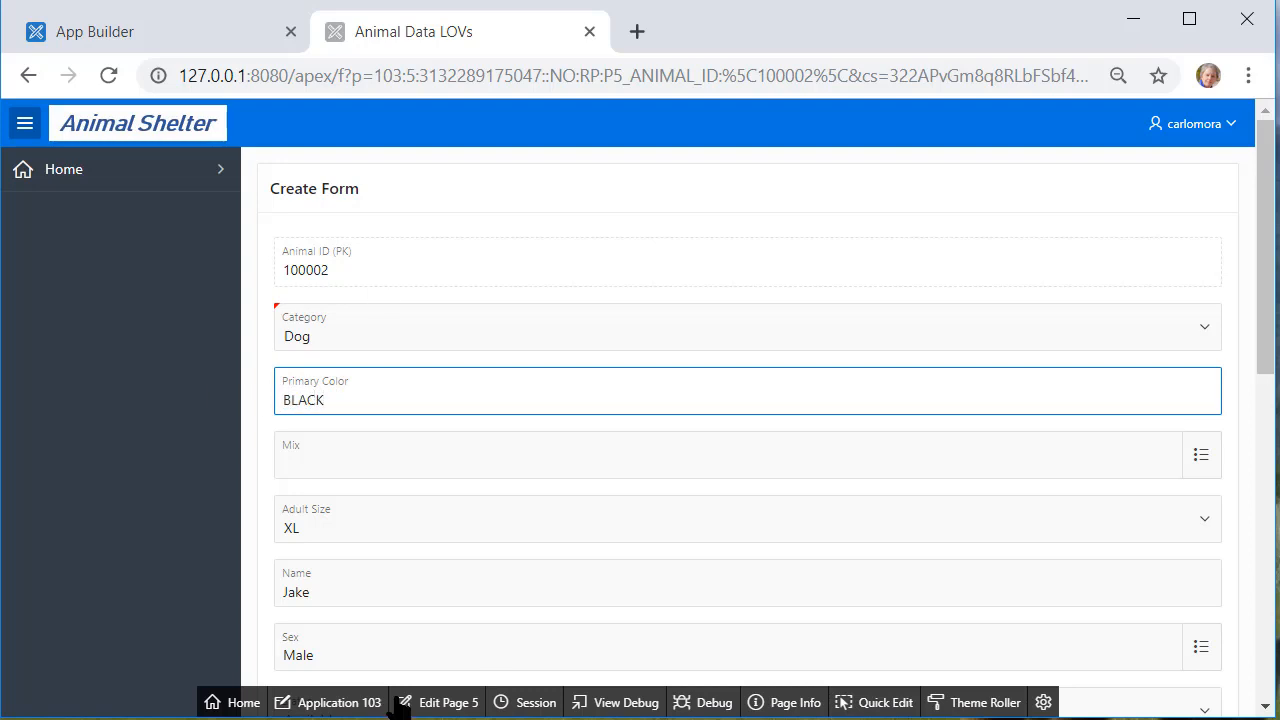
pyautogui.scroll(-3)
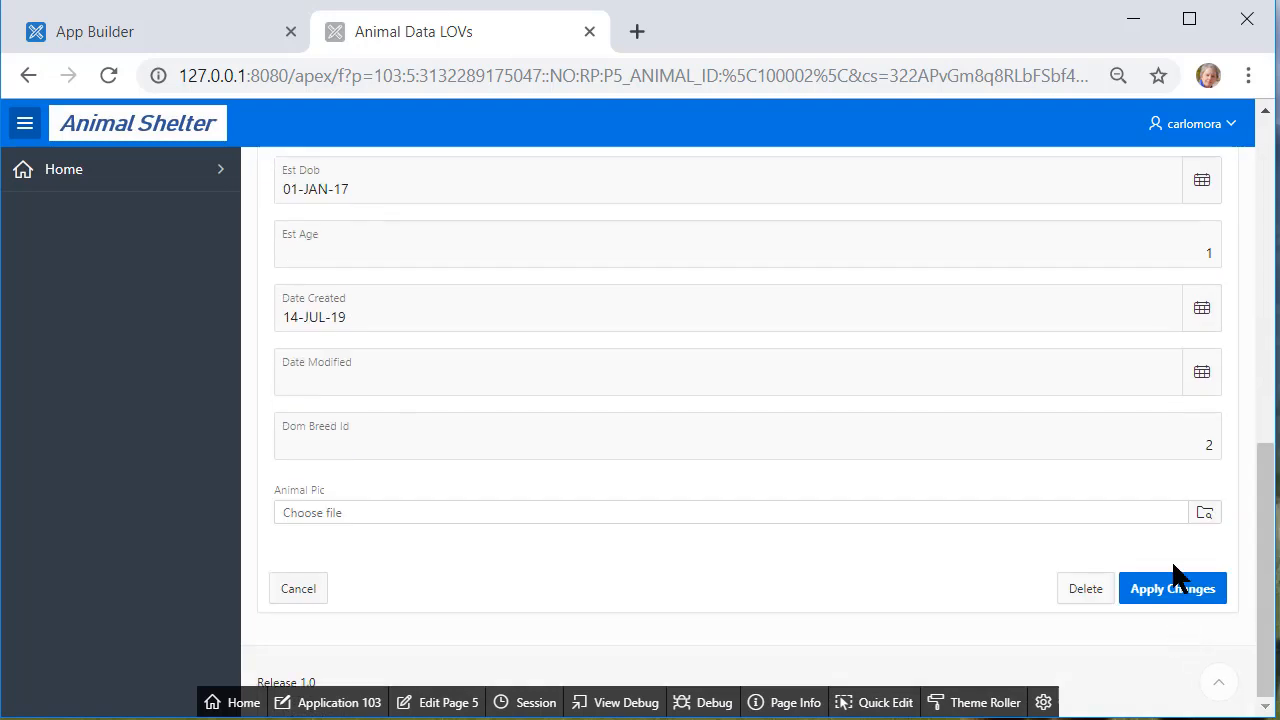
pyautogui.click(1172, 588)
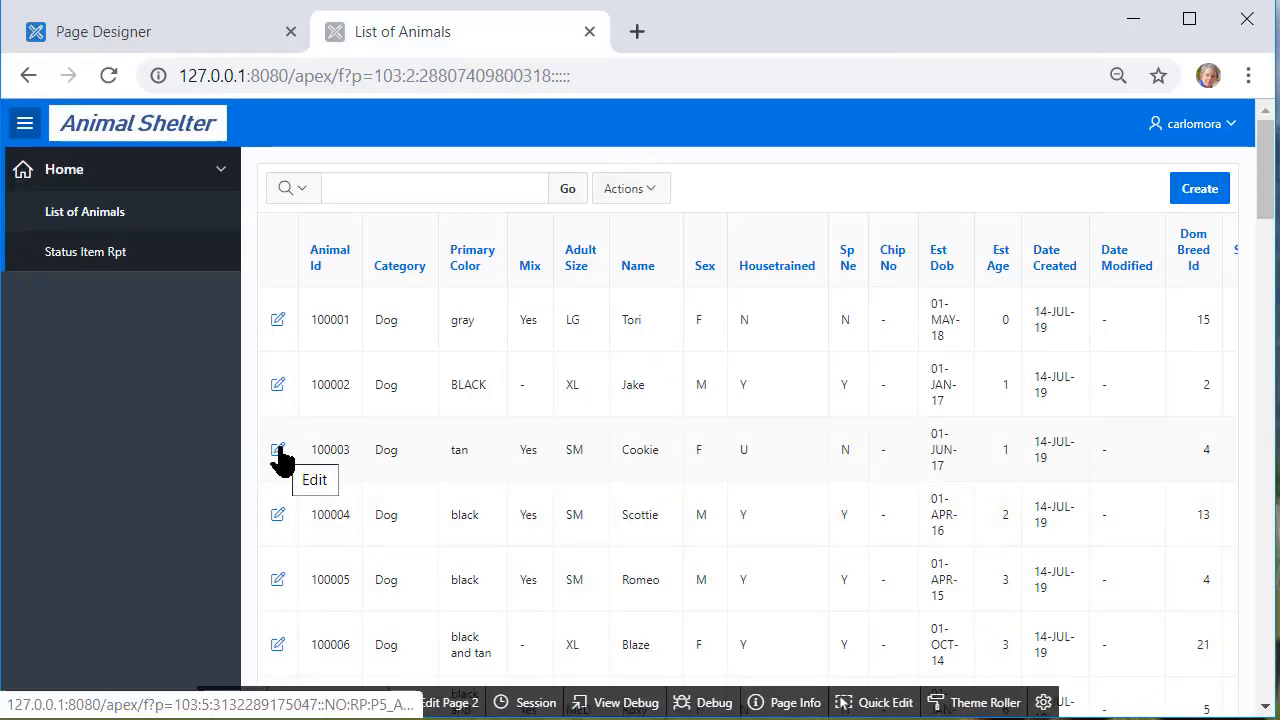
pyautogui.click(276, 384)
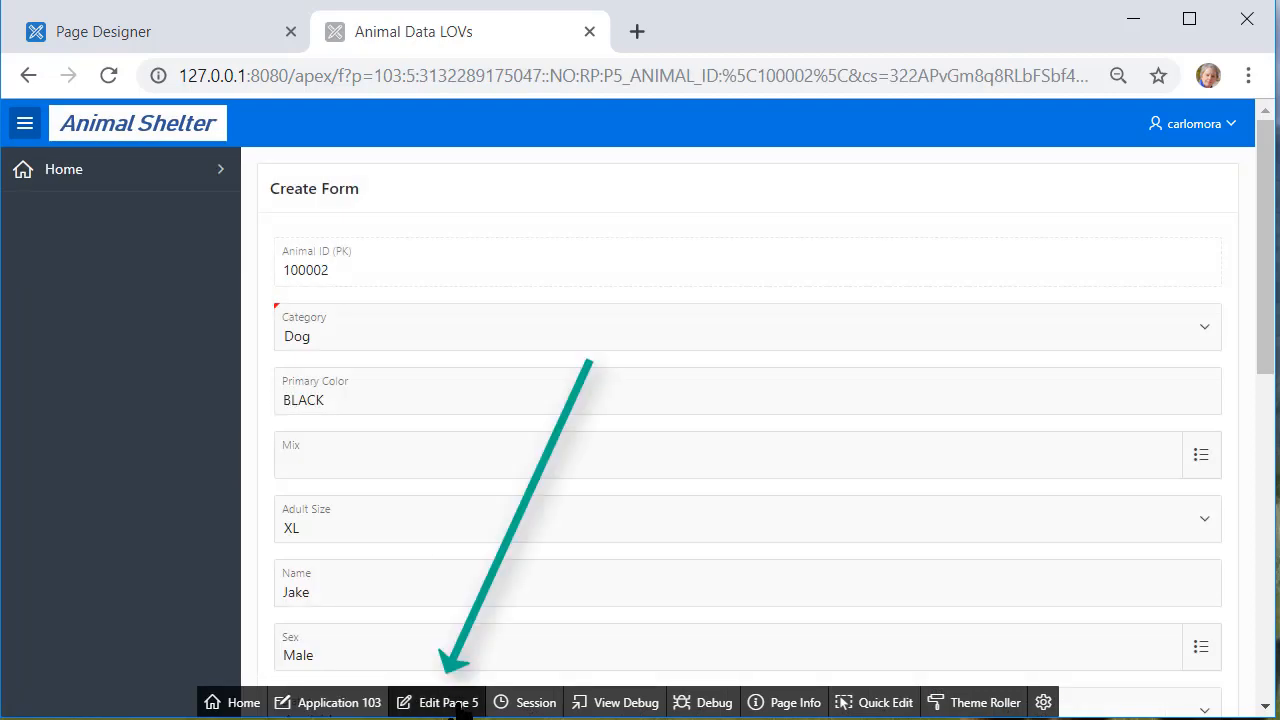
# Create a computation on the P5_PRIMARY_COLOR item in Page Designer for page 5
pyautogui.click(448, 702)
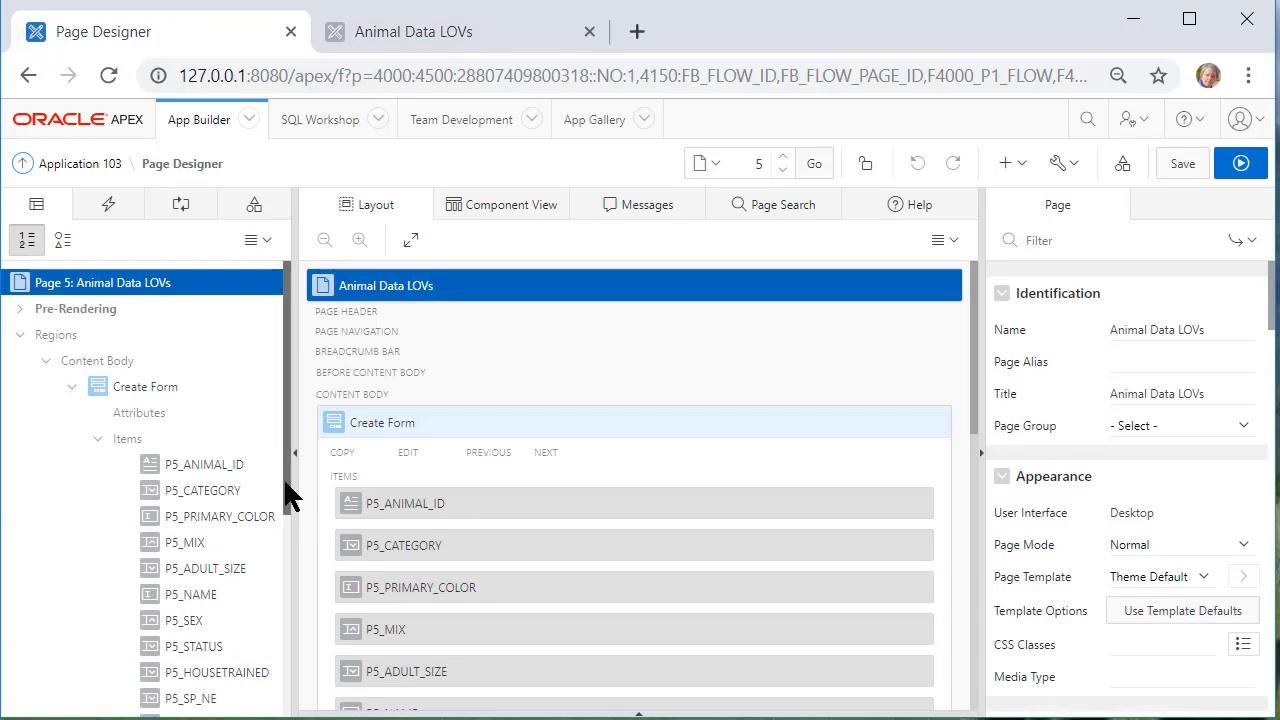
pyautogui.scroll(-3)
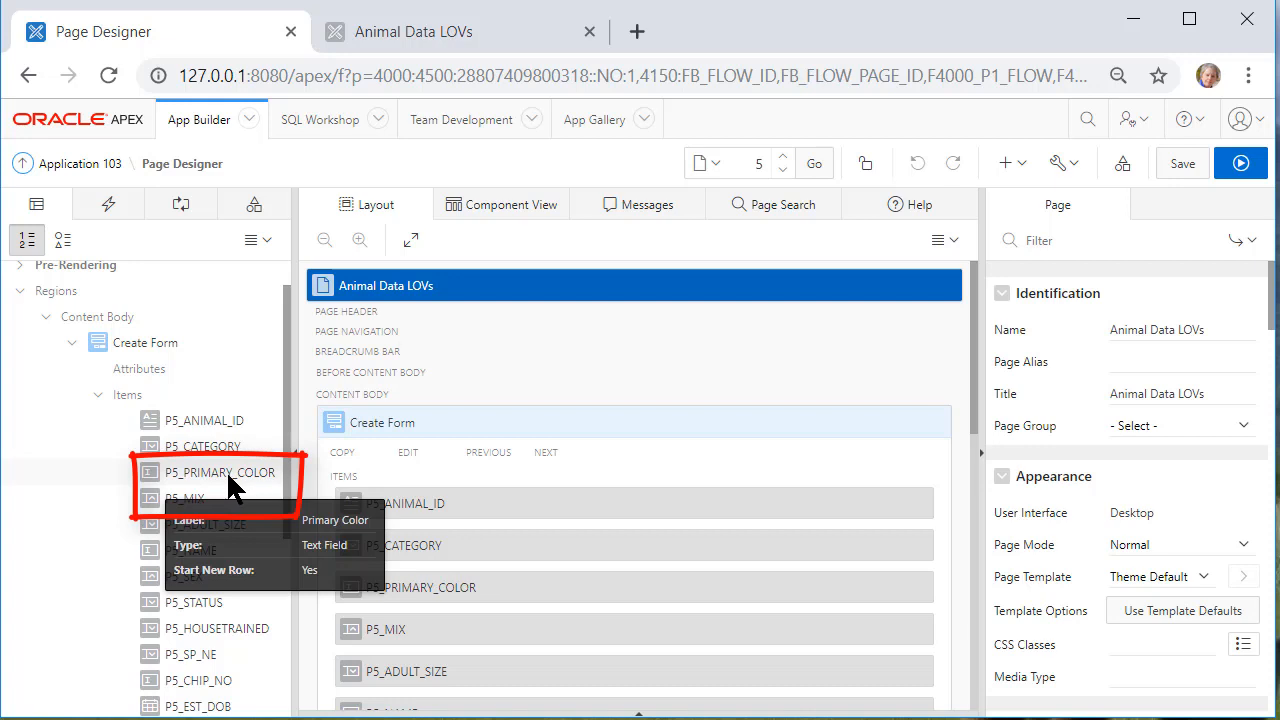
pyautogui.click(220, 472)
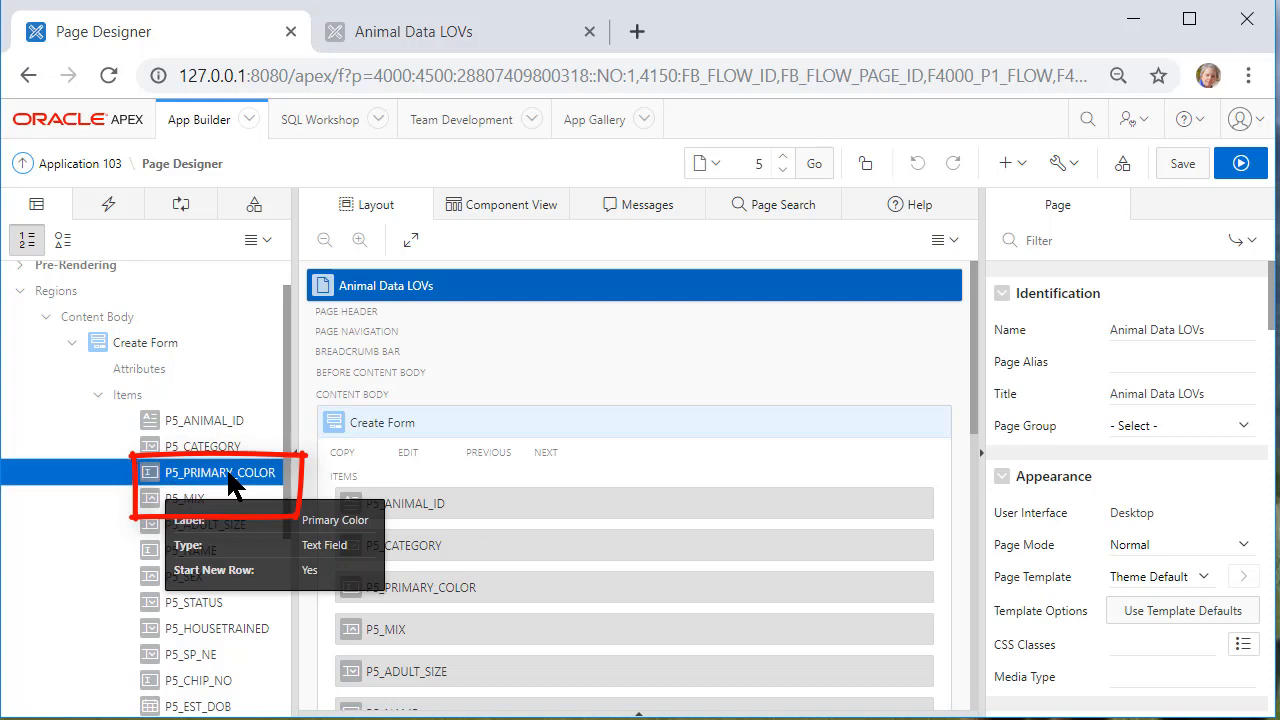
pyautogui.rightClick(220, 472)
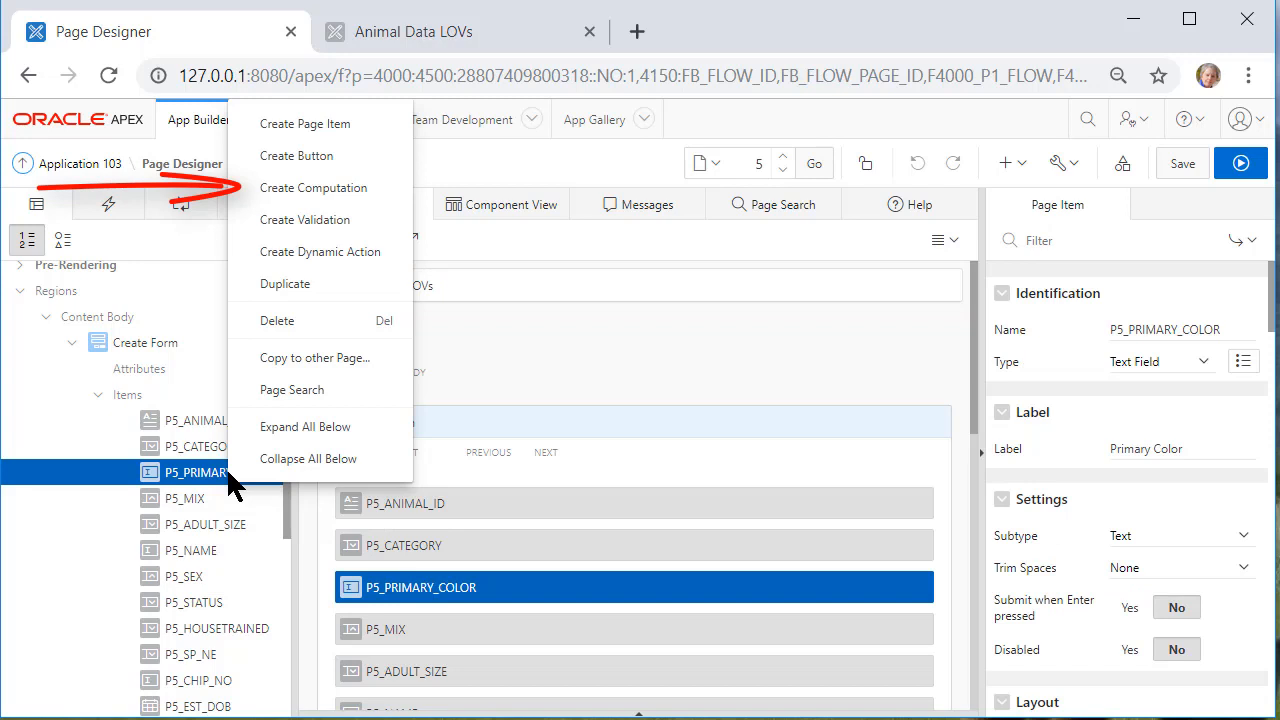
pyautogui.click(312, 188)
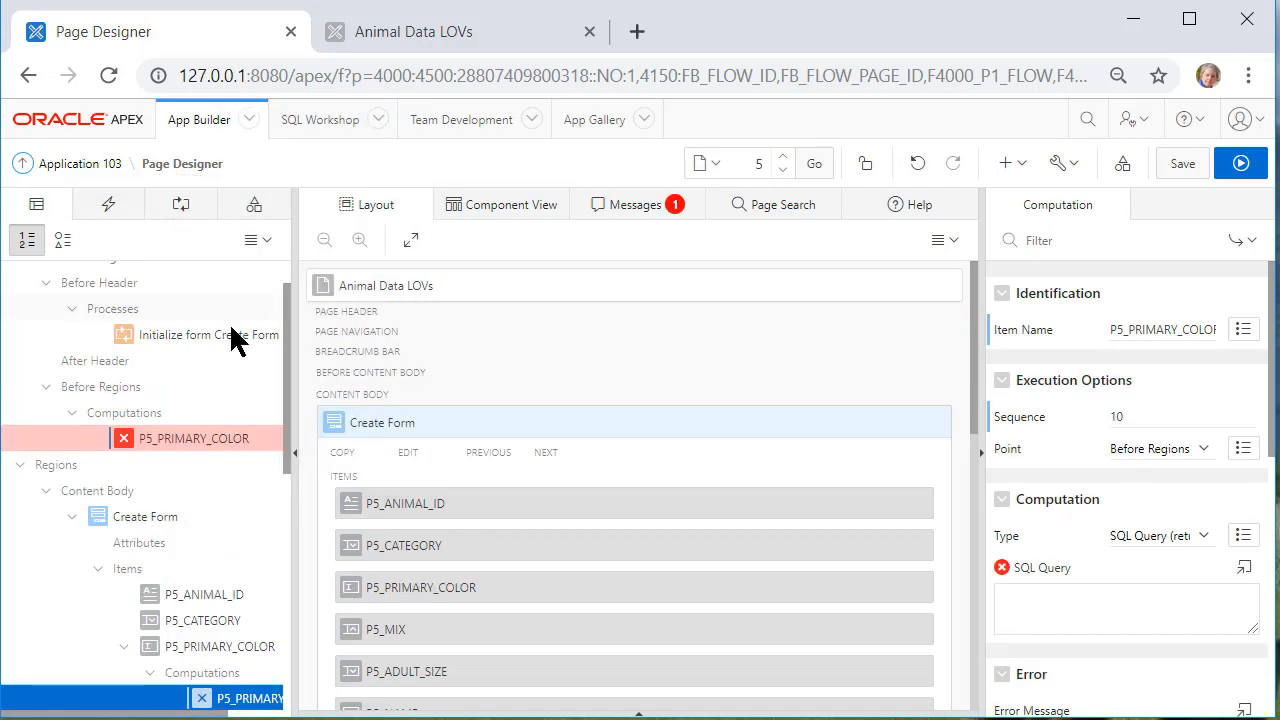
# Set the computation to run After Submit as SQL Expression LOWER(:P5_PRIMARY_COLOR)
pyautogui.click(1160, 536)
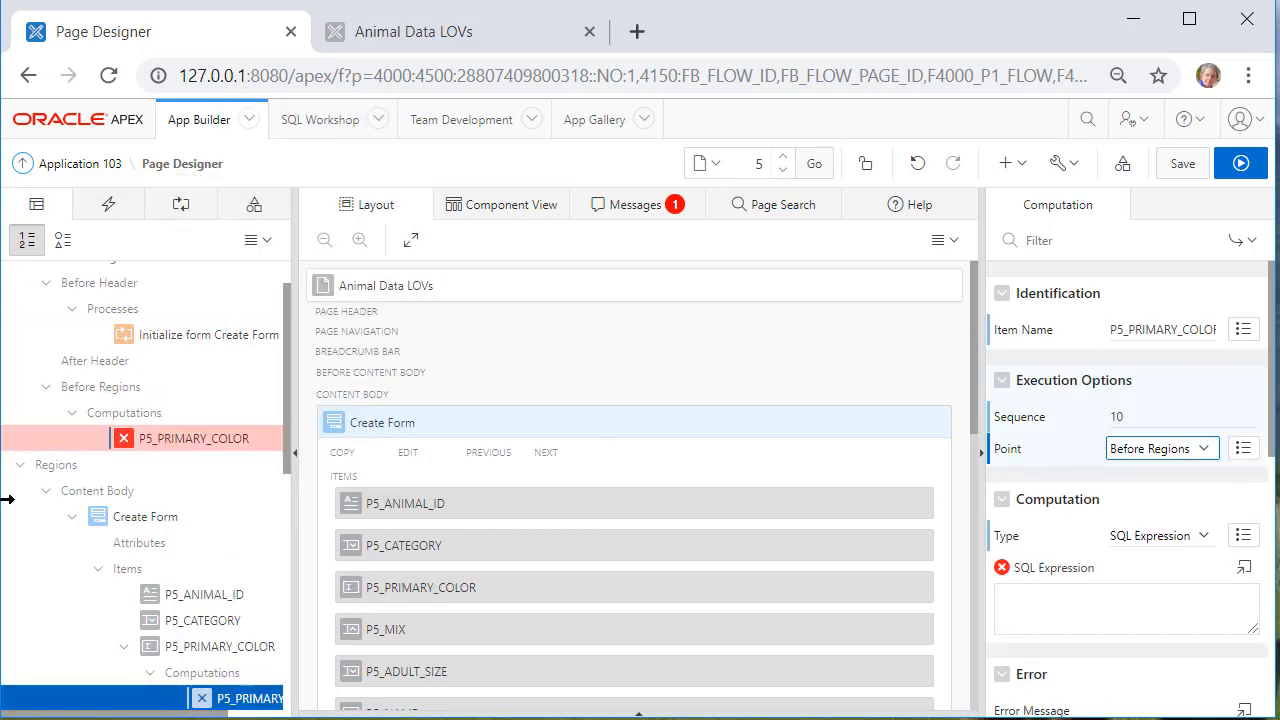
pyautogui.moveTo(1188, 398)
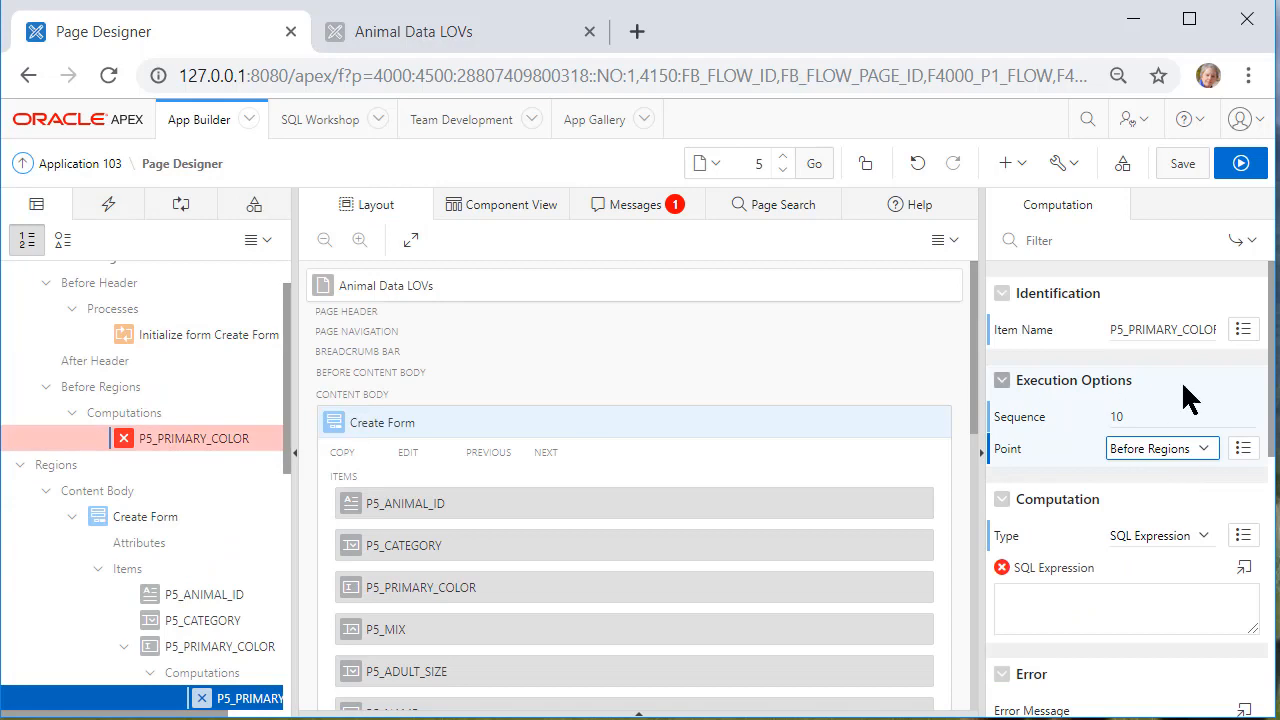
pyautogui.click(1160, 448)
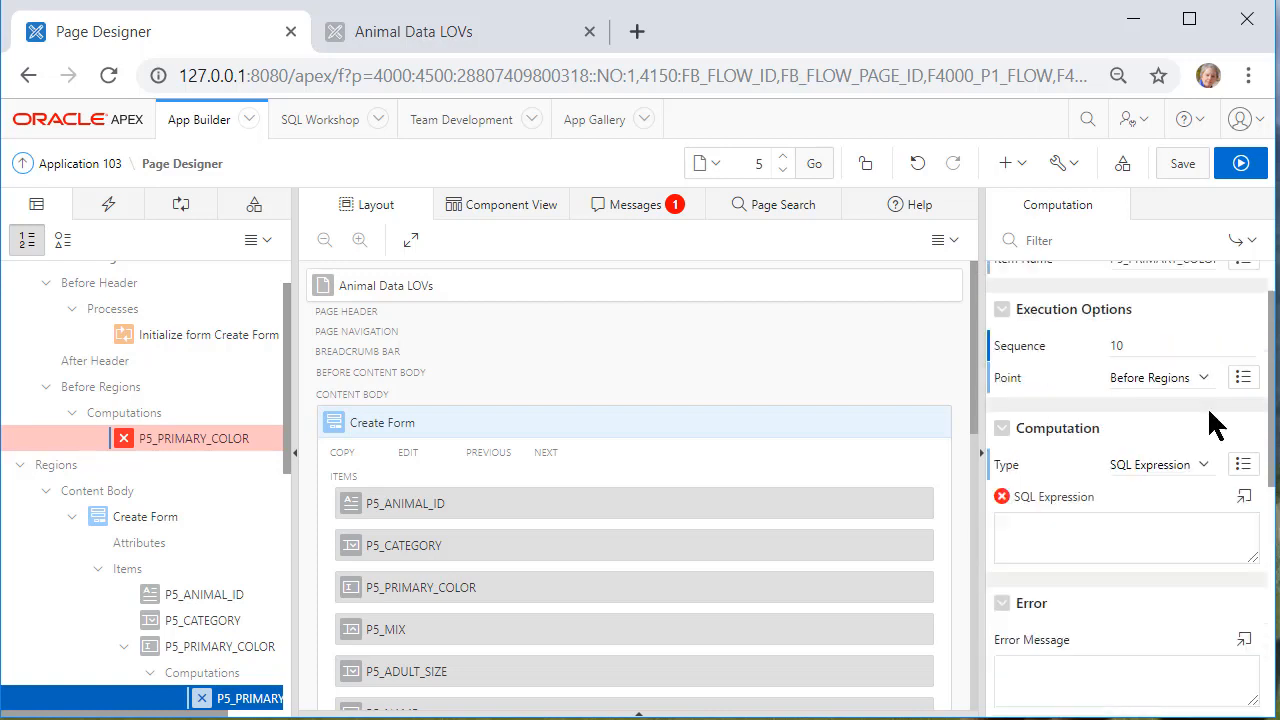
pyautogui.click(1160, 376)
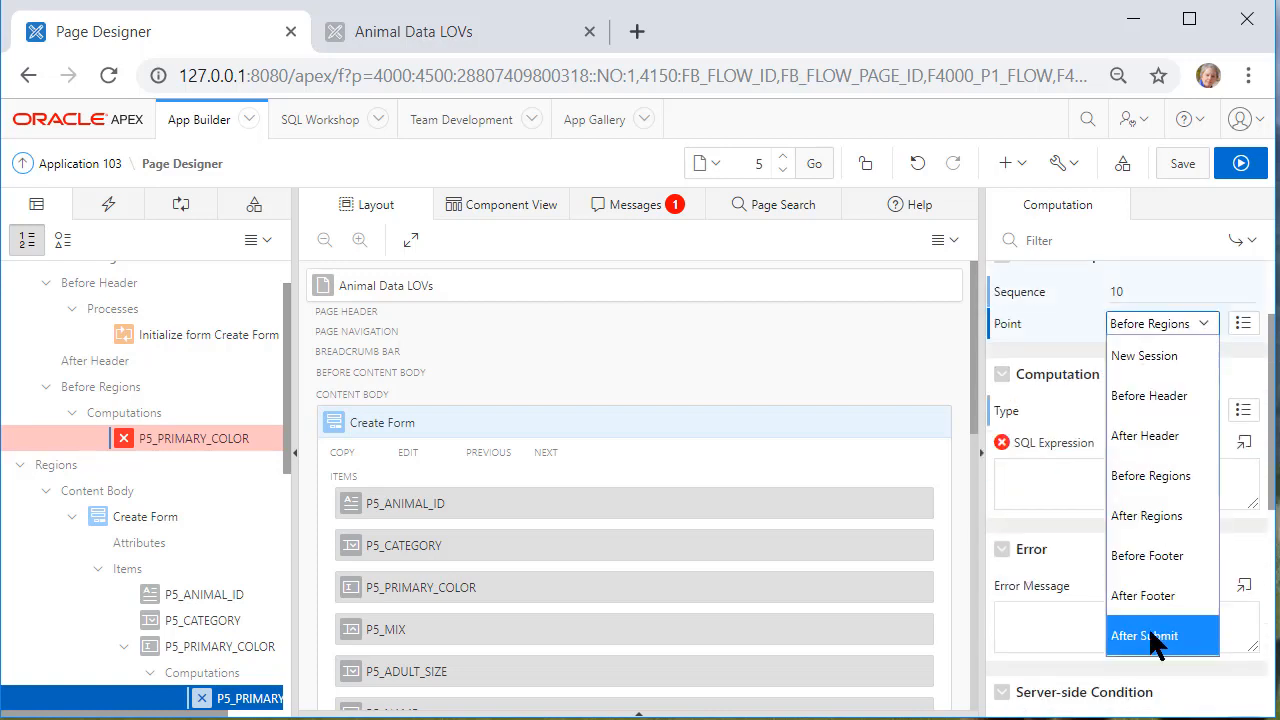
pyautogui.click(1144, 636)
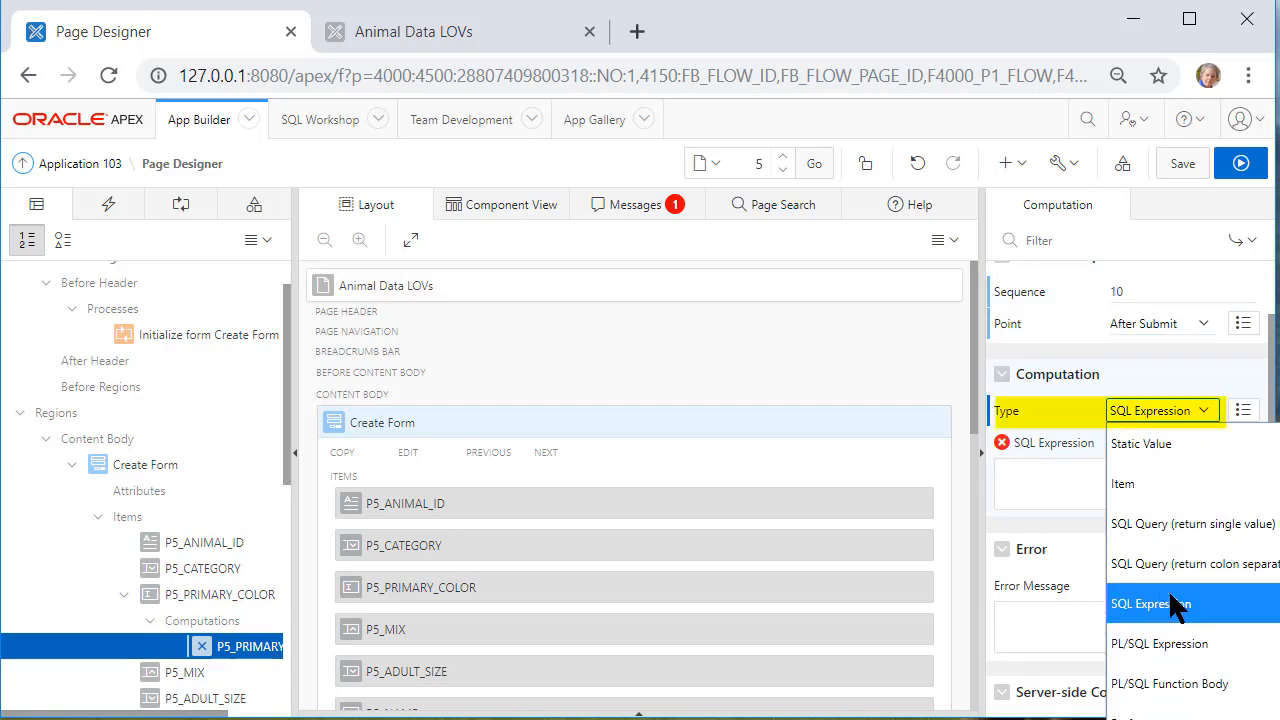
pyautogui.click(1152, 604)
pyautogui.write('LOWER(:P5_PRIMARY_COLOR);')
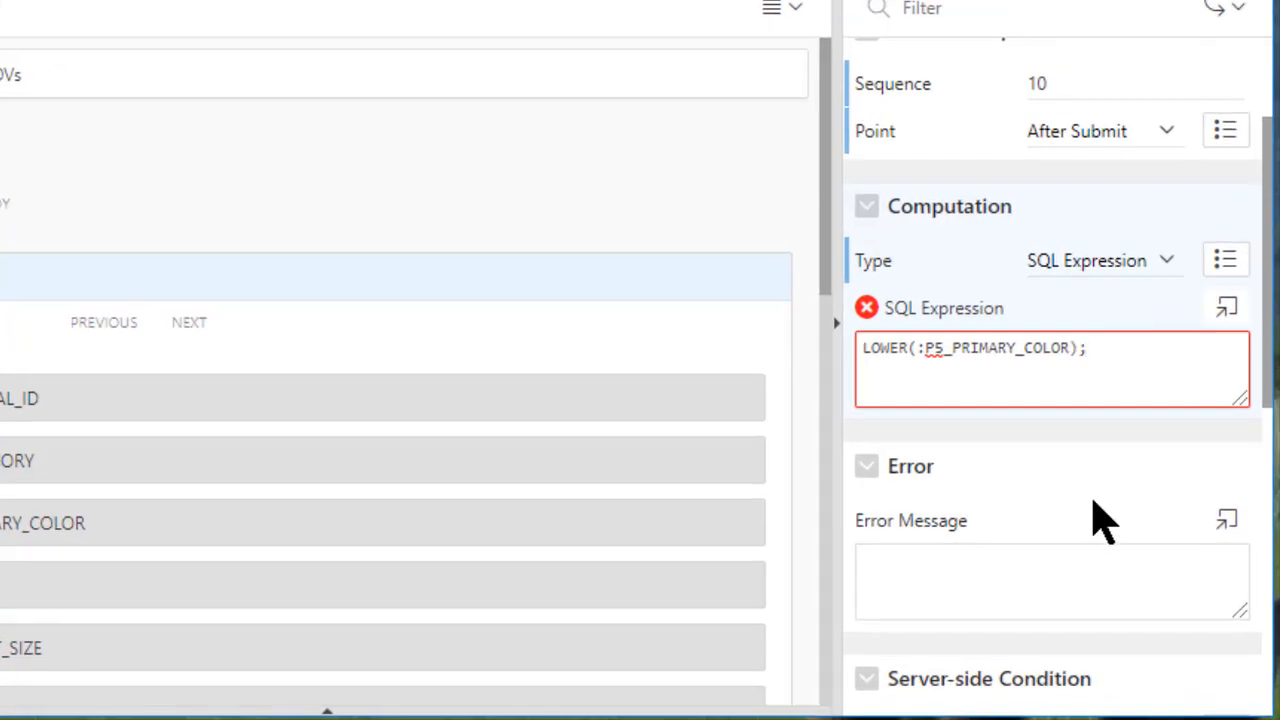
pyautogui.moveTo(866, 308)
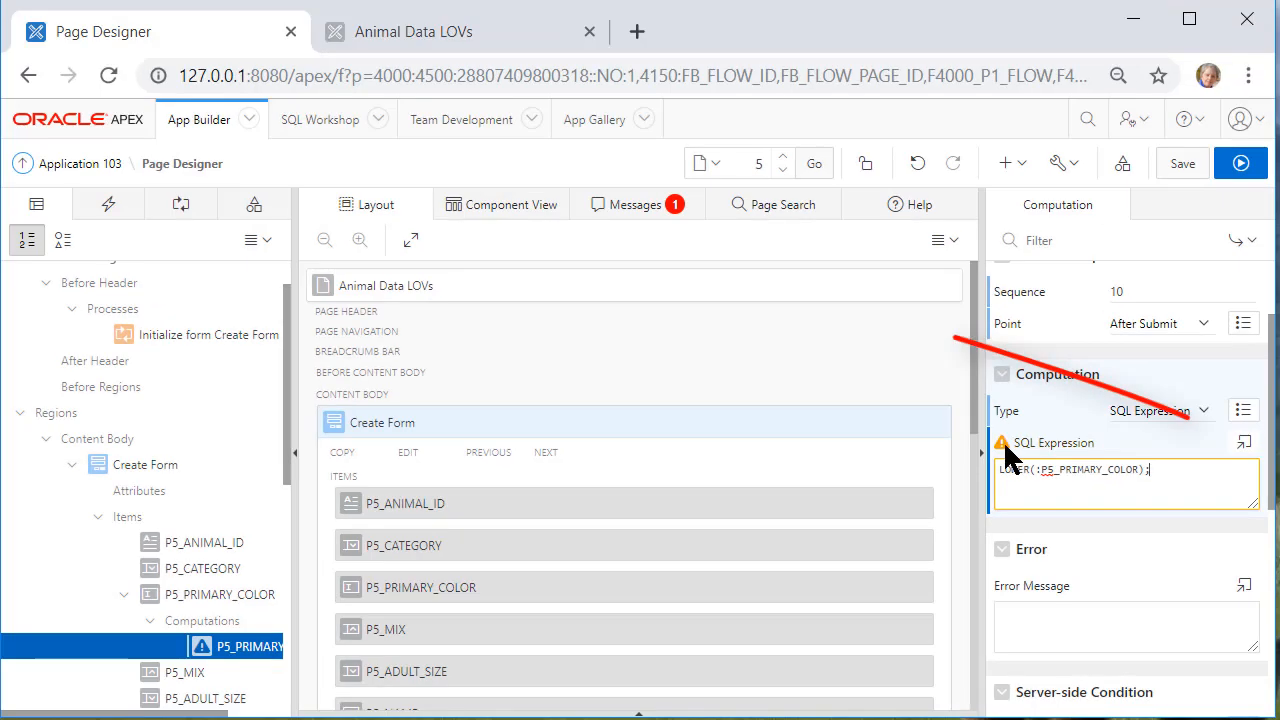
# Validate LOWER(:P5_PRIMARY_COLOR) without the trailing semicolon and save the page
pyautogui.click(1244, 442)
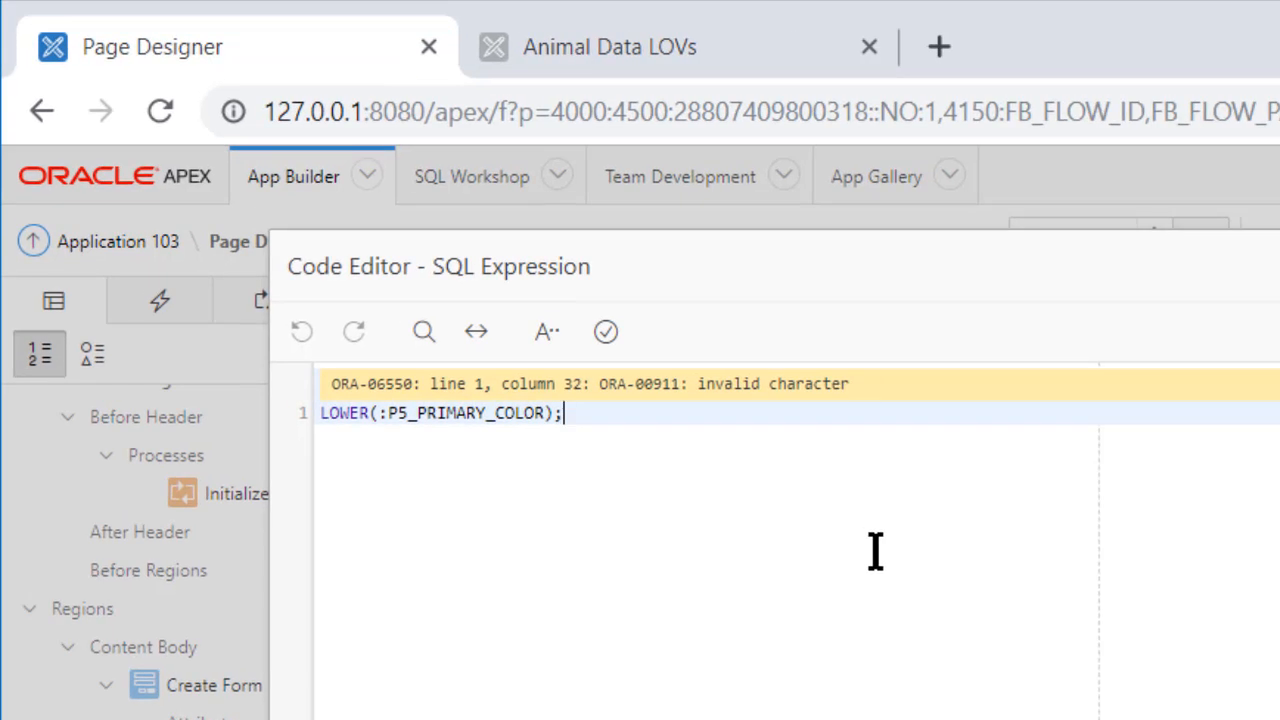
pyautogui.click(606, 332)
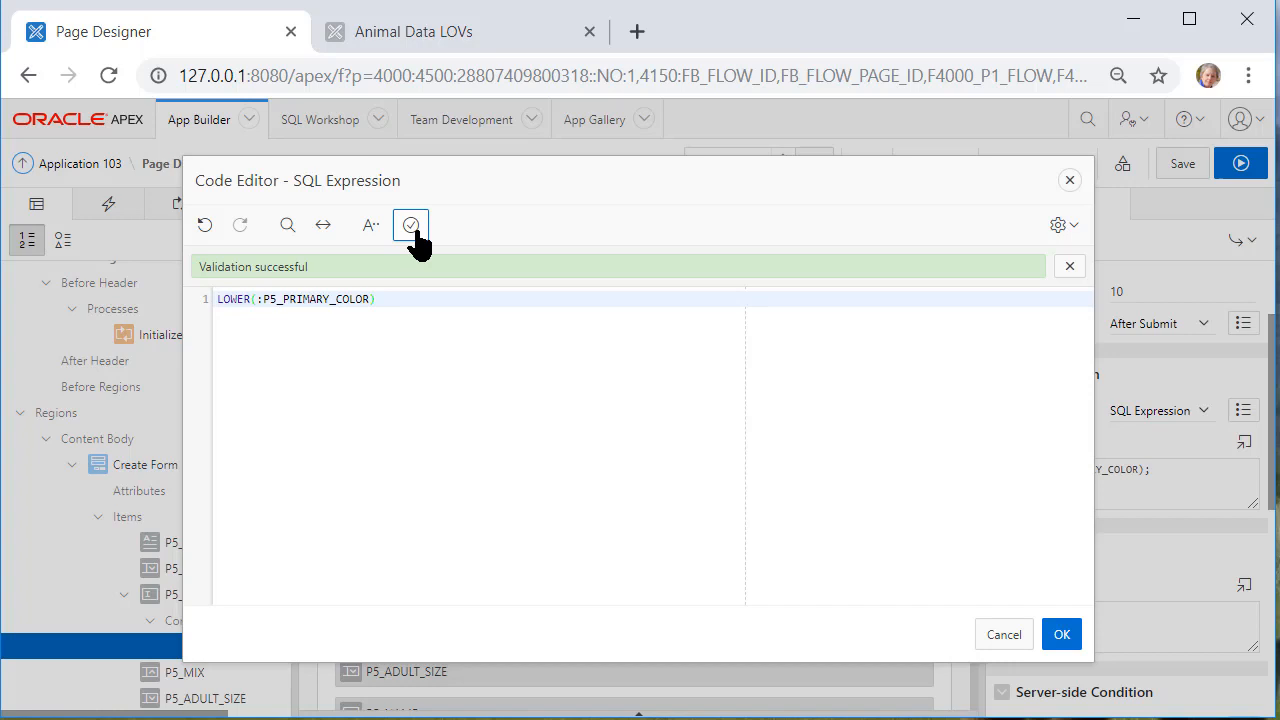
pyautogui.moveTo(938, 530)
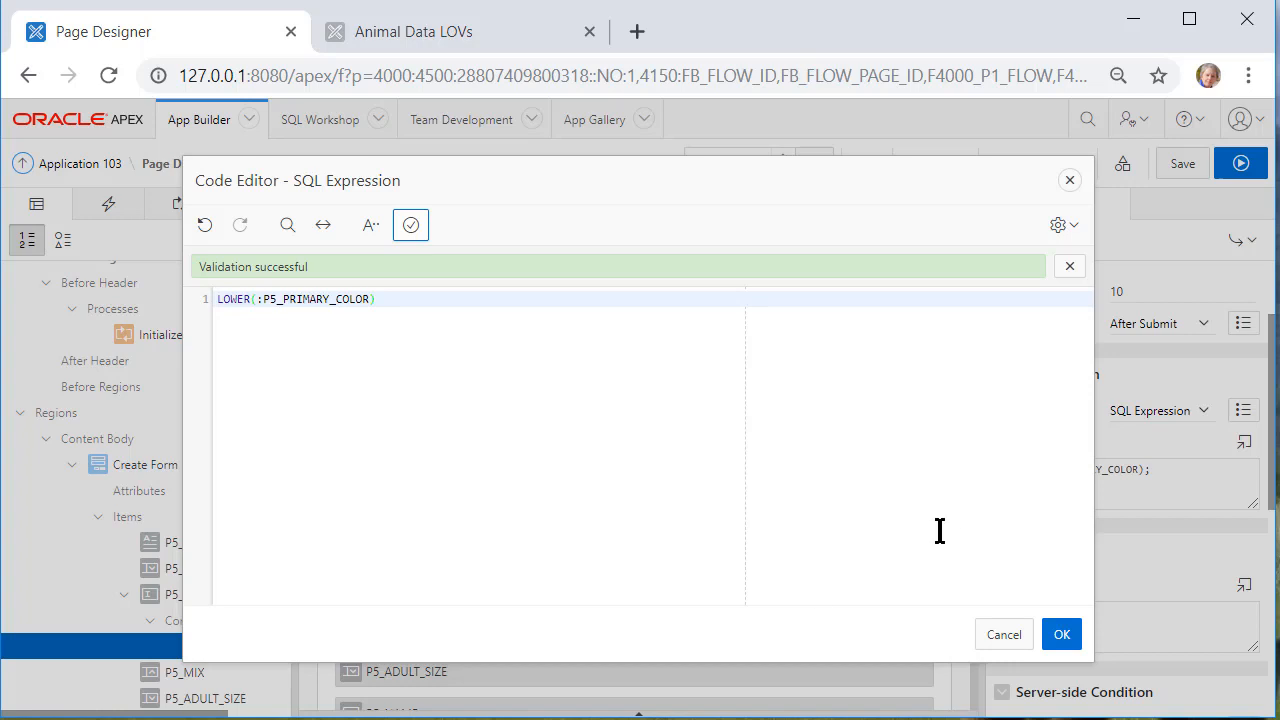
pyautogui.moveTo(644, 434)
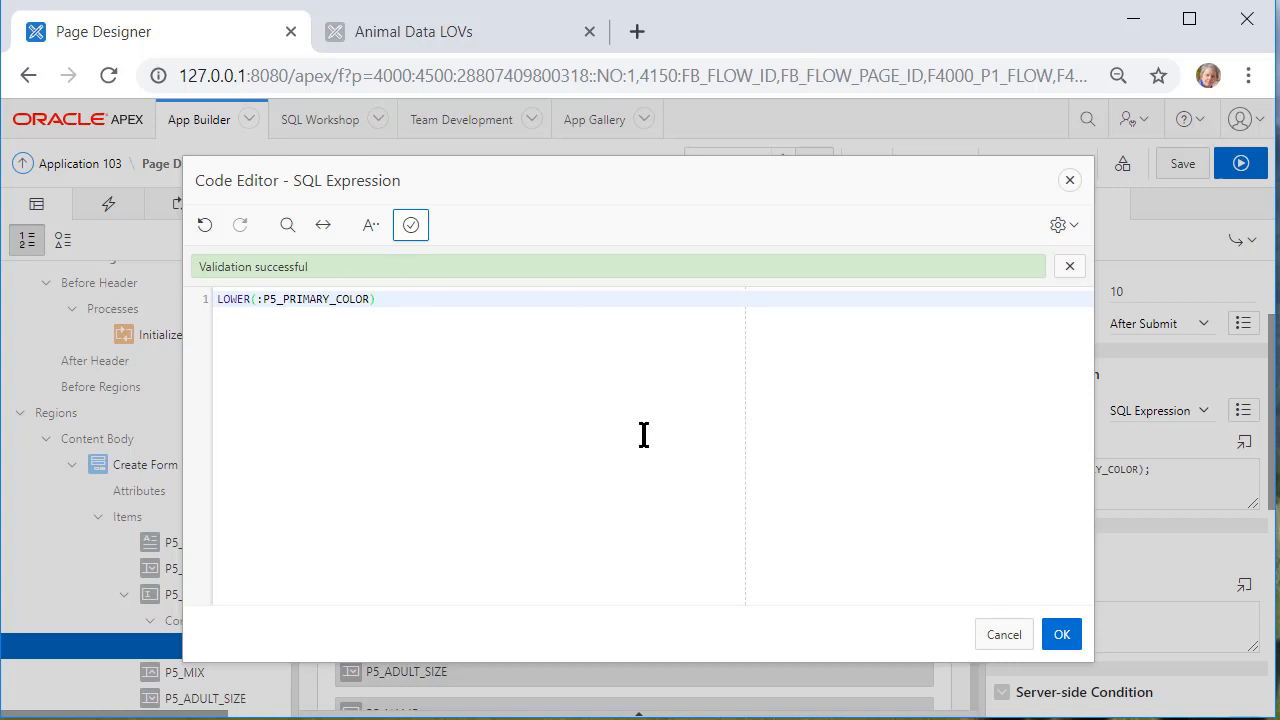
pyautogui.click(1060, 632)
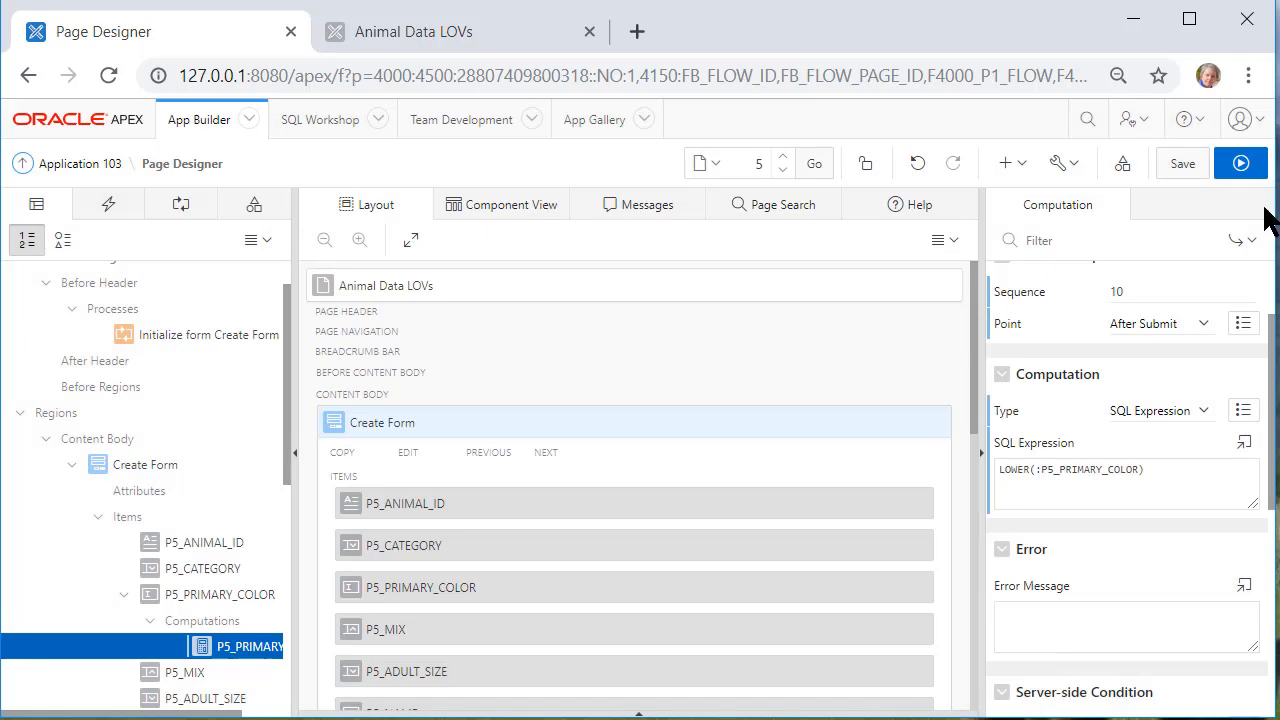
pyautogui.moveTo(1184, 164)
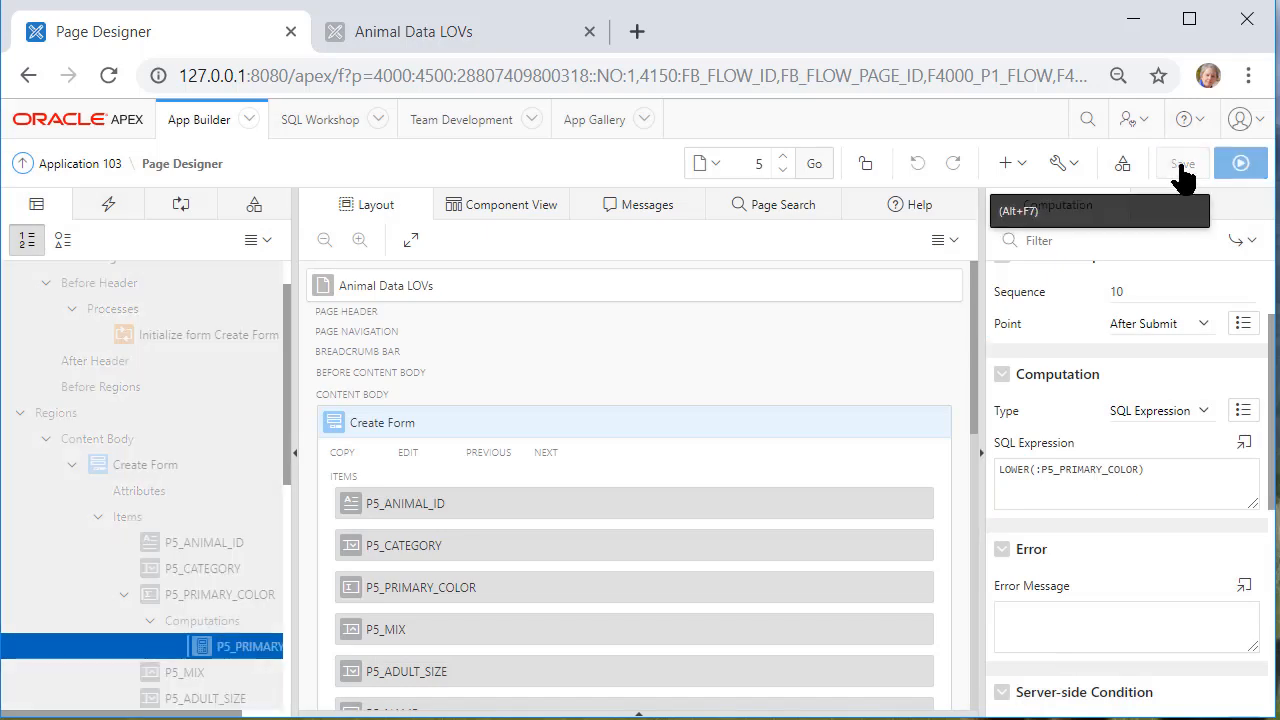
pyautogui.click(1182, 164)
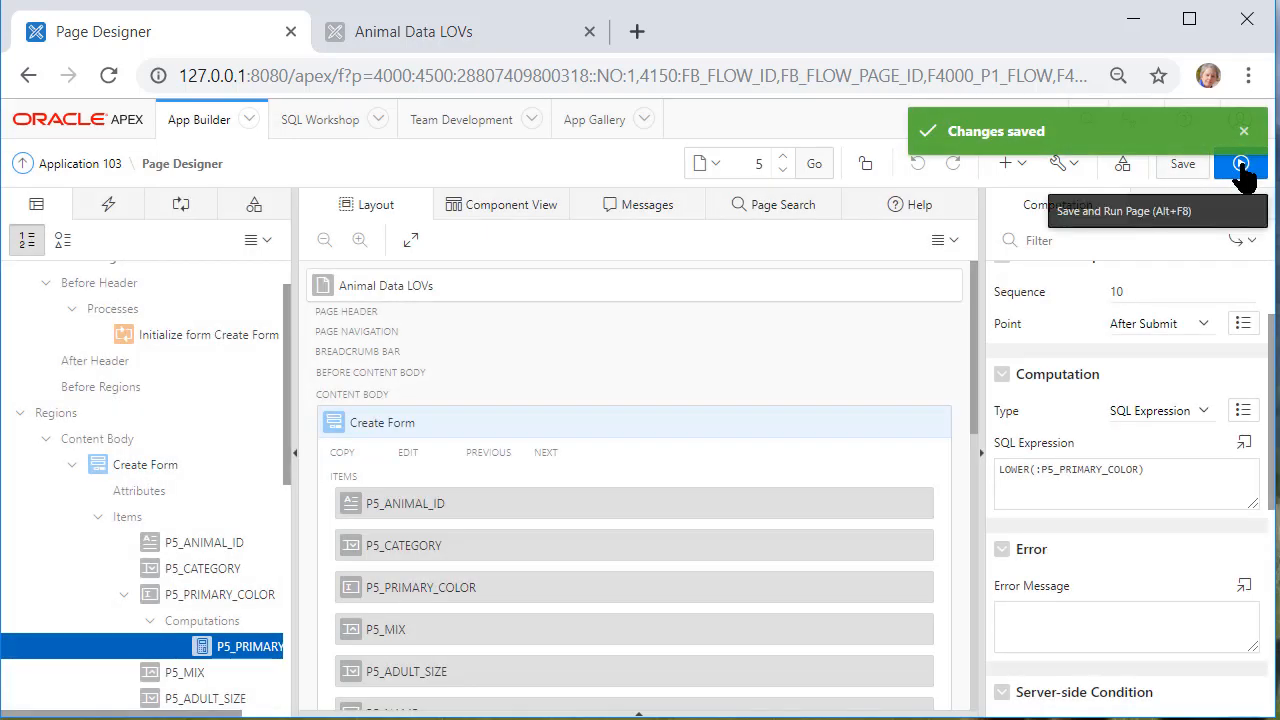
# Run the app and reopen animal 100002 from the List of Animals
pyautogui.click(1240, 164)
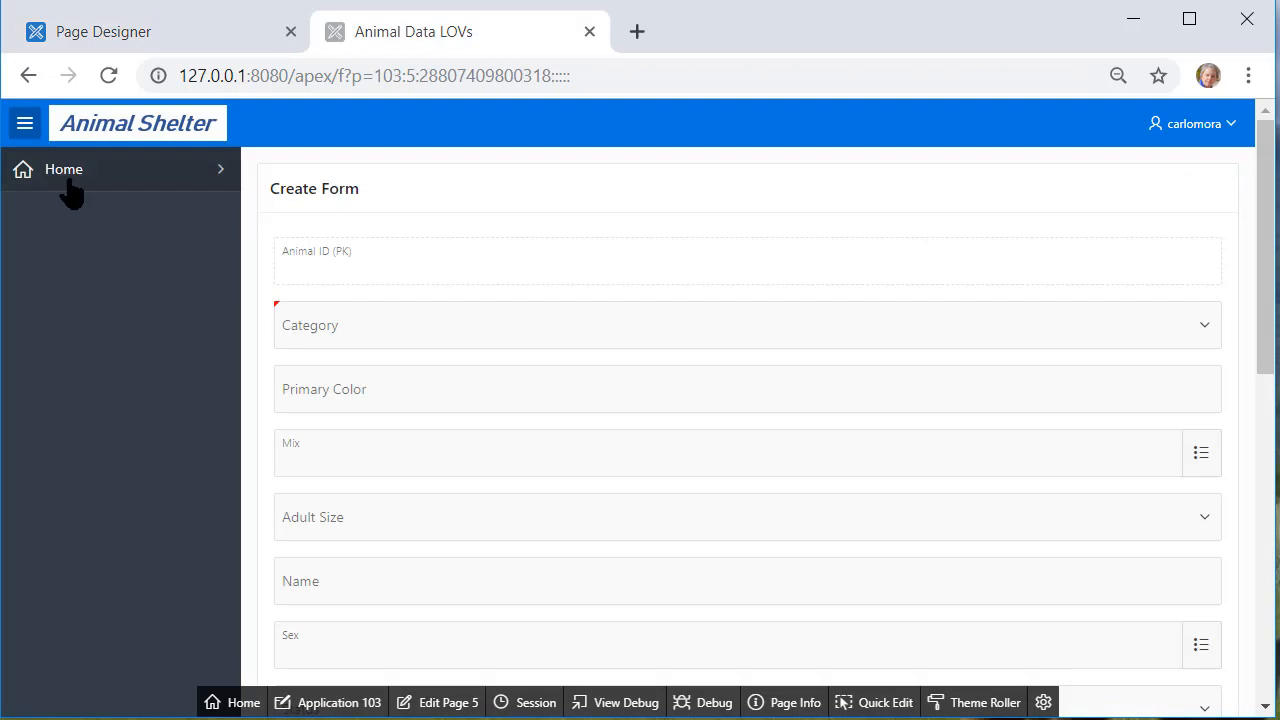
pyautogui.click(64, 168)
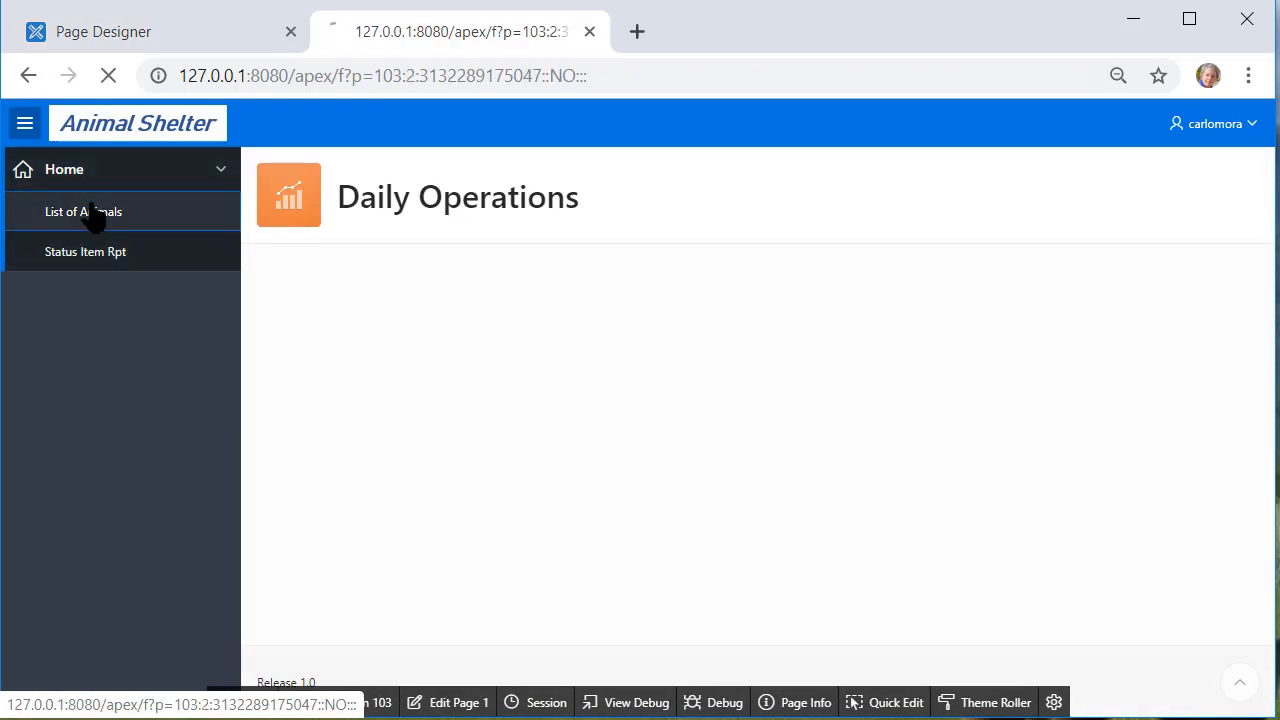
pyautogui.click(84, 212)
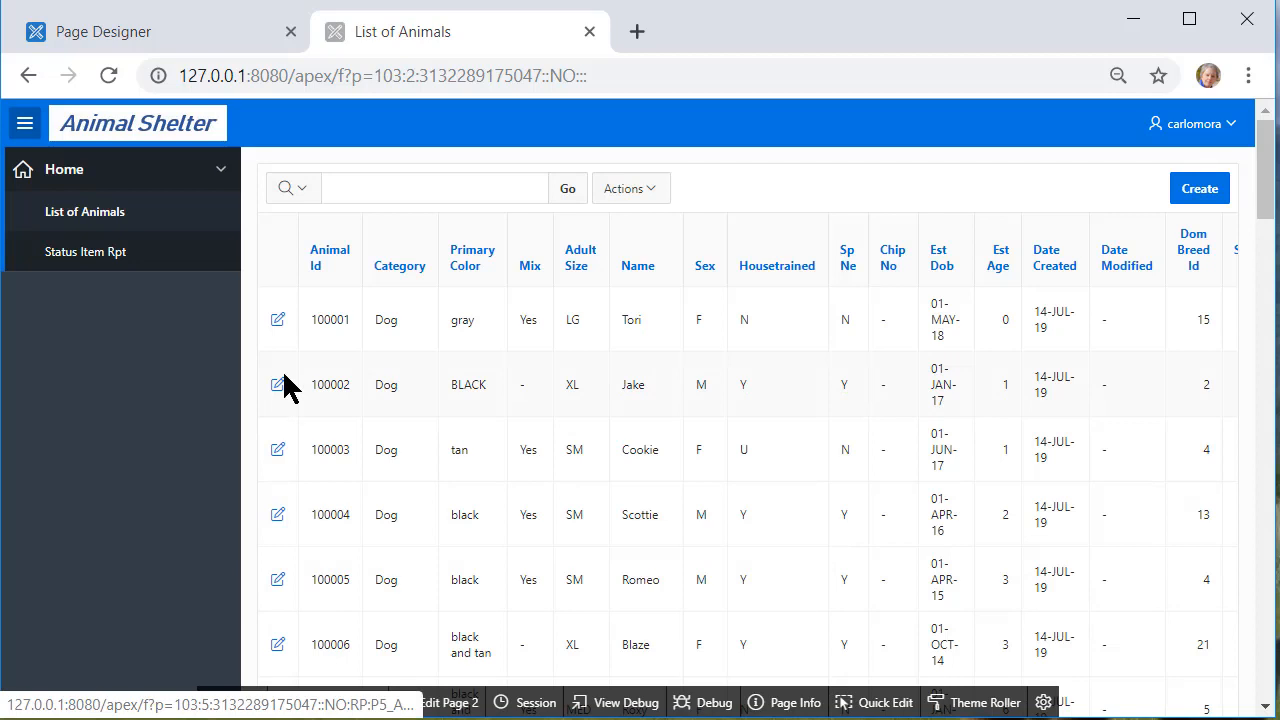
pyautogui.click(276, 384)
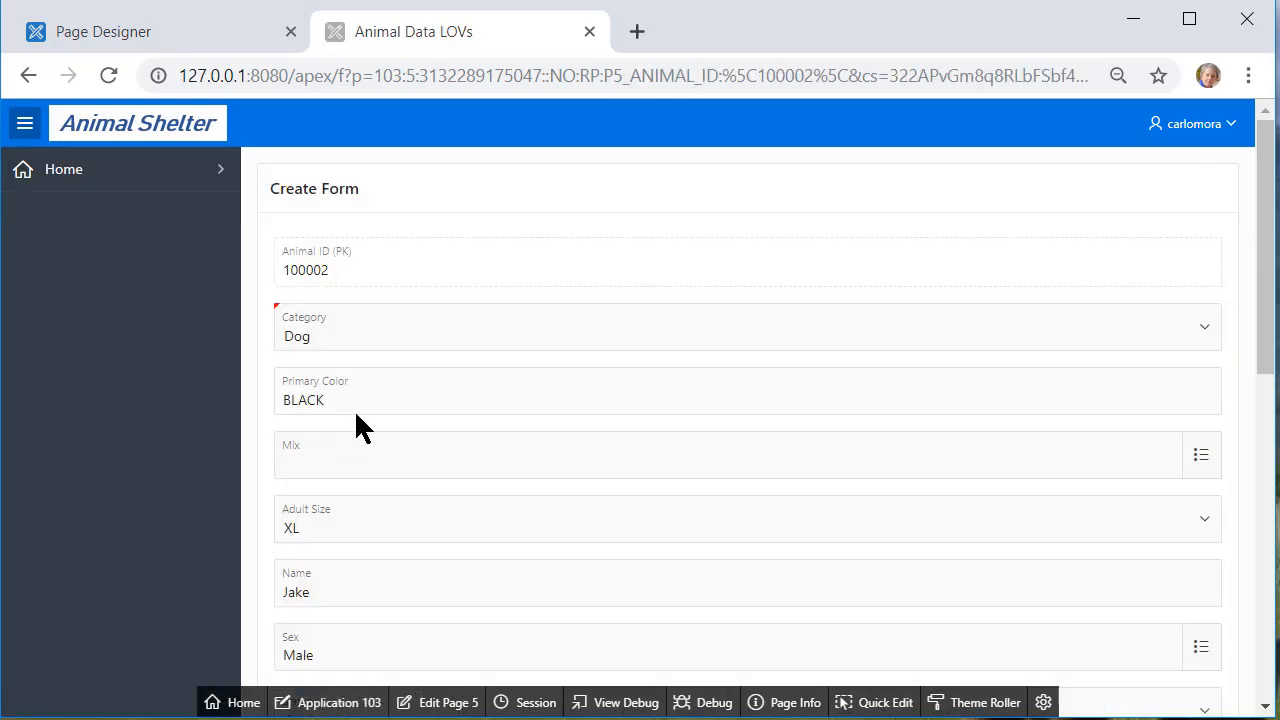
# Re-save the record with Primary Color Black, now stored as lowercase black in the list
pyautogui.doubleClick(304, 400)
pyautogui.write('Black')
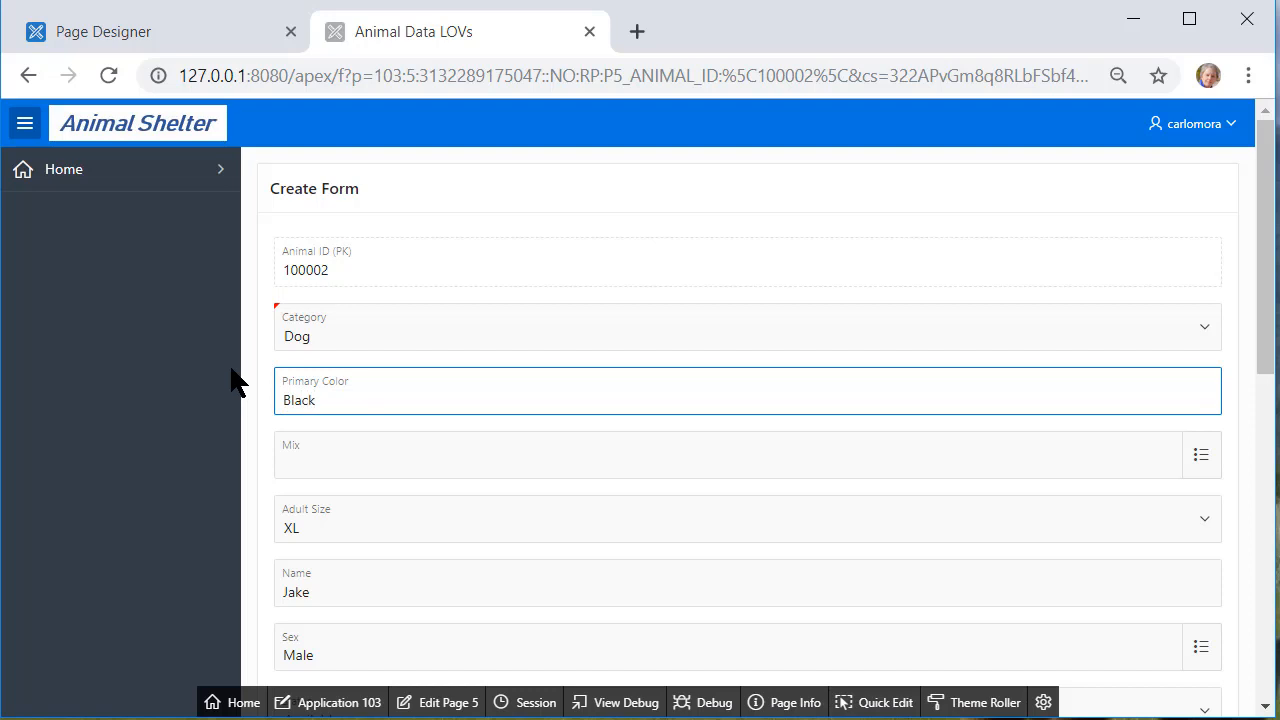
pyautogui.scroll(-3)
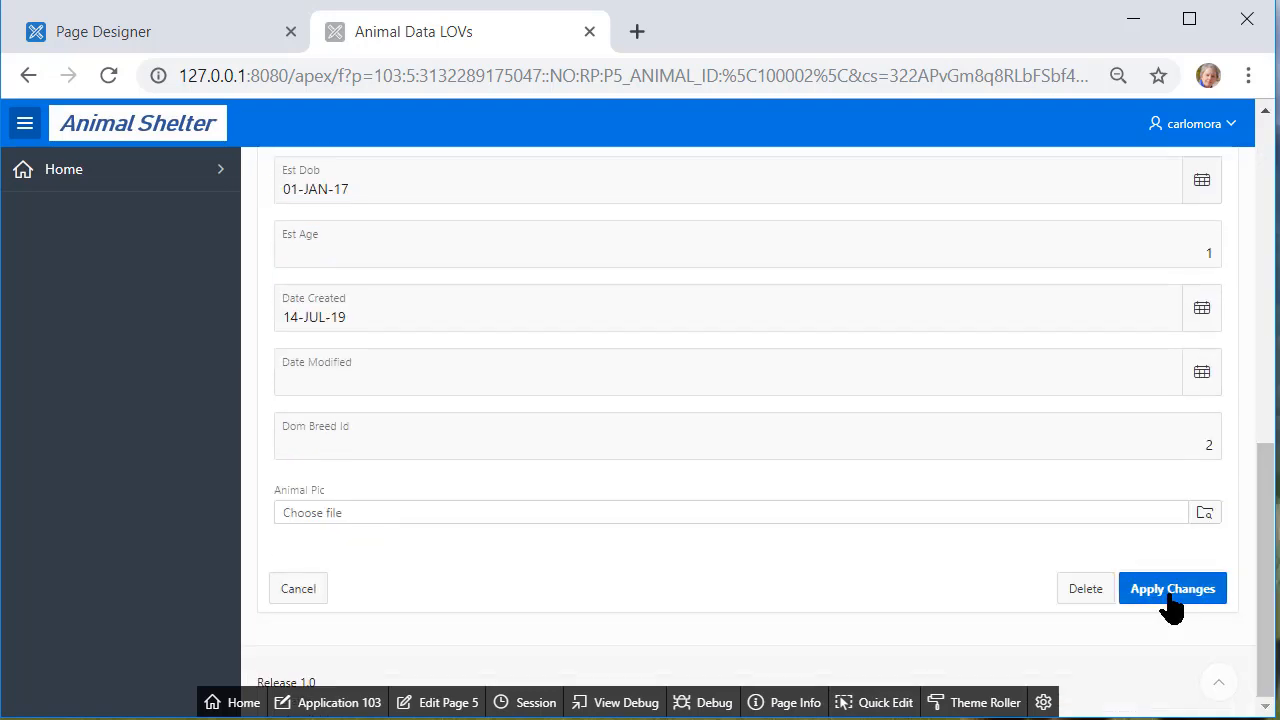
pyautogui.click(1172, 588)
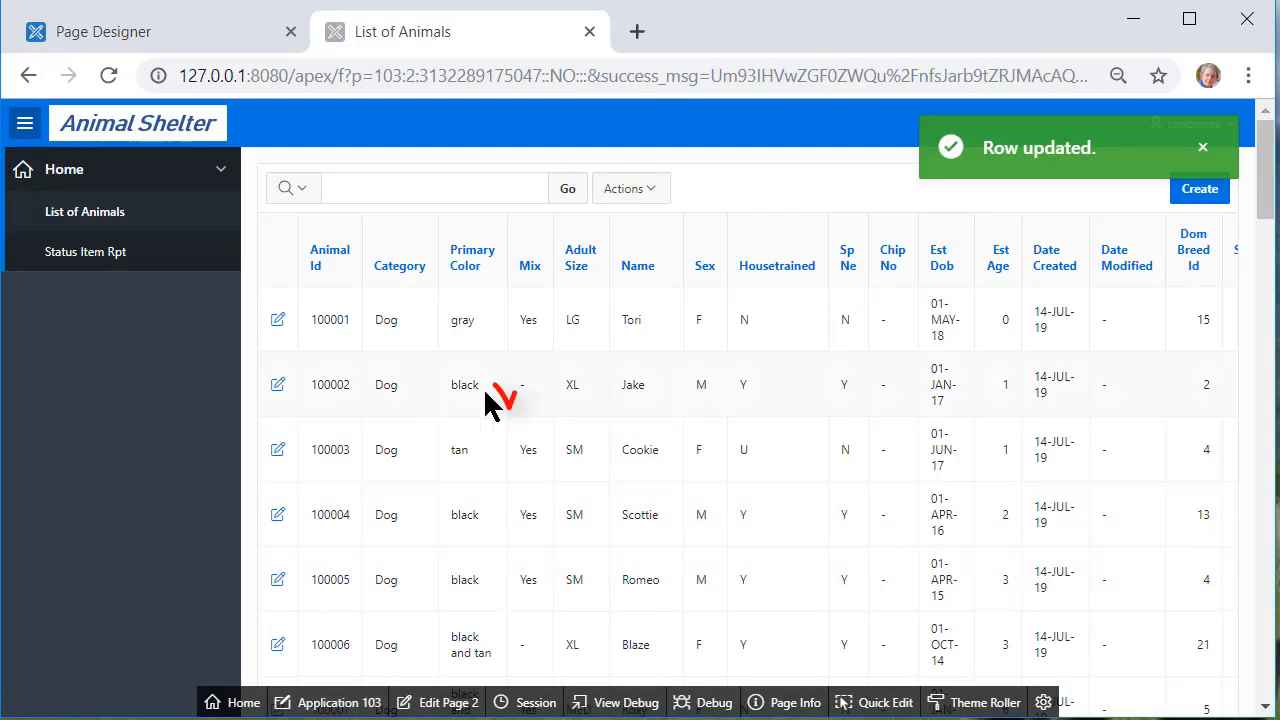